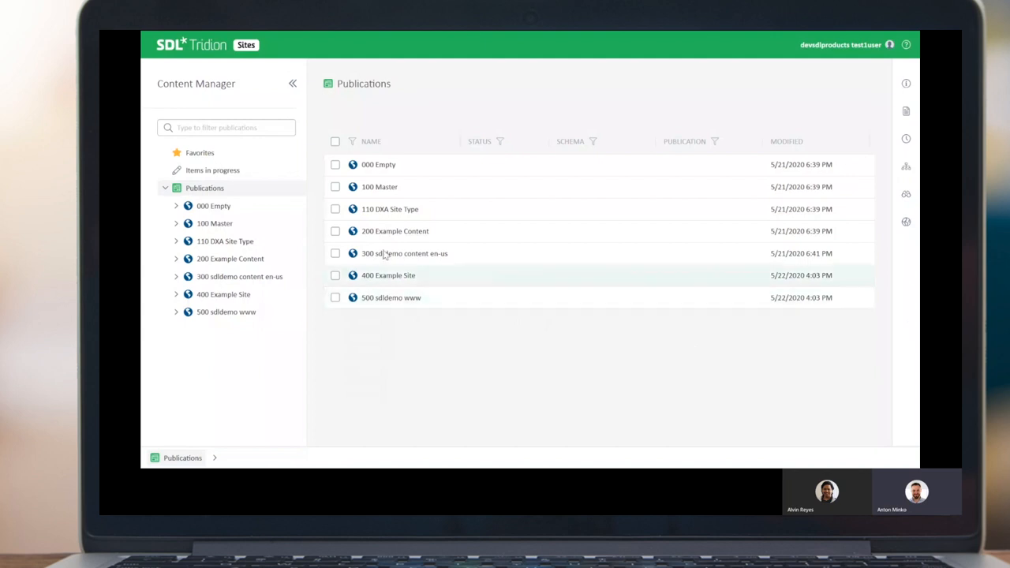
Open 300 sdldemo content en-us > Building Blocks > Content > Sdldemo, scrolling to Complete System.
click(335, 253)
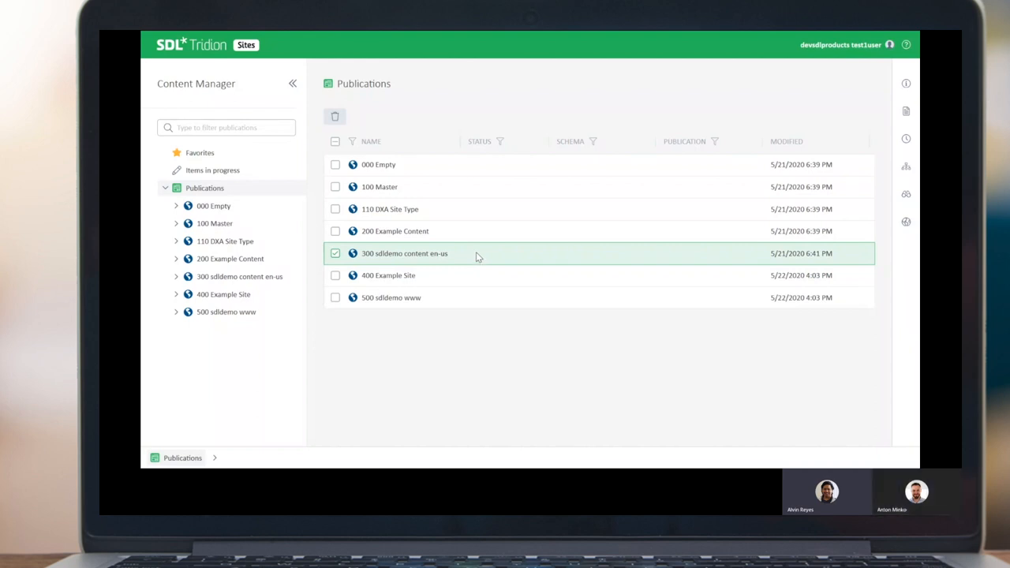
double_click(404, 253)
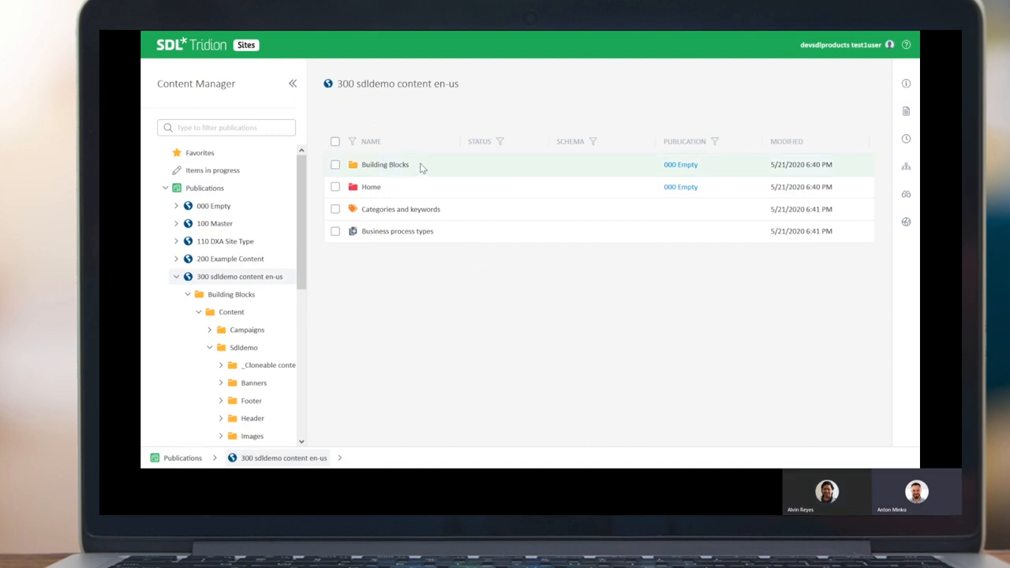
double_click(385, 164)
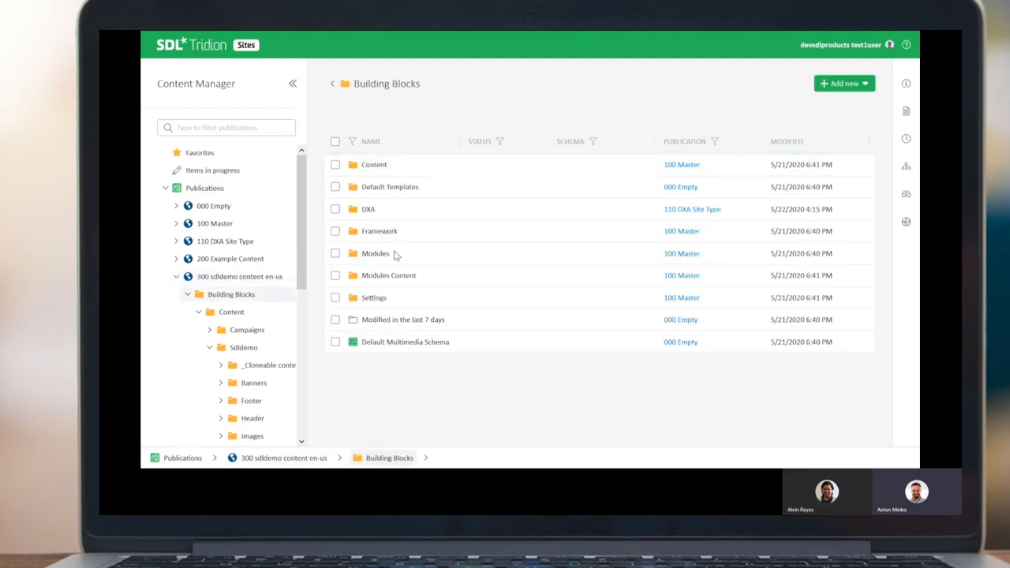
double_click(373, 164)
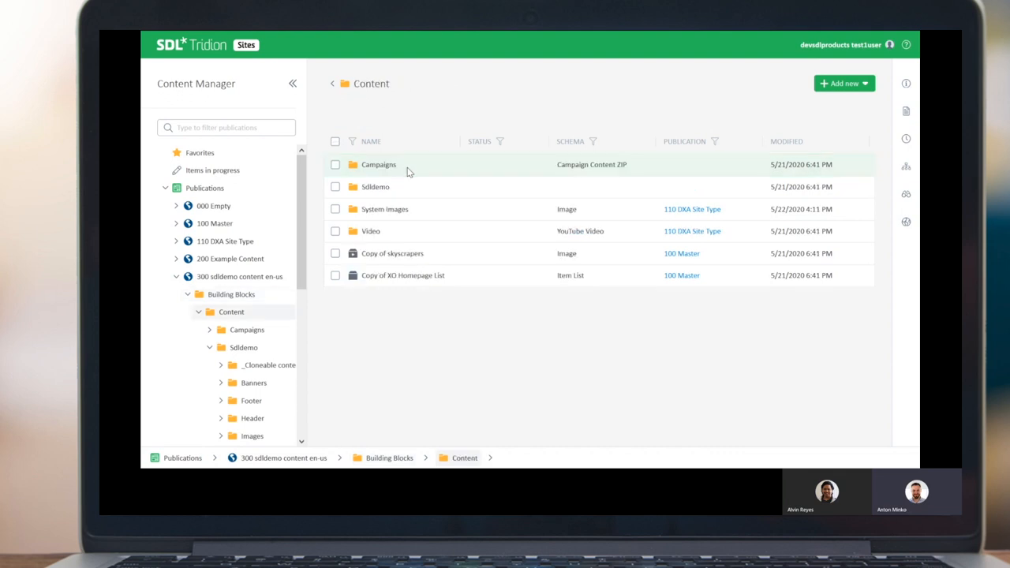
click(335, 187)
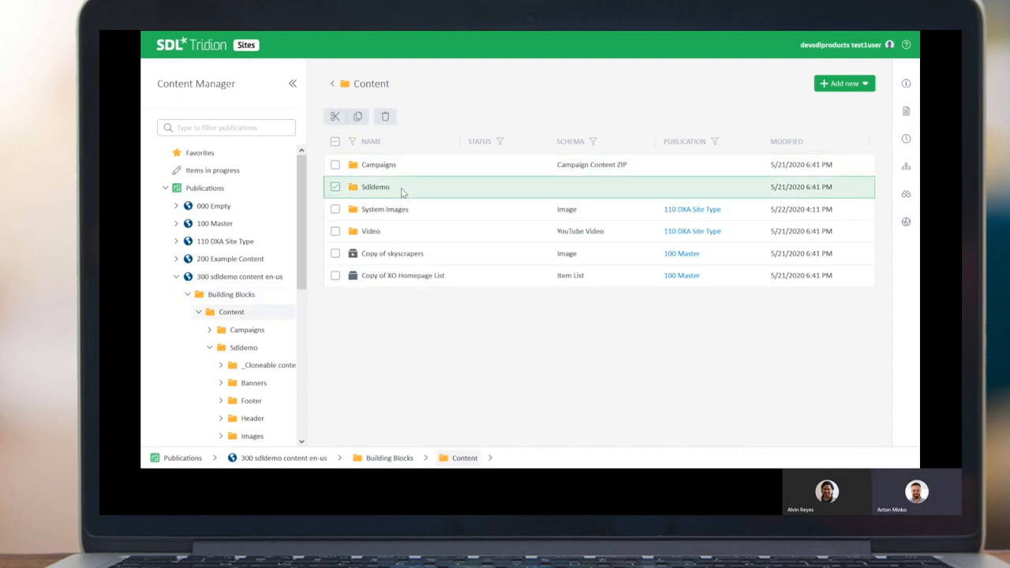
double_click(374, 187)
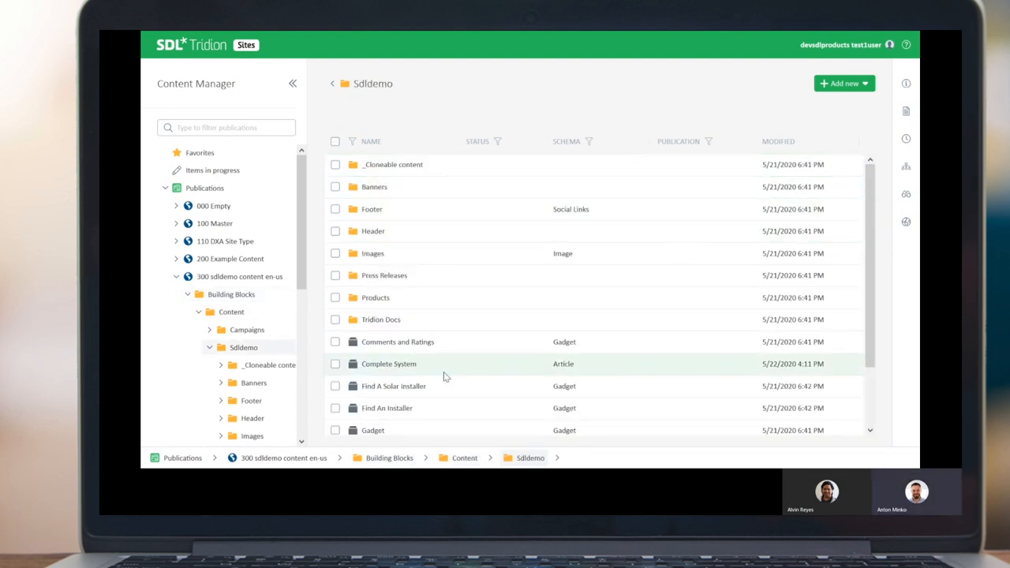
scroll(down, 3)
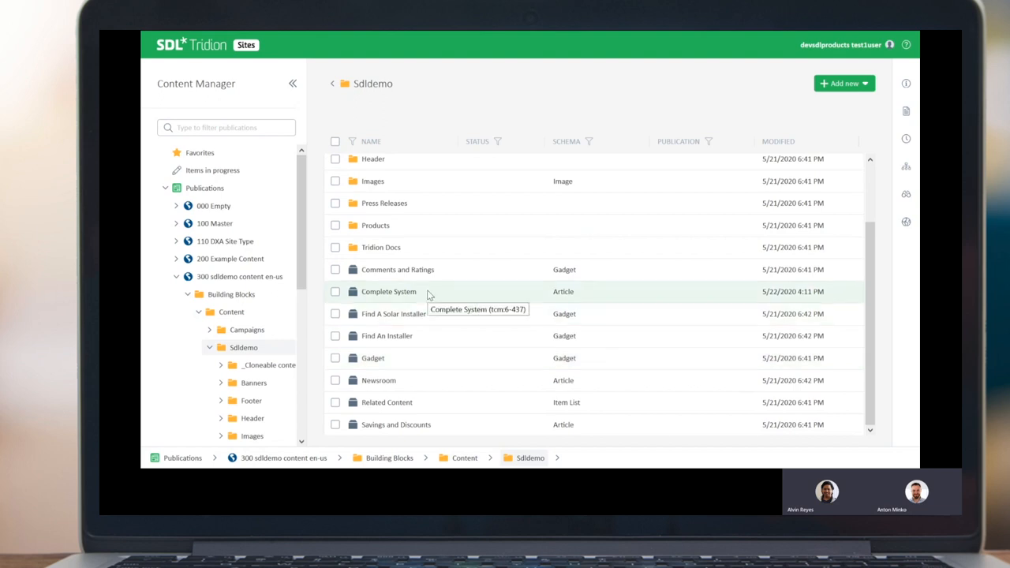
mouse_move(564, 297)
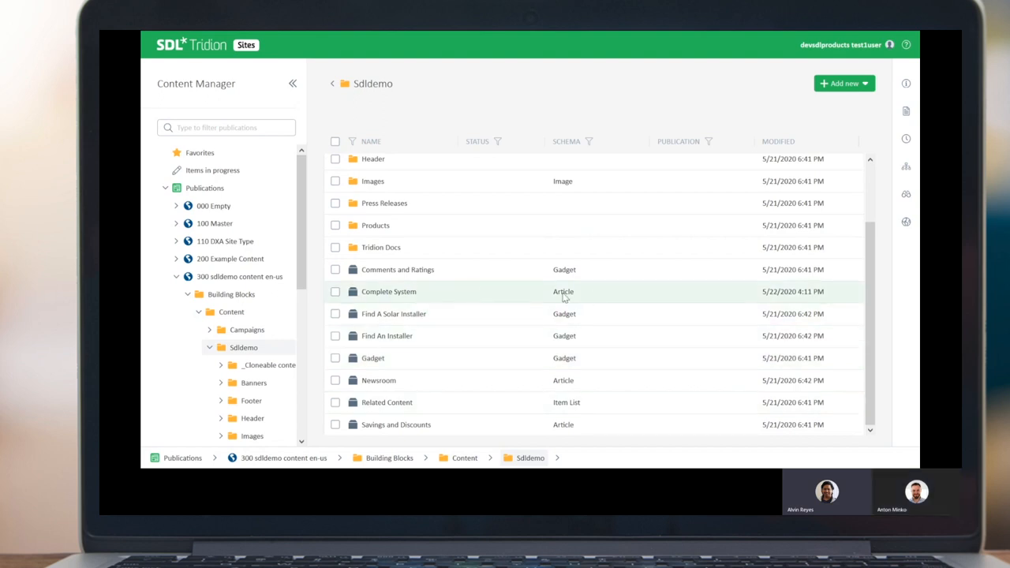
mouse_move(481, 296)
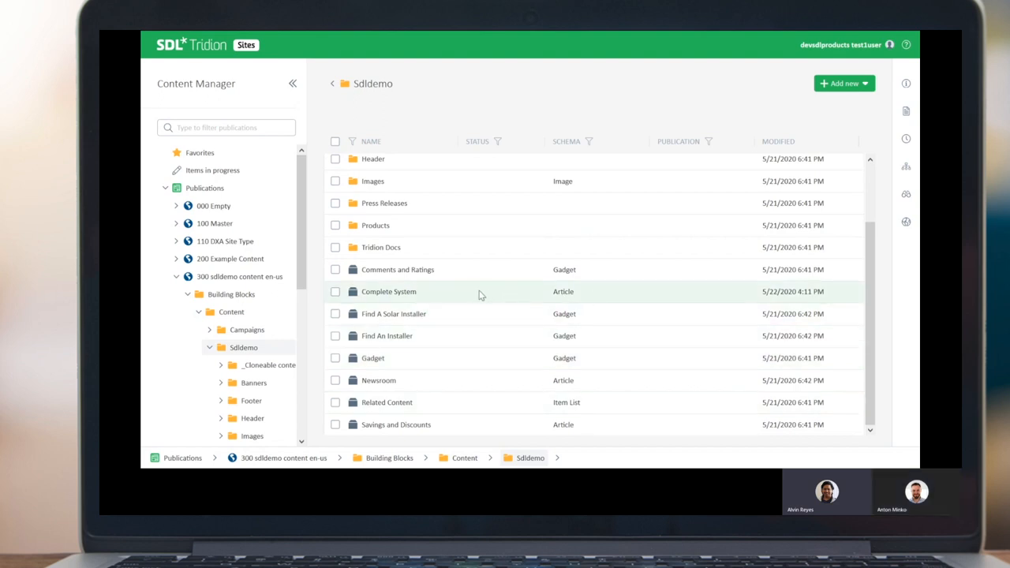
Select Complete System to show URI tcm:6-437, version 4.0 and not-published status.
click(336, 292)
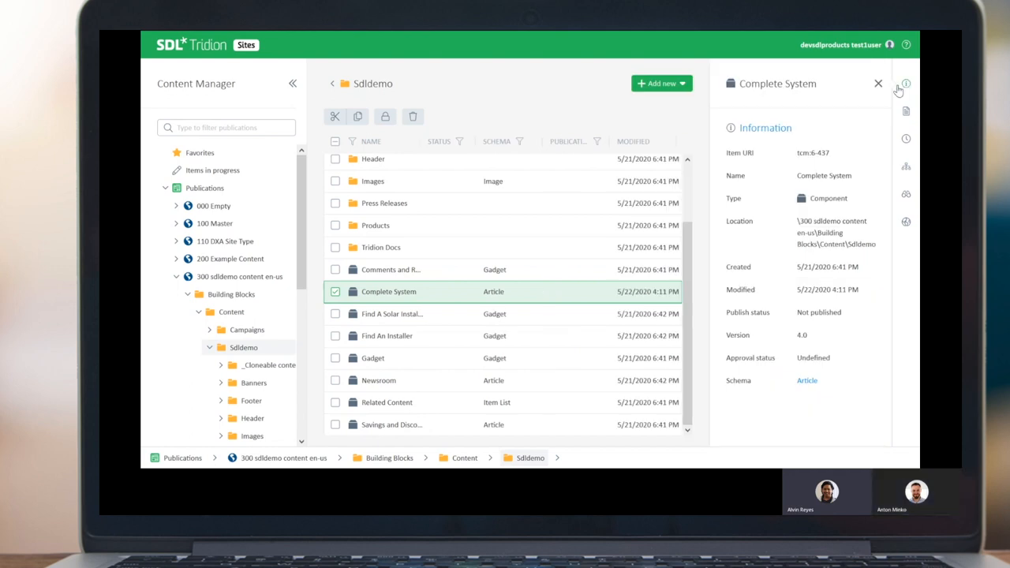
mouse_move(905, 85)
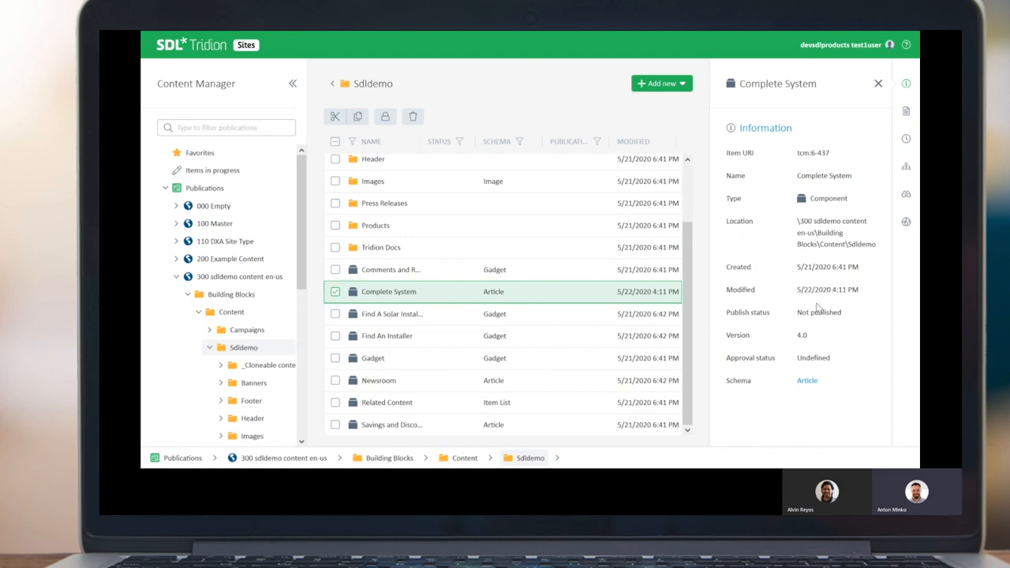
mouse_move(806, 323)
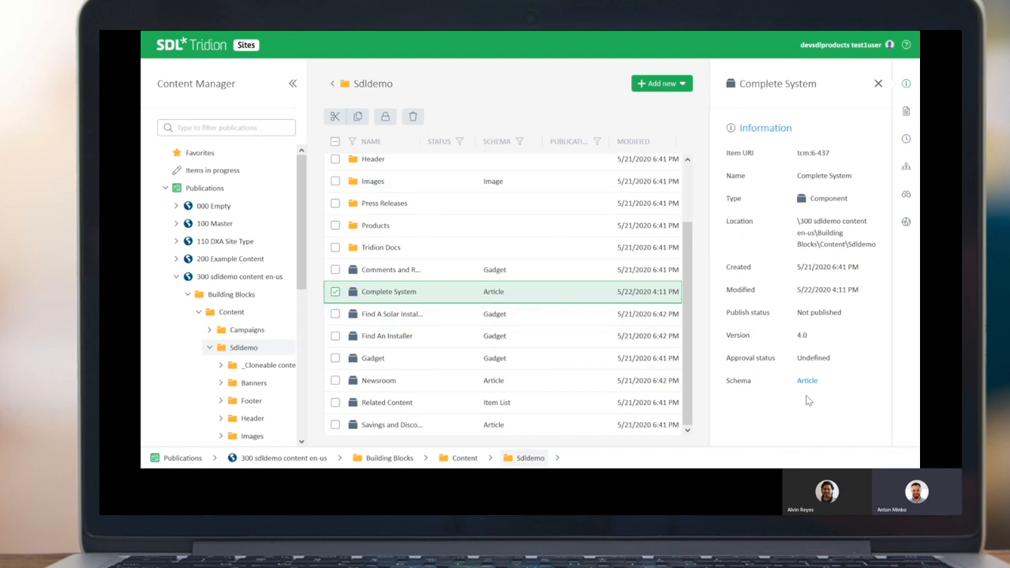
mouse_move(827, 402)
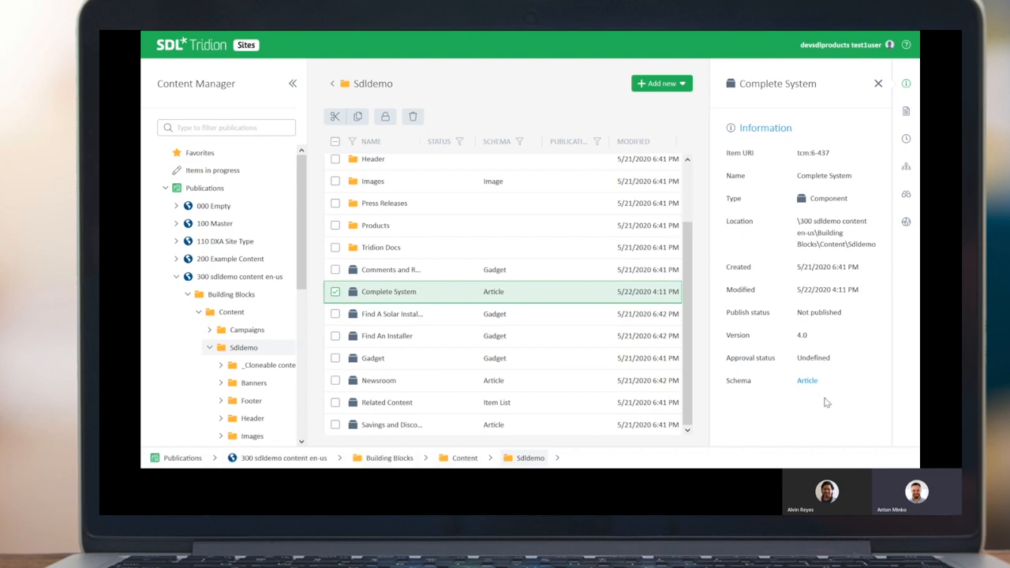
mouse_move(804, 417)
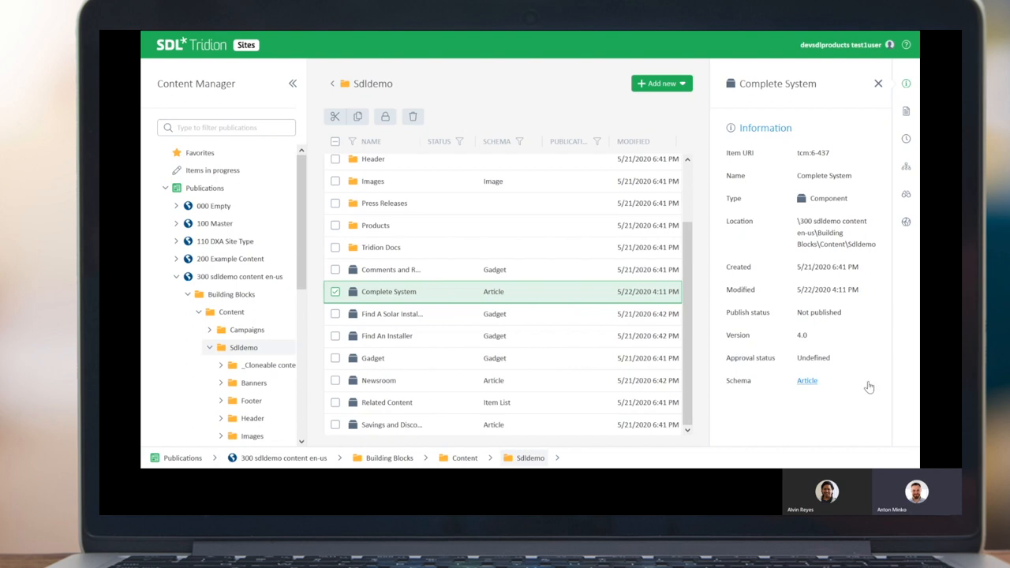
mouse_move(872, 173)
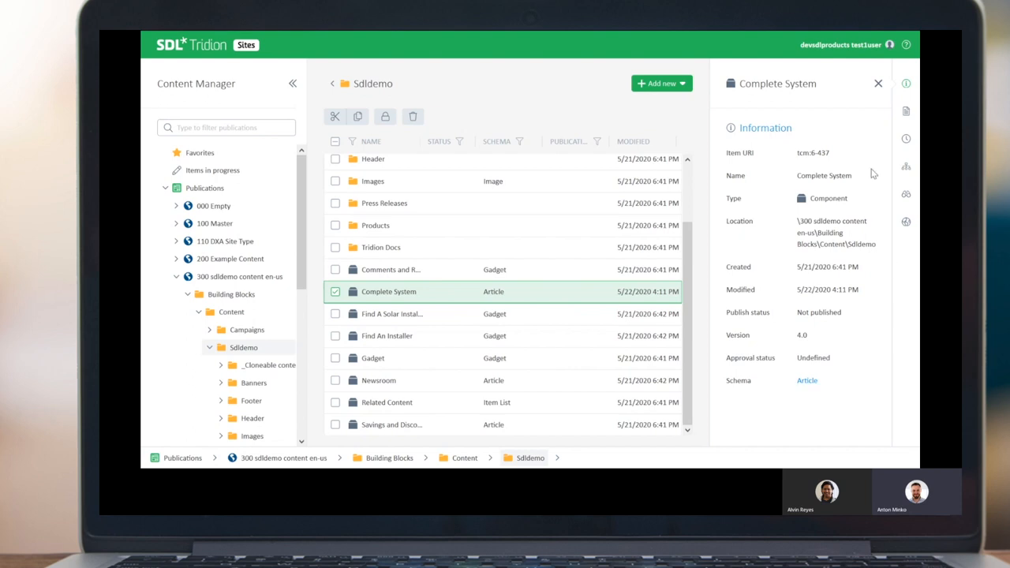
mouse_move(894, 123)
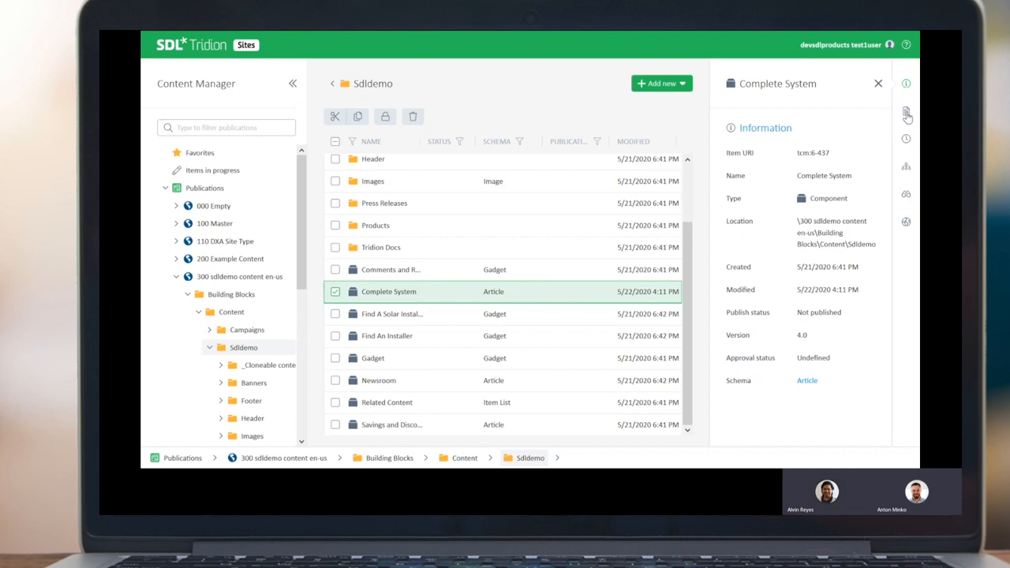
Review Complete System's heading, banner image and body fields, and its empty metadata.
click(906, 115)
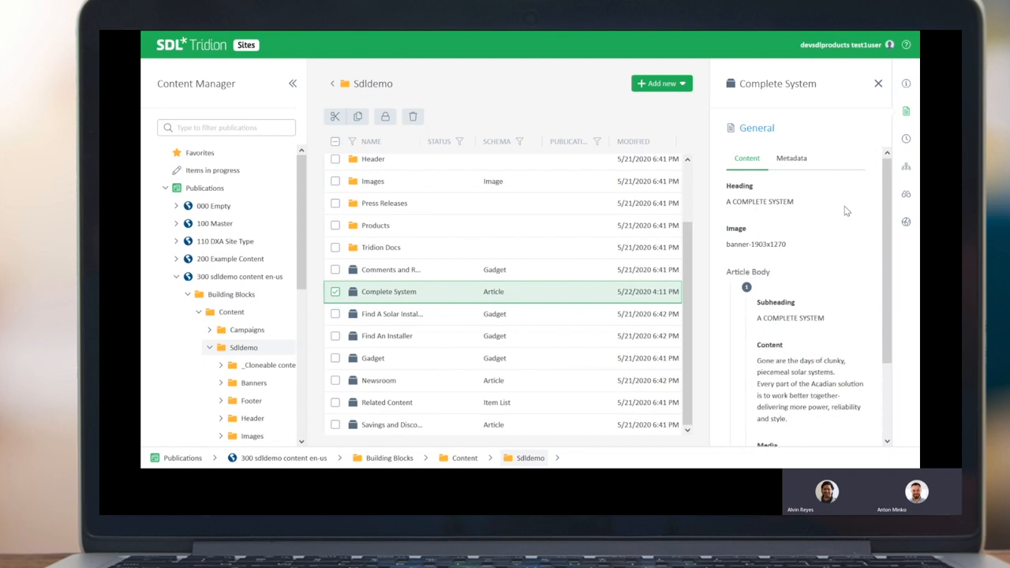
scroll(down, 3)
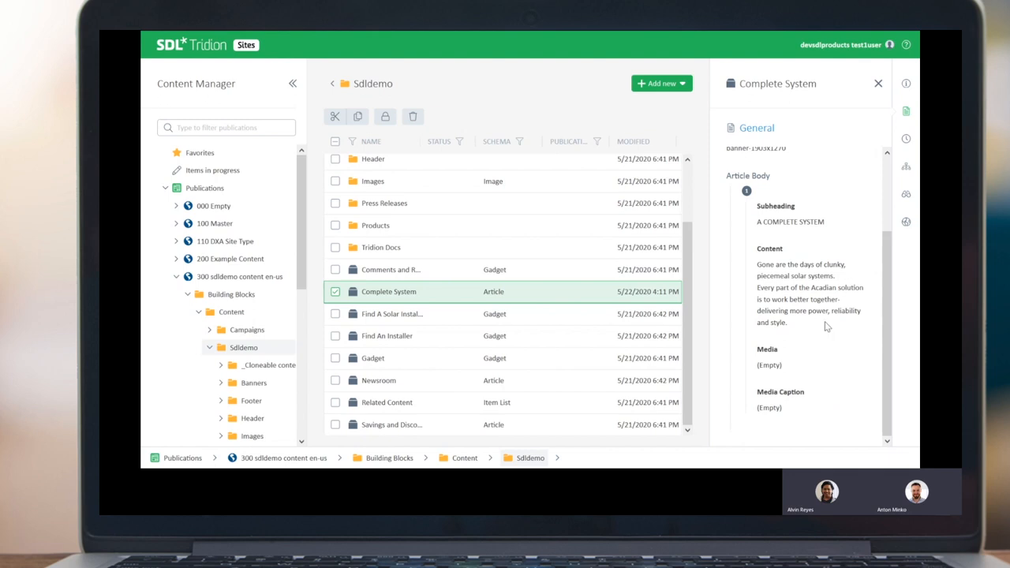
mouse_move(823, 380)
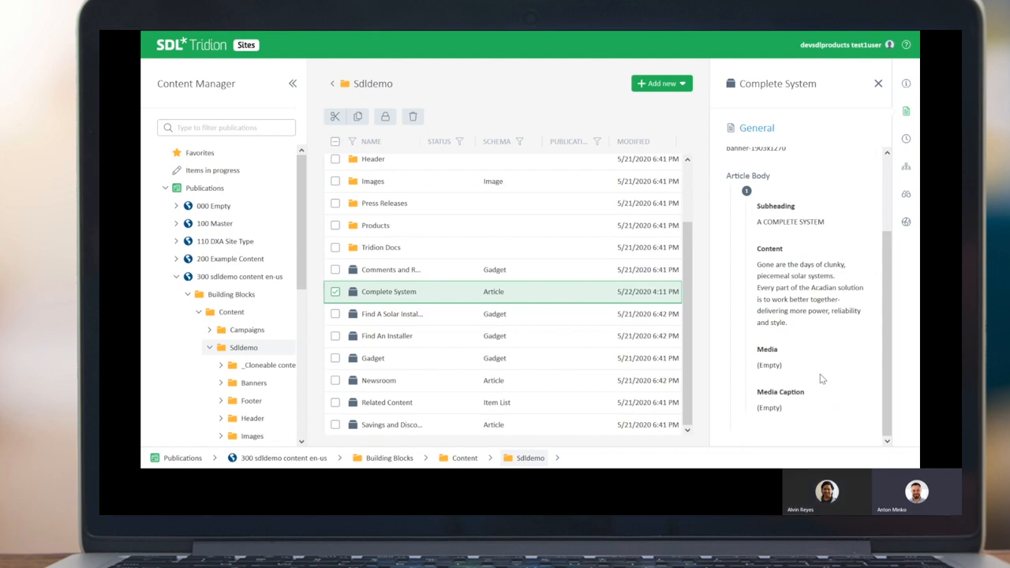
mouse_move(834, 363)
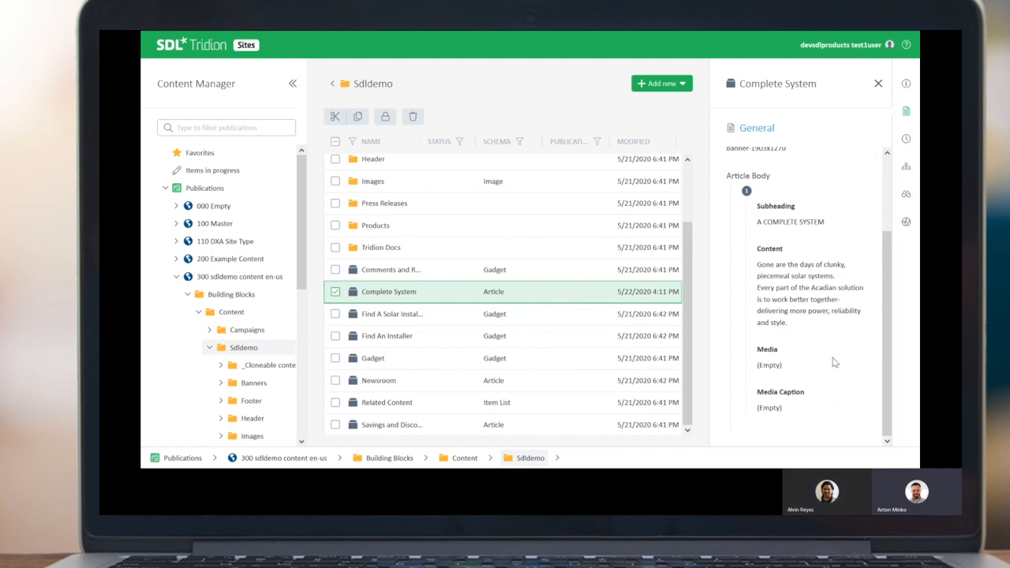
click(747, 160)
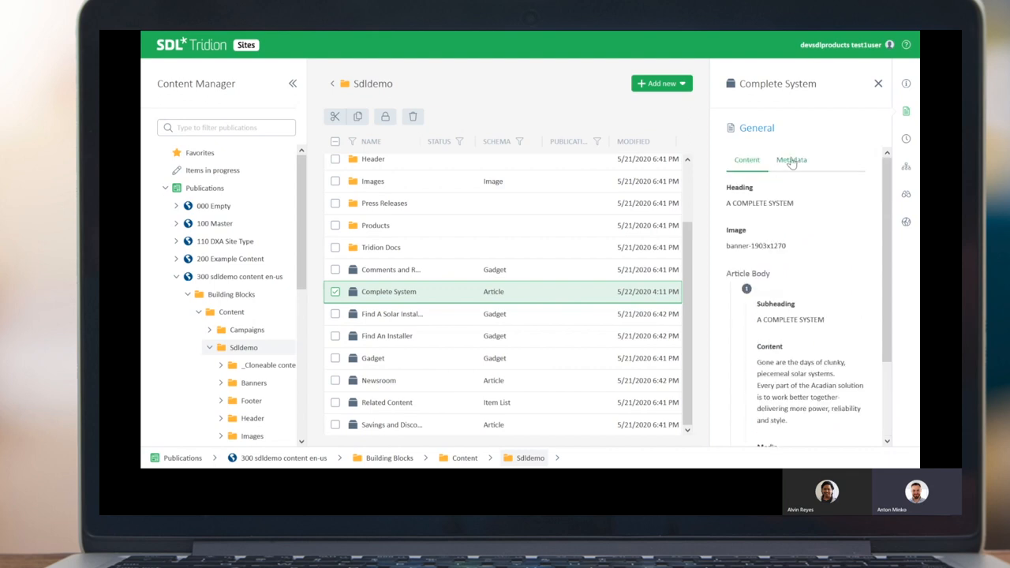
click(791, 160)
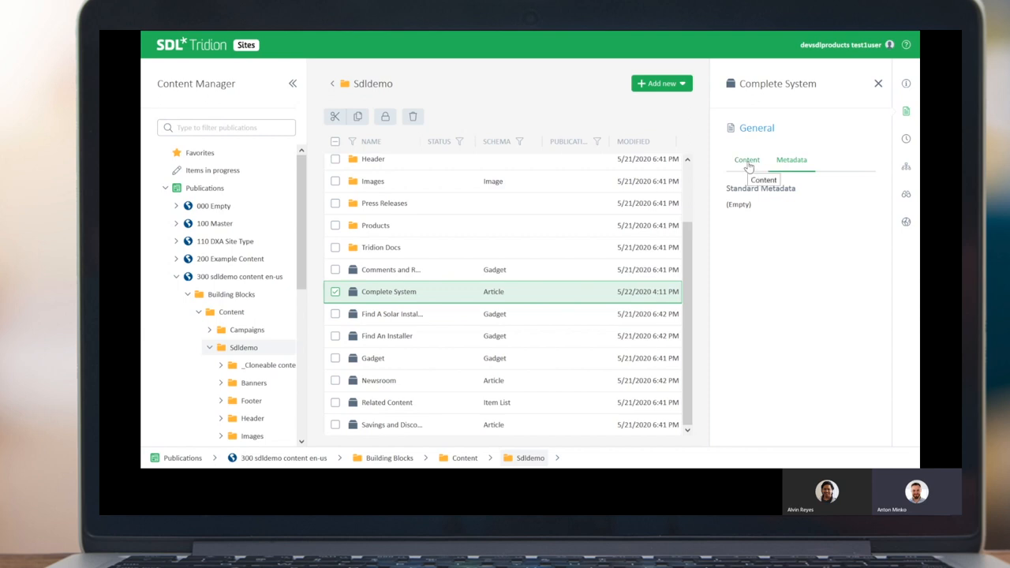
click(747, 159)
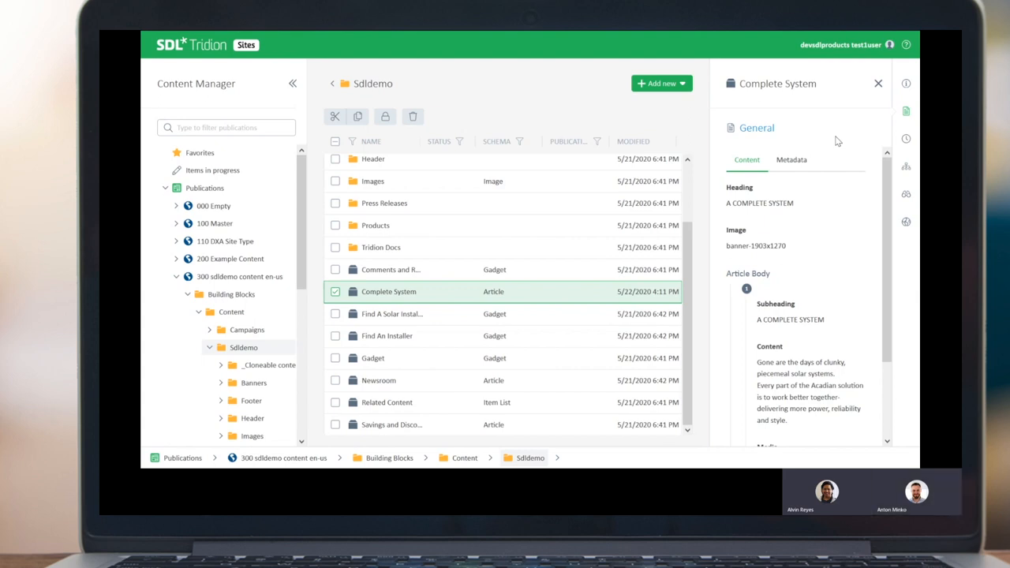
List Complete System's versions 1.0 through 4.0 and show version 3.0's actions.
click(906, 140)
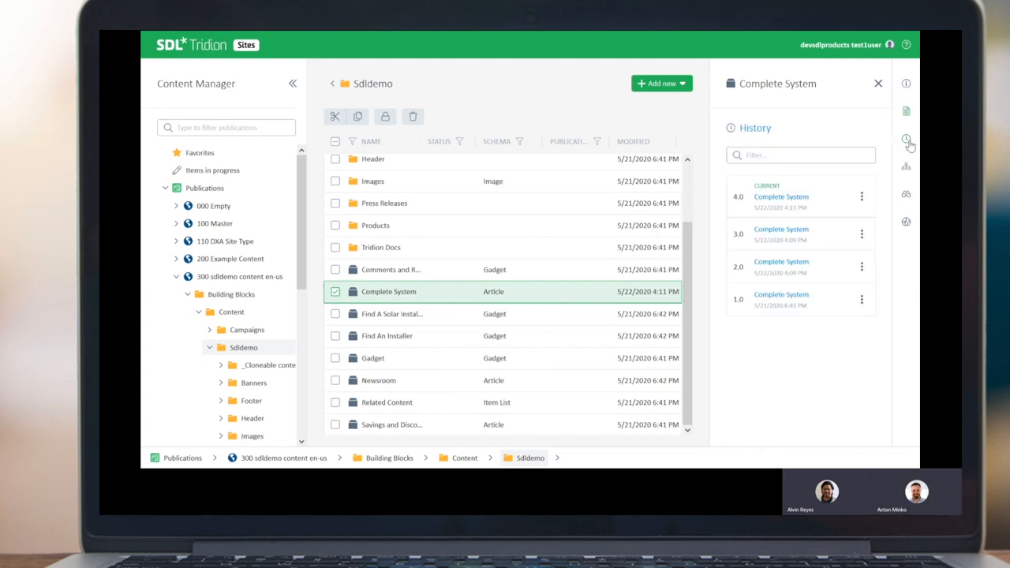
mouse_move(907, 139)
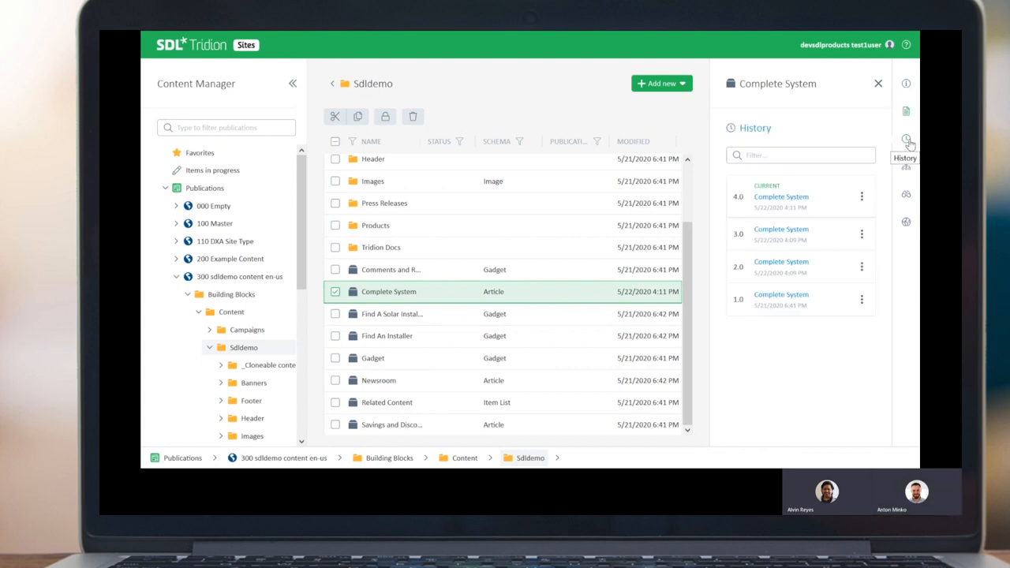
mouse_move(907, 154)
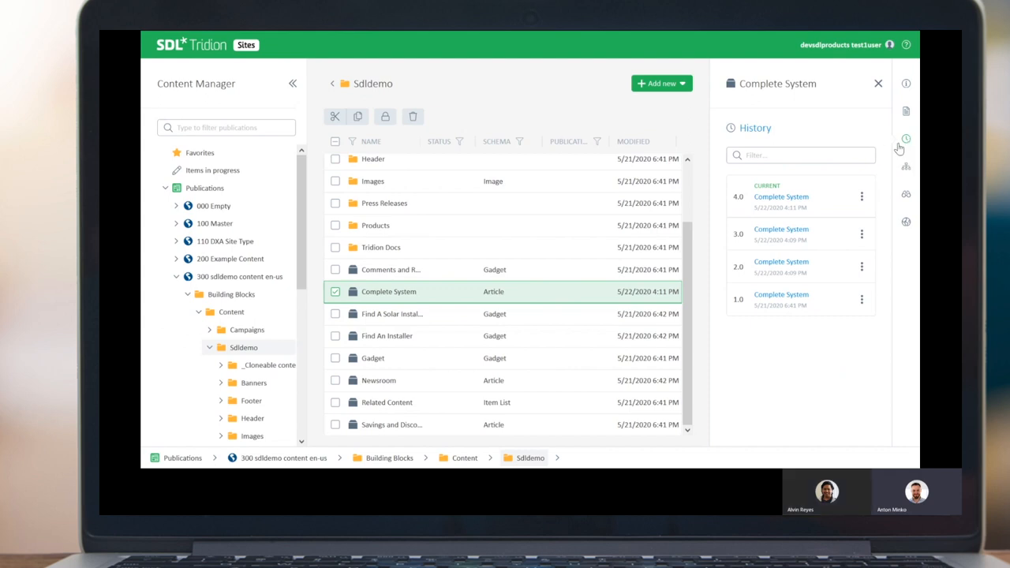
mouse_move(809, 240)
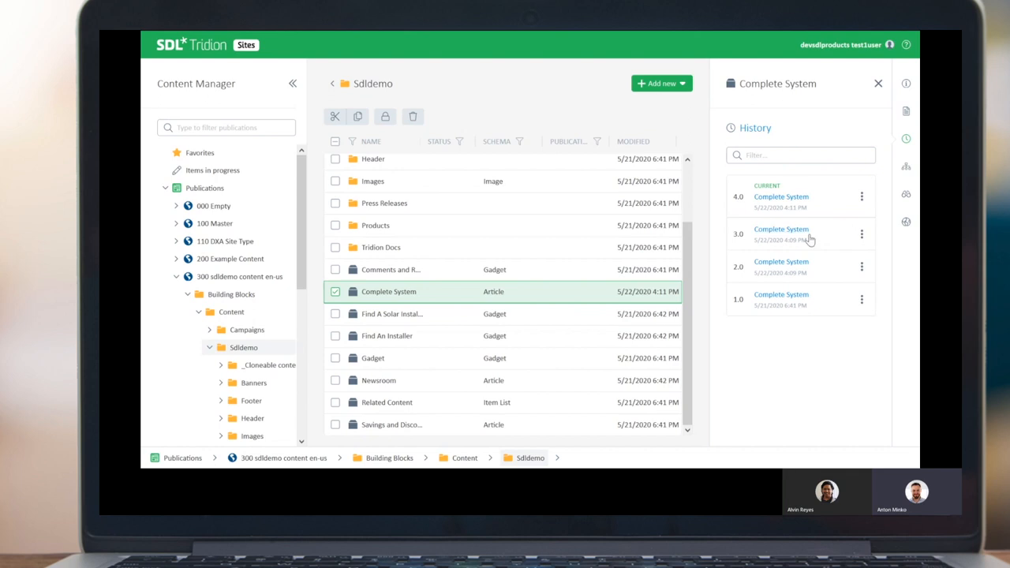
mouse_move(865, 315)
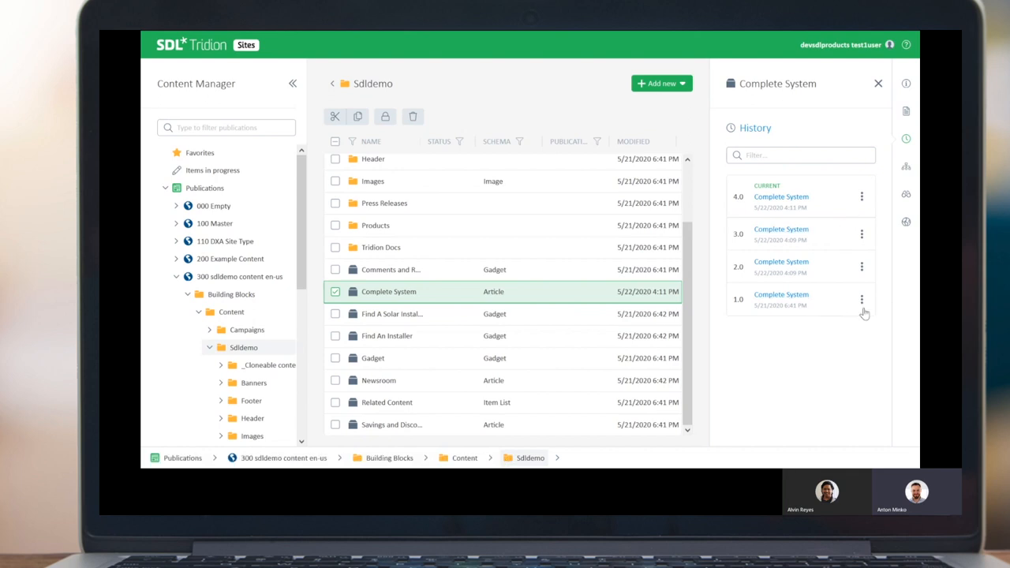
mouse_move(872, 214)
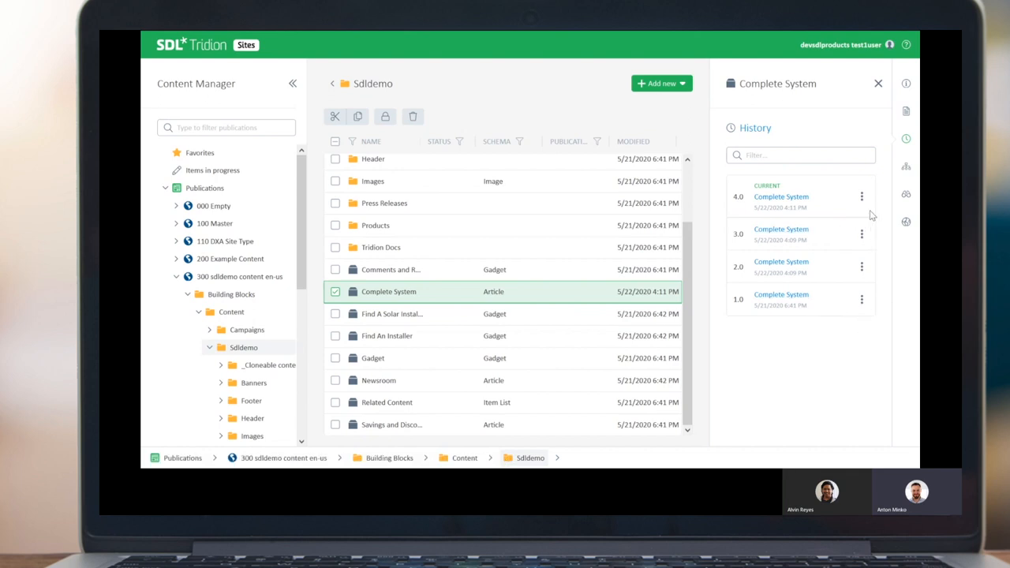
click(861, 234)
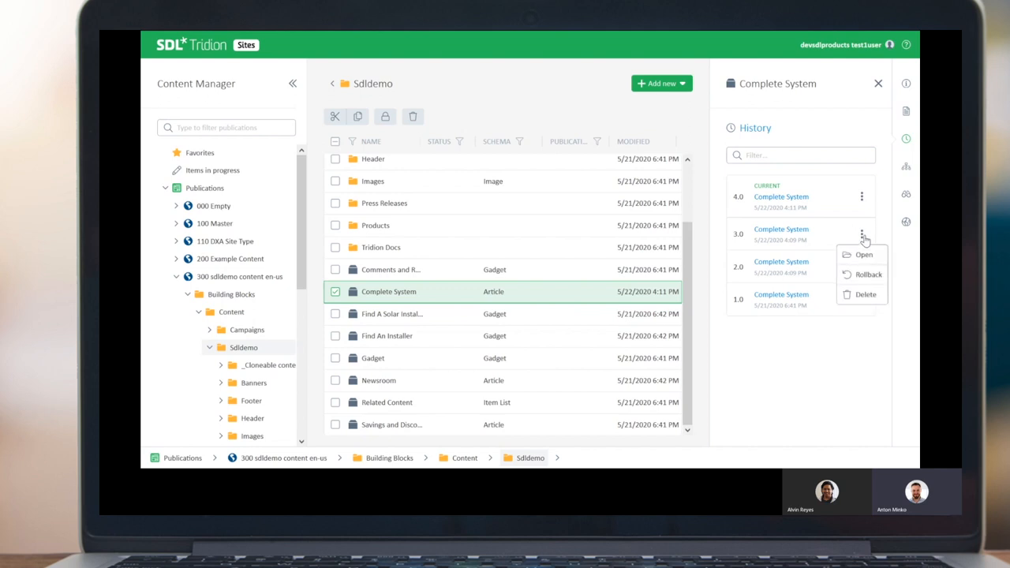
mouse_move(889, 358)
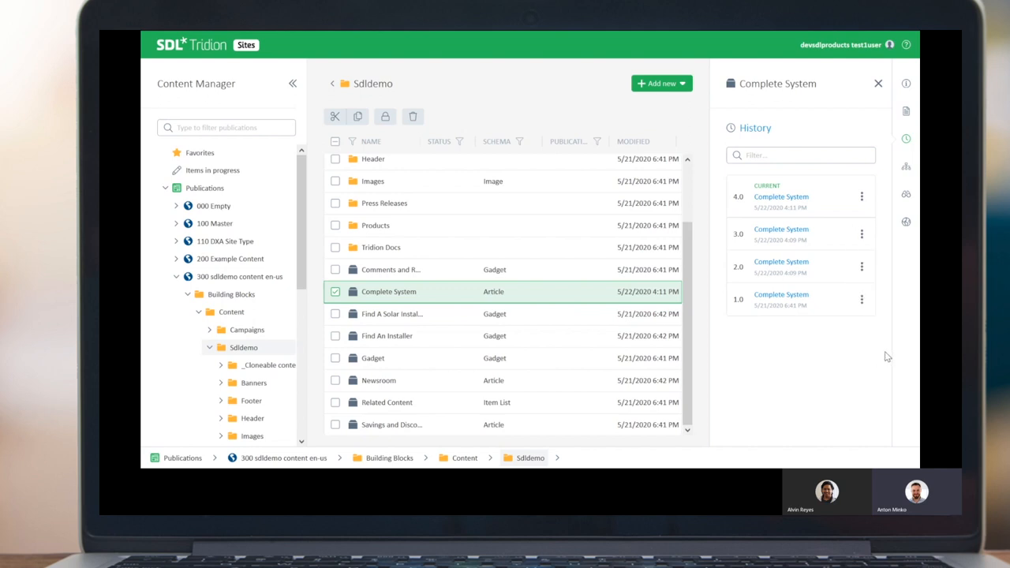
mouse_move(888, 338)
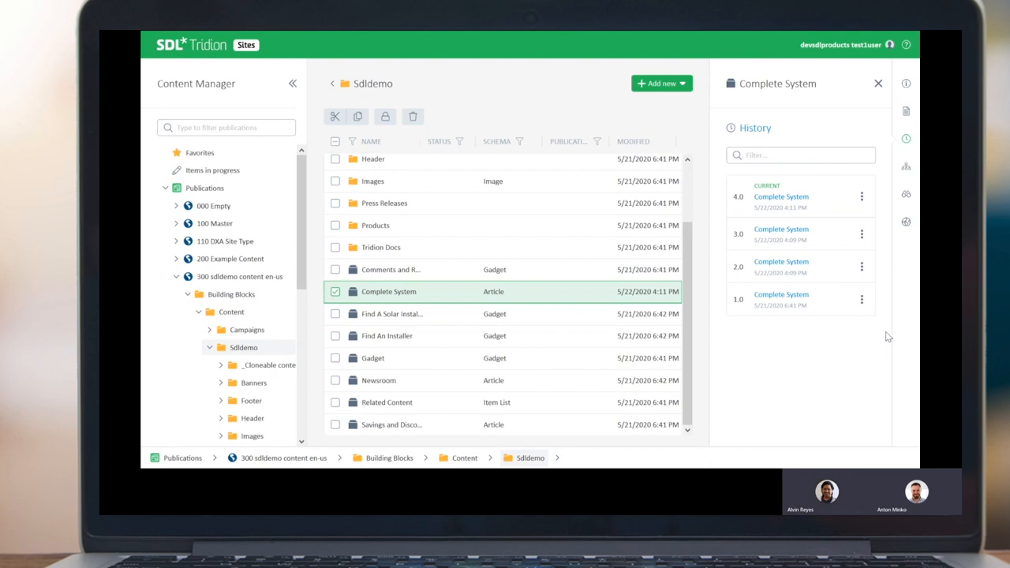
mouse_move(890, 321)
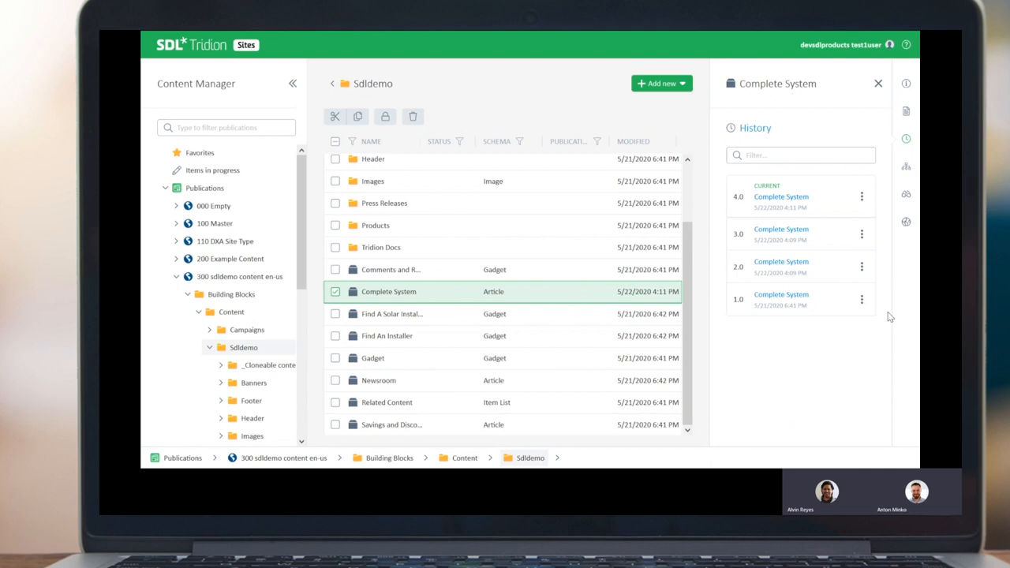
mouse_move(907, 166)
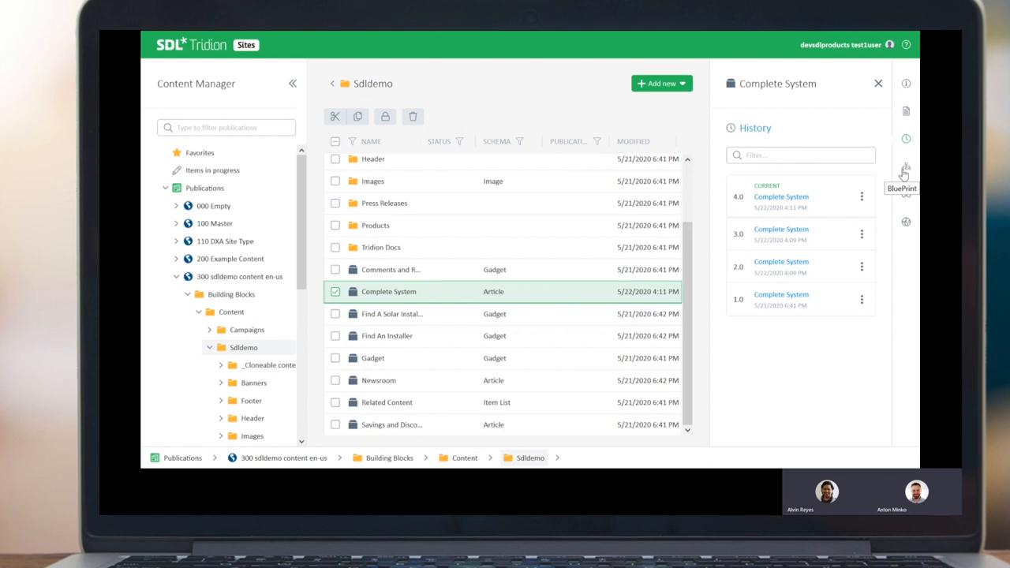
Show the article's BluePrint: parent 300 sdldemo content en-us, shared in 400 and 500.
click(906, 167)
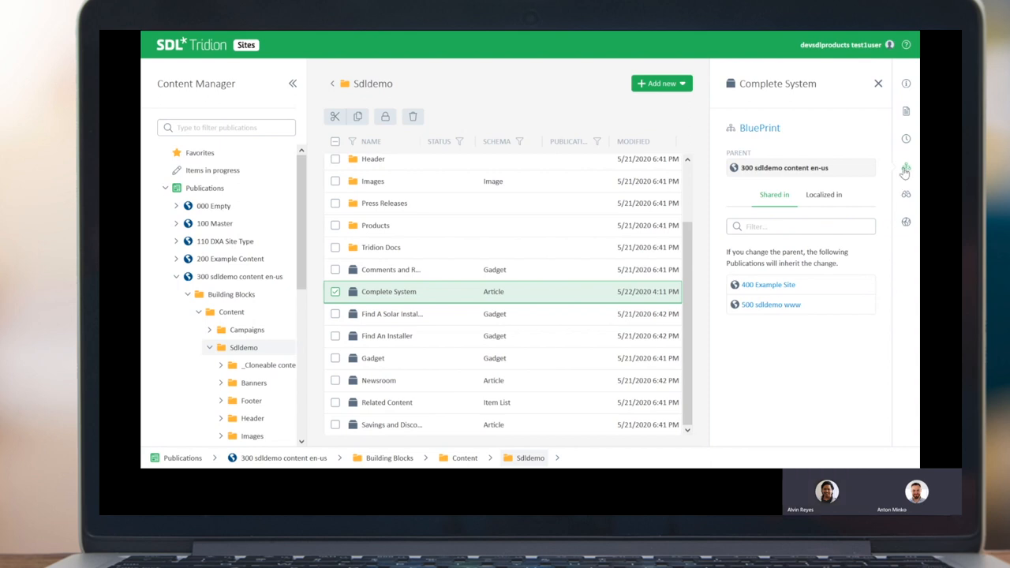
mouse_move(906, 168)
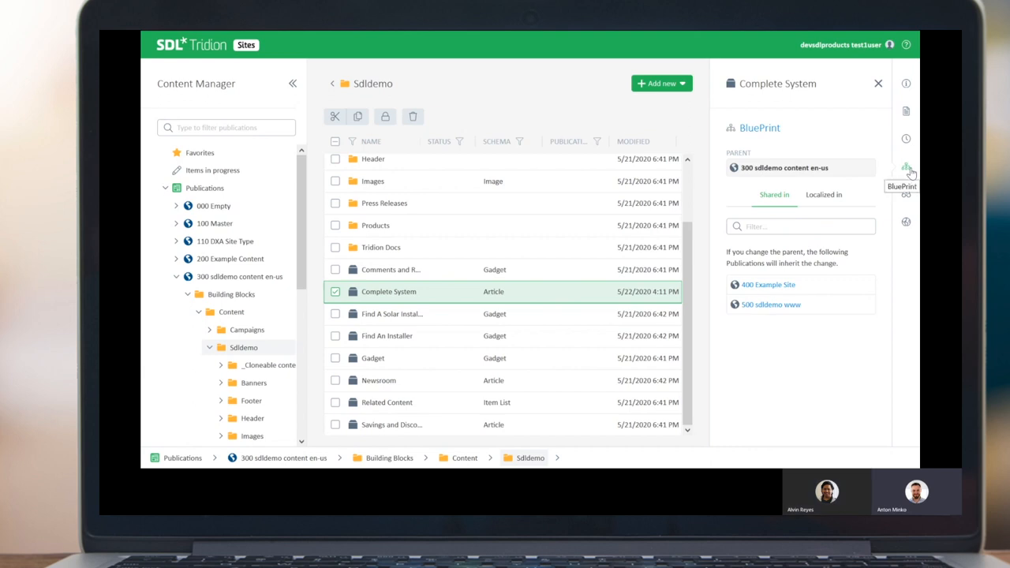
mouse_move(782, 254)
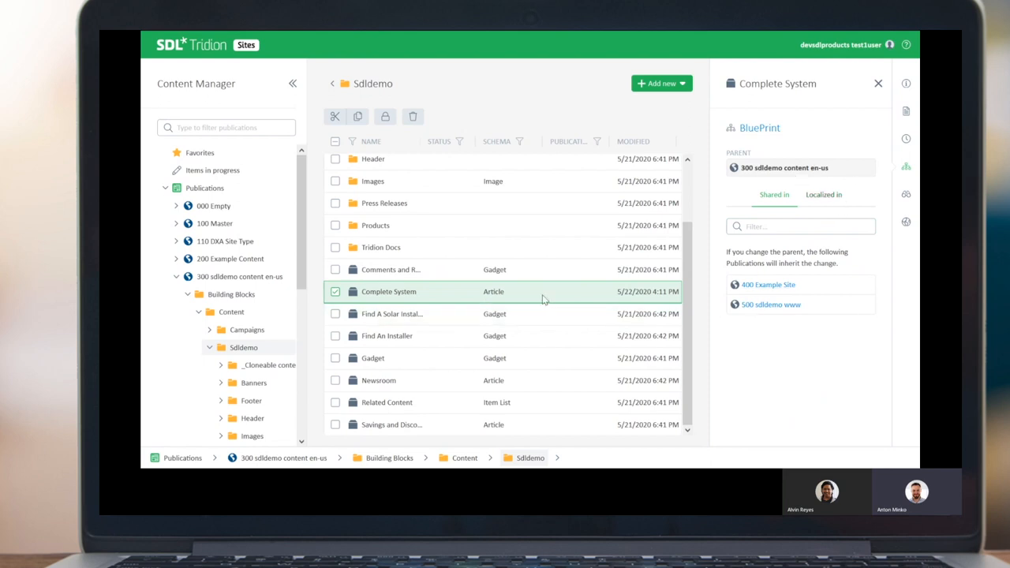
mouse_move(809, 327)
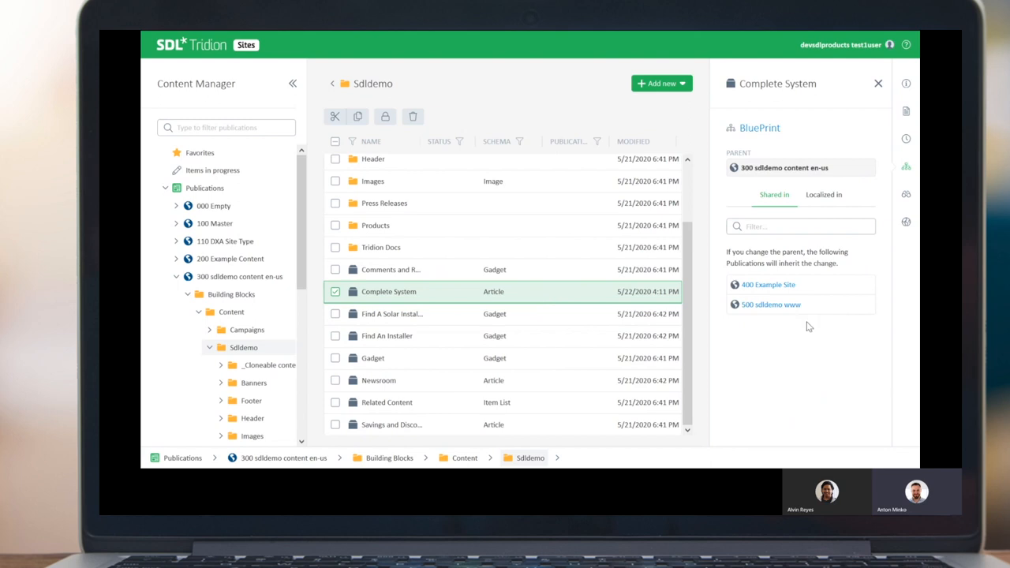
mouse_move(745, 285)
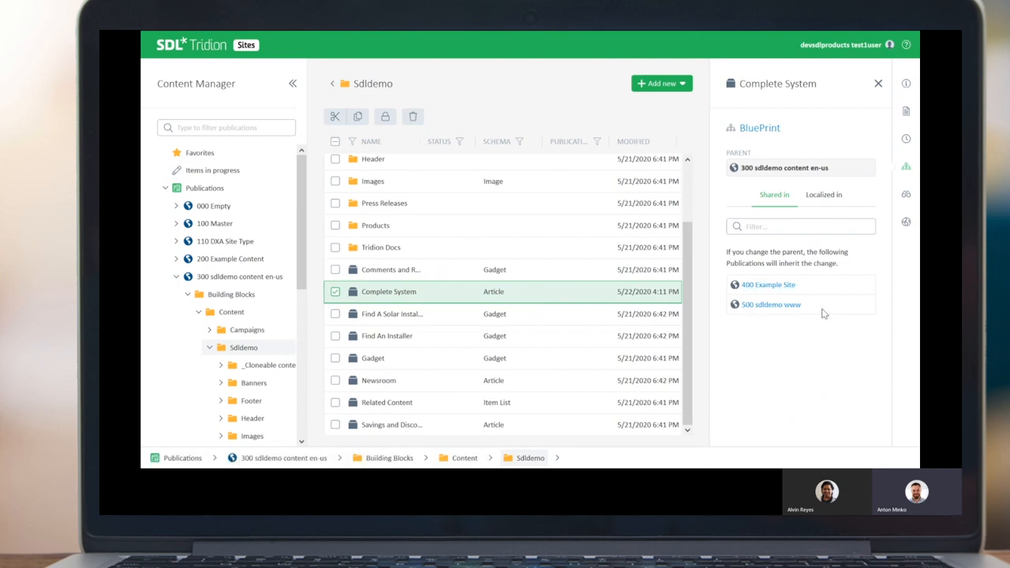
mouse_move(824, 195)
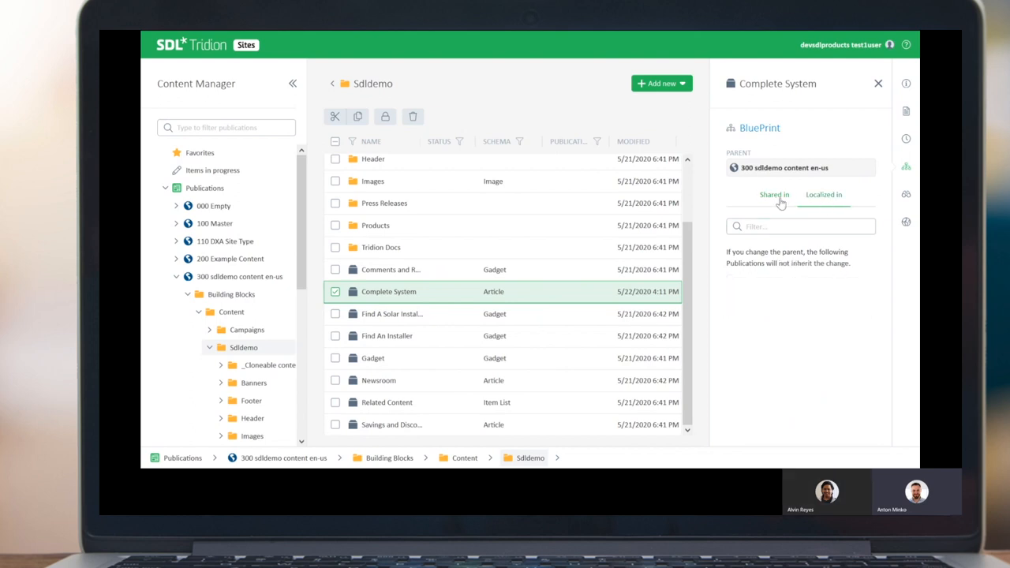
mouse_move(774, 194)
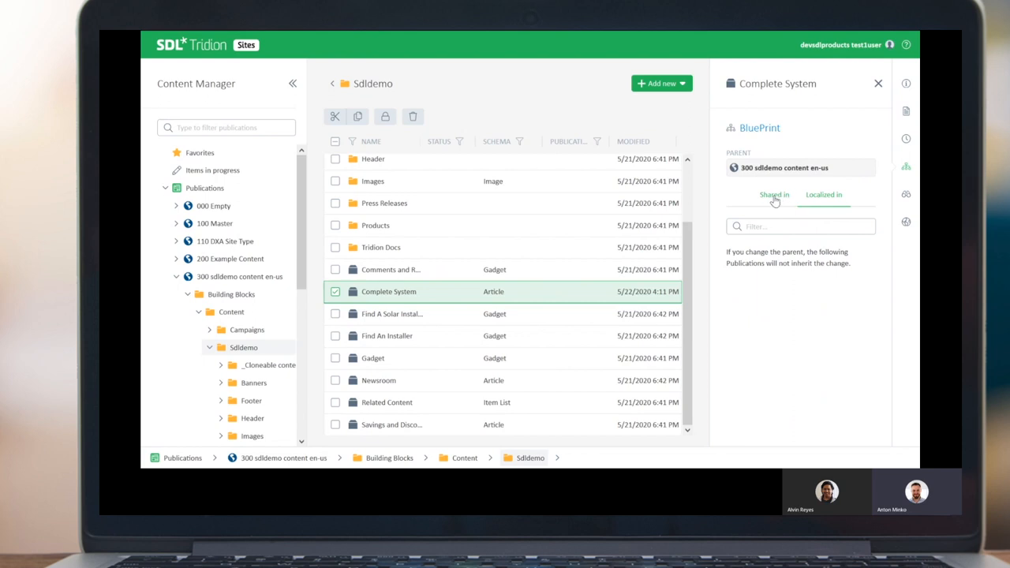
click(774, 195)
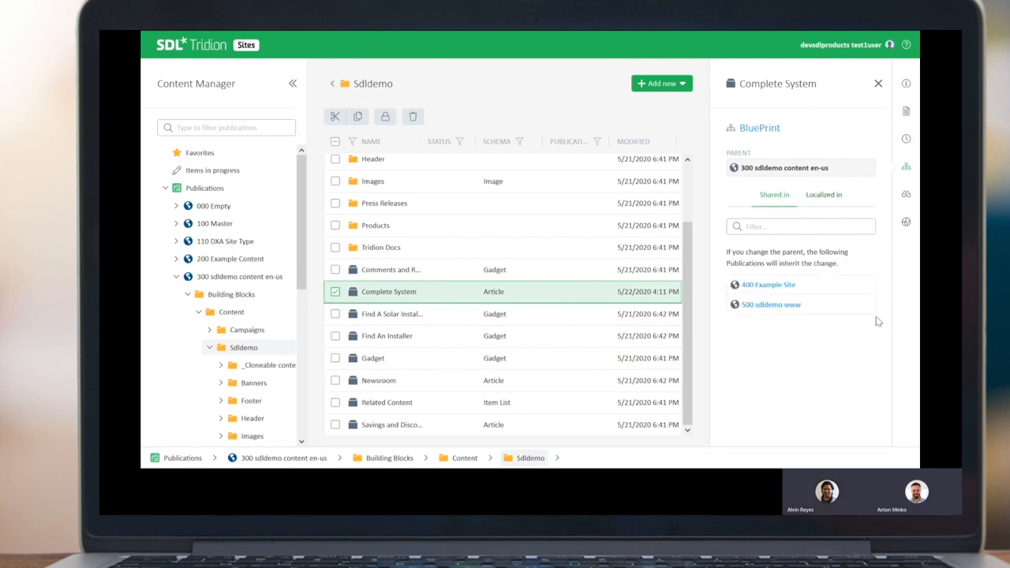
mouse_move(887, 259)
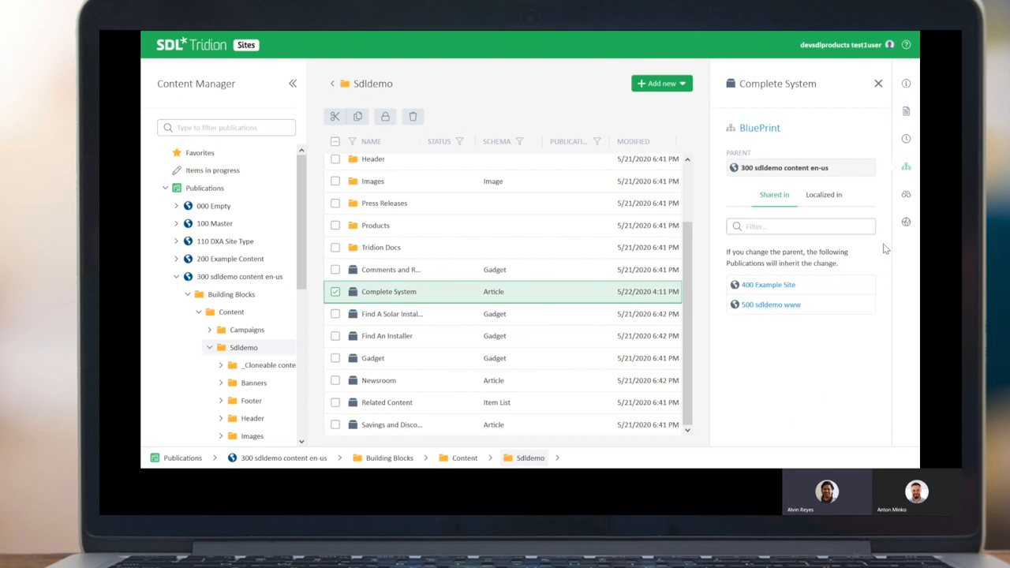
mouse_move(896, 211)
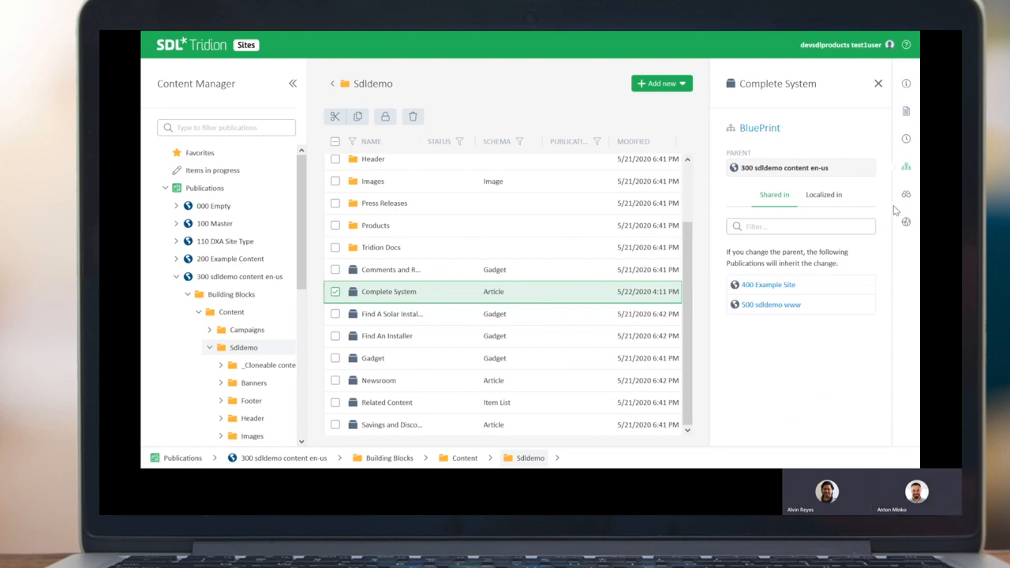
mouse_move(906, 194)
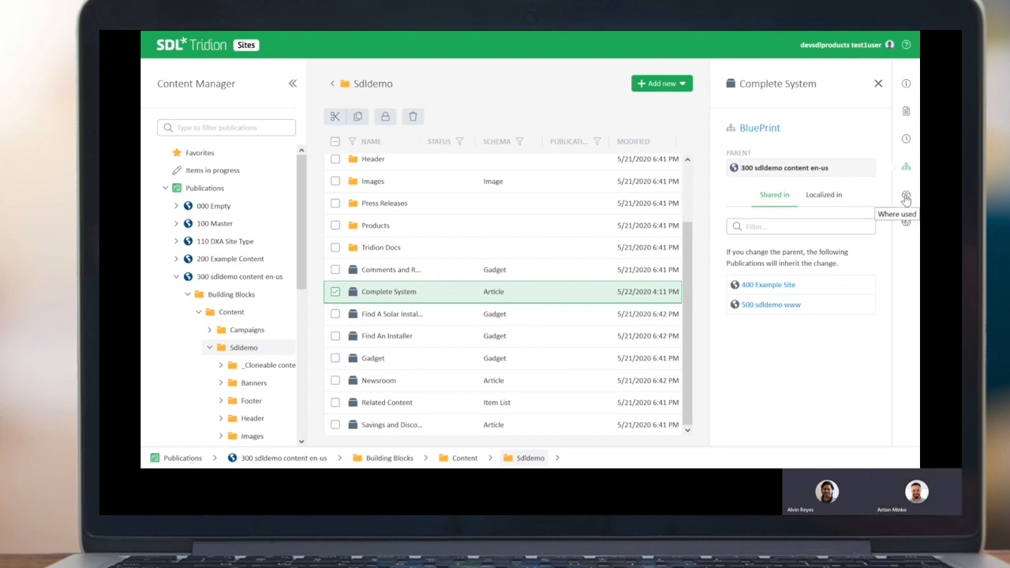
Show Where used, then Makes use of: the Article schema and banner-1903x1270 image.
click(906, 198)
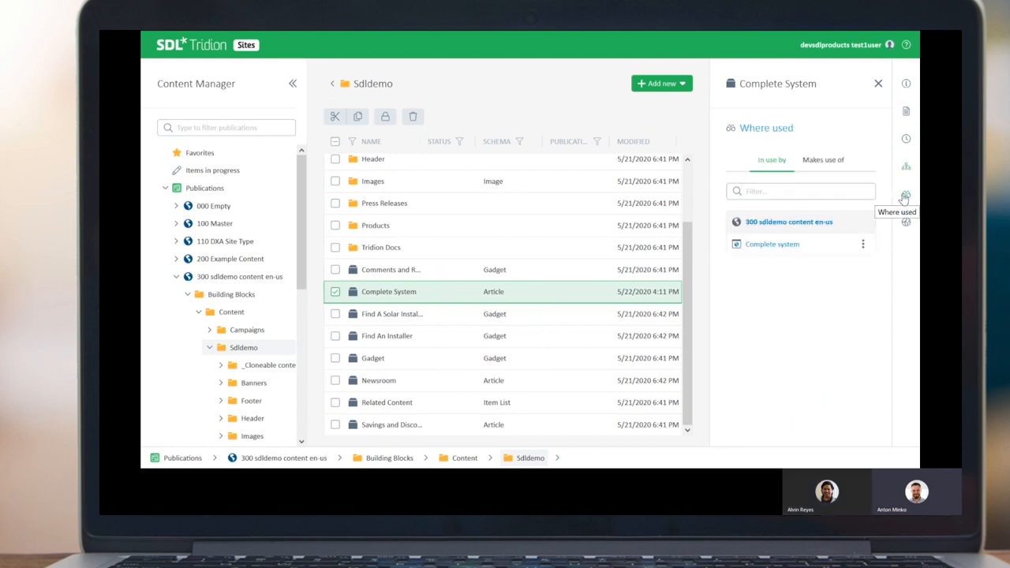
mouse_move(751, 174)
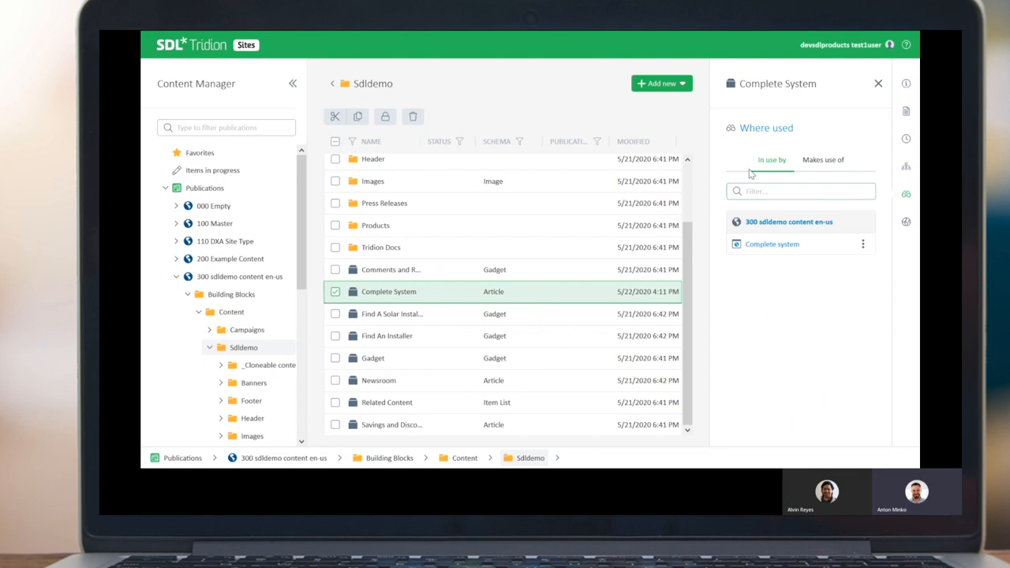
mouse_move(750, 298)
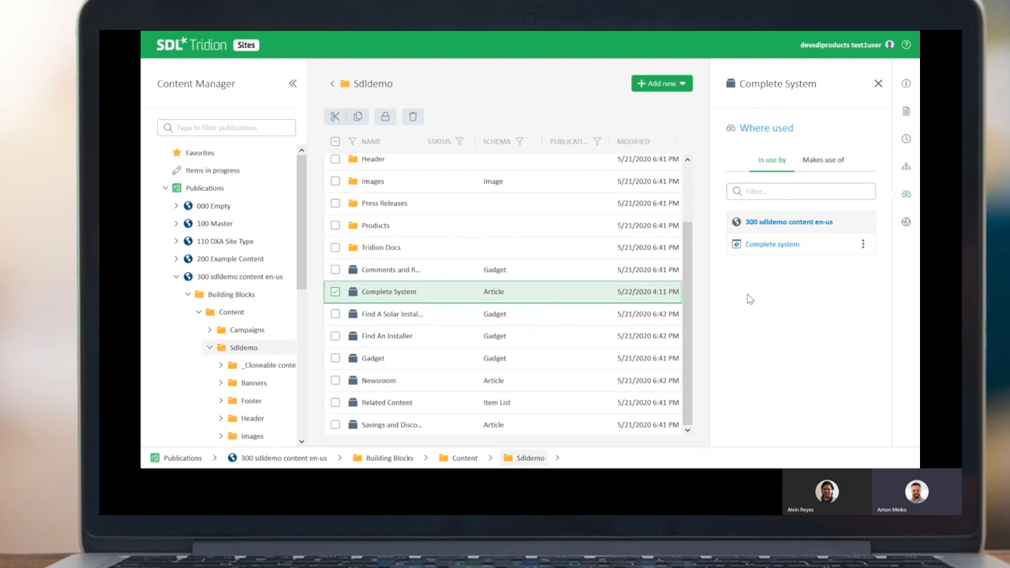
mouse_move(763, 225)
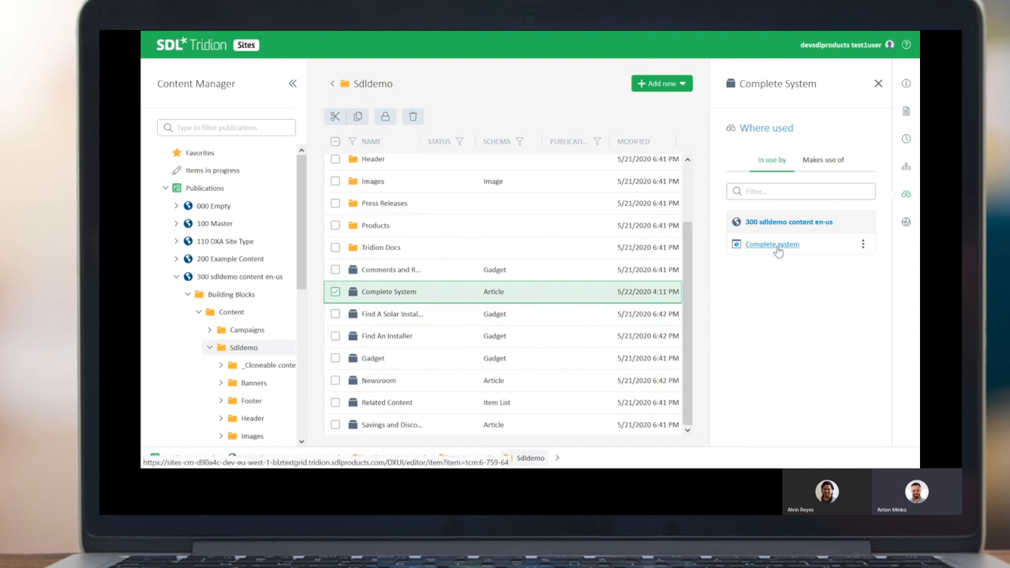
mouse_move(799, 251)
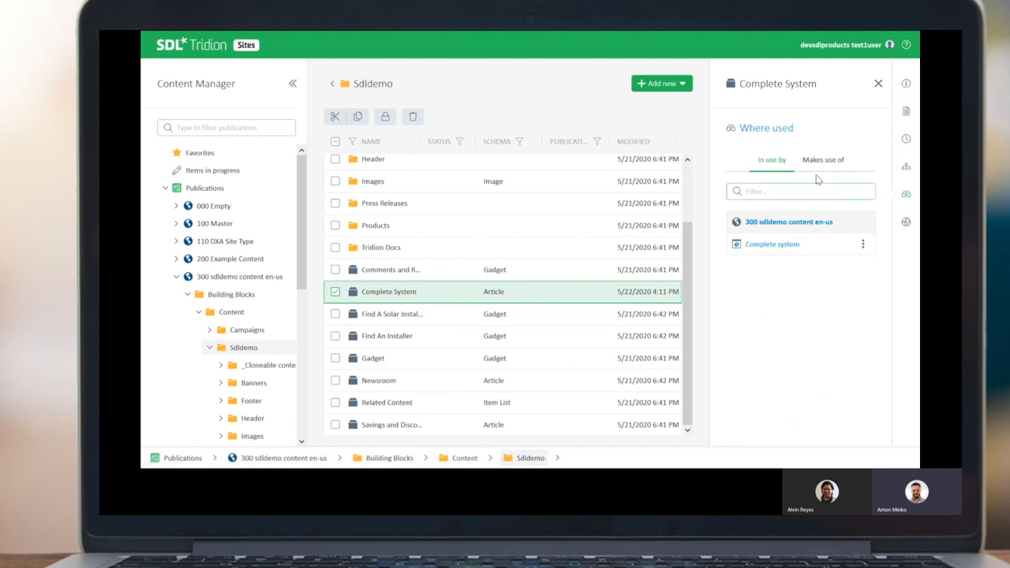
click(823, 159)
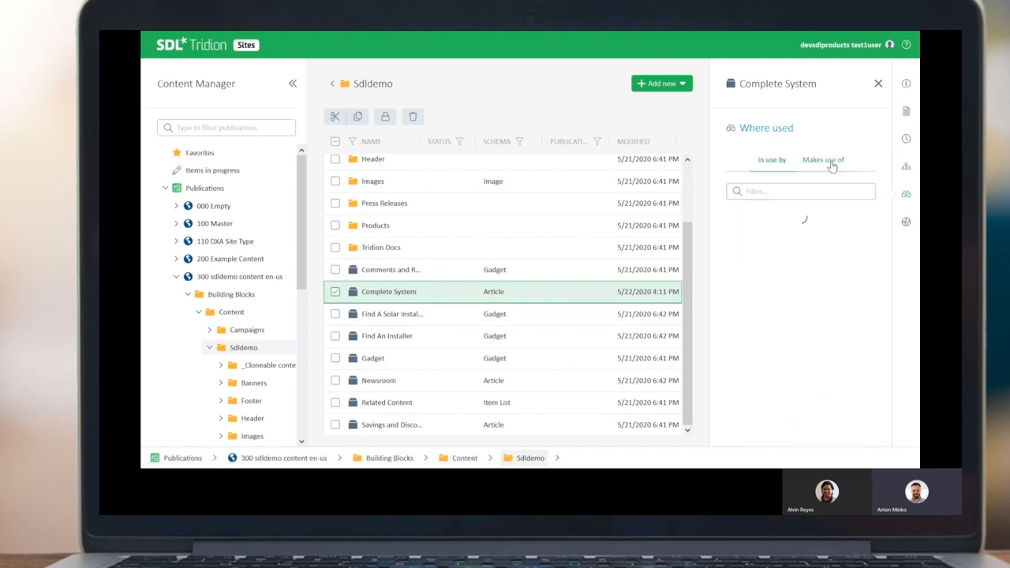
click(824, 160)
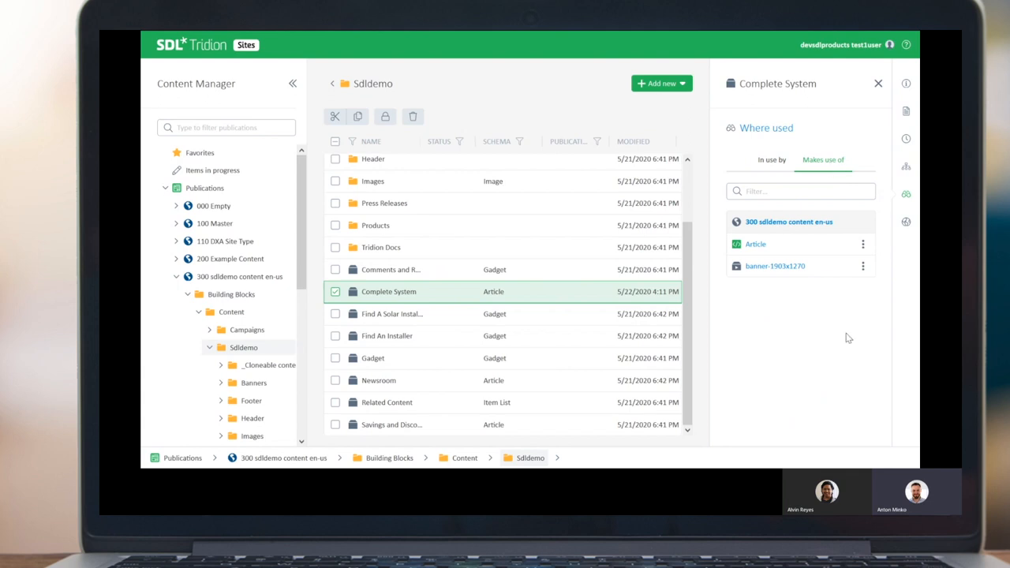
mouse_move(513, 314)
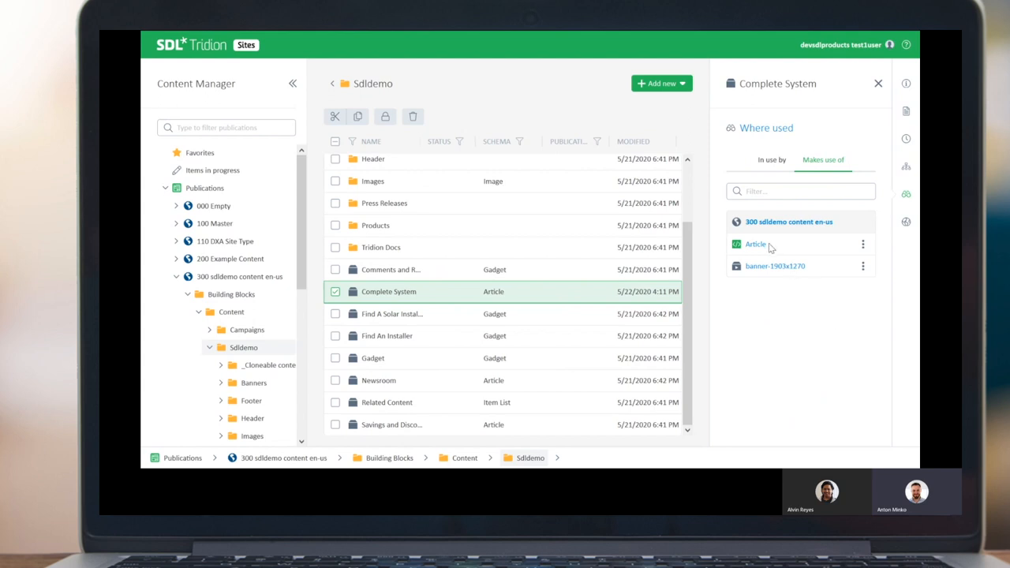
mouse_move(806, 285)
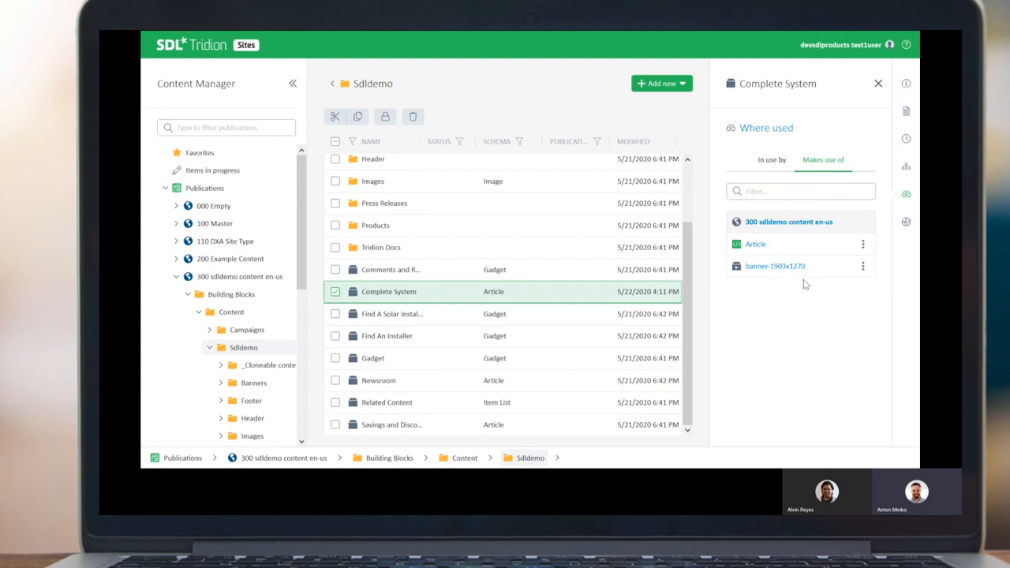
mouse_move(740, 276)
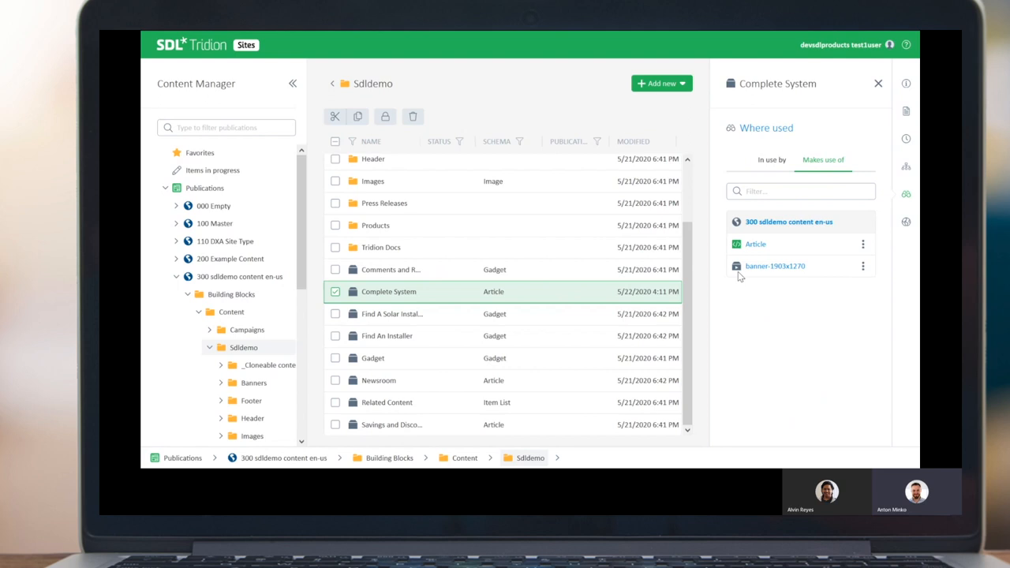
mouse_move(833, 278)
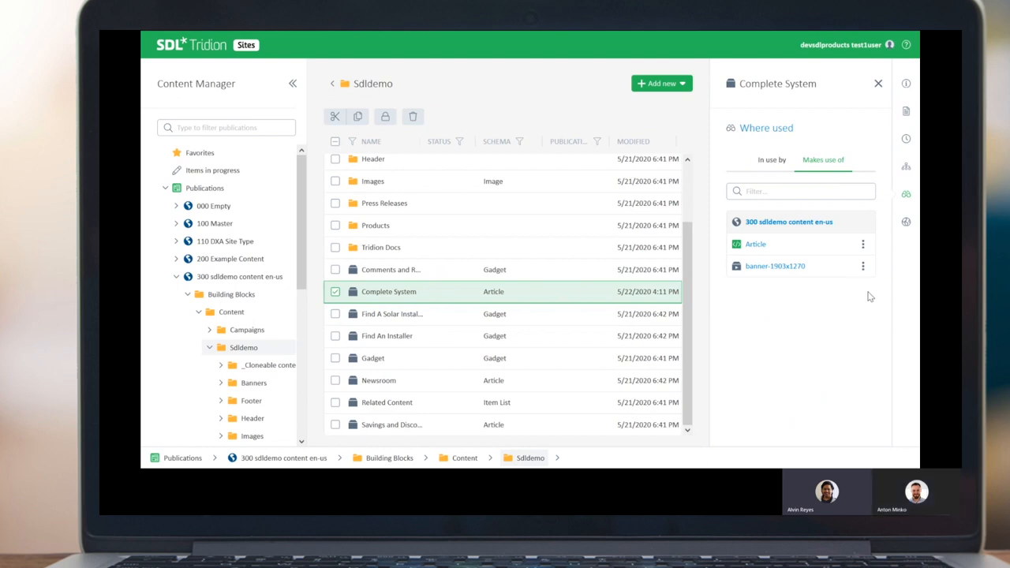
mouse_move(869, 308)
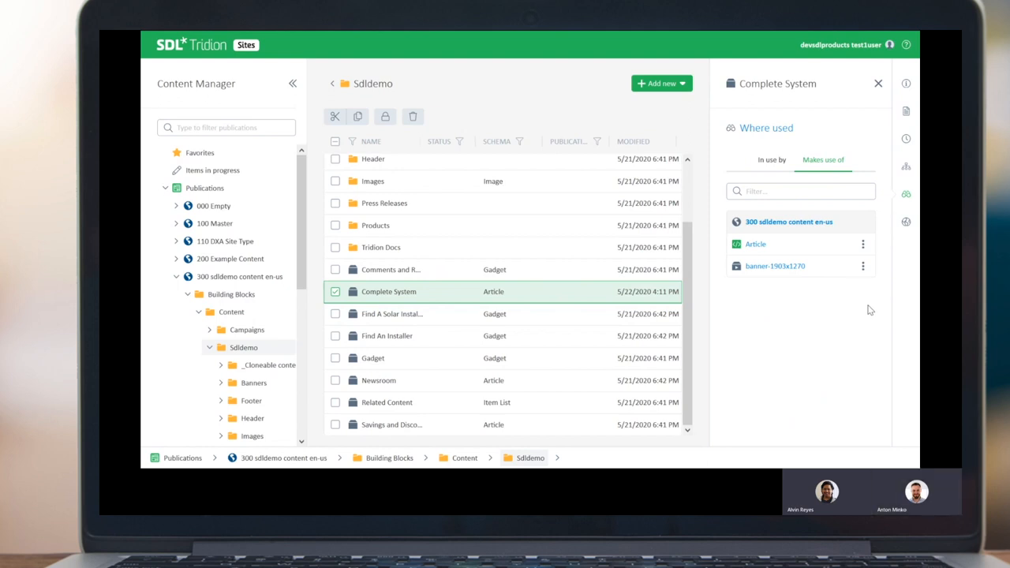
mouse_move(869, 280)
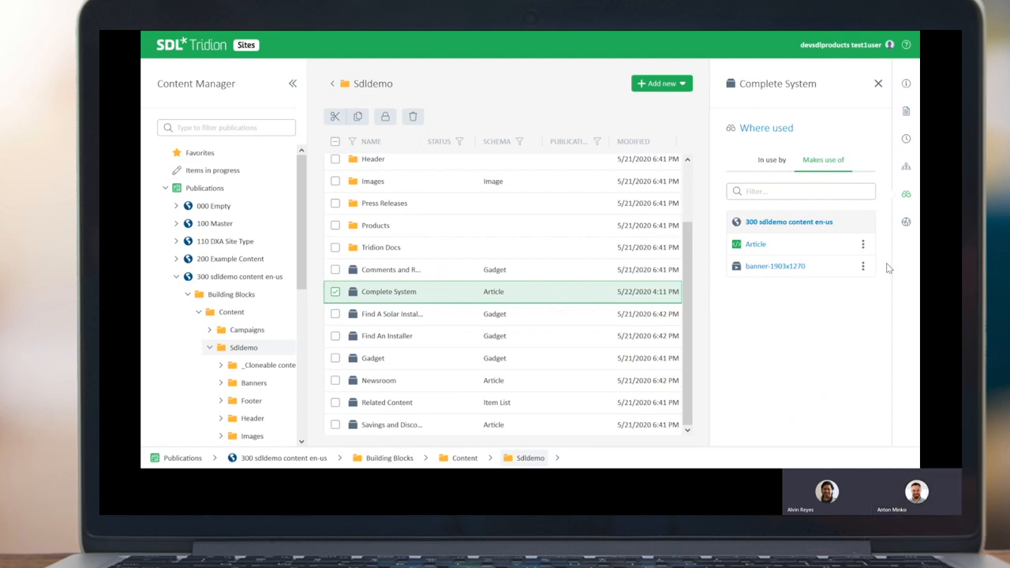
mouse_move(890, 253)
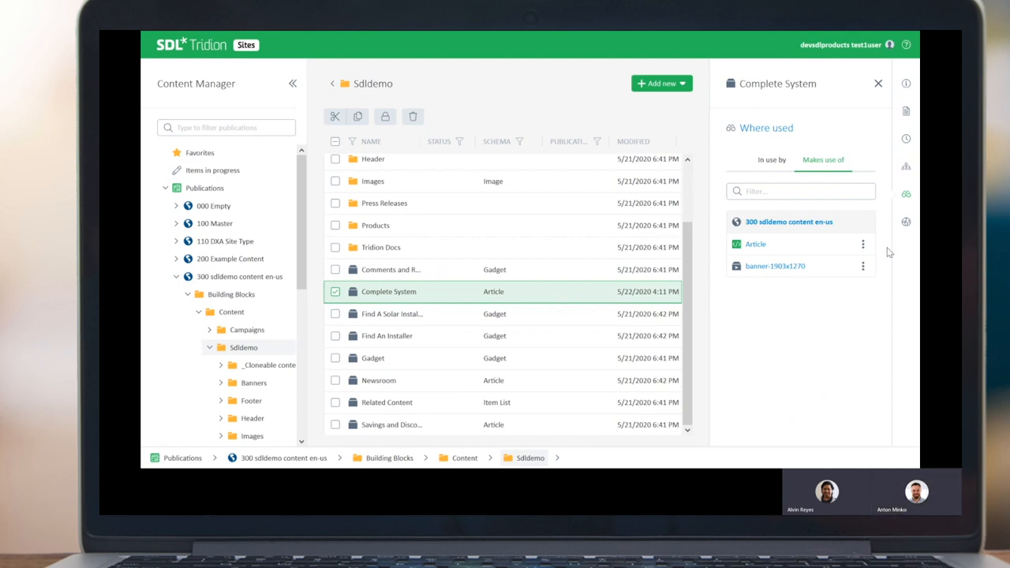
mouse_move(775, 266)
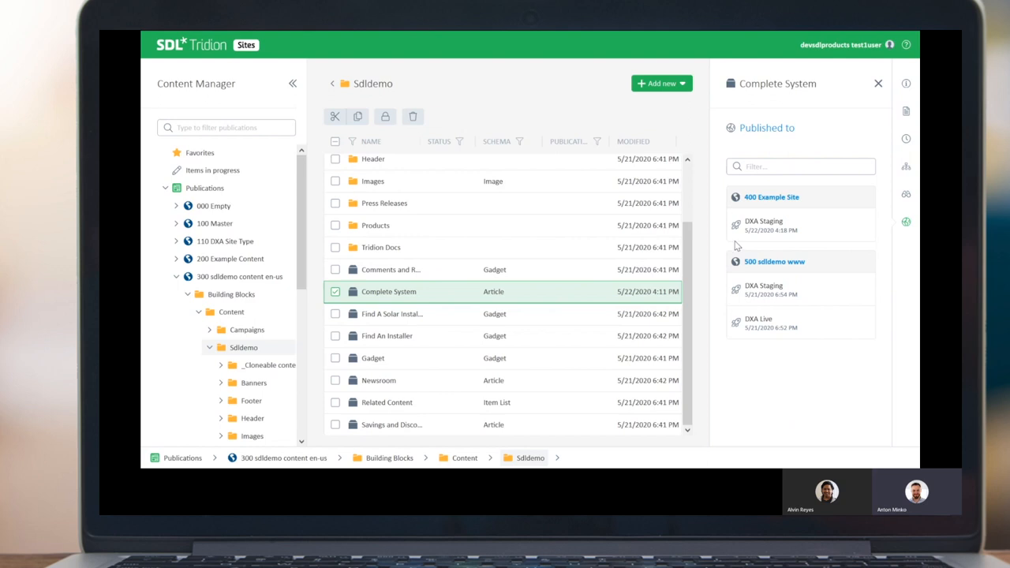
mouse_move(419, 294)
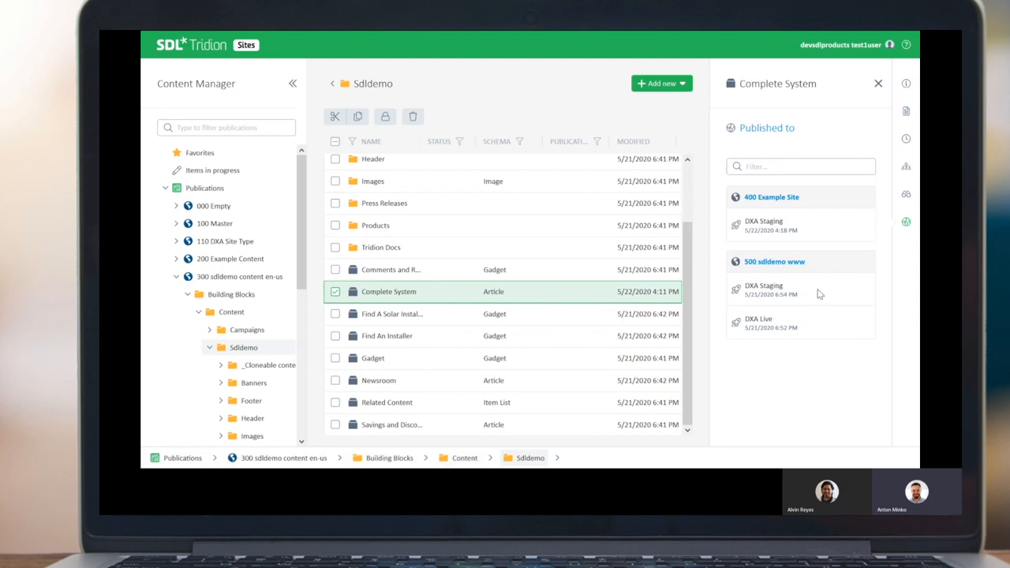
mouse_move(780, 304)
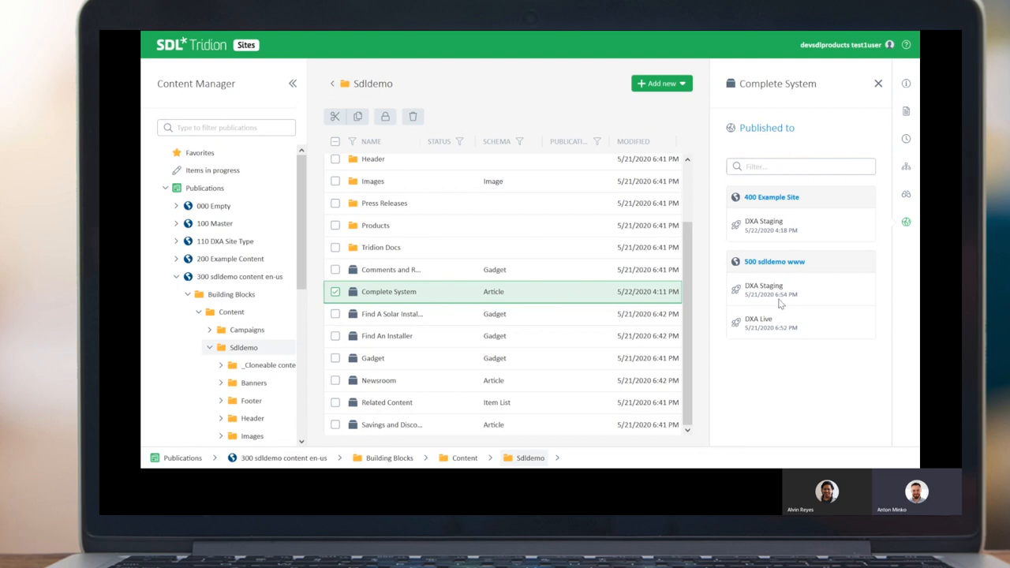
mouse_move(821, 301)
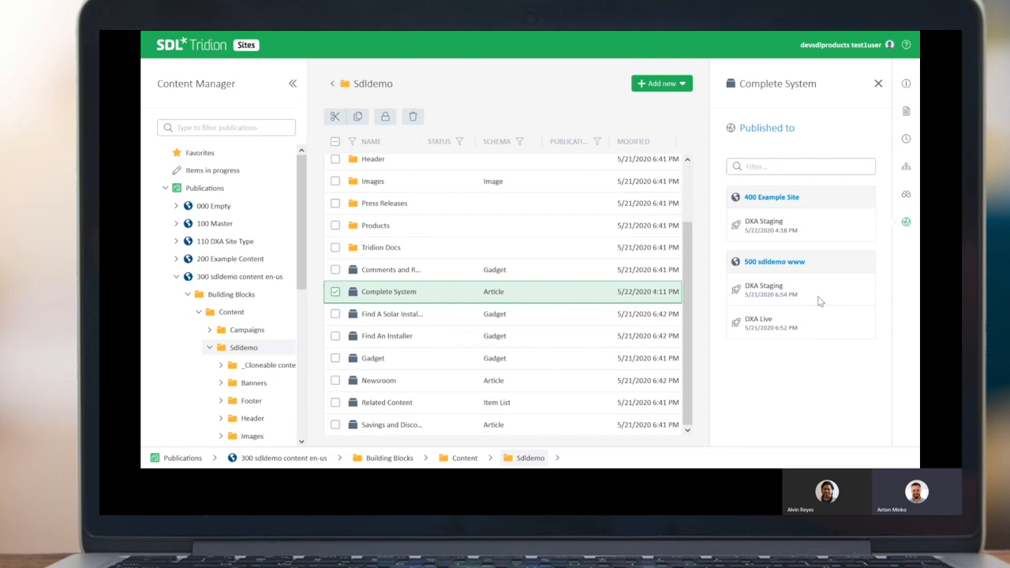
mouse_move(852, 366)
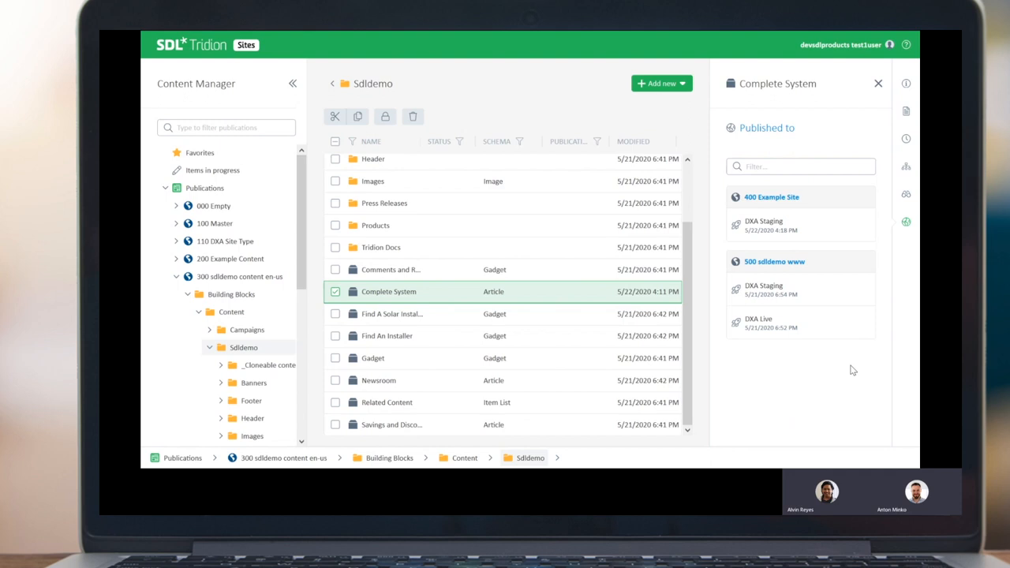
mouse_move(823, 391)
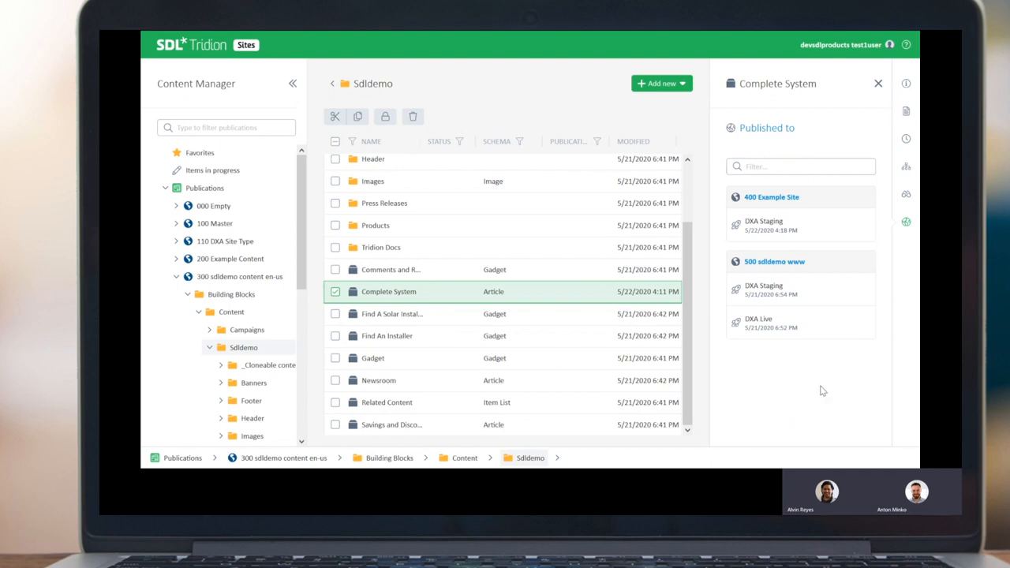
With targets 400 Example Site and 500 sdldemo www shown, bring up the window list.
key(alt+tab)
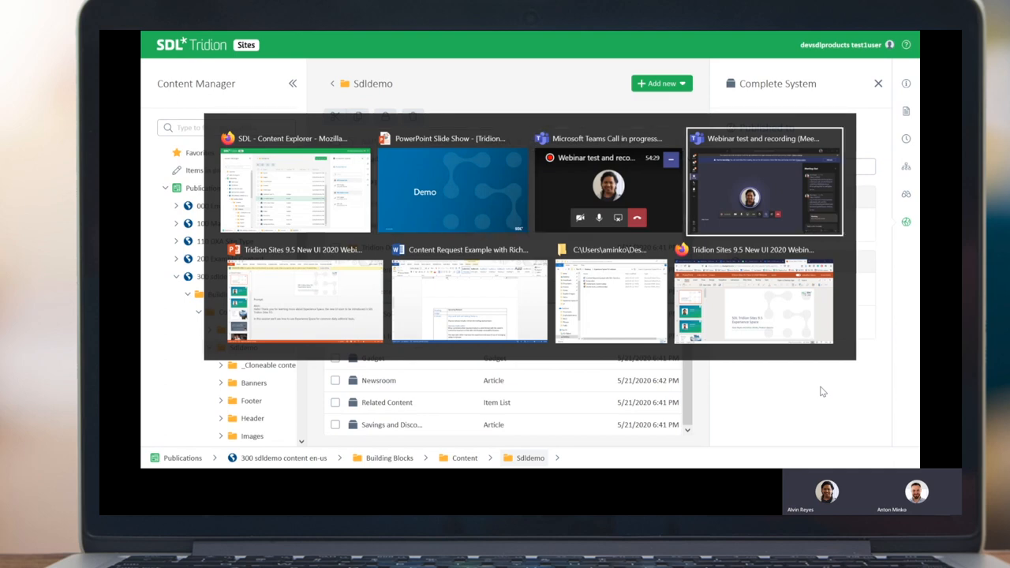
Select 'Upcoming release' in the Word Metadata description row and return to Tridion.
click(469, 300)
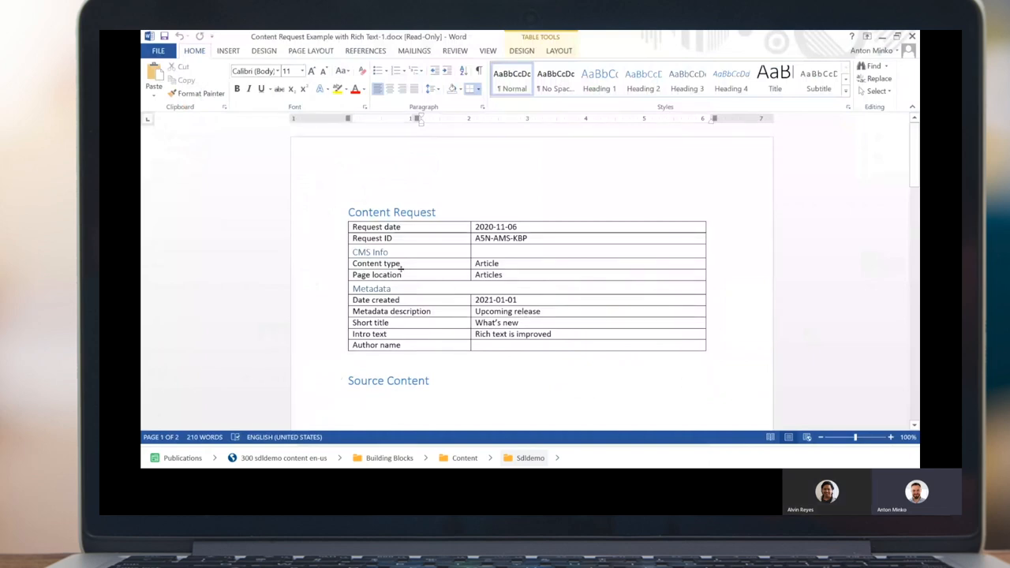
mouse_move(441, 264)
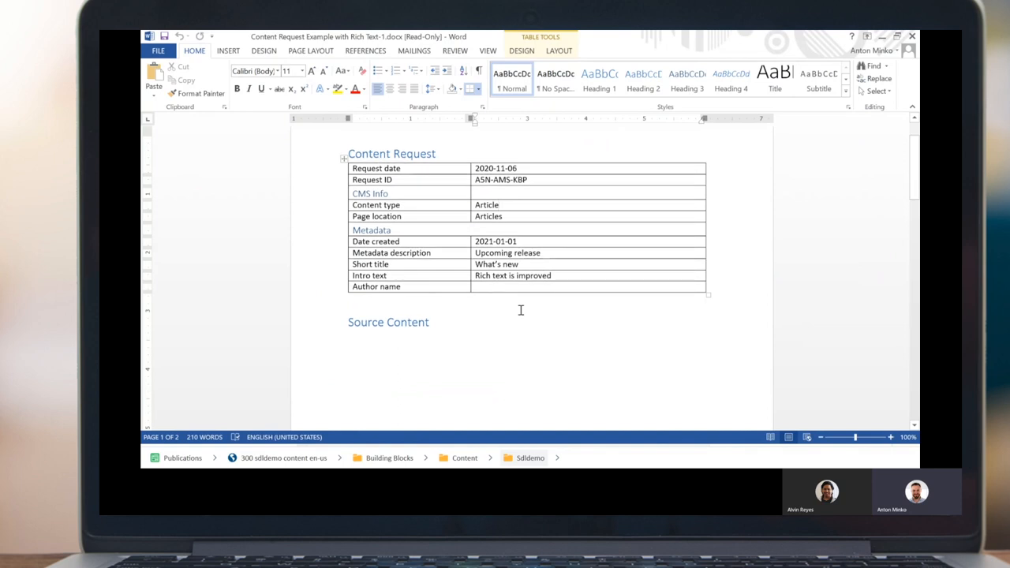
mouse_move(479, 307)
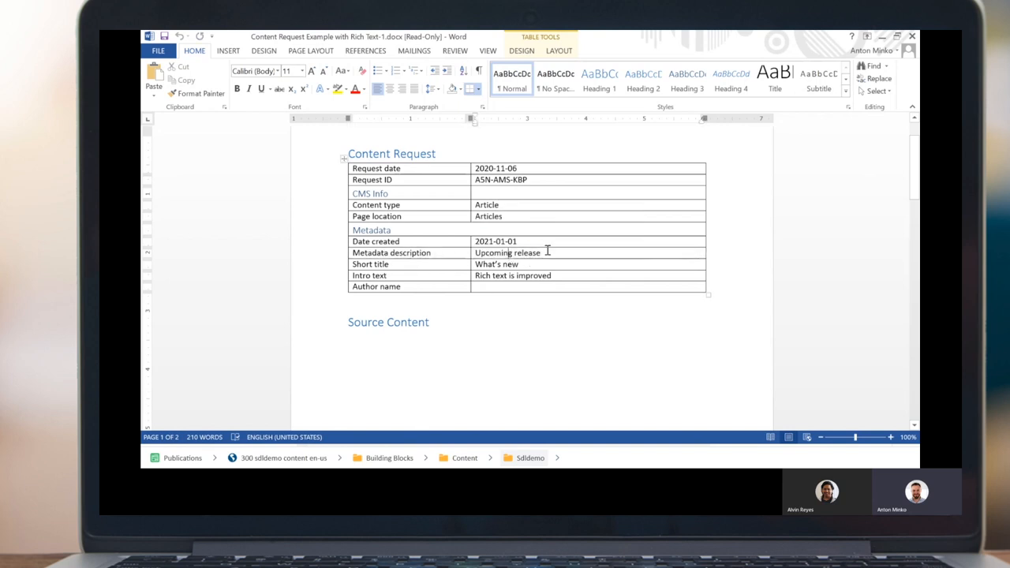
double_click(508, 253)
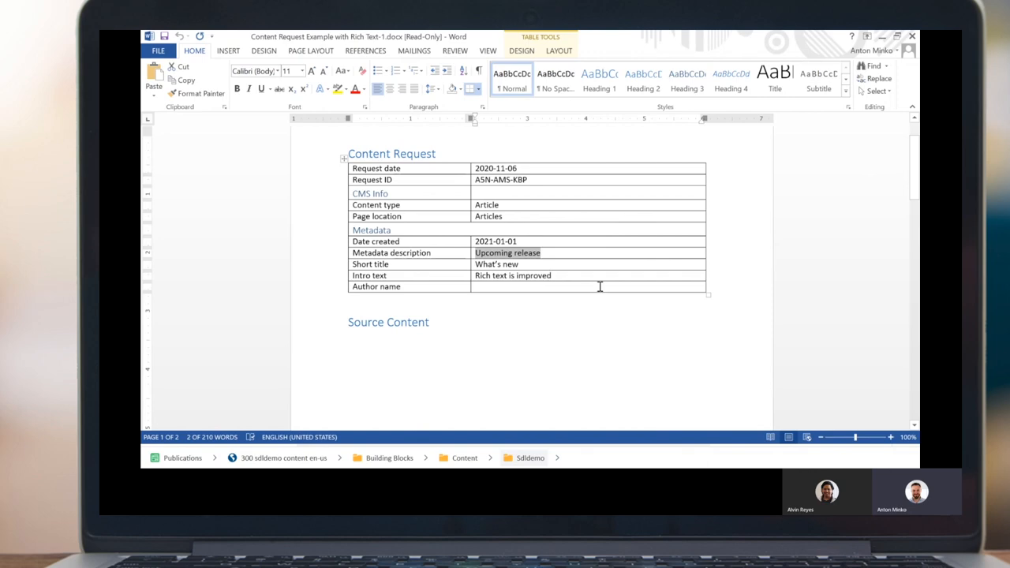
key(alt+tab)
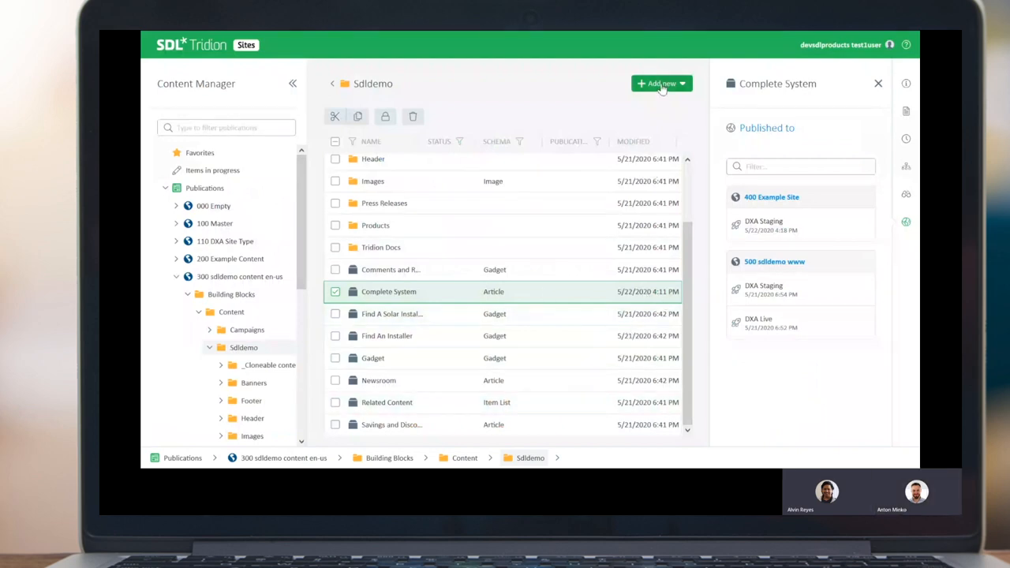
Create a component named 'Upcoming release' in Sdldemo using the Article schema.
click(662, 84)
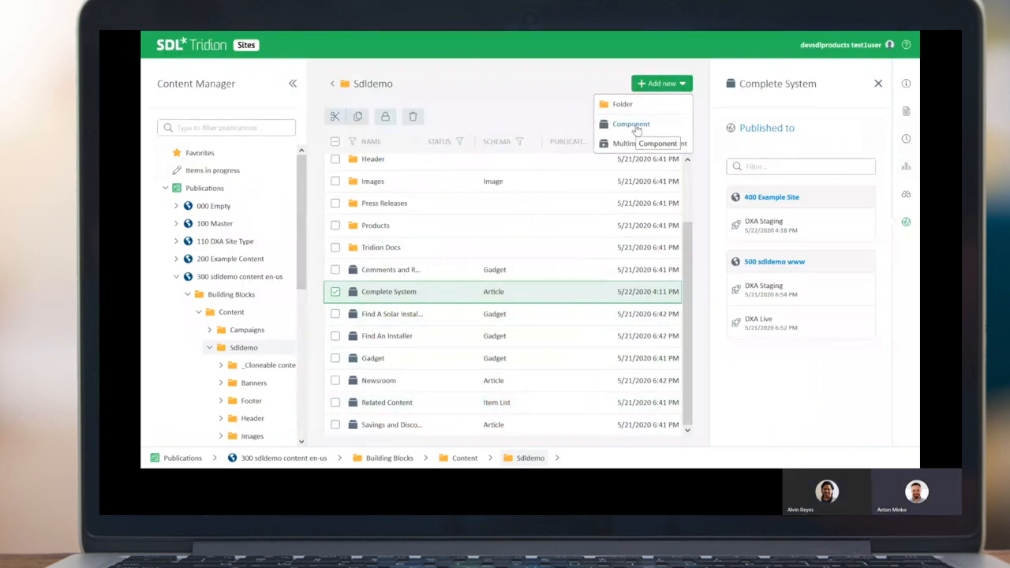
click(631, 124)
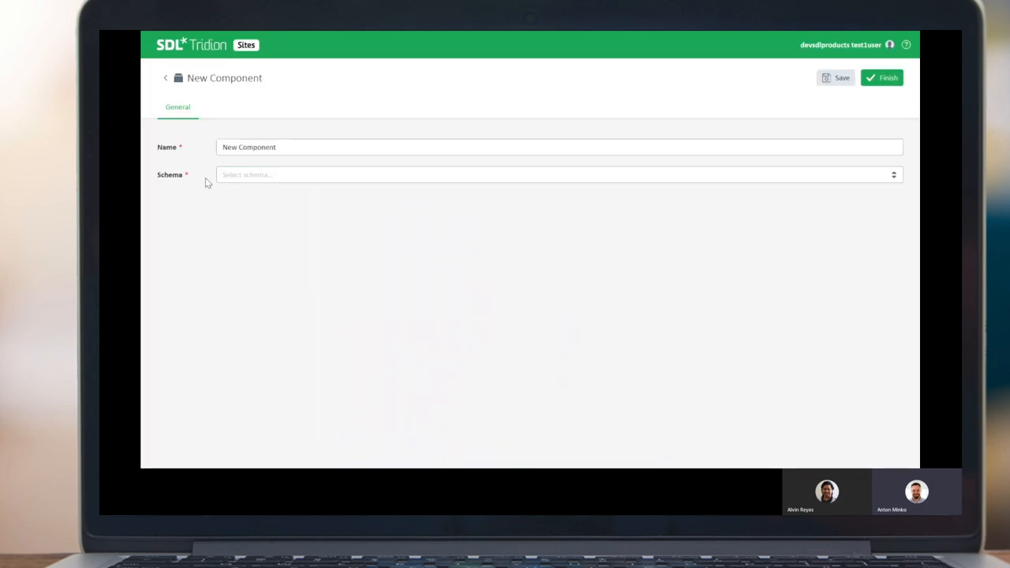
text(Upcoming release)
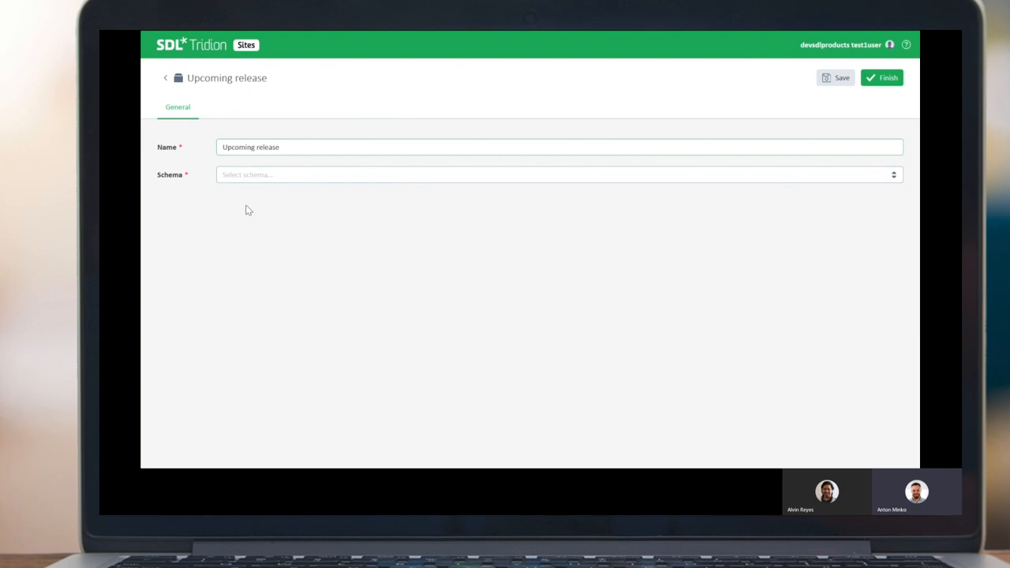
click(558, 175)
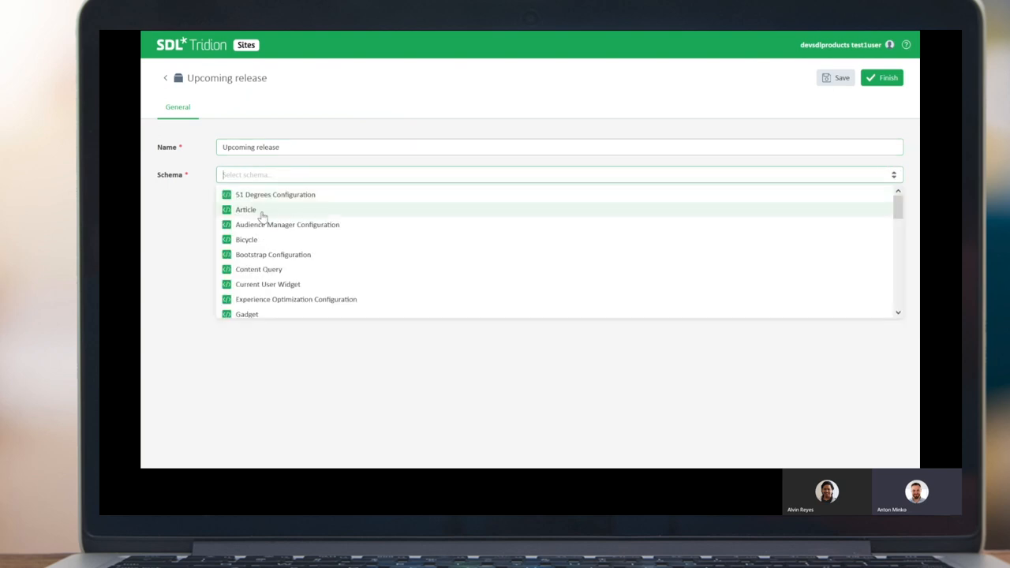
click(245, 209)
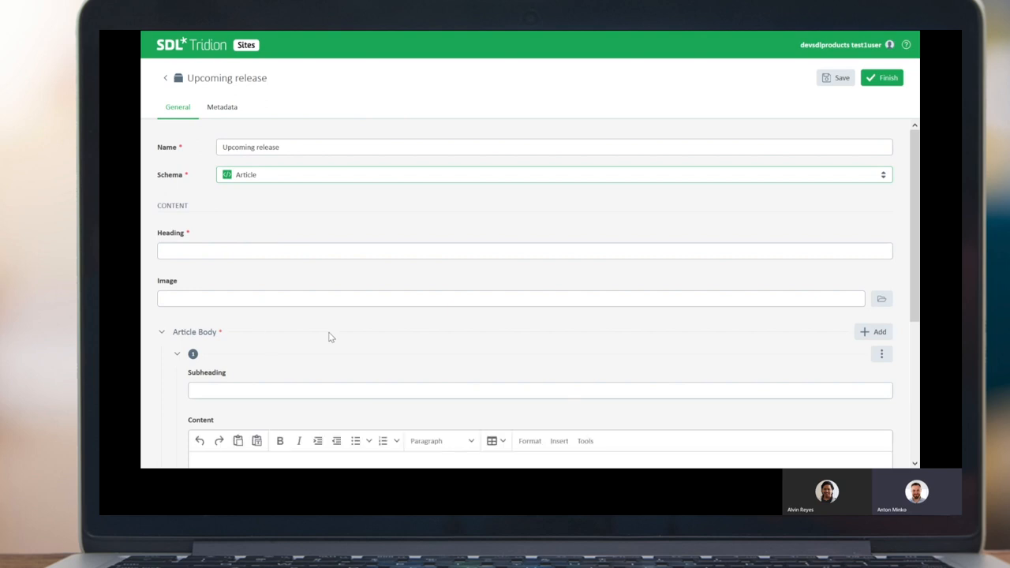
scroll(down, 3)
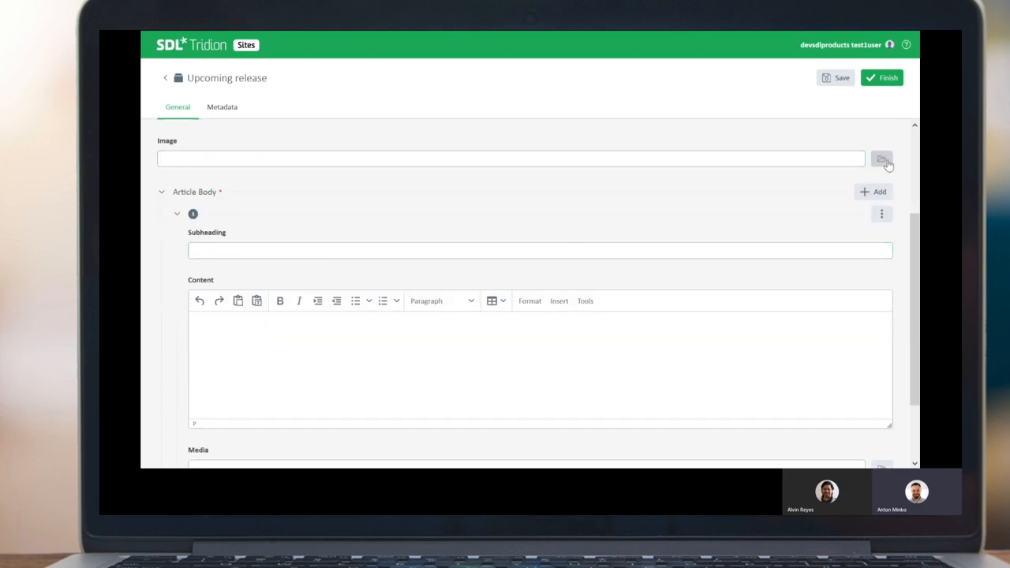
Insert banner-1903x970 from the Images folder as the article's image.
click(882, 158)
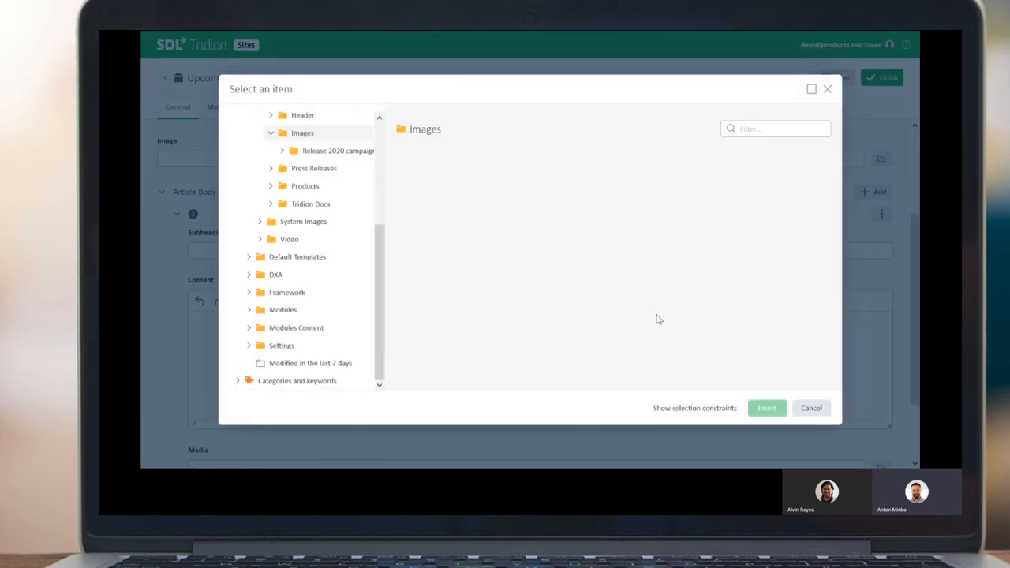
click(302, 133)
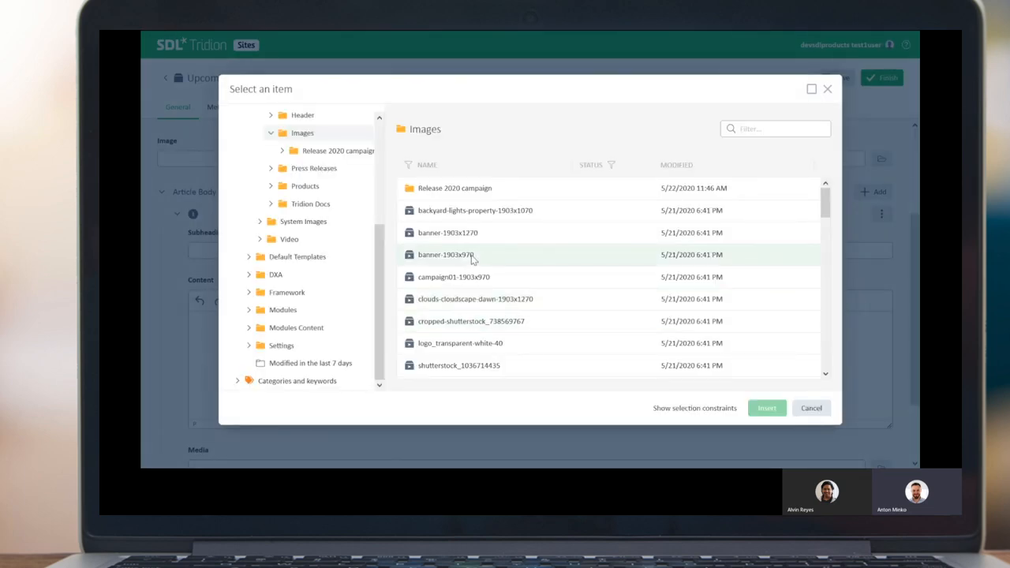
click(446, 254)
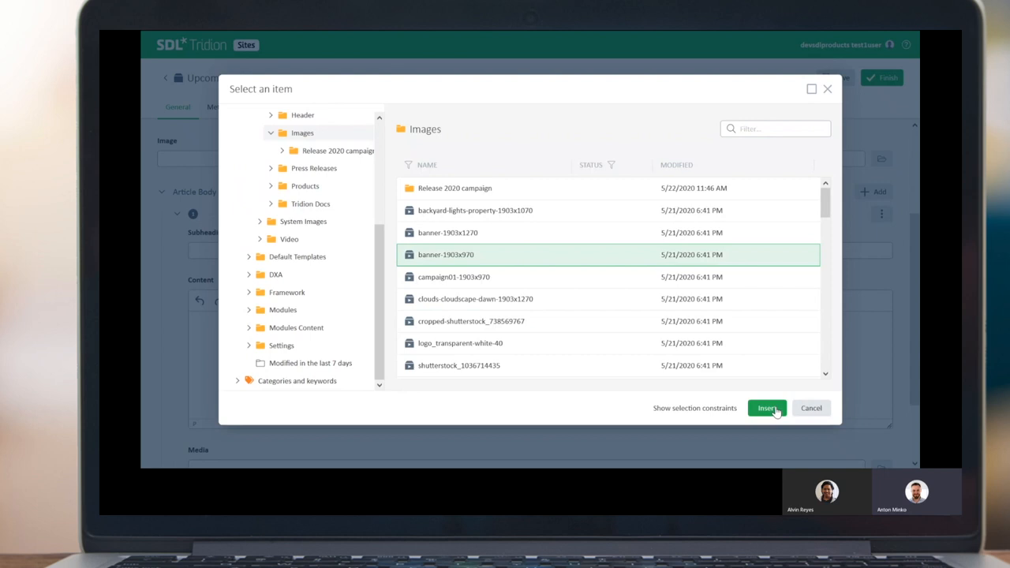
click(767, 408)
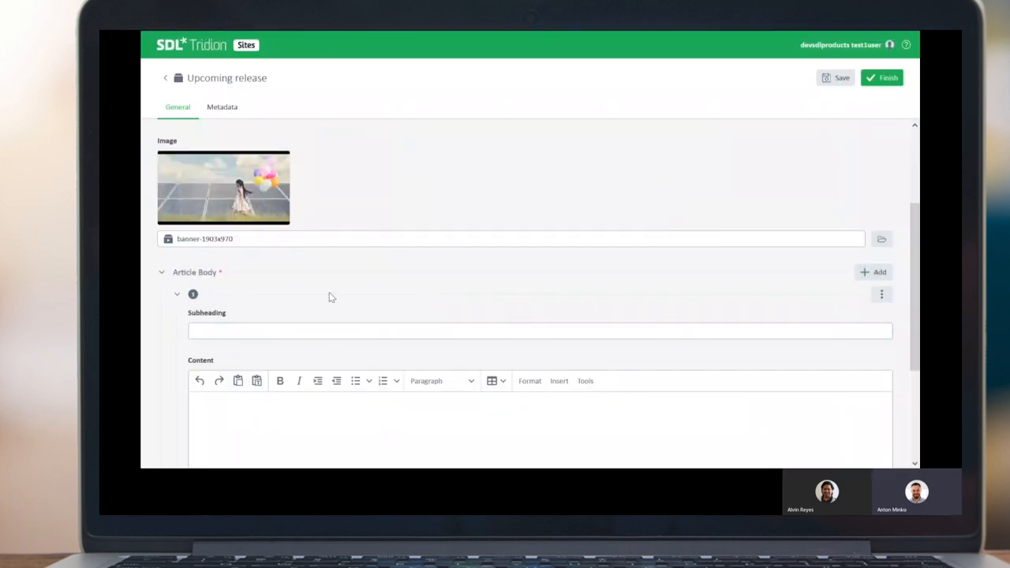
scroll(down, 3)
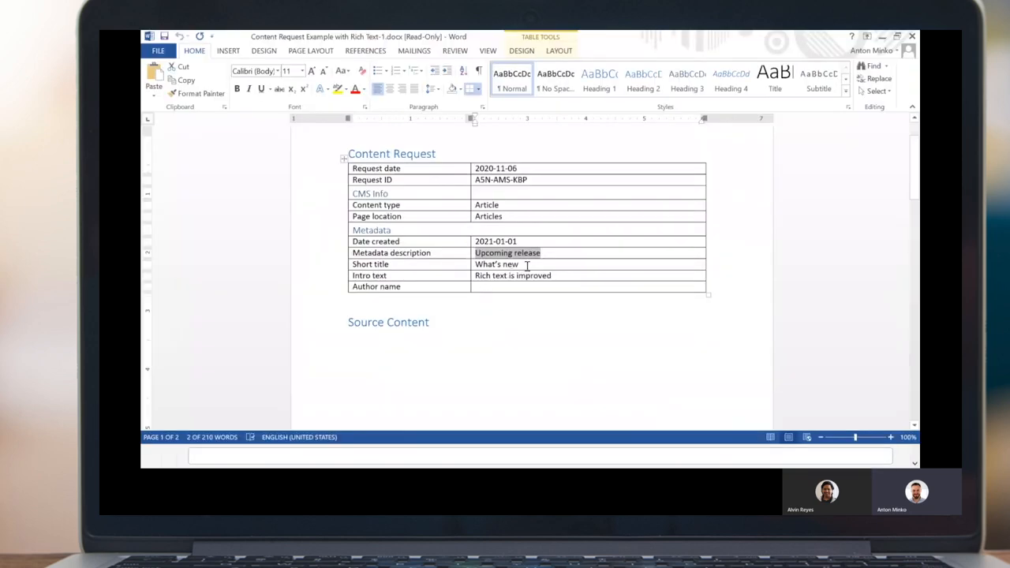
Select and copy the short title 'What's new' from the Word content request.
double_click(497, 263)
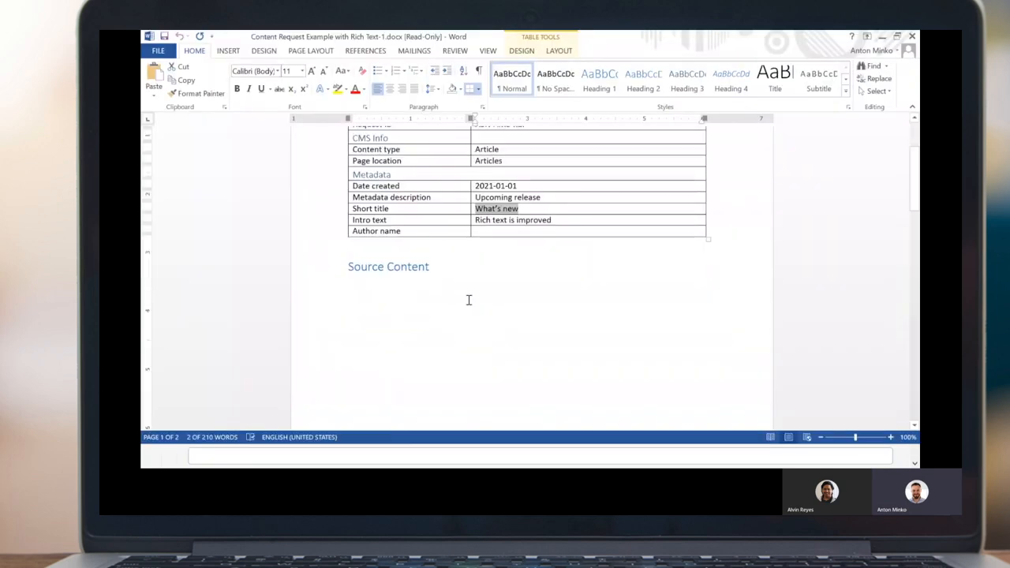
scroll(down, 3)
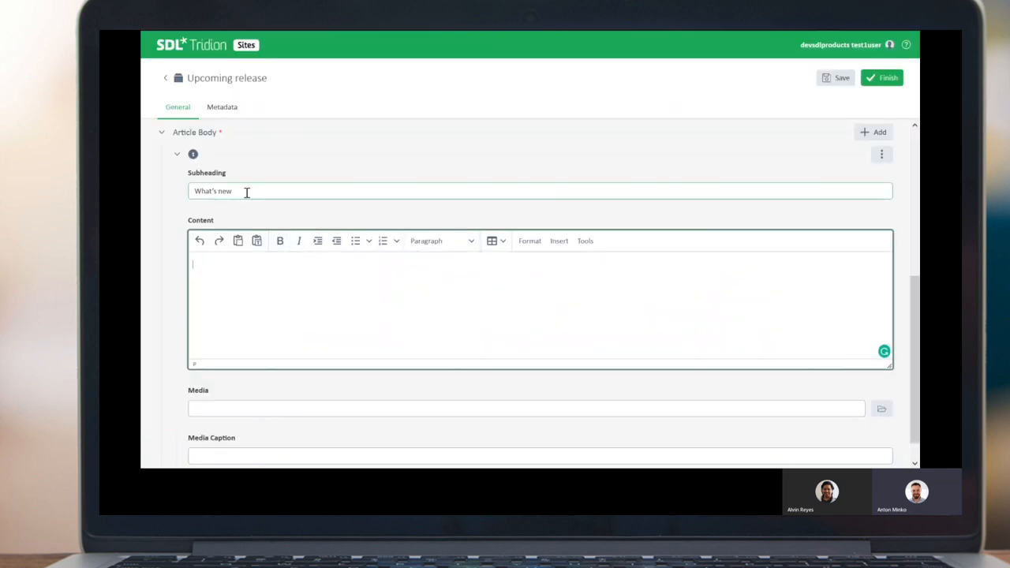
Enter subheading 'Improved rich text editing features' and add the release notes content from Word.
text(Improved rich text editing features)
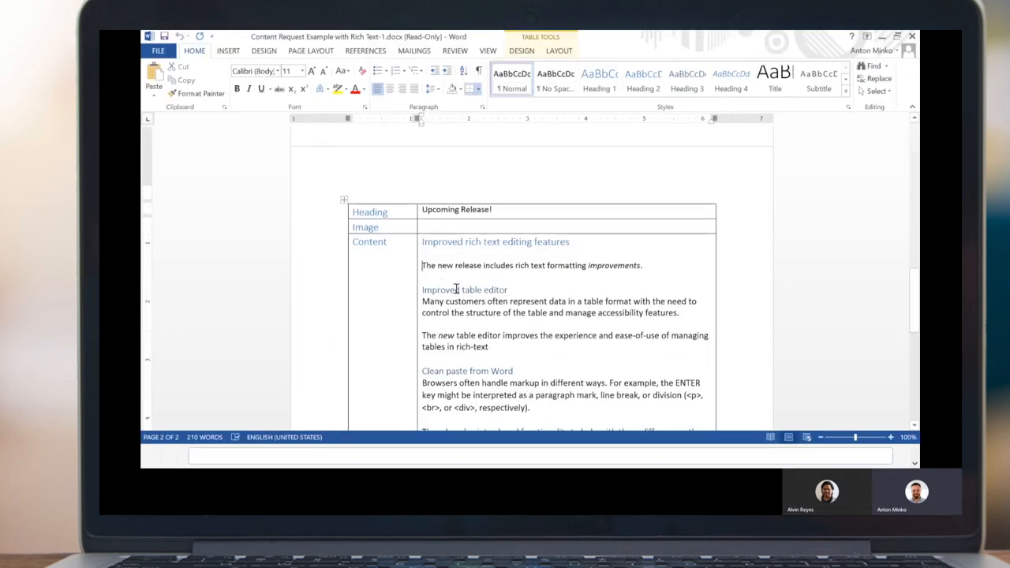
scroll(down, 3)
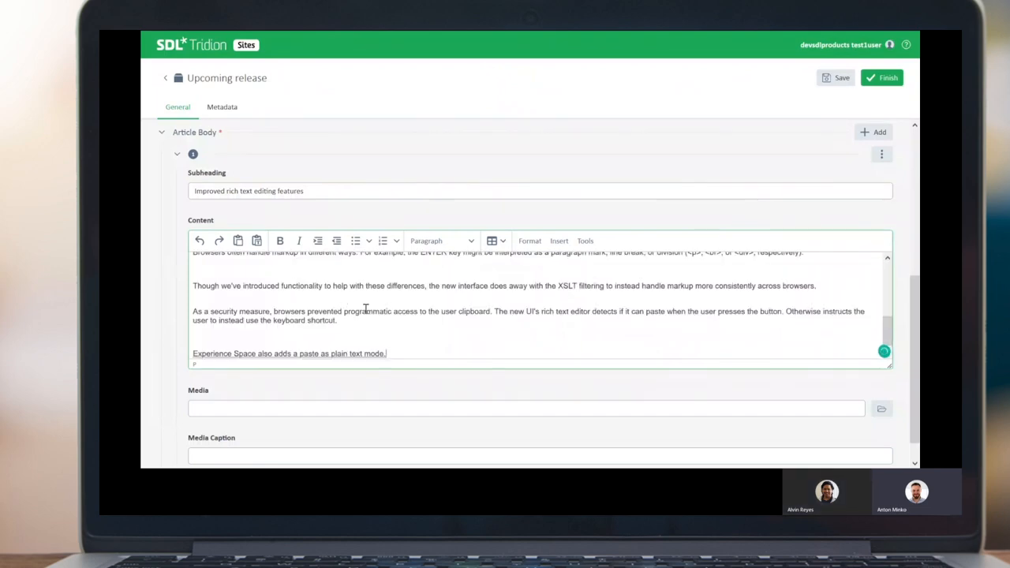
mouse_move(545, 332)
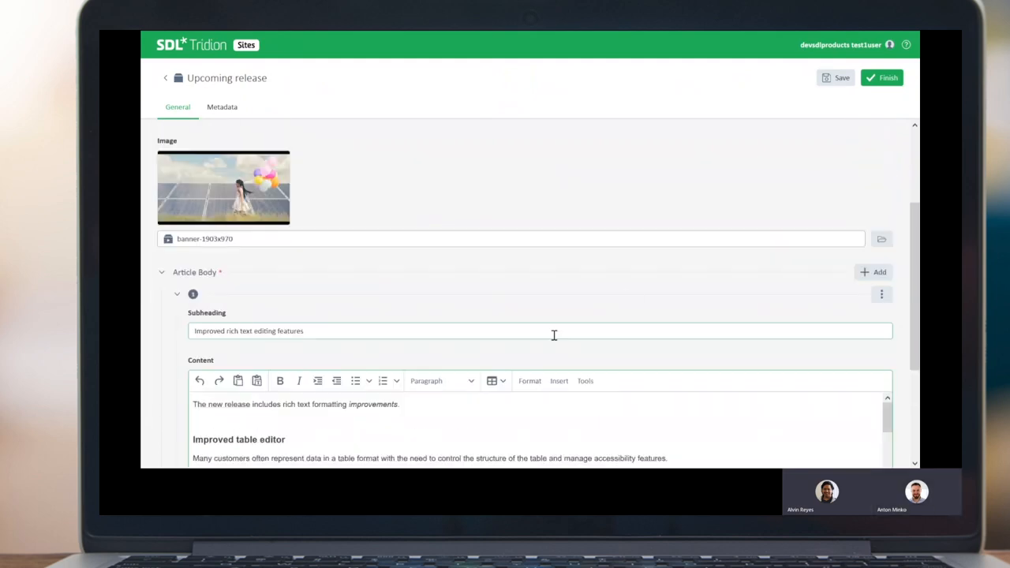
Switch the article's Content rich text editor to fullscreen through Tools > Fullscreen.
scroll(down, 3)
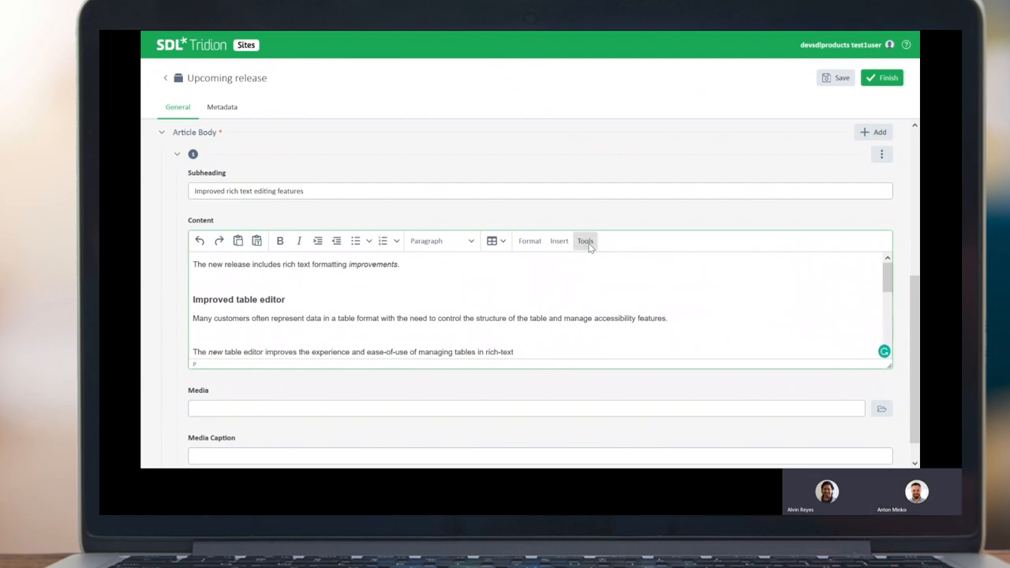
mouse_move(585, 241)
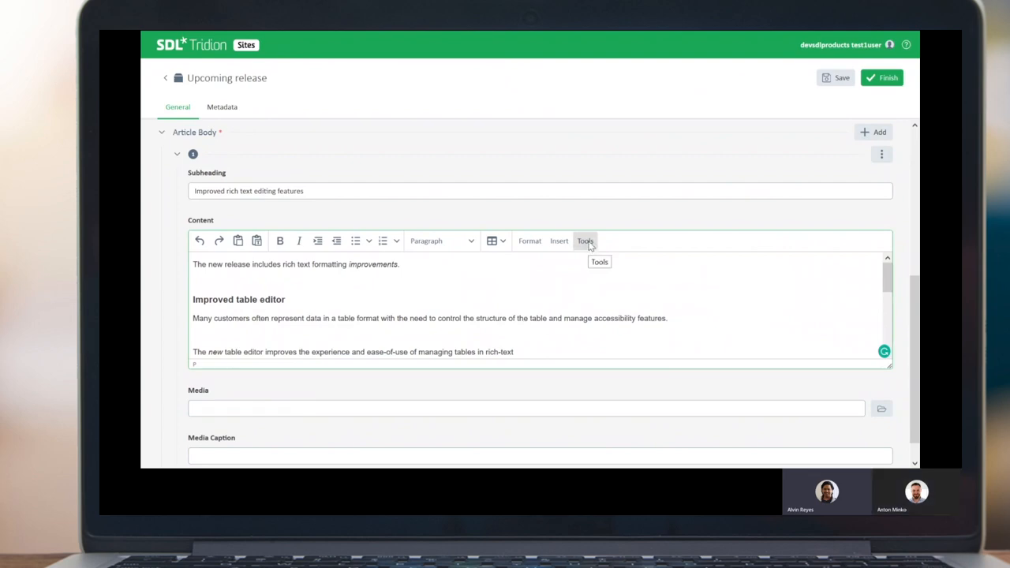
mouse_move(564, 302)
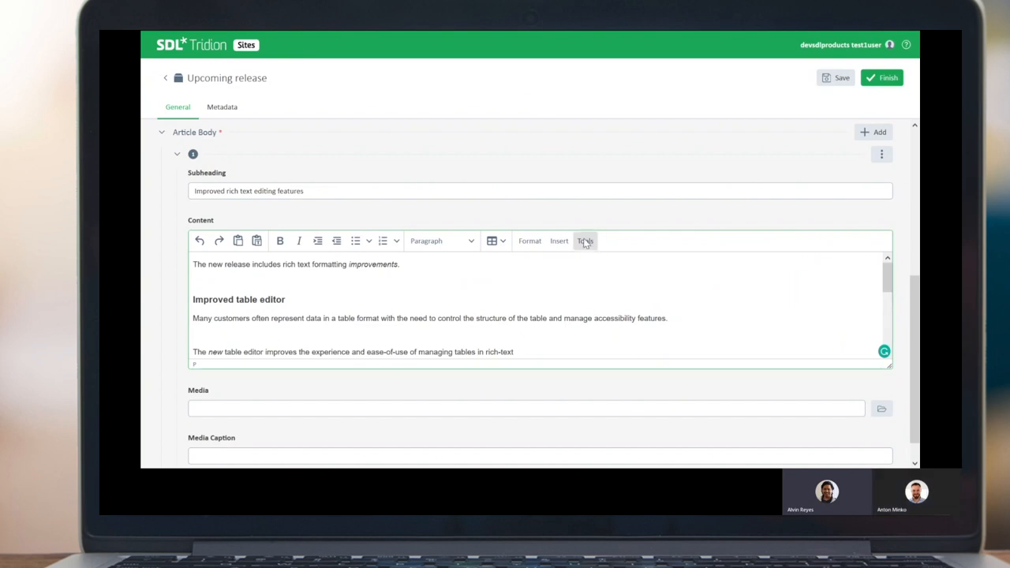
click(585, 240)
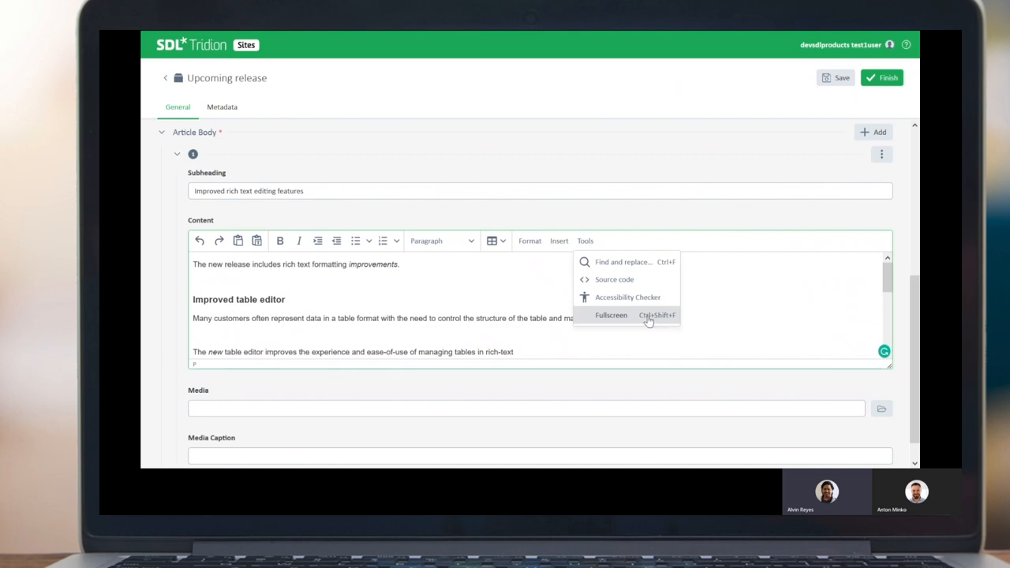
click(611, 315)
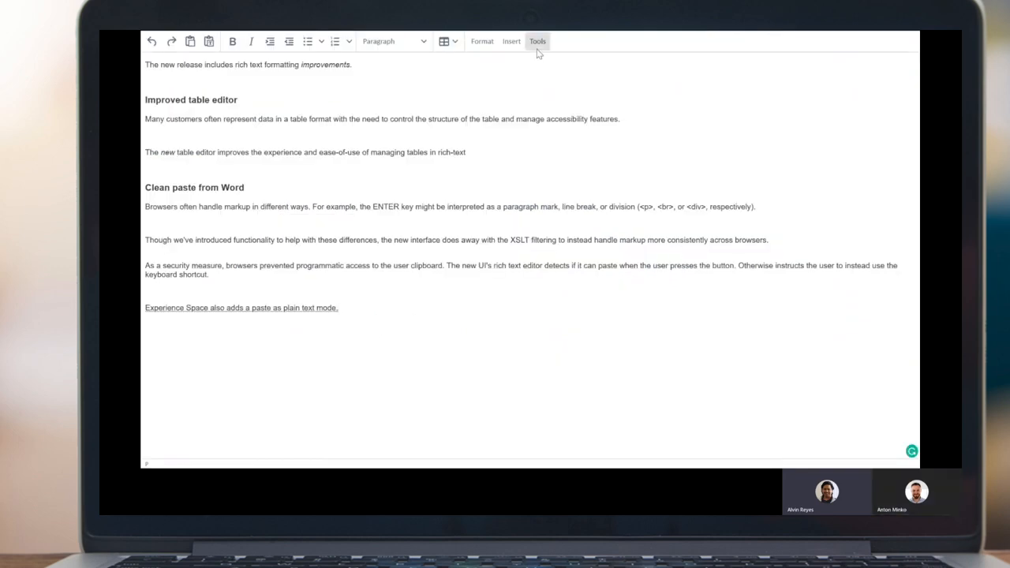
mouse_move(537, 41)
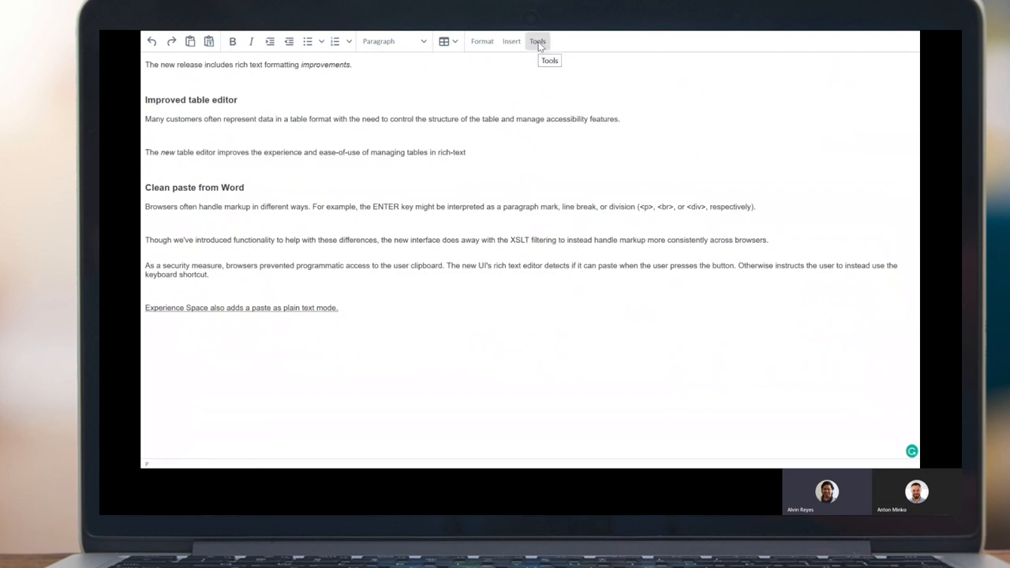
click(538, 41)
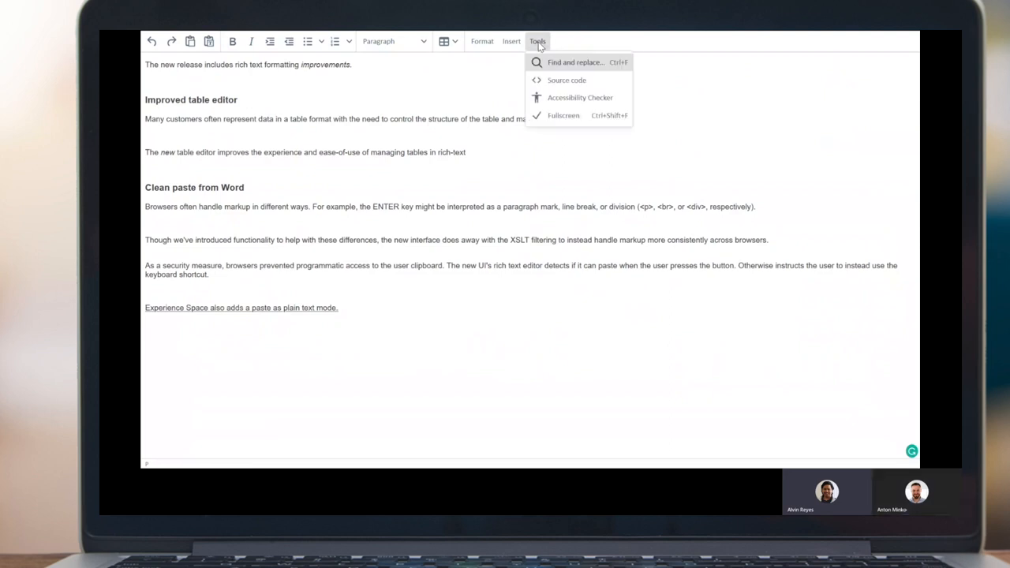
mouse_move(567, 80)
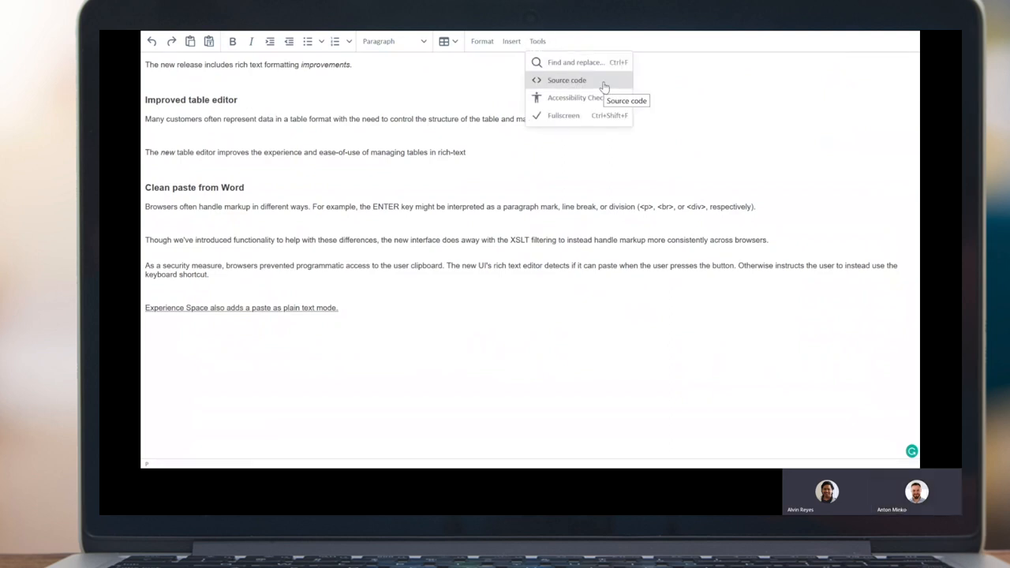
Review the article content's HTML in the Source code dialog and save it.
click(567, 80)
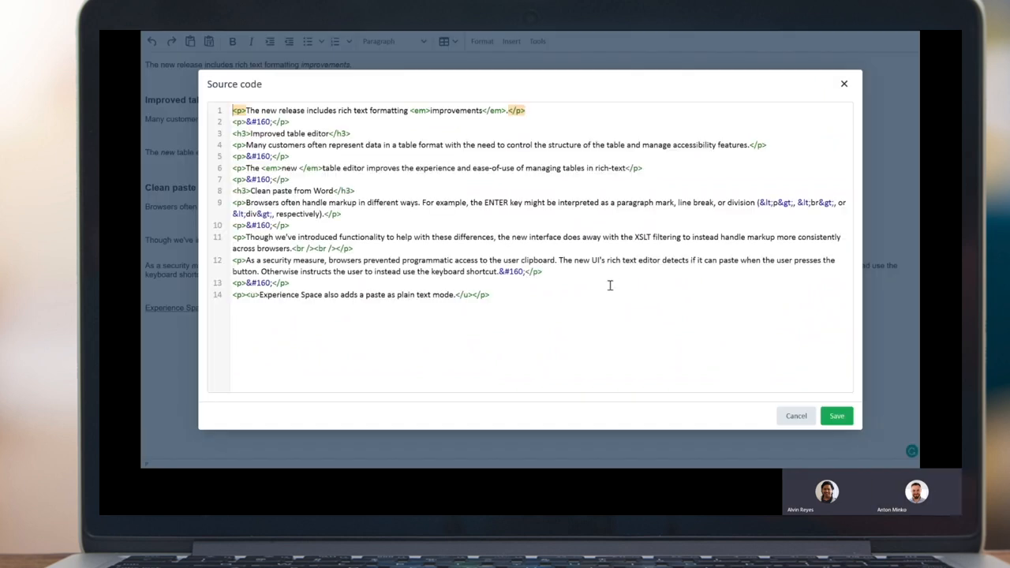
mouse_move(635, 330)
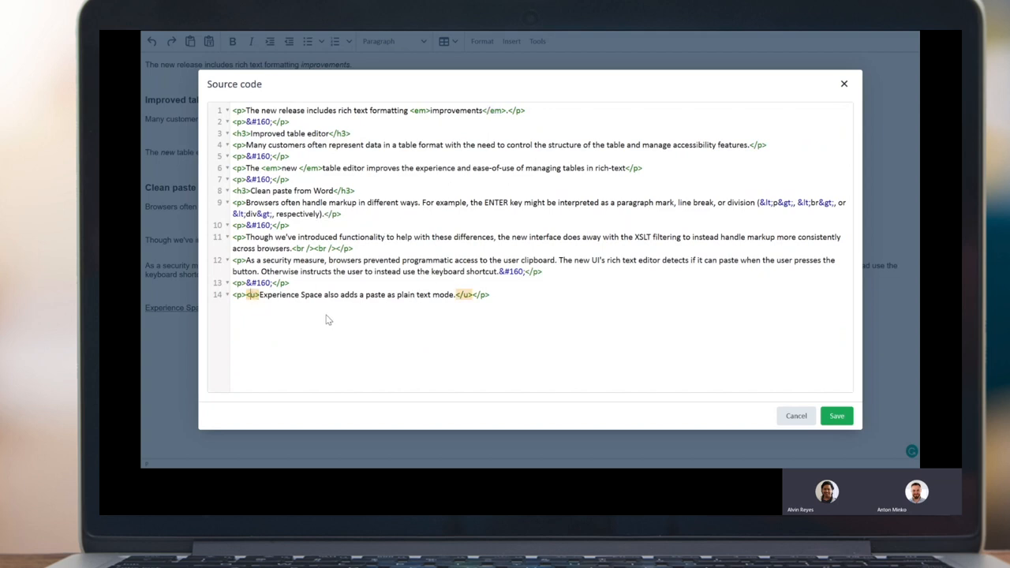
mouse_move(783, 361)
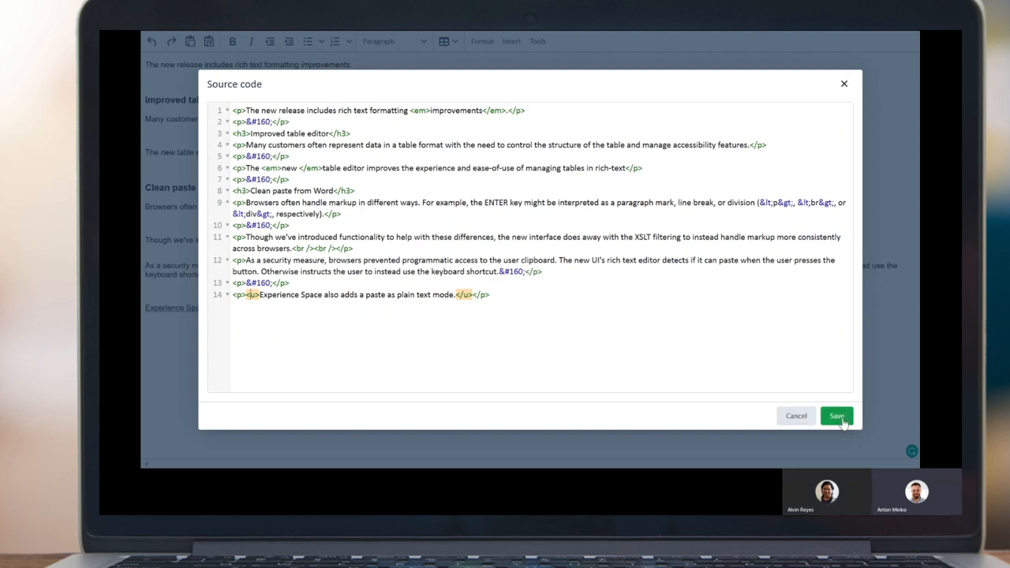
click(836, 416)
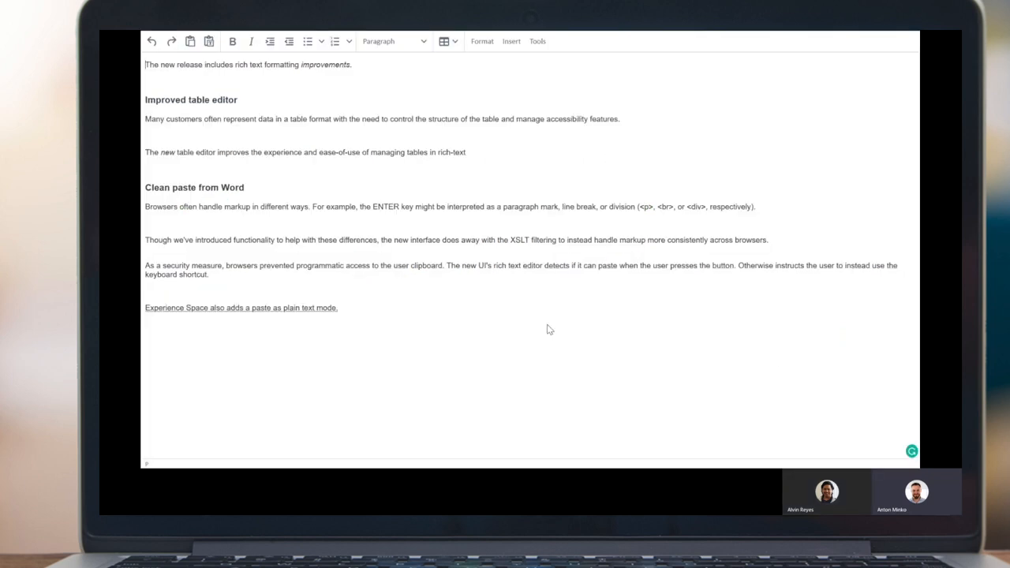
click(538, 41)
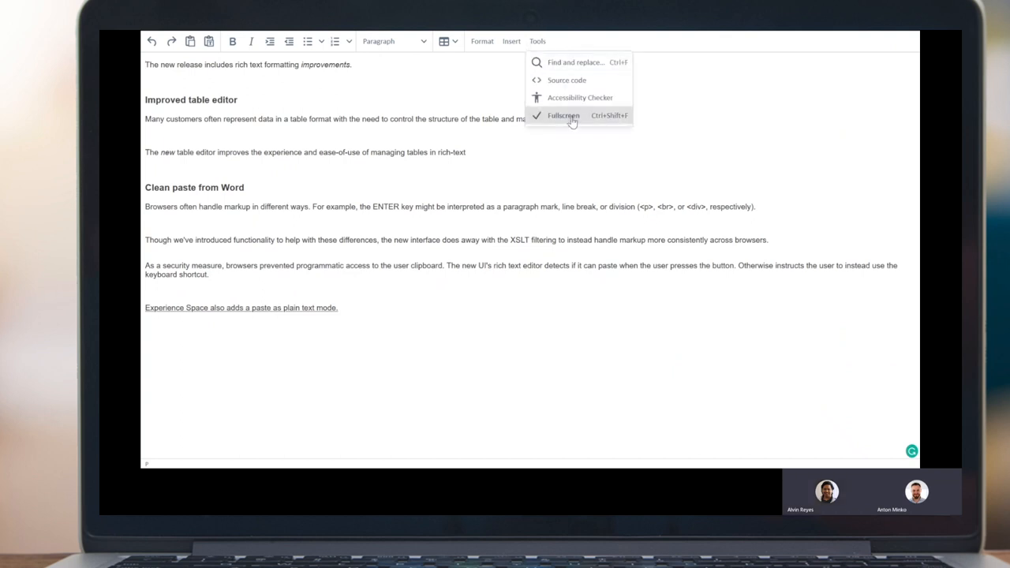
Turn off fullscreen mode to return to the Upcoming release component form.
click(563, 115)
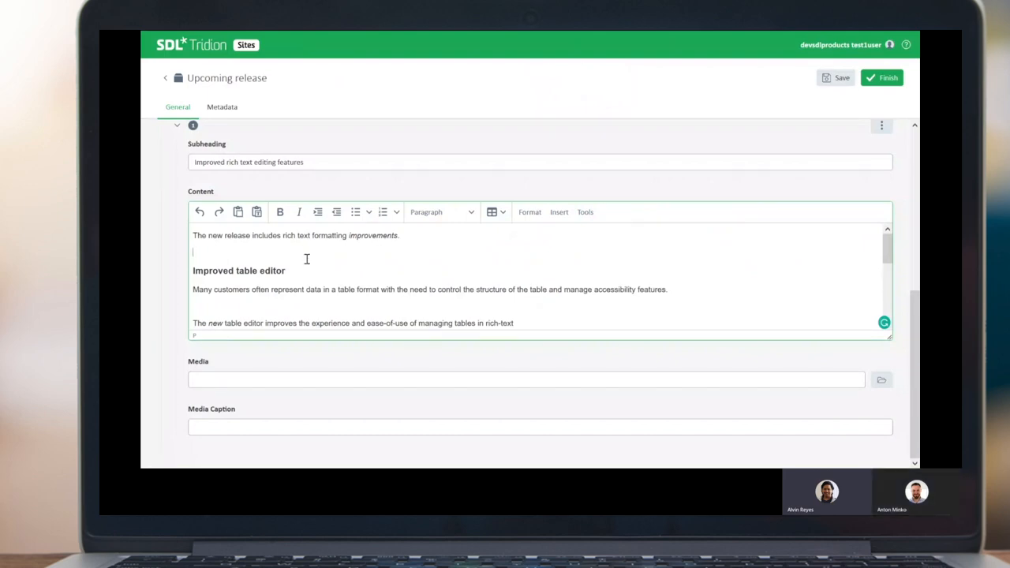
mouse_move(569, 237)
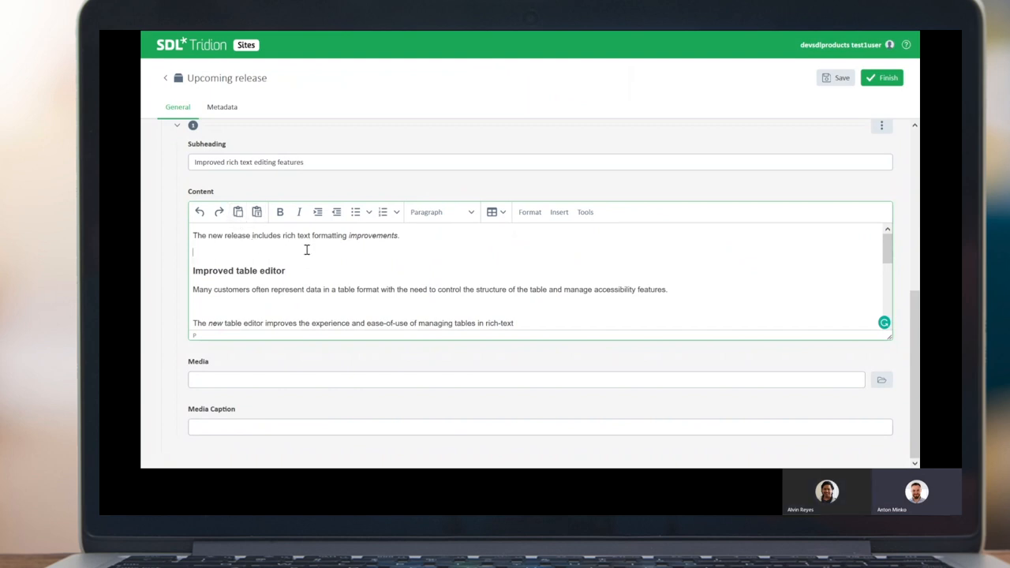
mouse_move(447, 277)
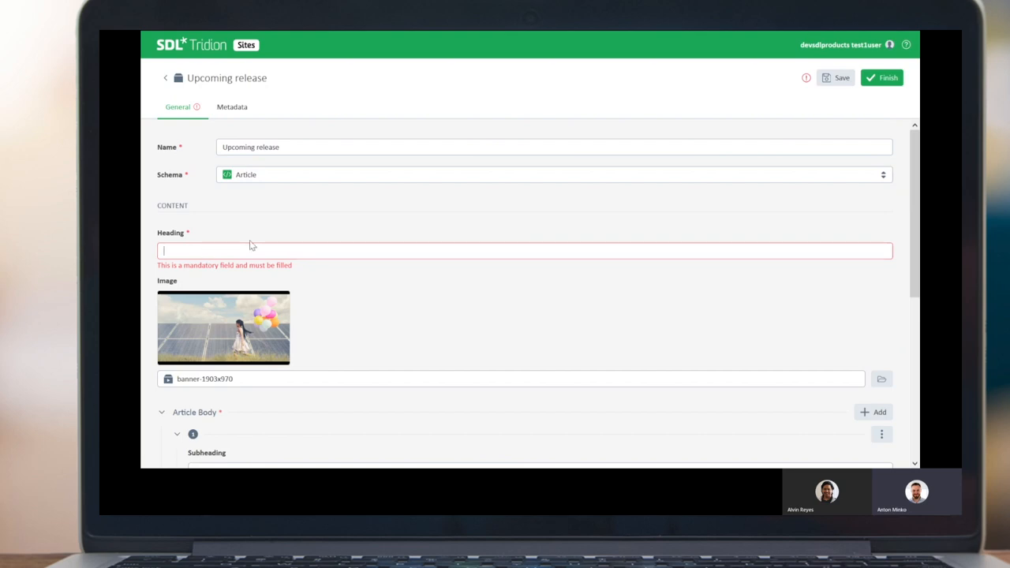
Enter the heading 'Upcomin release!' and save the Upcoming release component.
text(Upcomin release)
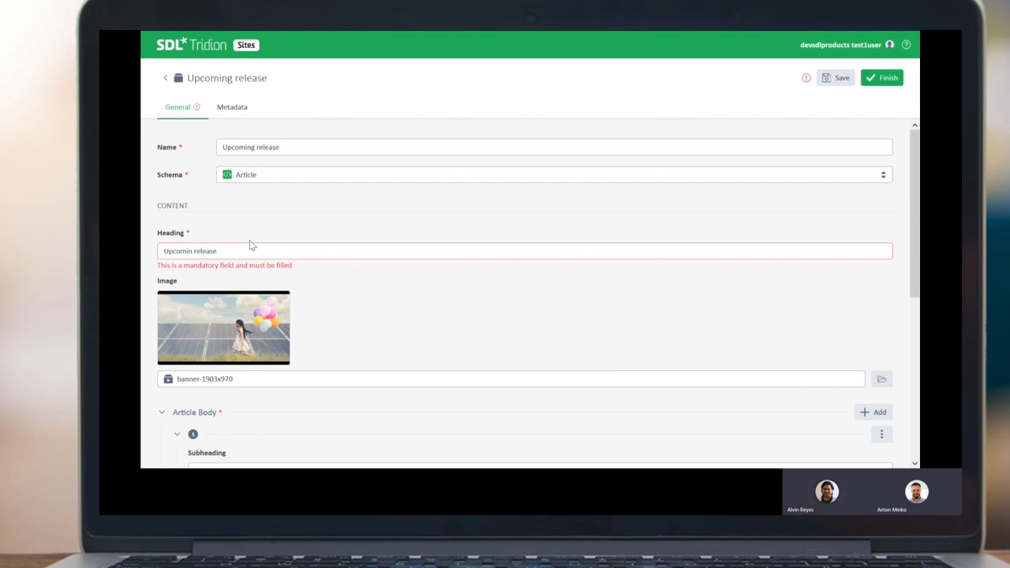
text(!)
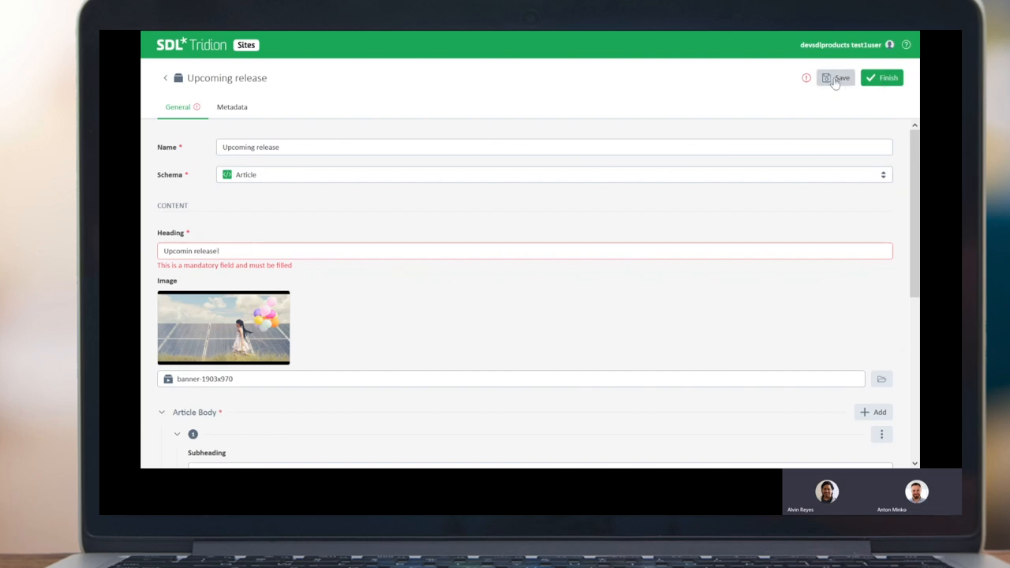
click(835, 77)
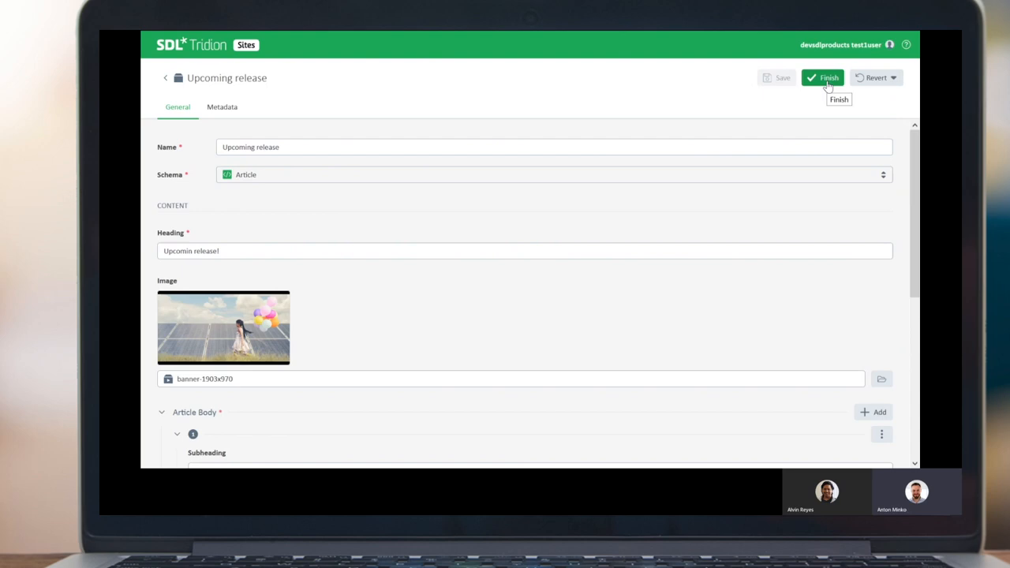
Finish the Upcoming release article and view it in the Sdldemo folder.
click(823, 78)
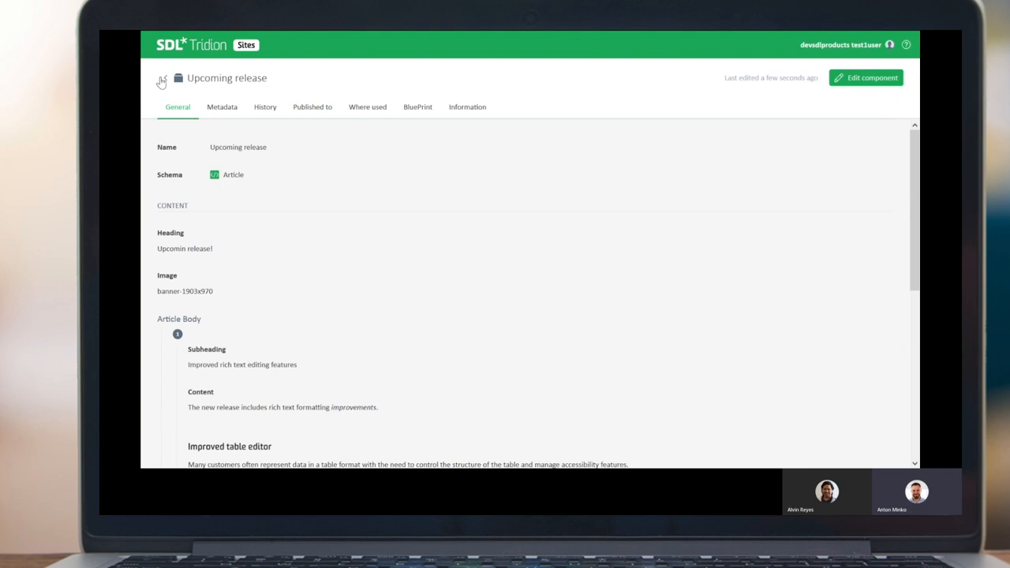
mouse_move(162, 77)
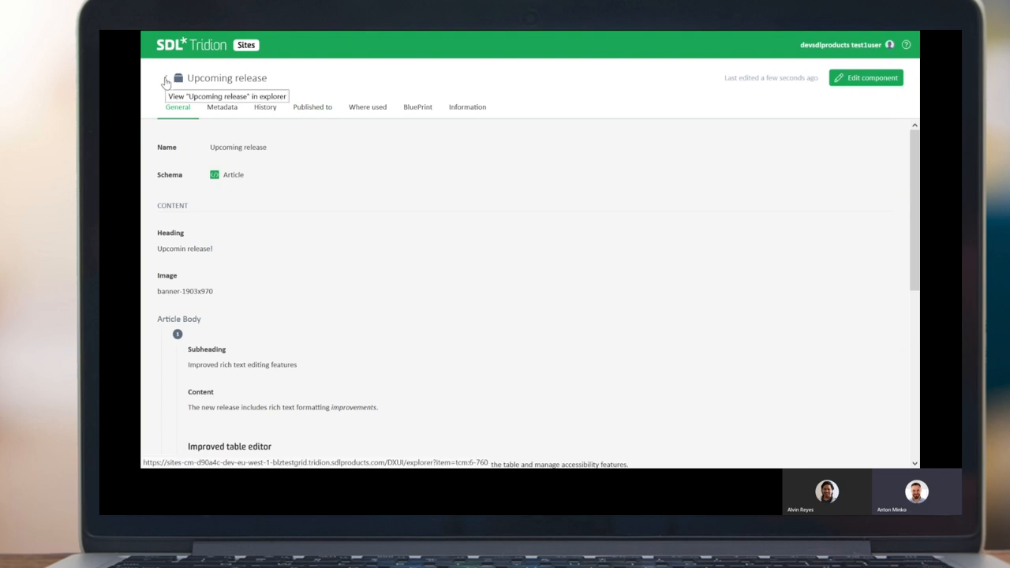
click(166, 83)
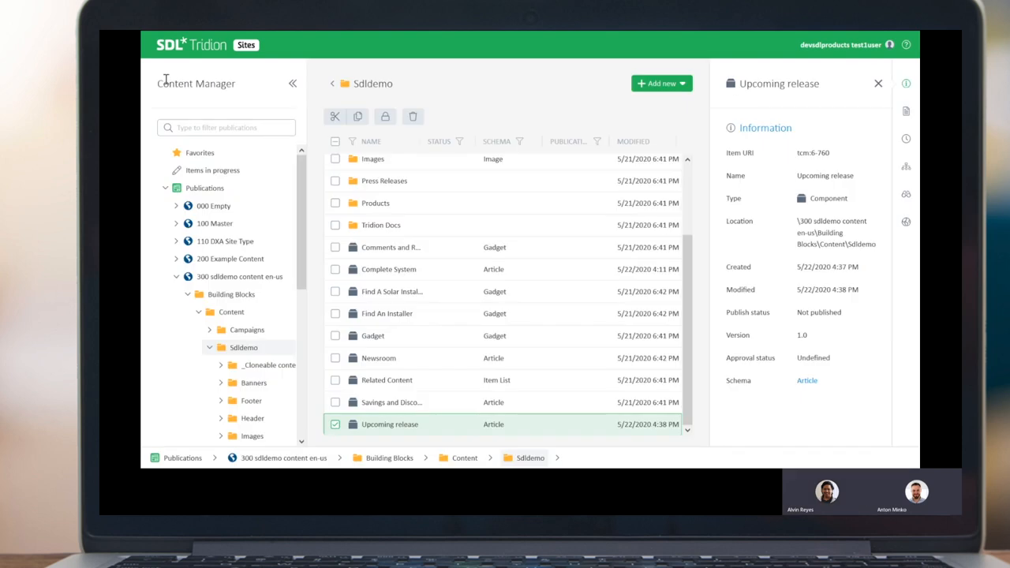
mouse_move(590, 259)
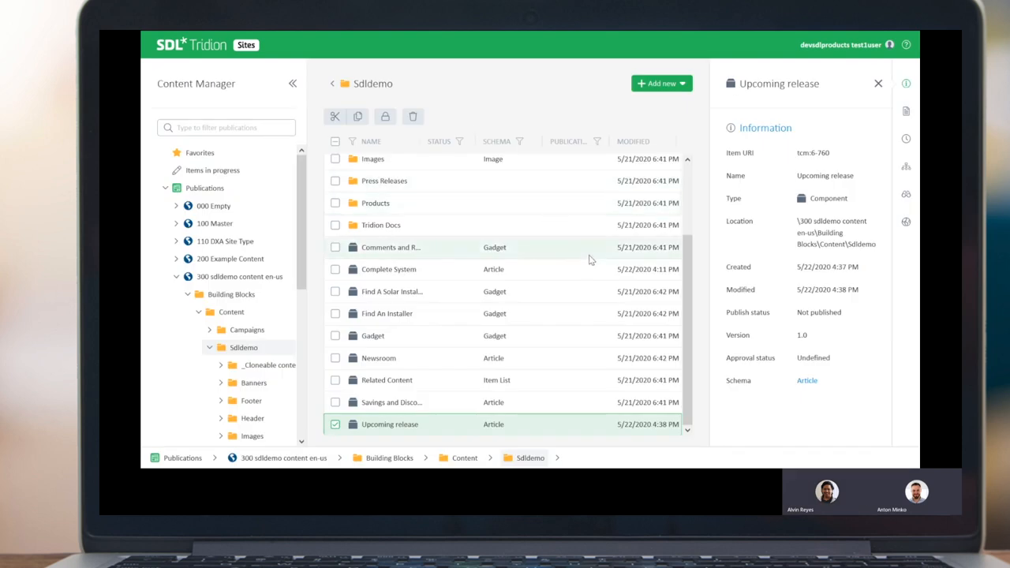
mouse_move(542, 432)
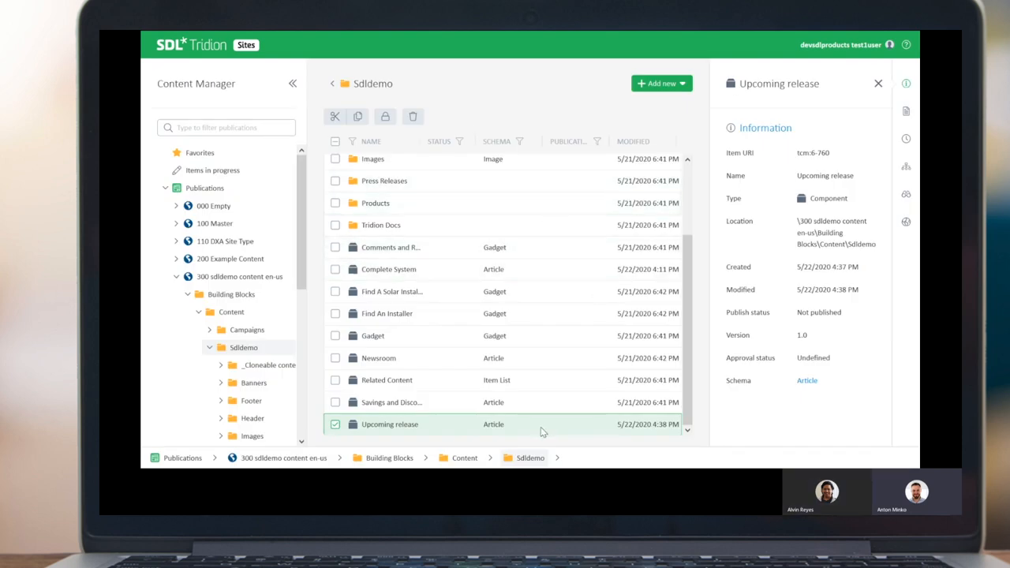
mouse_move(564, 428)
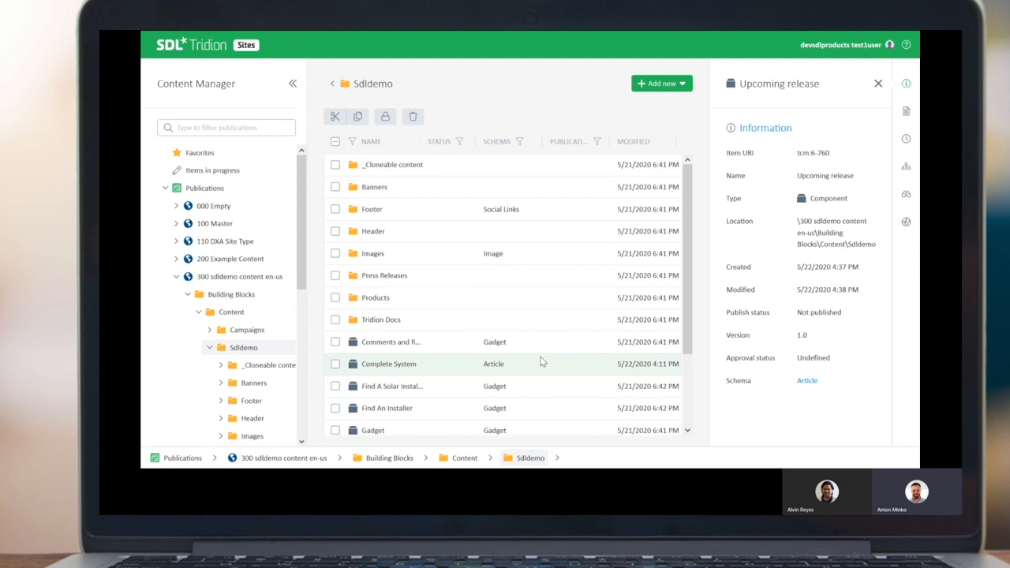
mouse_move(529, 319)
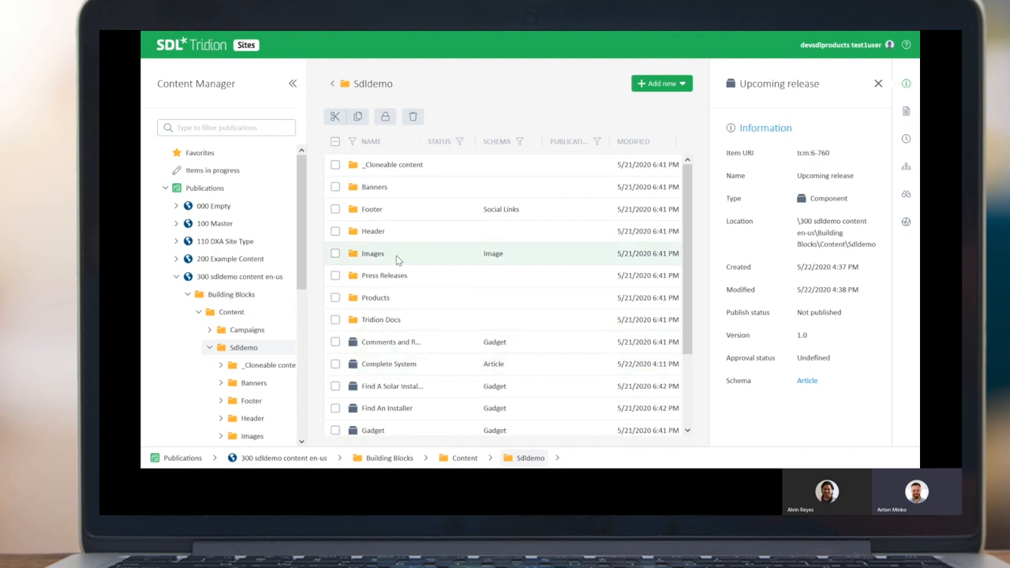
Open Images > Release 2020 campaign and preview the banner and solar-panel worker images.
click(335, 253)
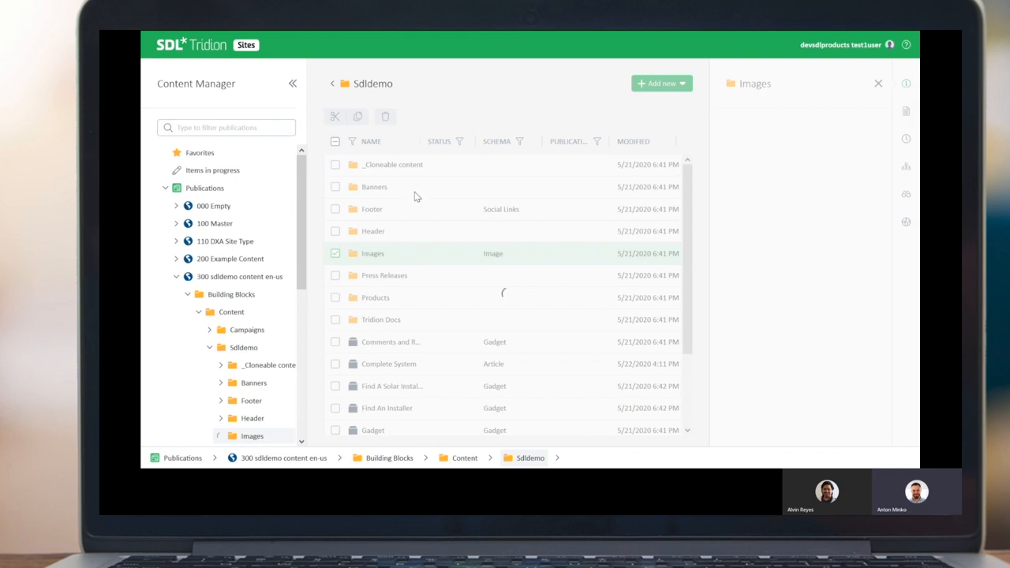
double_click(372, 253)
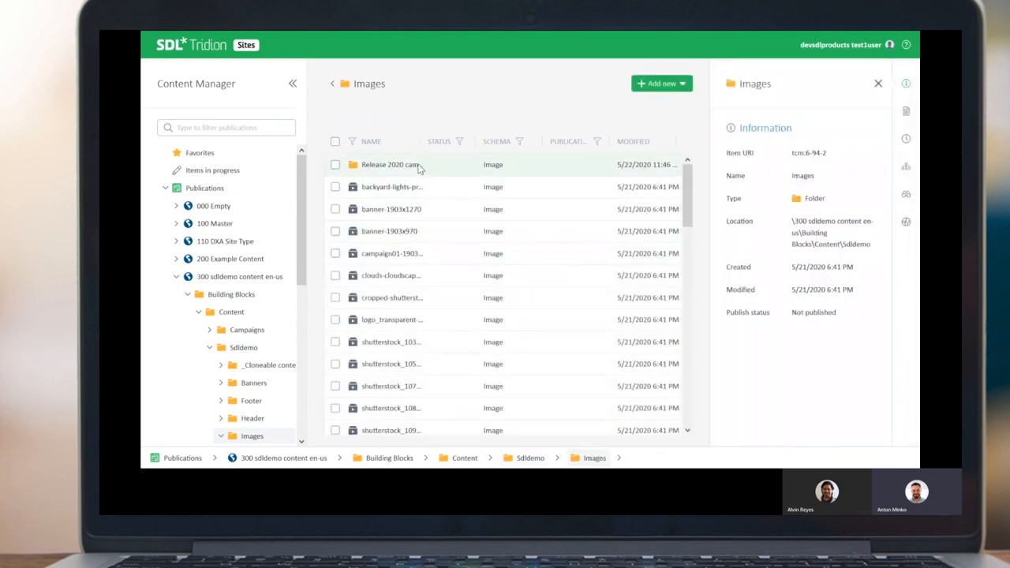
double_click(390, 165)
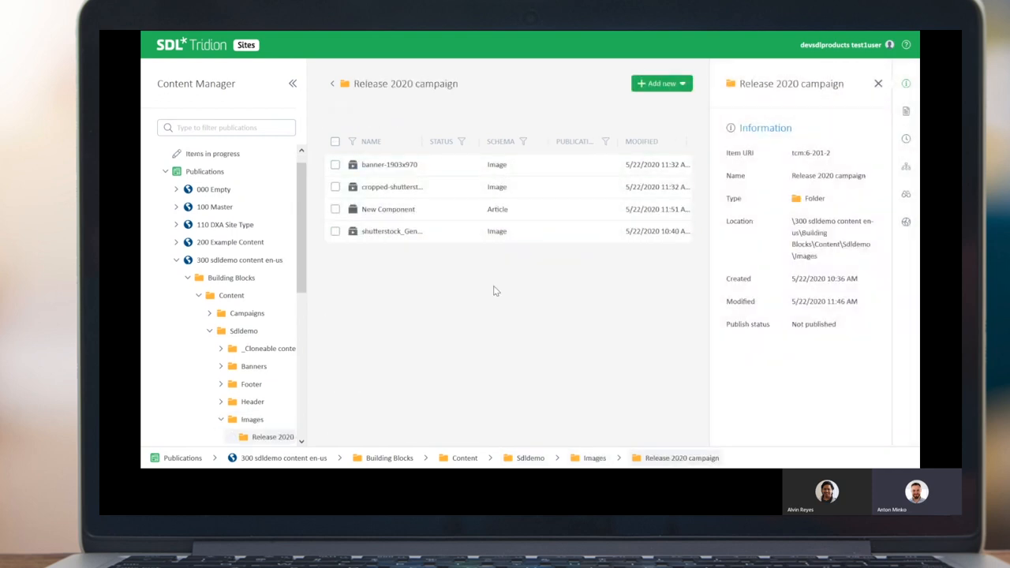
click(390, 164)
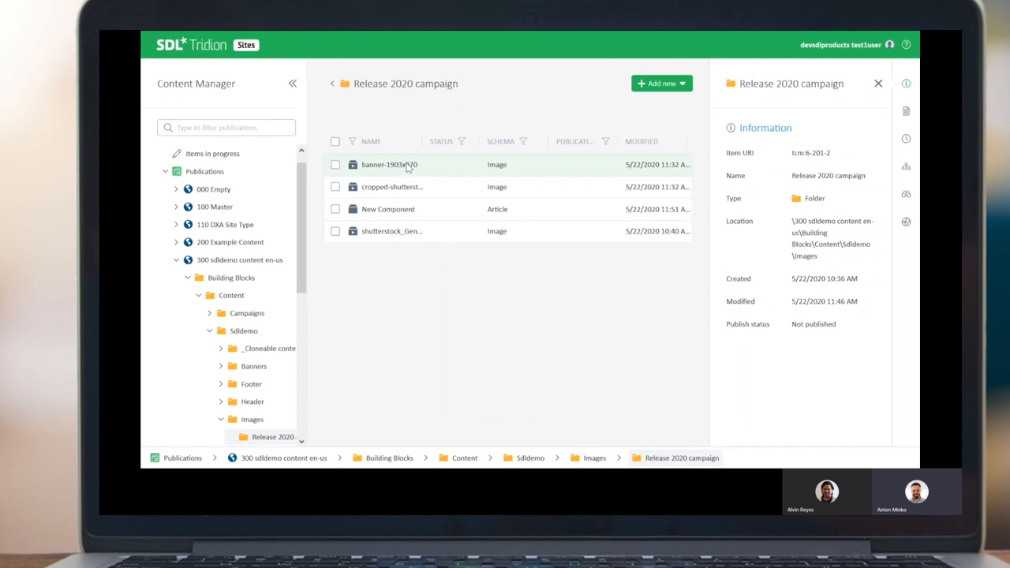
click(335, 164)
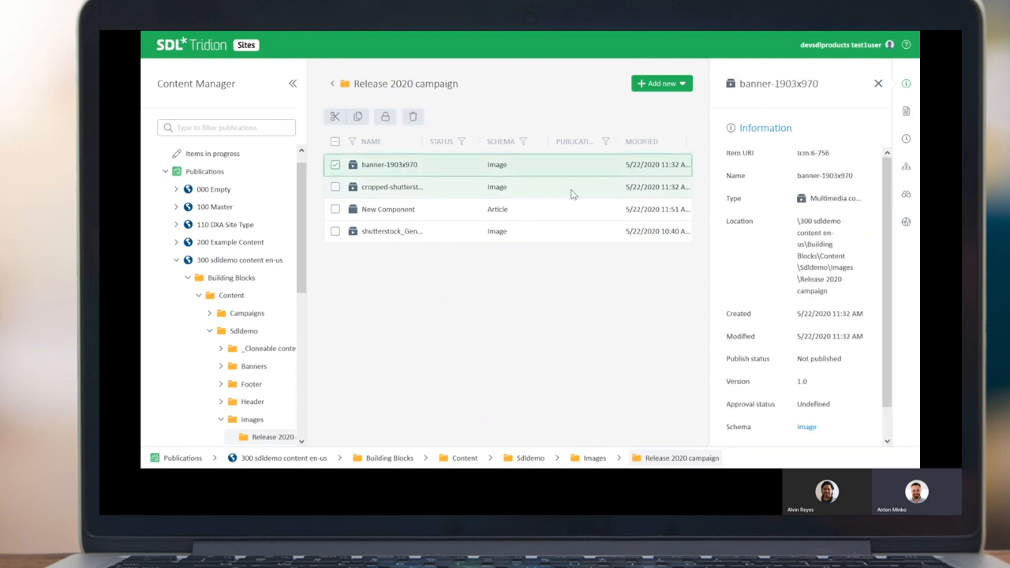
click(906, 110)
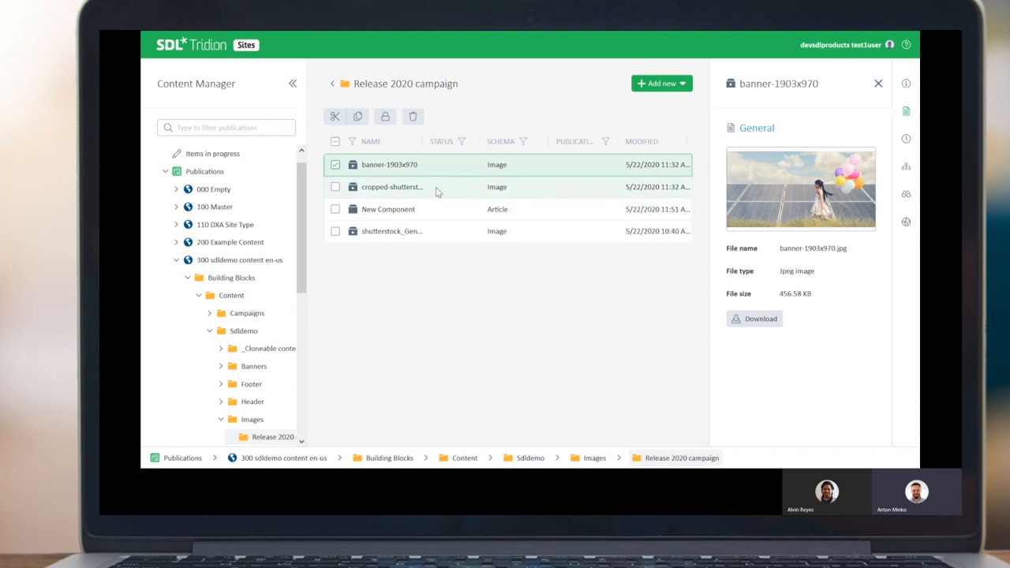
click(392, 188)
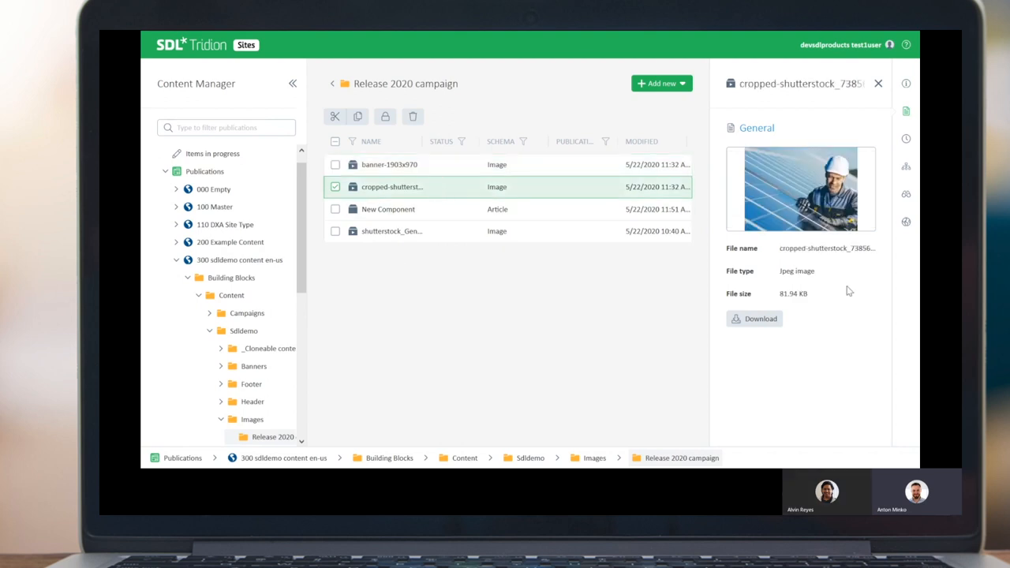
mouse_move(568, 321)
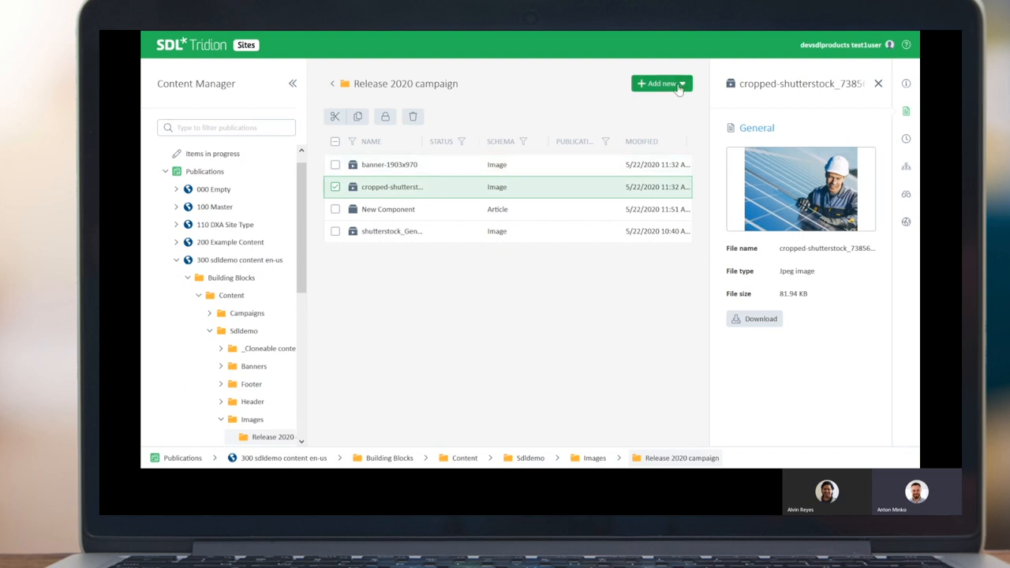
click(659, 84)
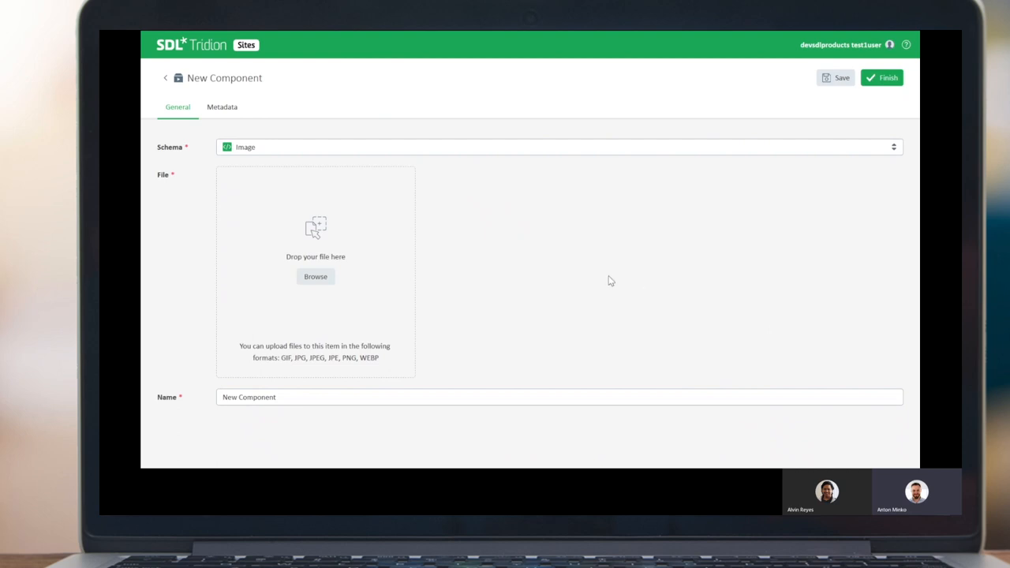
mouse_move(266, 159)
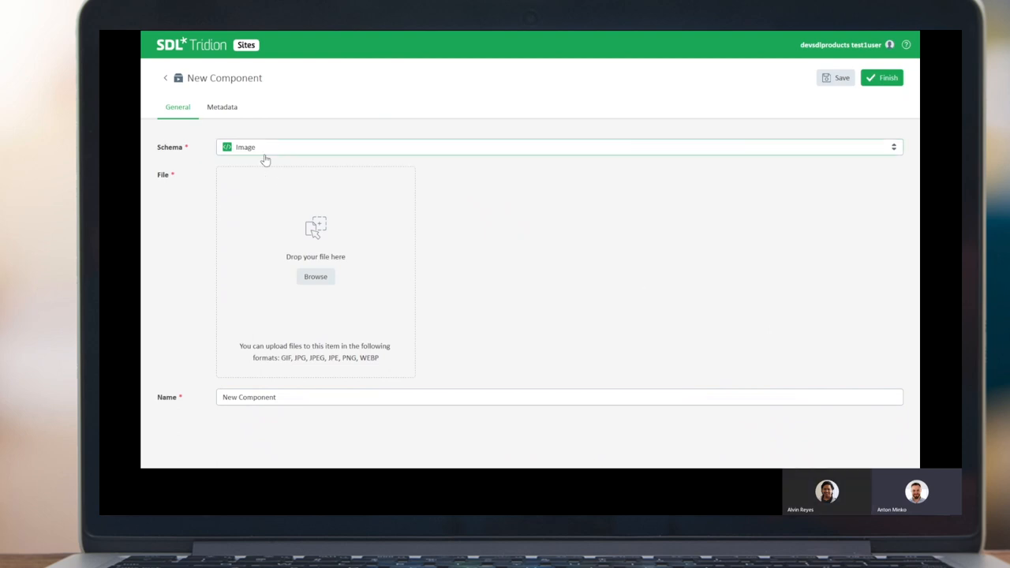
mouse_move(464, 229)
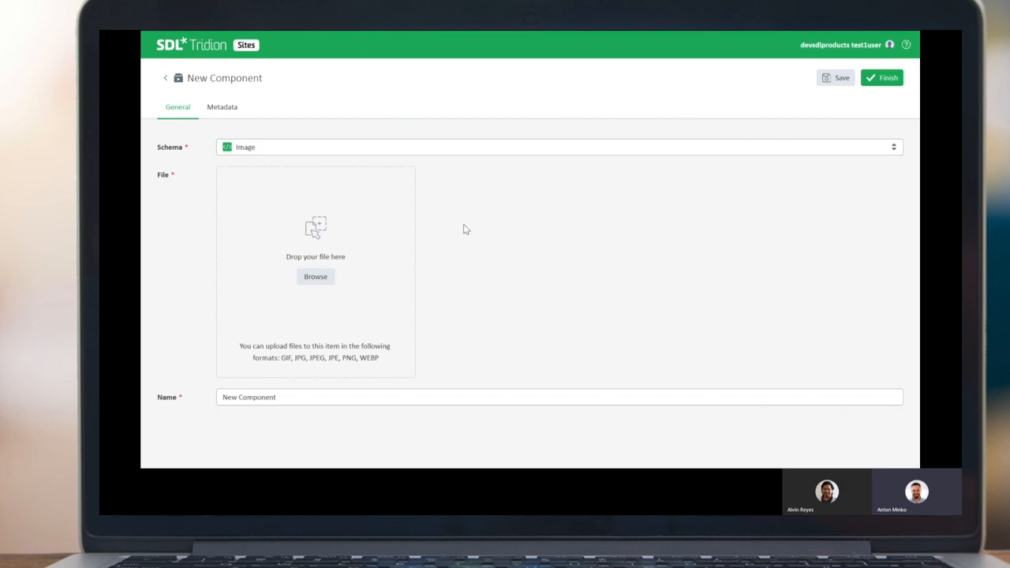
mouse_move(486, 217)
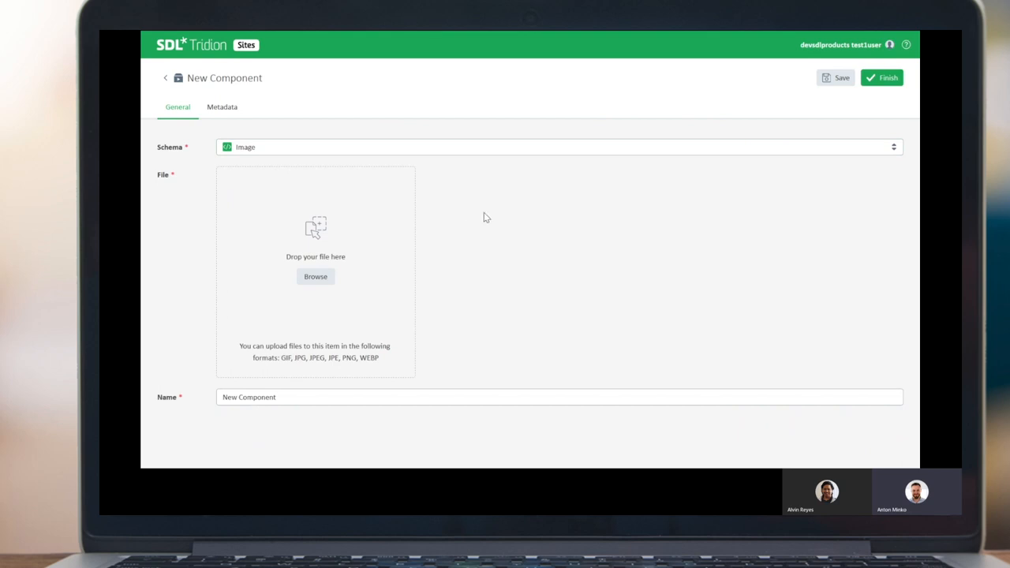
mouse_move(274, 165)
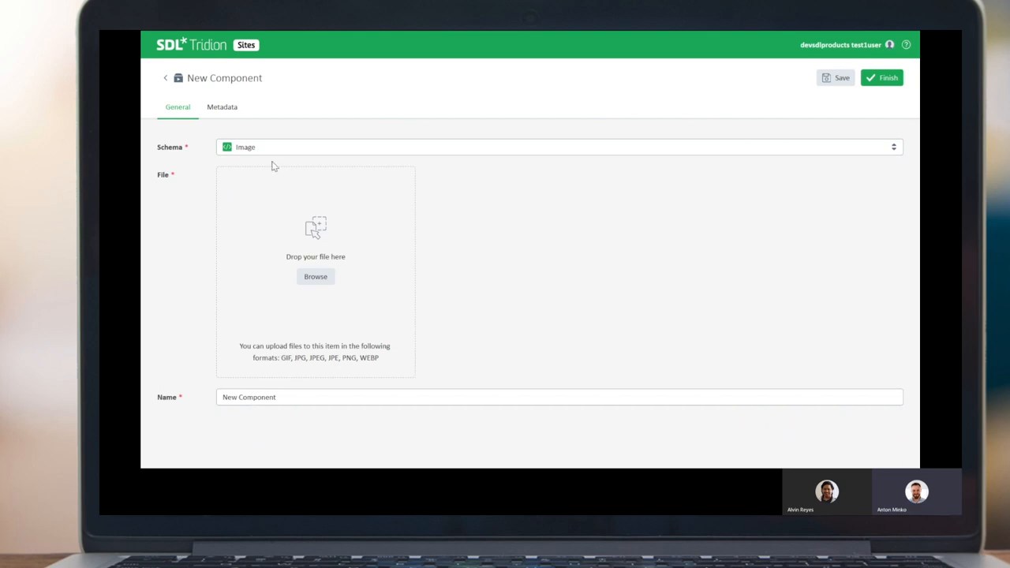
mouse_move(571, 315)
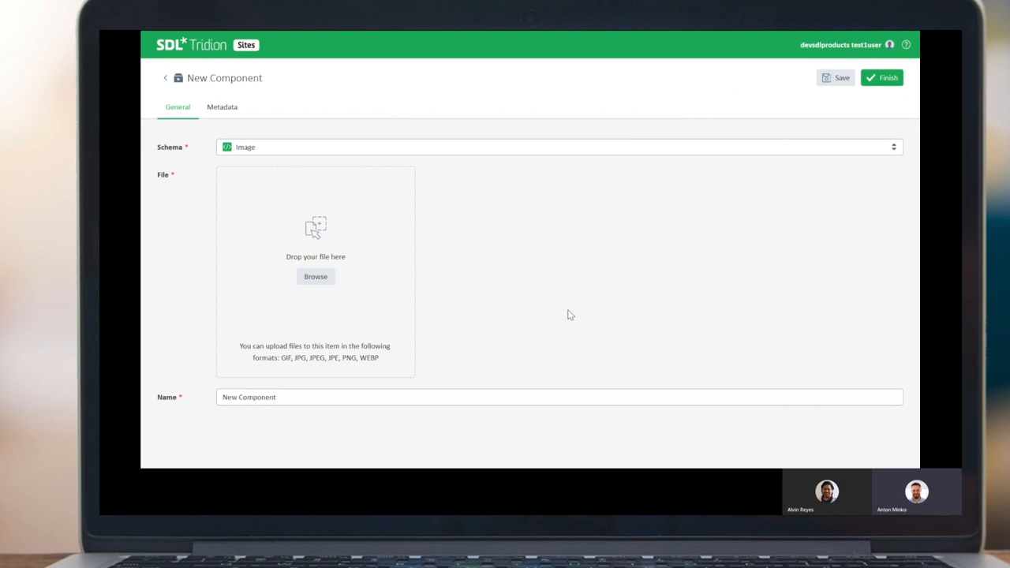
mouse_move(364, 309)
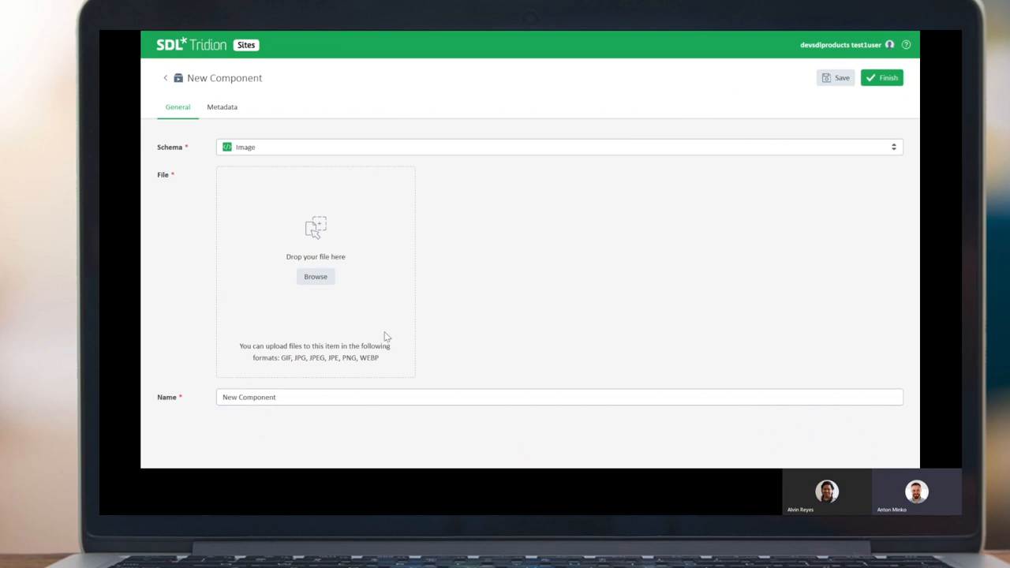
mouse_move(277, 354)
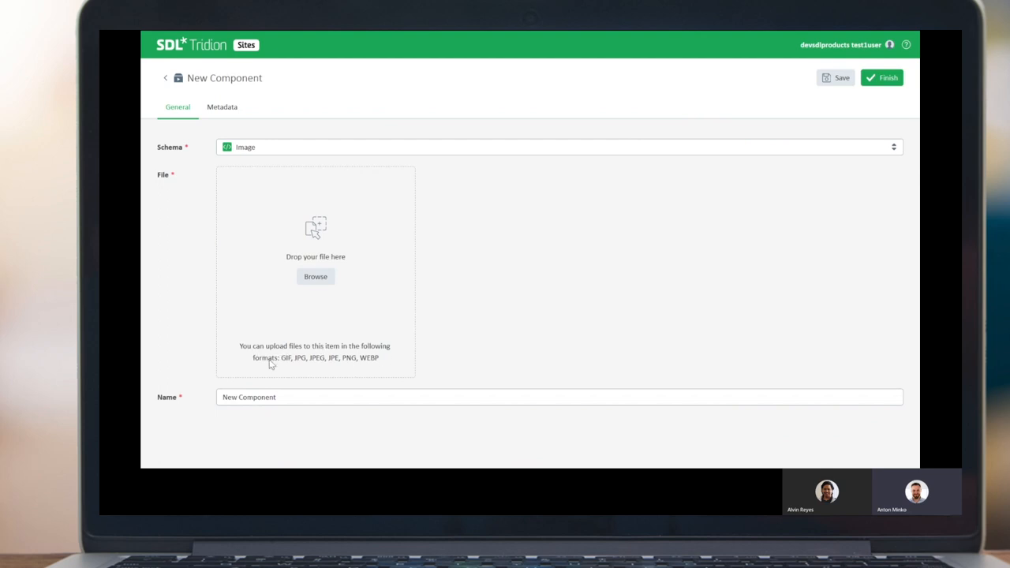
mouse_move(387, 375)
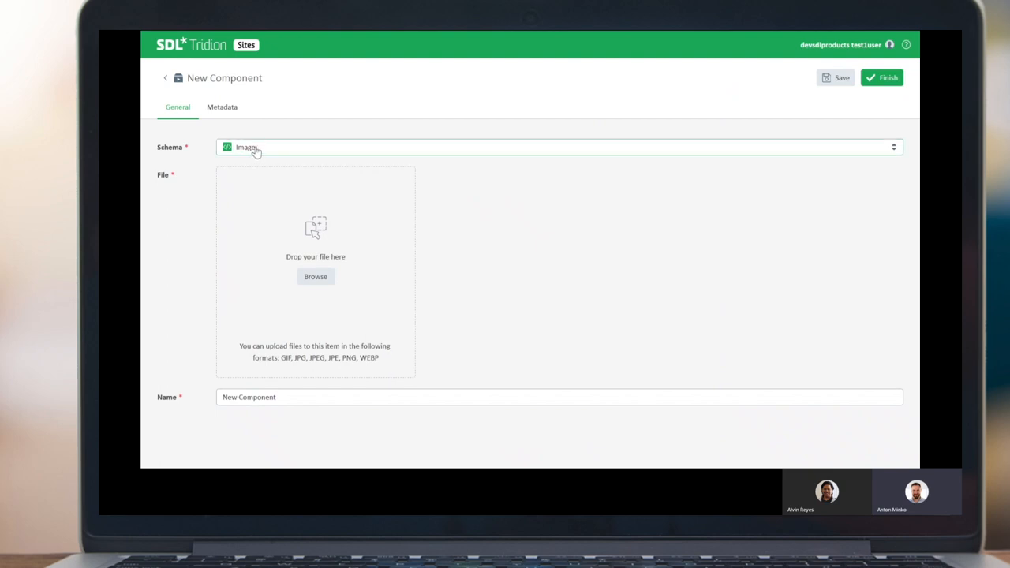
click(559, 146)
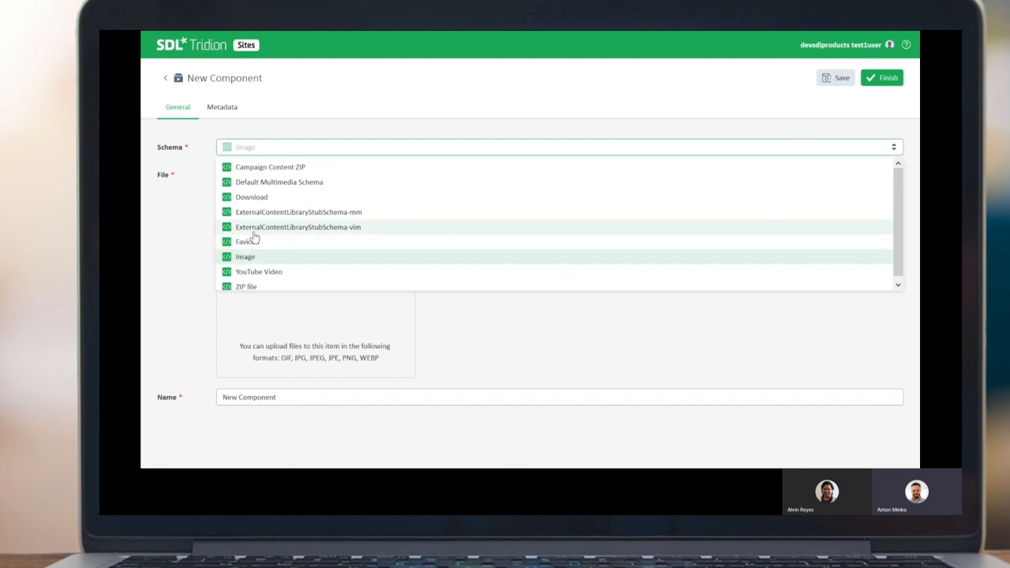
click(279, 182)
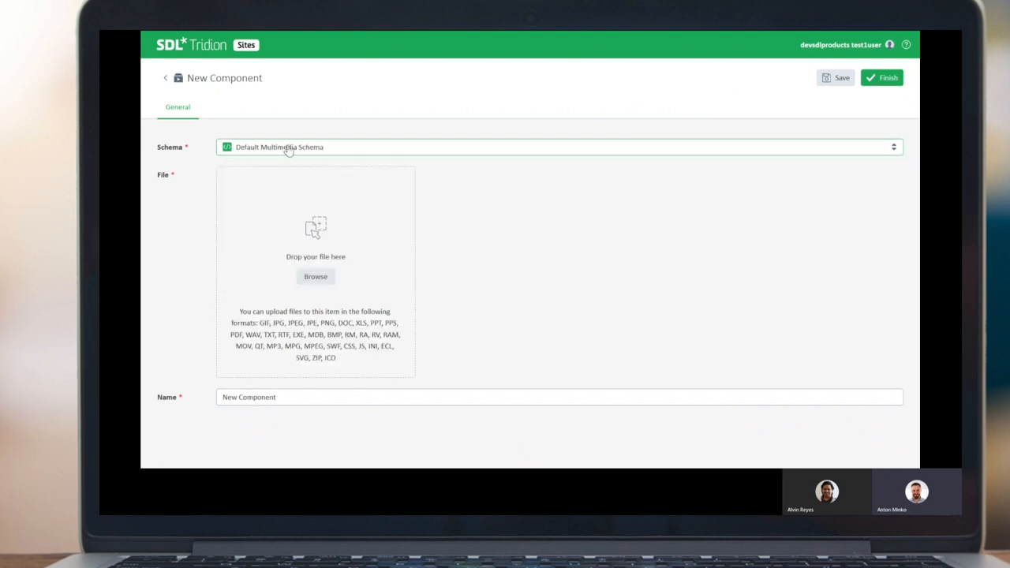
click(559, 147)
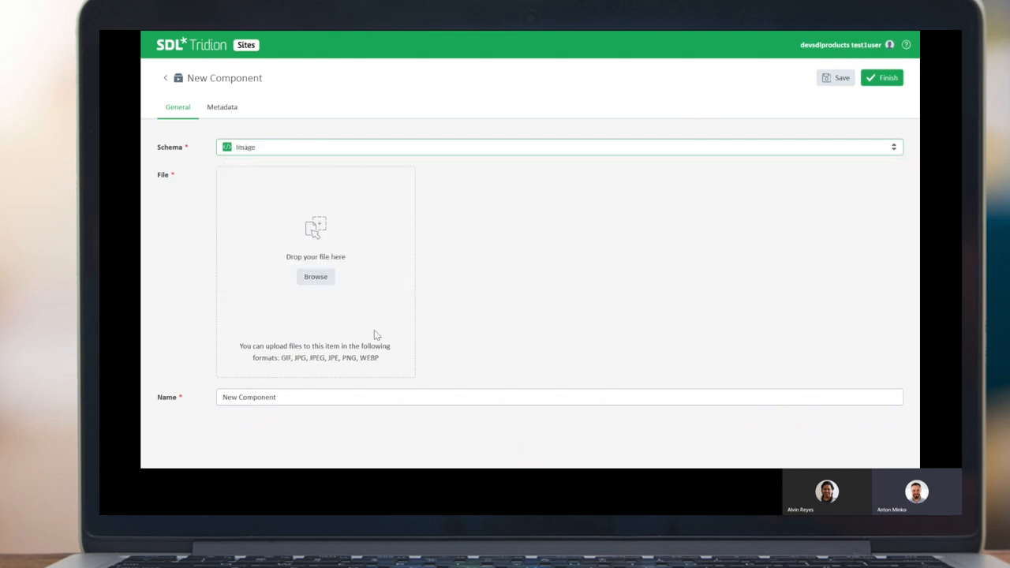
mouse_move(560, 296)
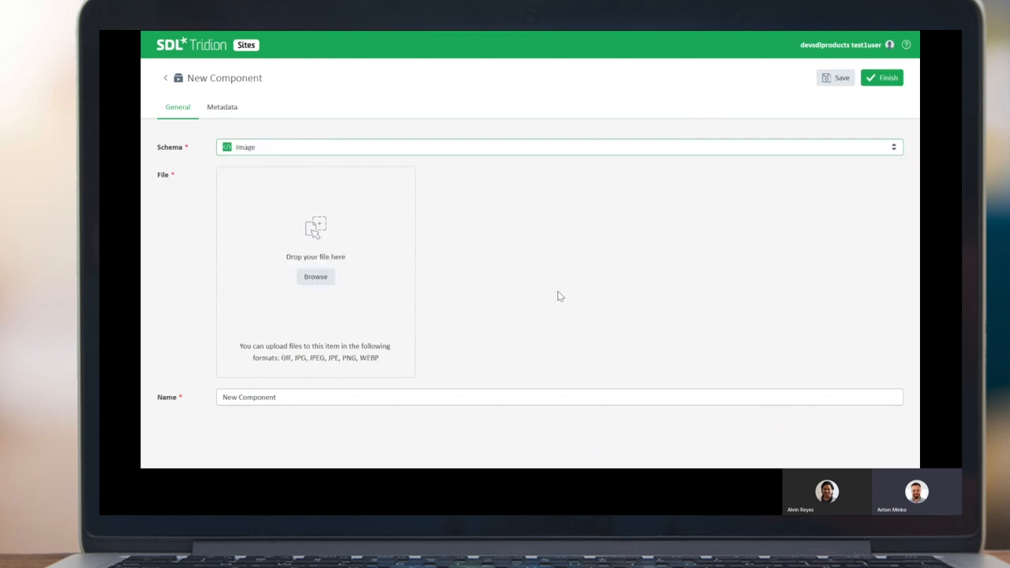
click(316, 276)
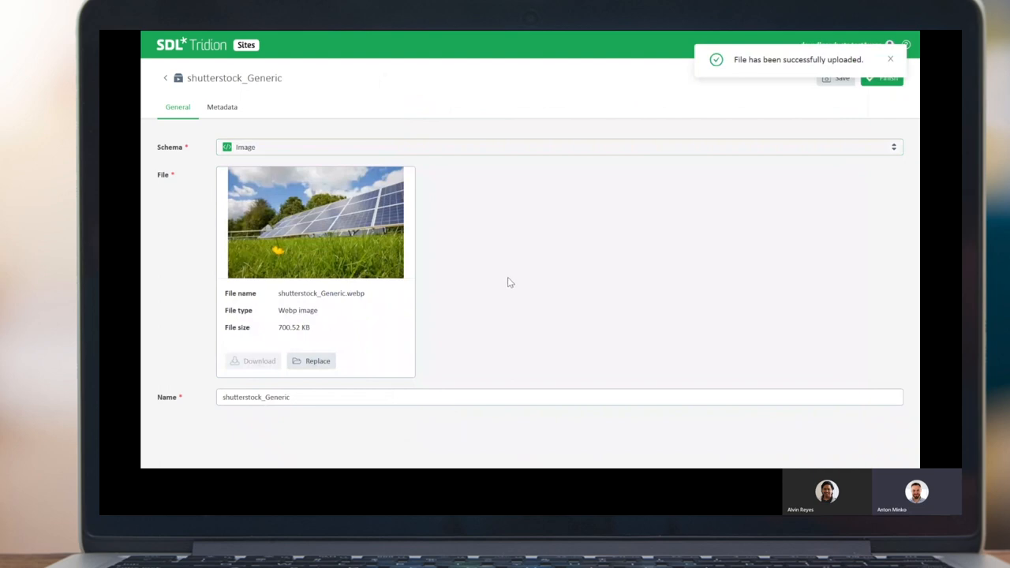
mouse_move(363, 316)
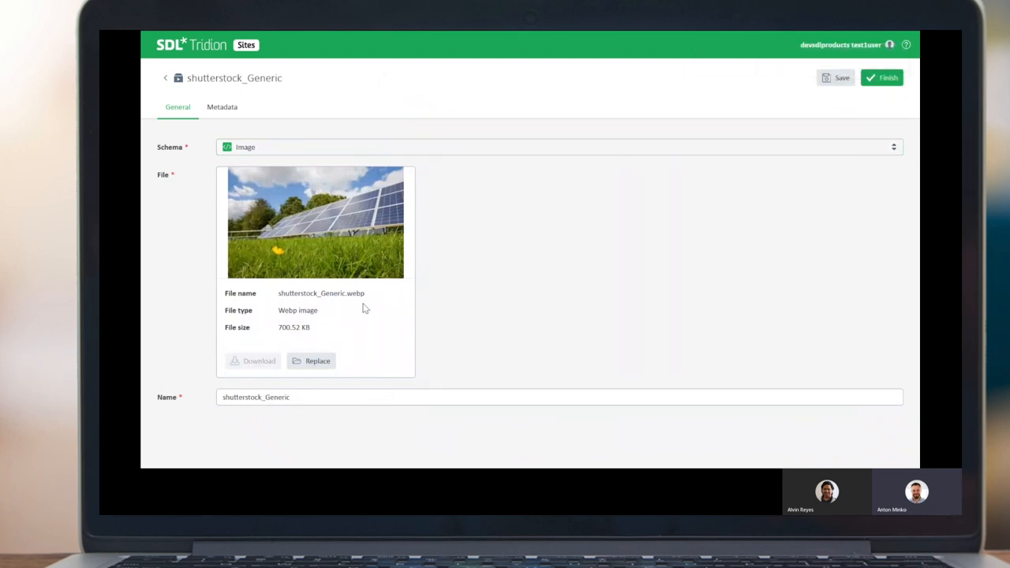
mouse_move(367, 340)
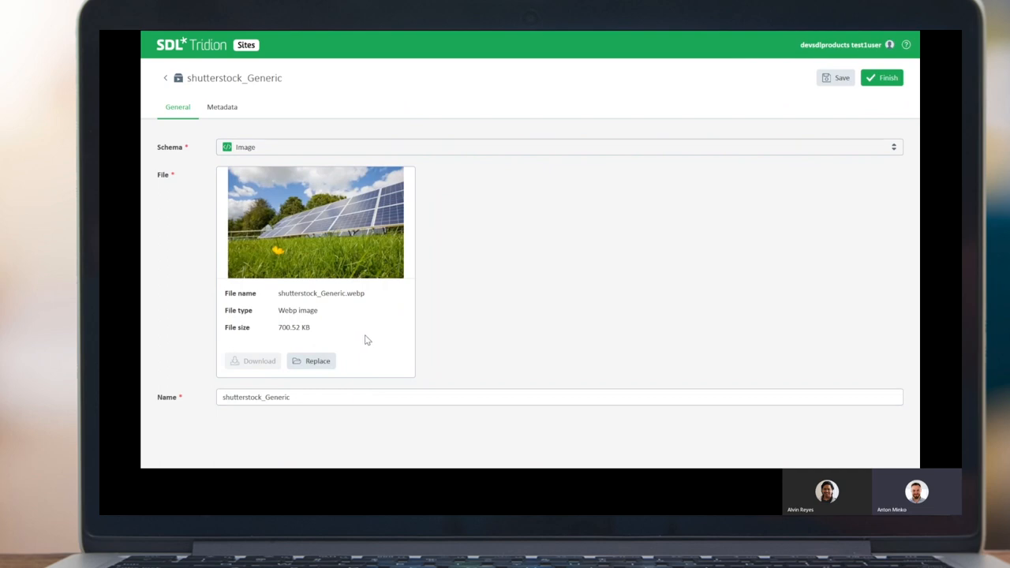
mouse_move(314, 229)
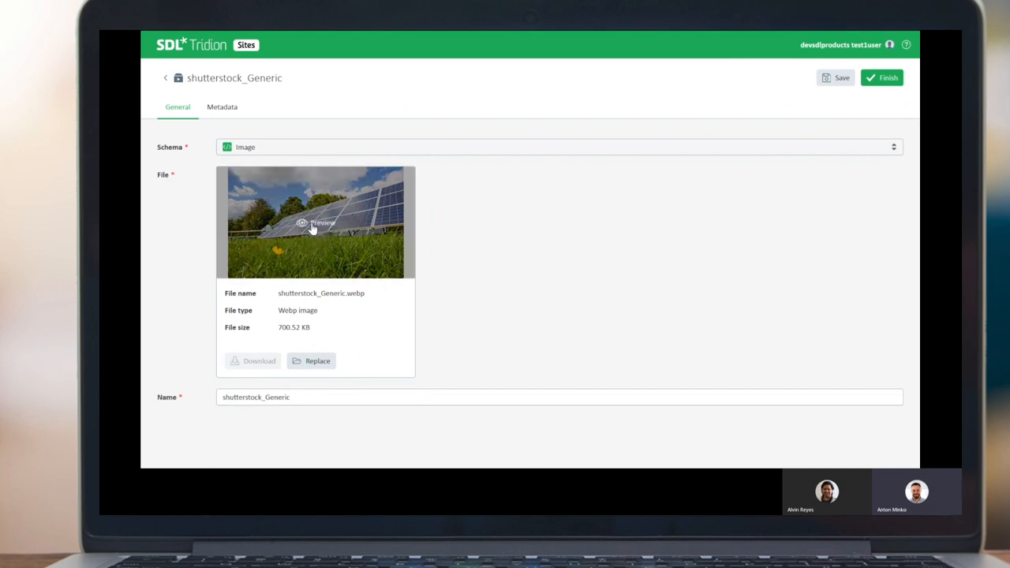
Preview the uploaded solar panel image and trim its name to 'shutterstock'.
click(314, 223)
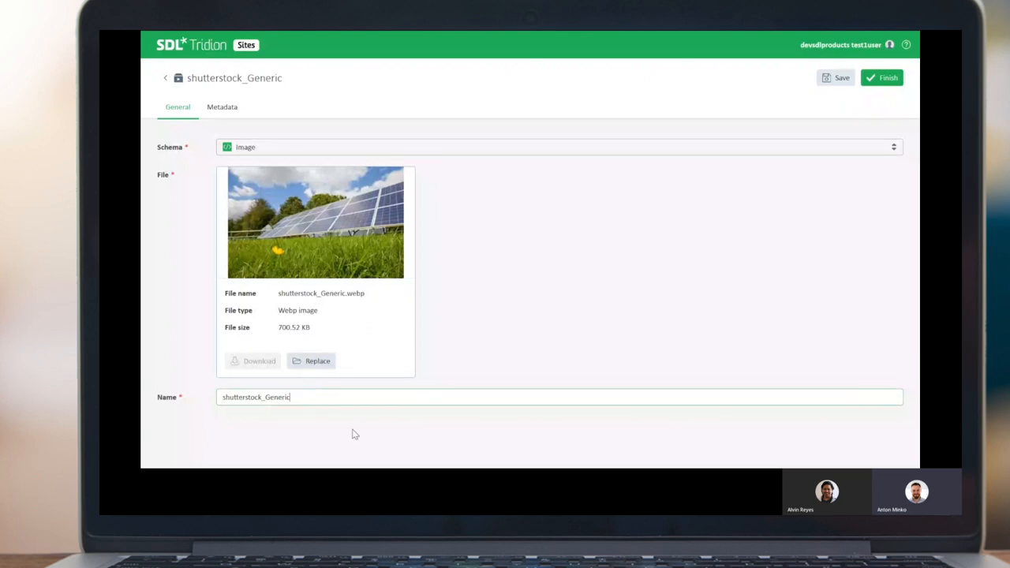
double_click(277, 397)
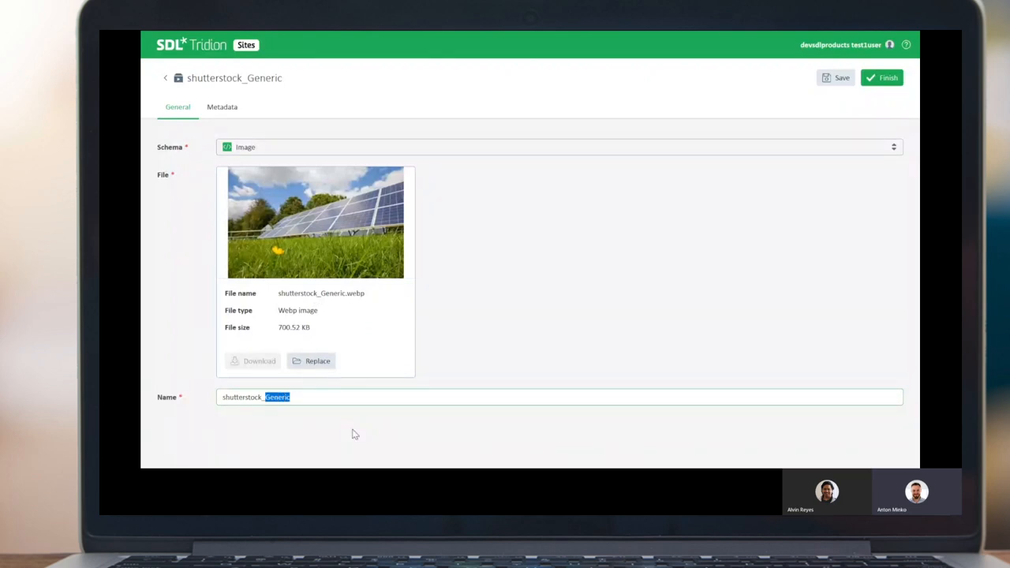
key(Delete)
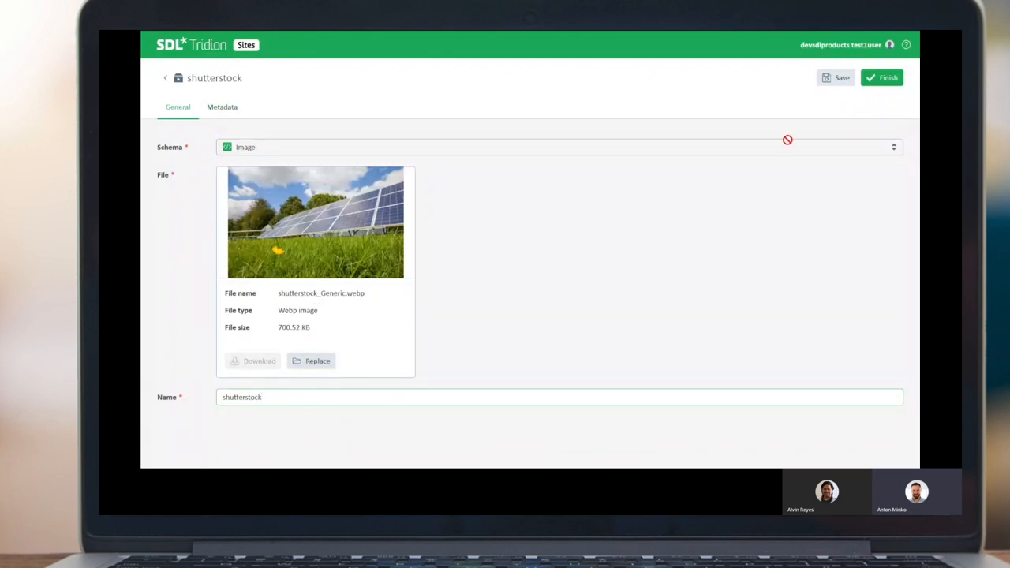
click(222, 106)
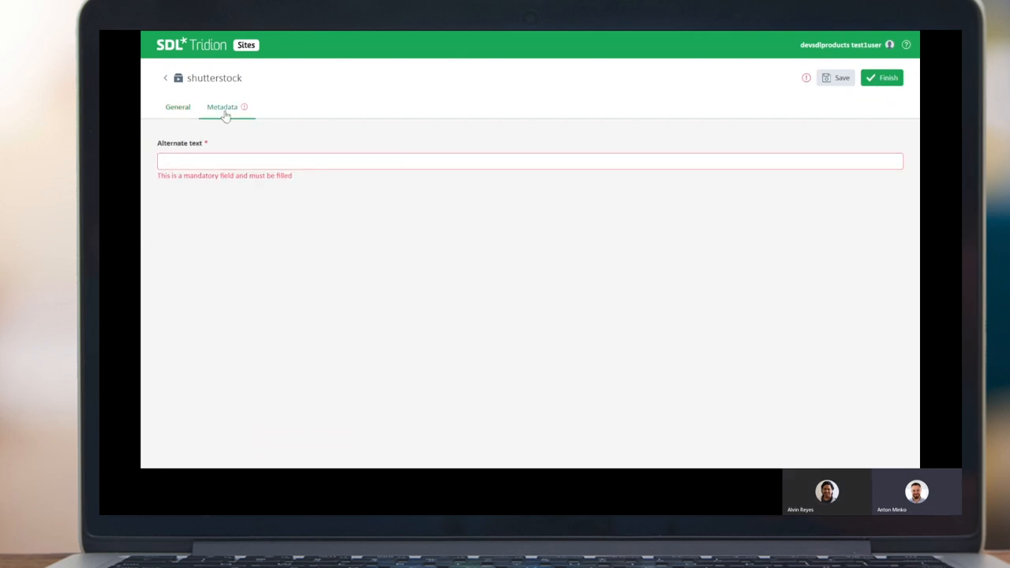
Set the image's alternate text to '2020 release' and finish the component.
click(531, 161)
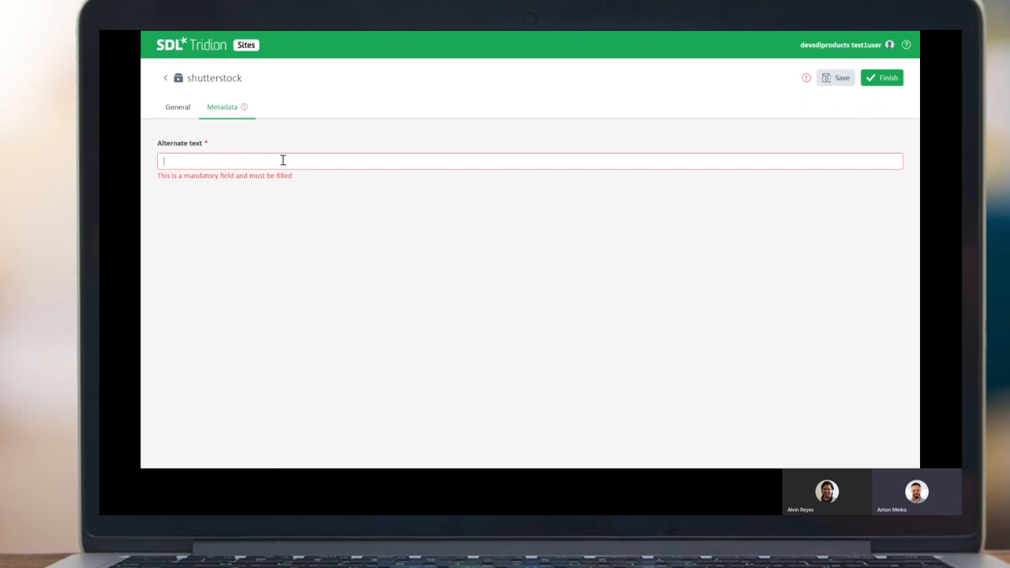
text(2020 rel)
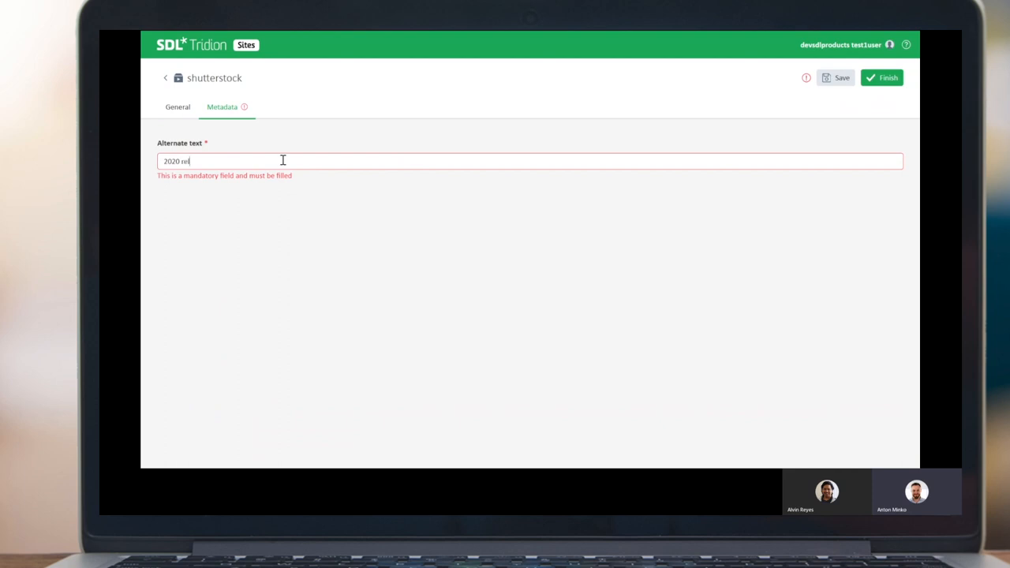
text(ease)
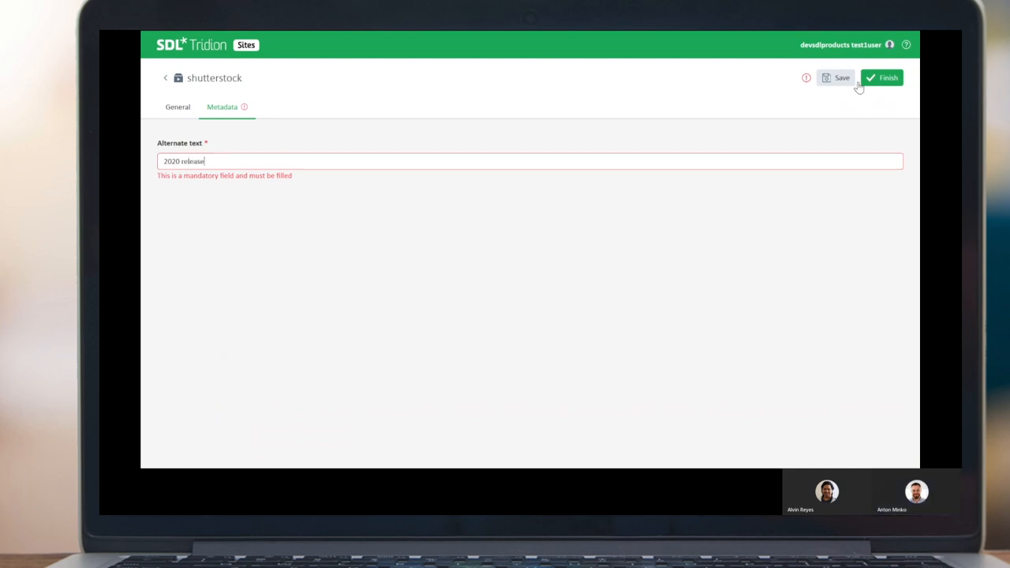
click(881, 77)
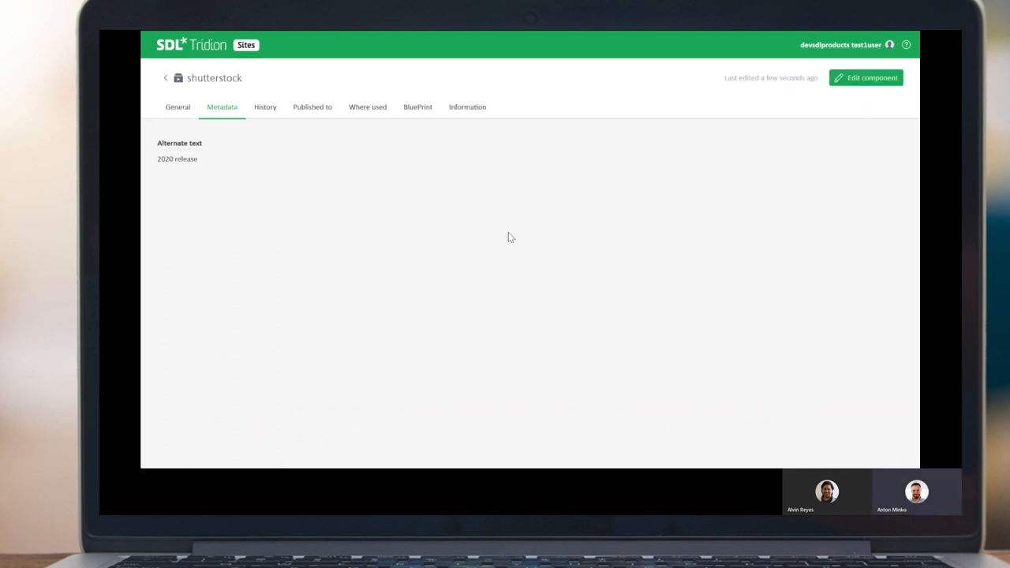
mouse_move(163, 82)
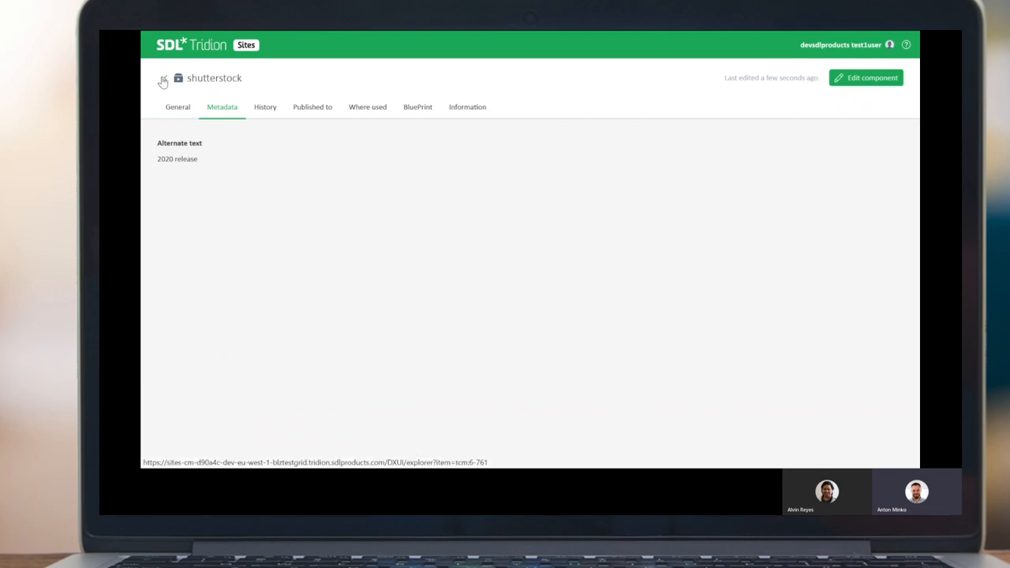
Return to the Release 2020 campaign folder and view shutterstock's BluePrint publications (400, 500).
click(163, 81)
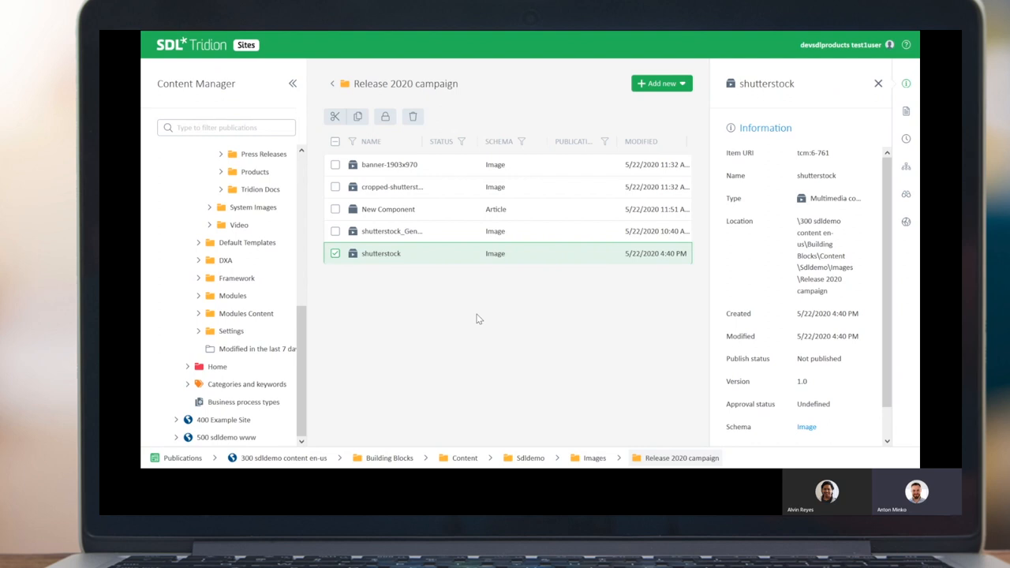
mouse_move(580, 158)
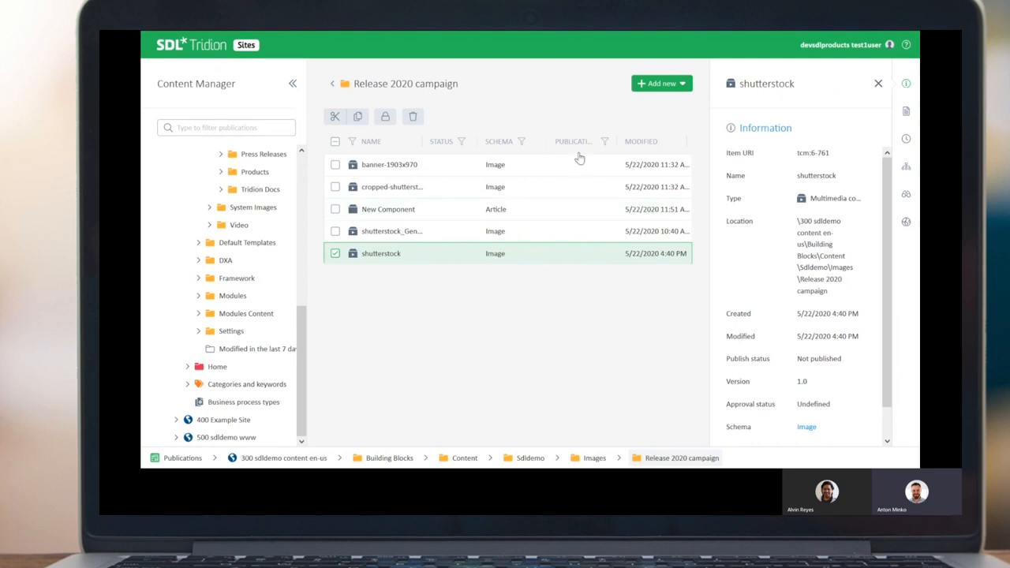
mouse_move(407, 253)
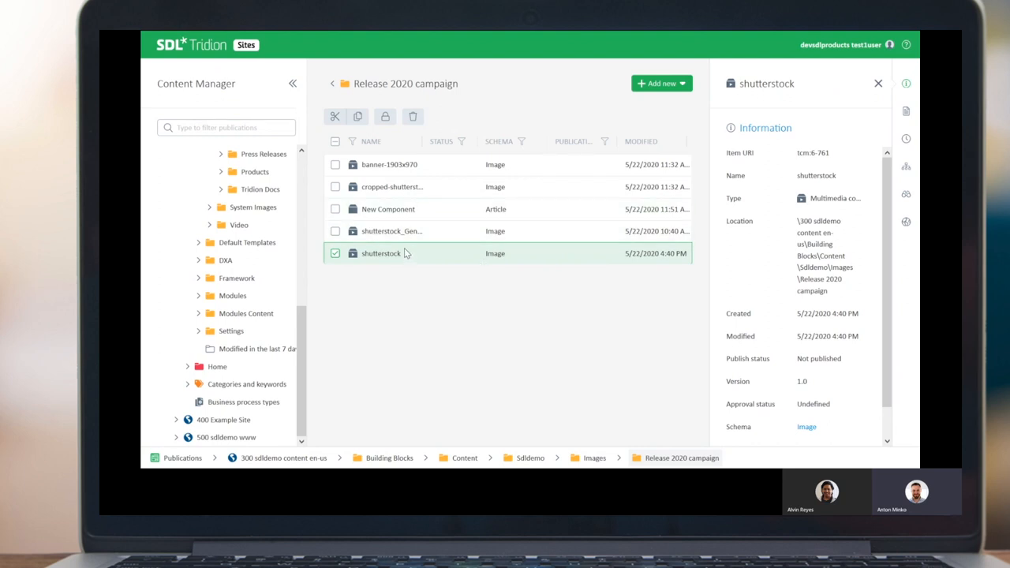
mouse_move(431, 338)
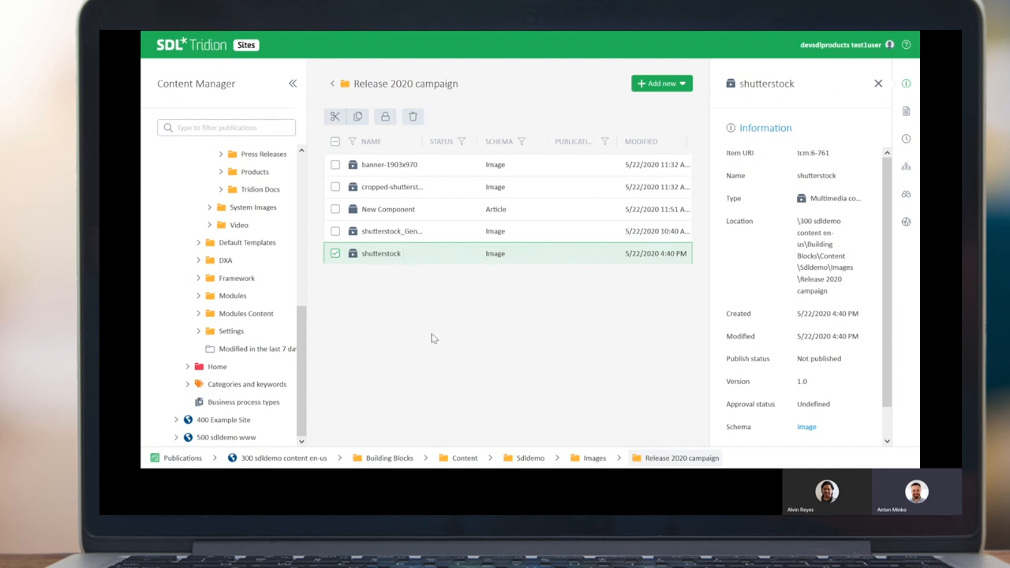
mouse_move(457, 329)
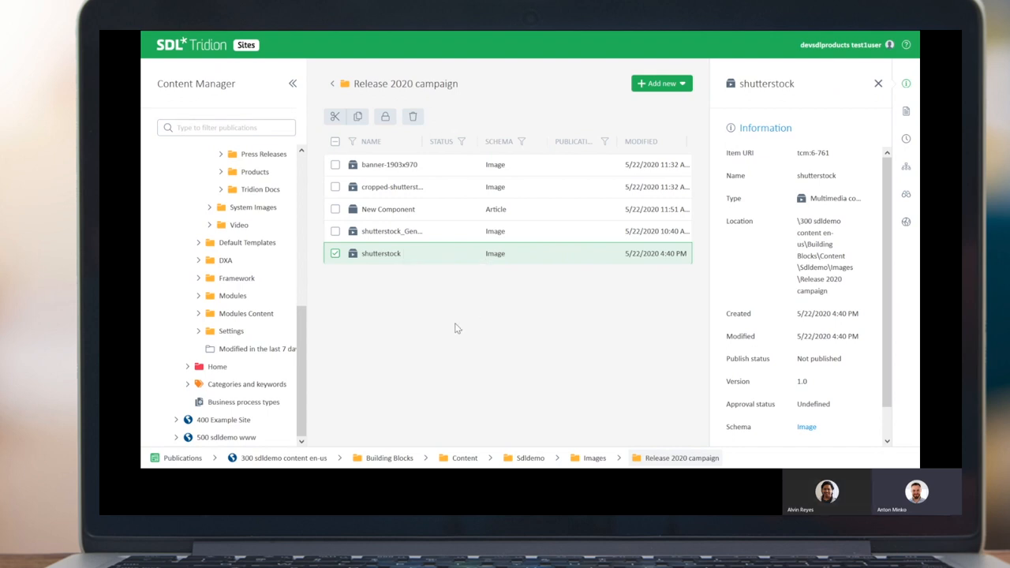
mouse_move(906, 199)
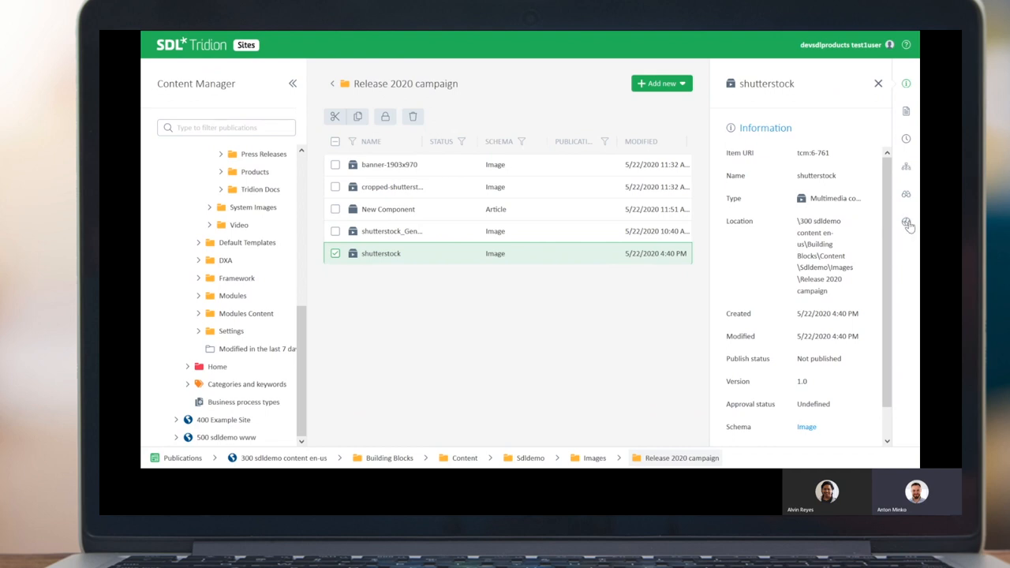
mouse_move(906, 166)
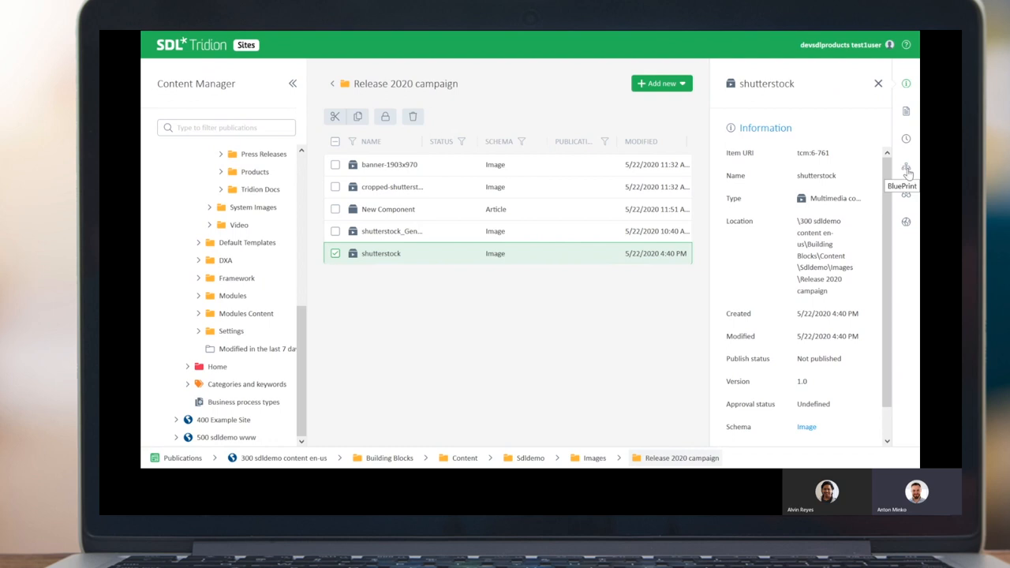
click(906, 165)
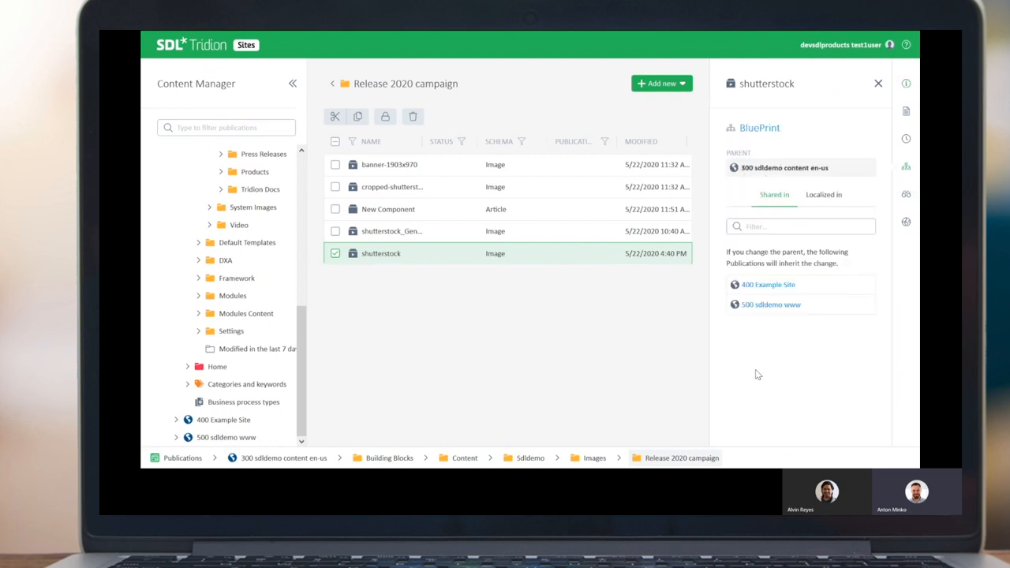
mouse_move(766, 305)
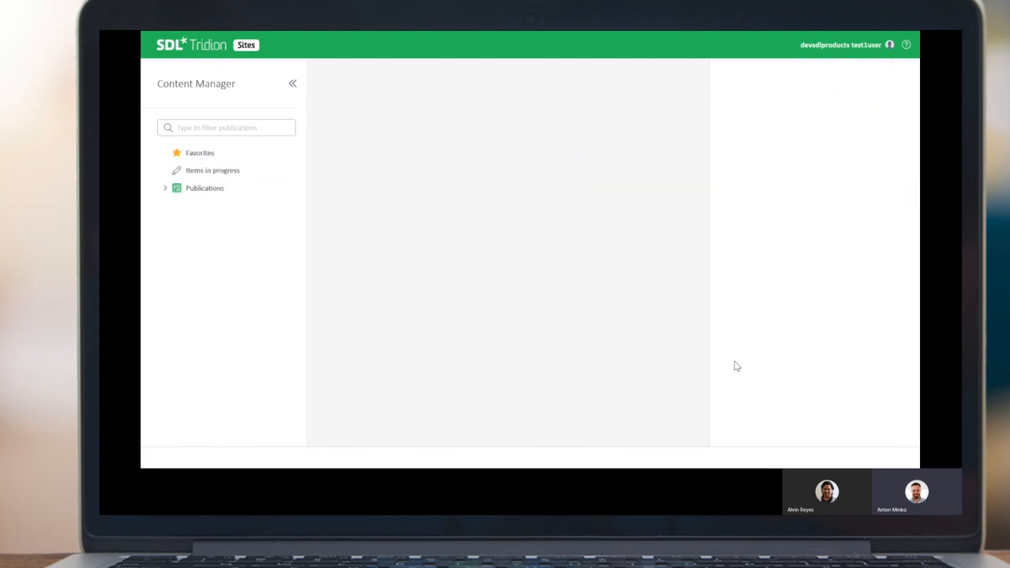
mouse_move(688, 340)
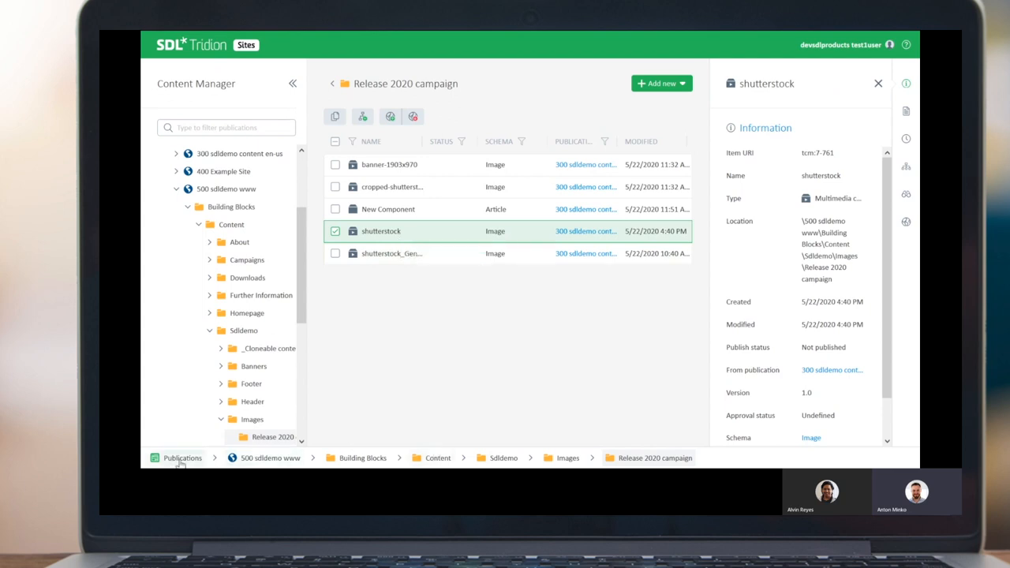
mouse_move(270, 457)
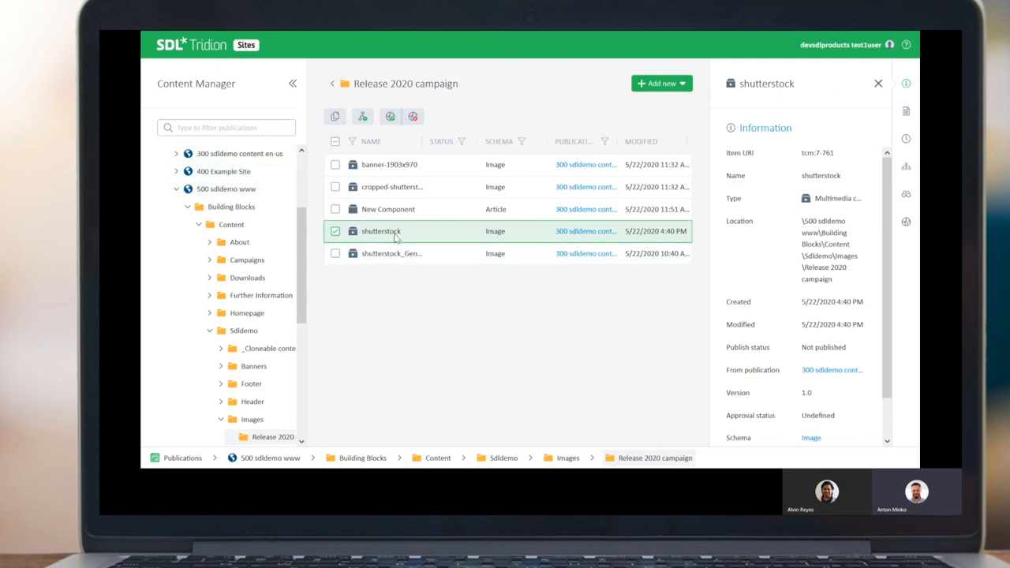
Open the inherited shutterstock image from the 500 sdldemo www publication.
double_click(381, 231)
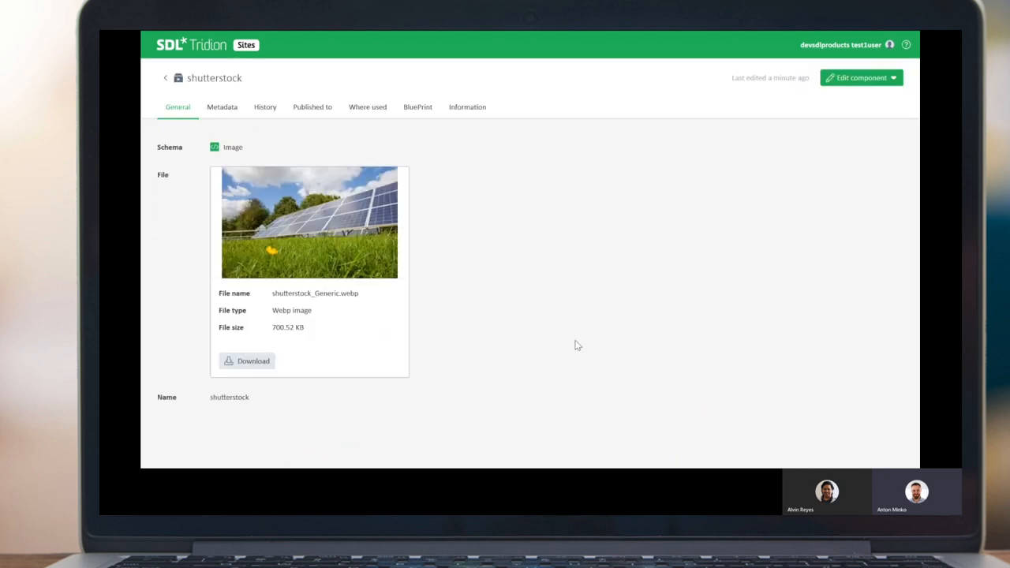
mouse_move(873, 212)
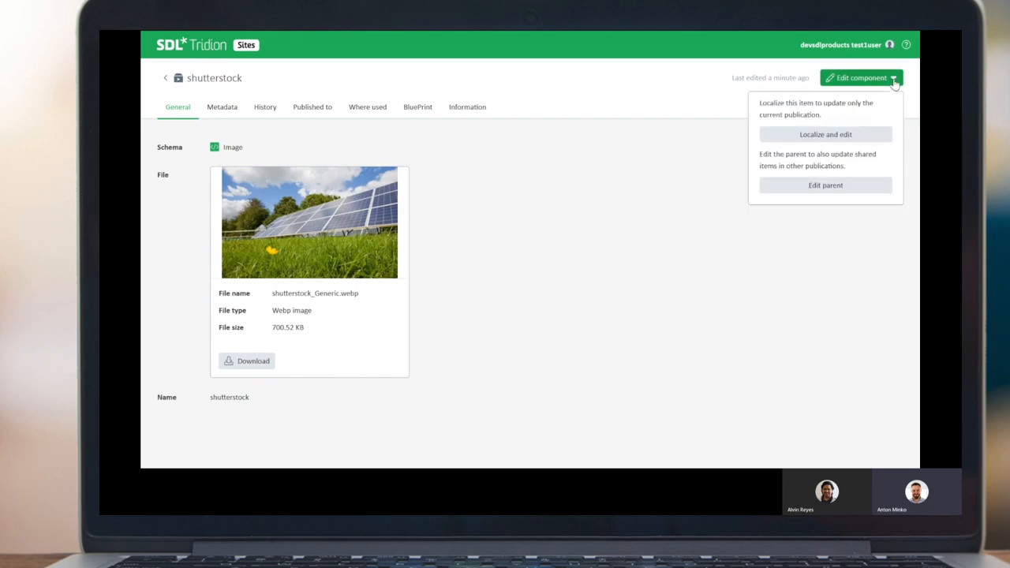
mouse_move(852, 125)
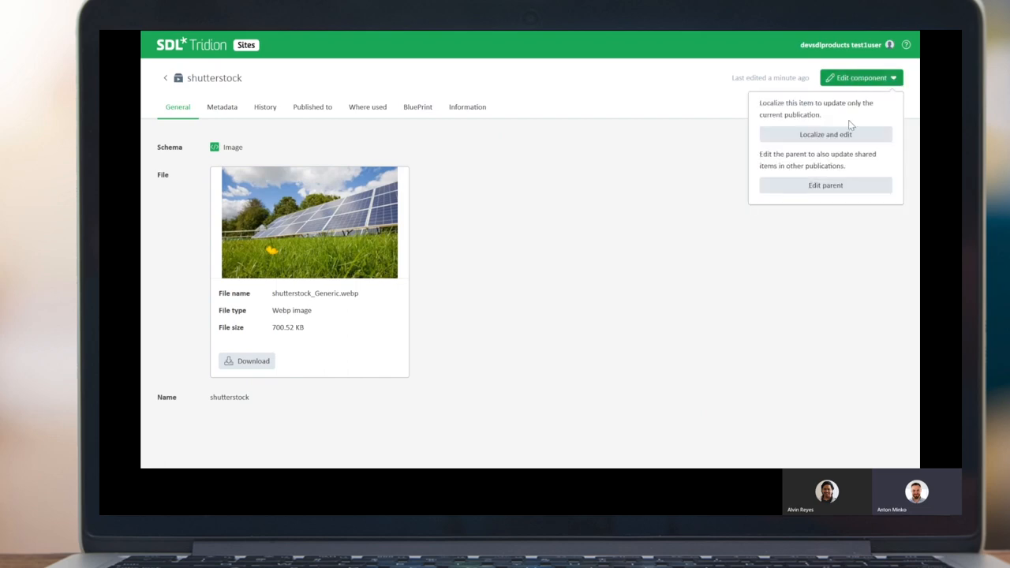
mouse_move(813, 200)
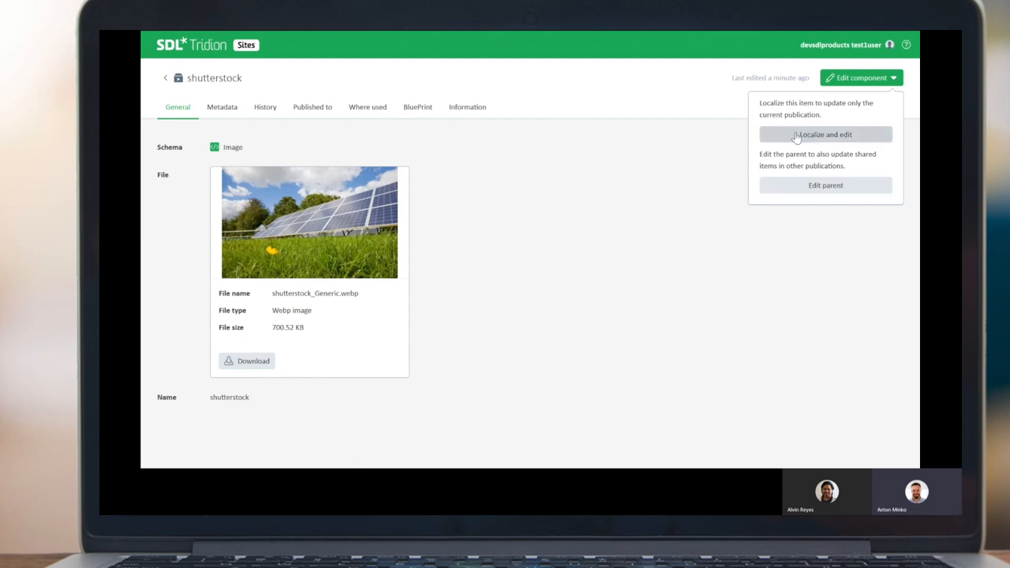
mouse_move(789, 138)
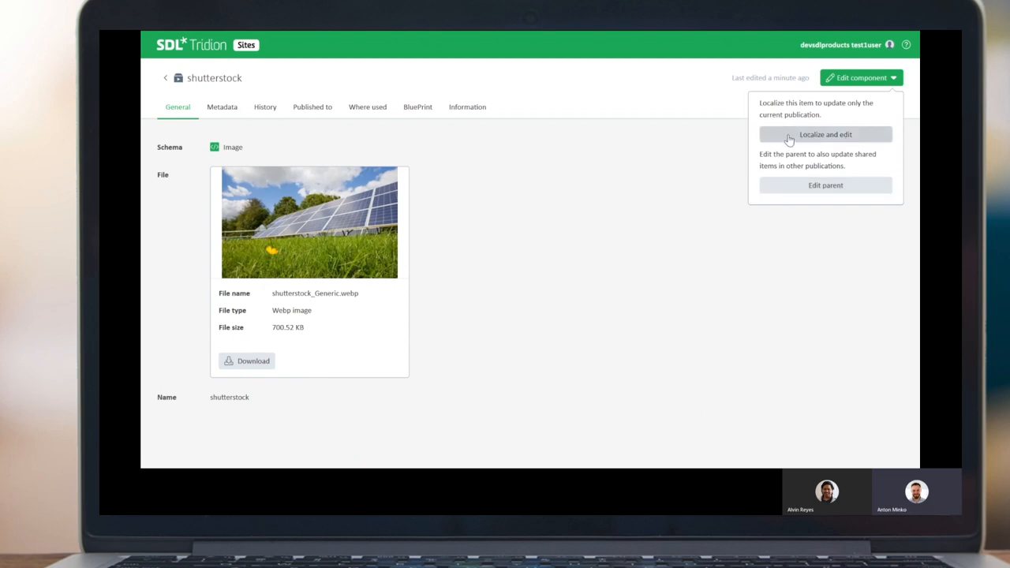
Localize the shutterstock image for editing and bring up the file chooser.
click(826, 134)
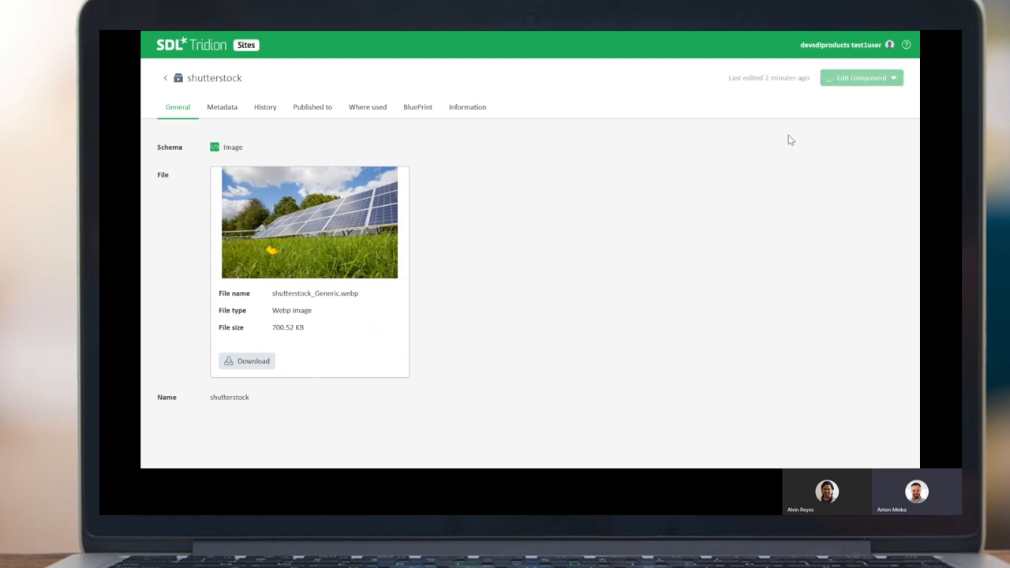
click(860, 78)
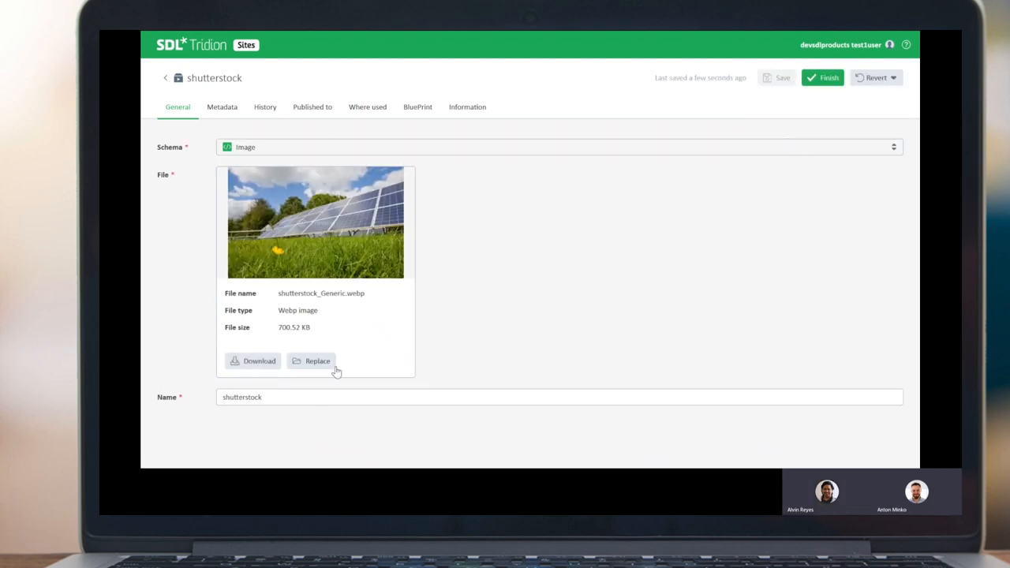
click(311, 361)
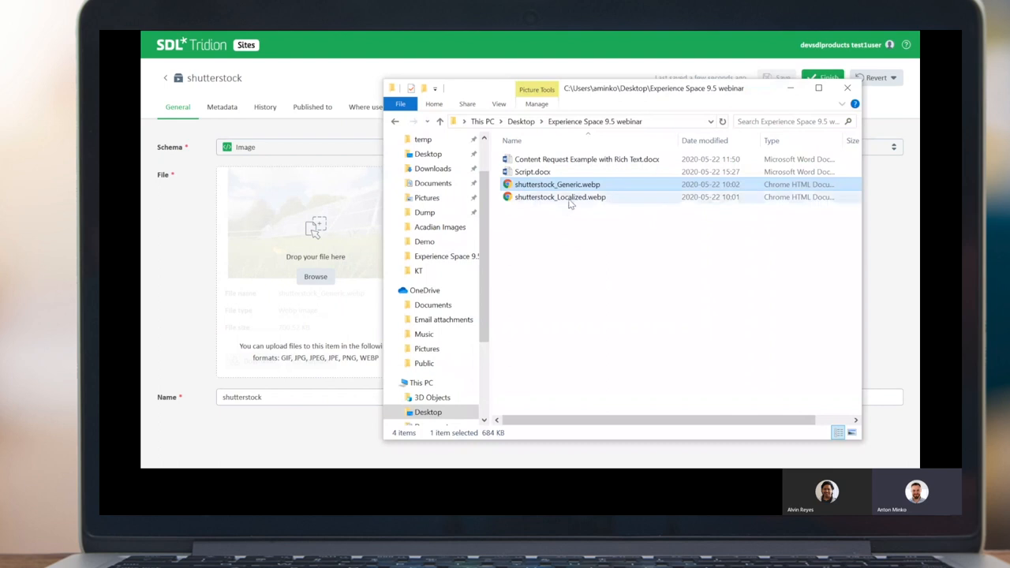
Swap in shutterstock_Localized.webp as the image file and finish, saving version 2.0.
double_click(561, 196)
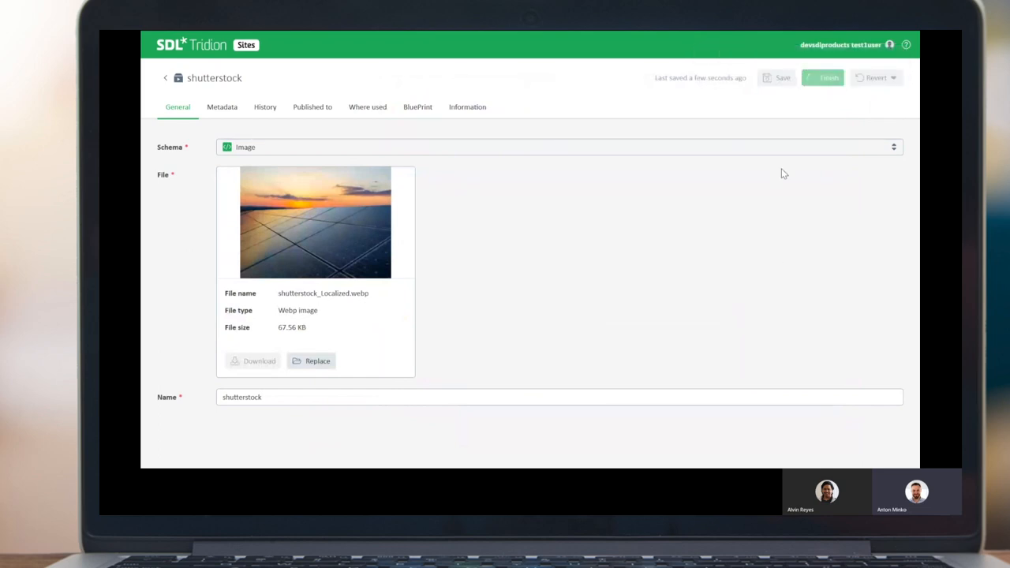
click(829, 78)
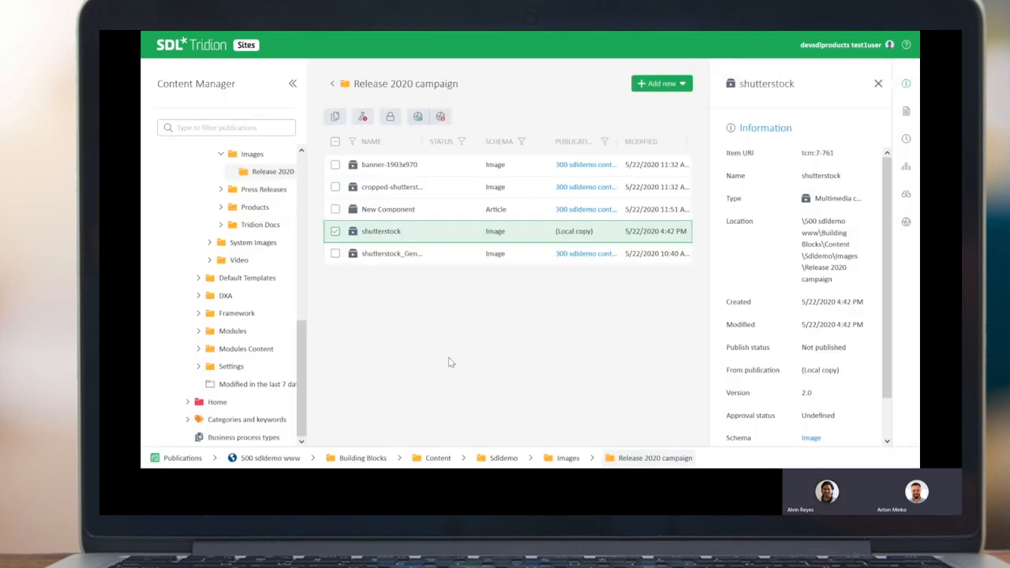
mouse_move(469, 365)
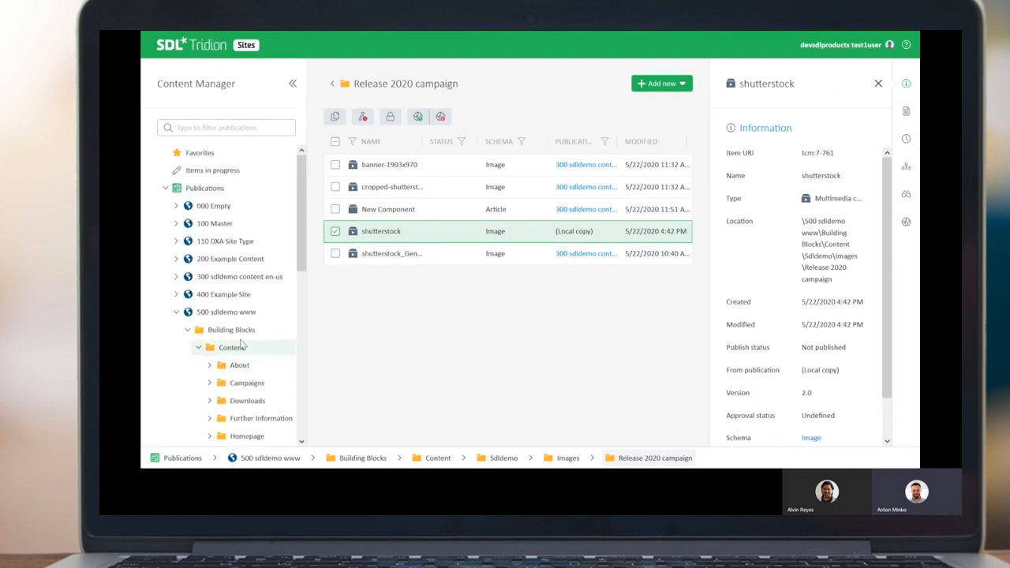
Open the Home structure group under 300 sdldemo content en-us.
click(240, 277)
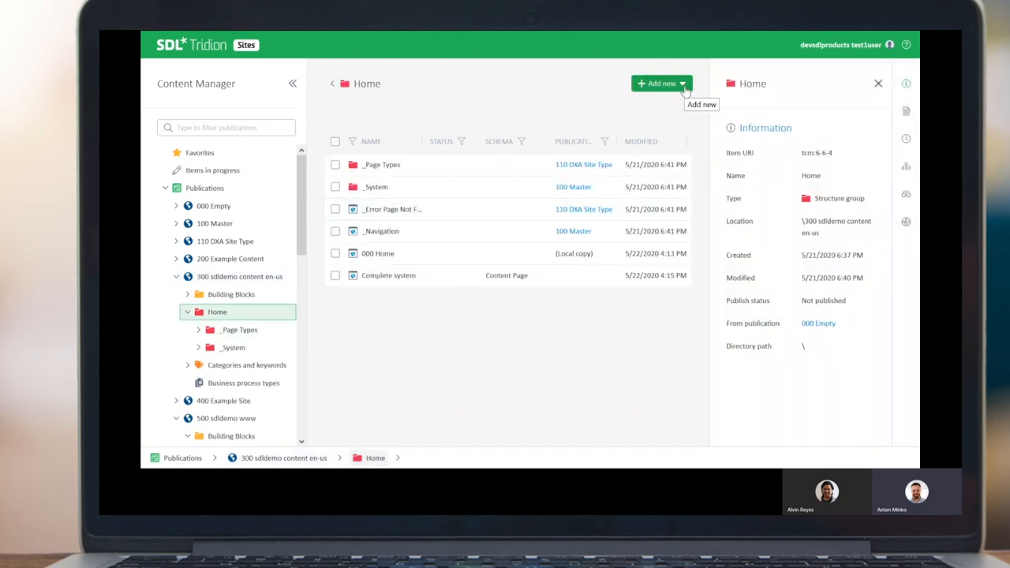
Add a new page in Home and enter the name '2020 Release'.
click(662, 83)
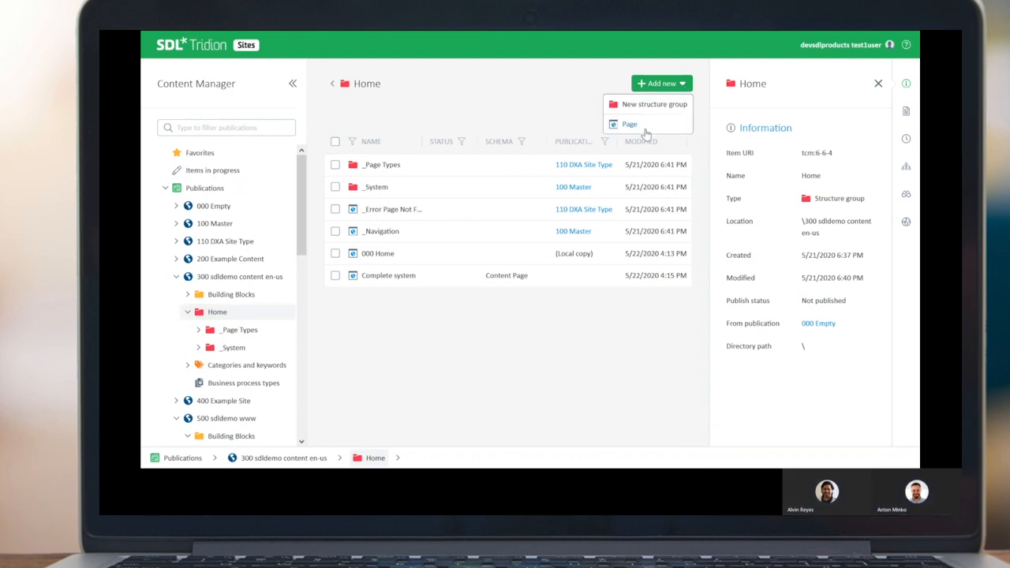
click(630, 124)
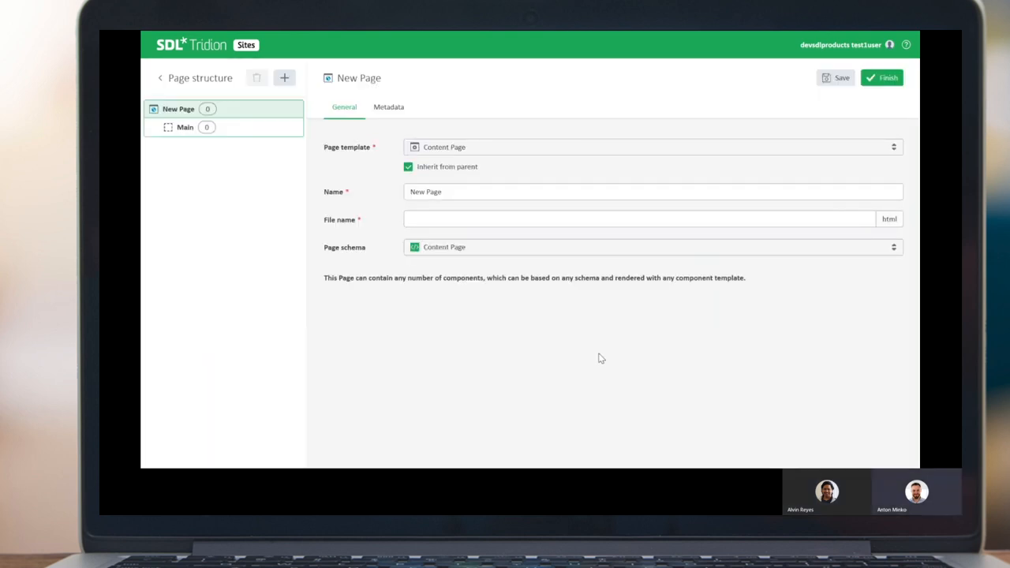
click(549, 192)
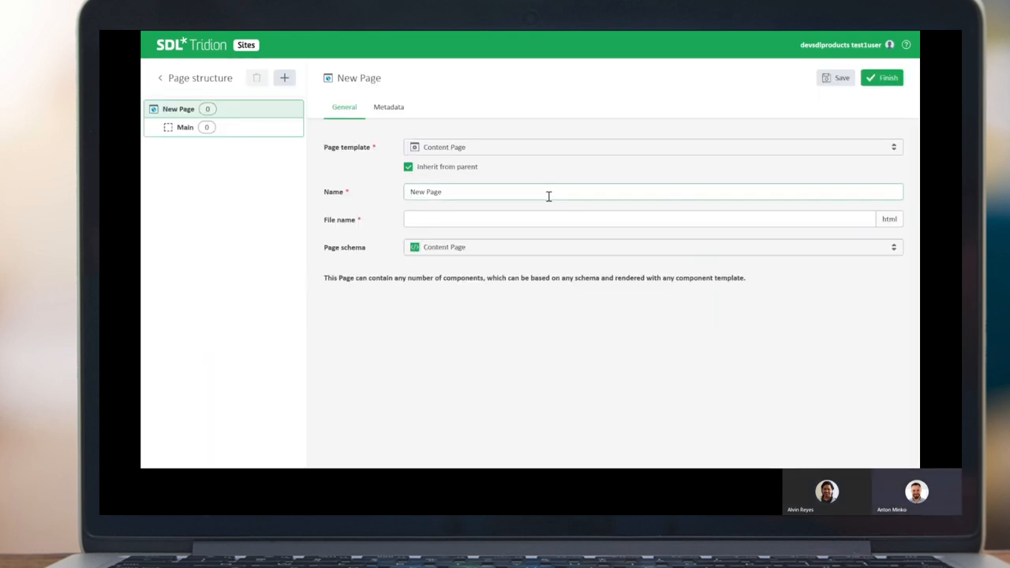
text(2)
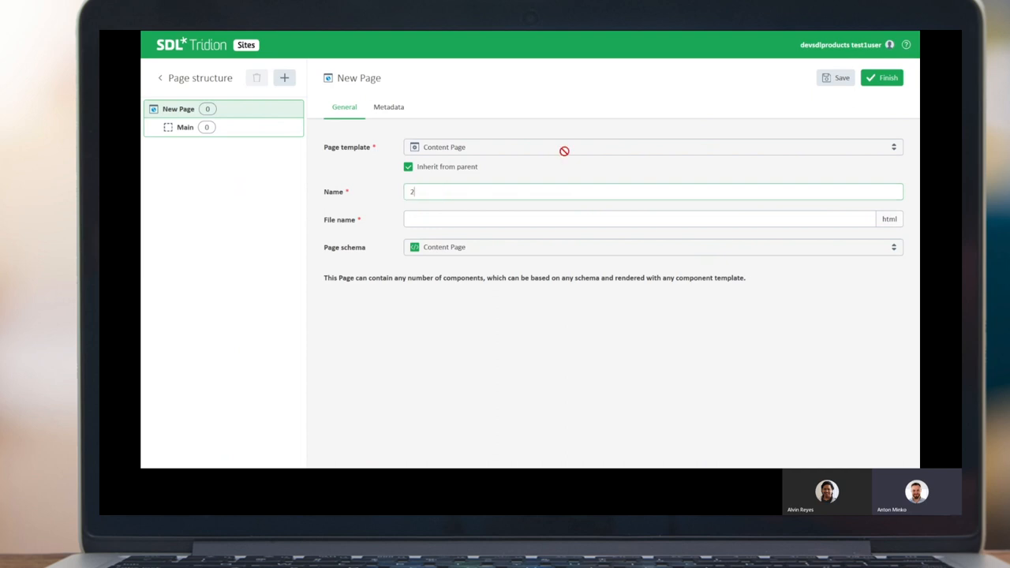
text(020 Release)
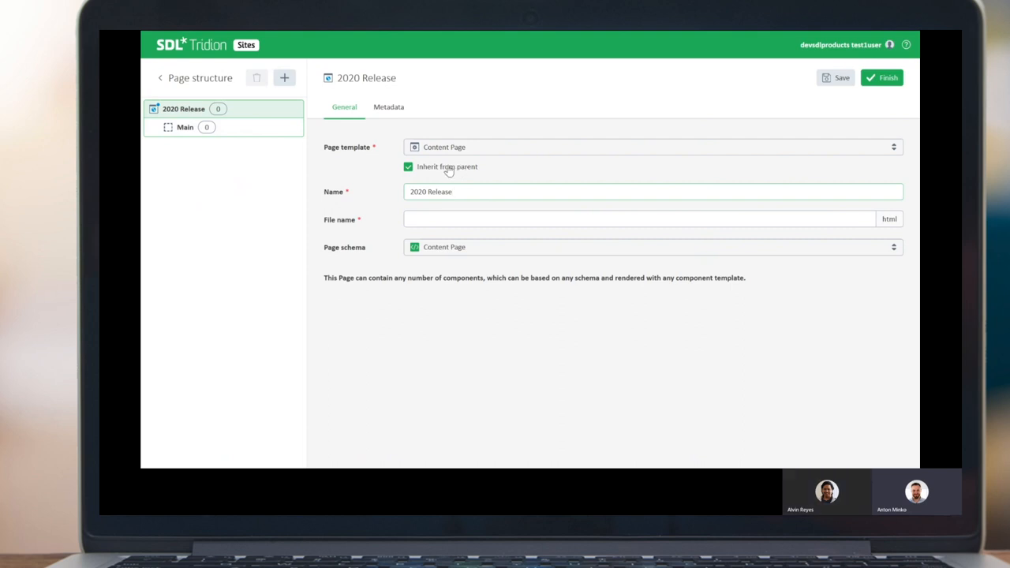
mouse_move(365, 170)
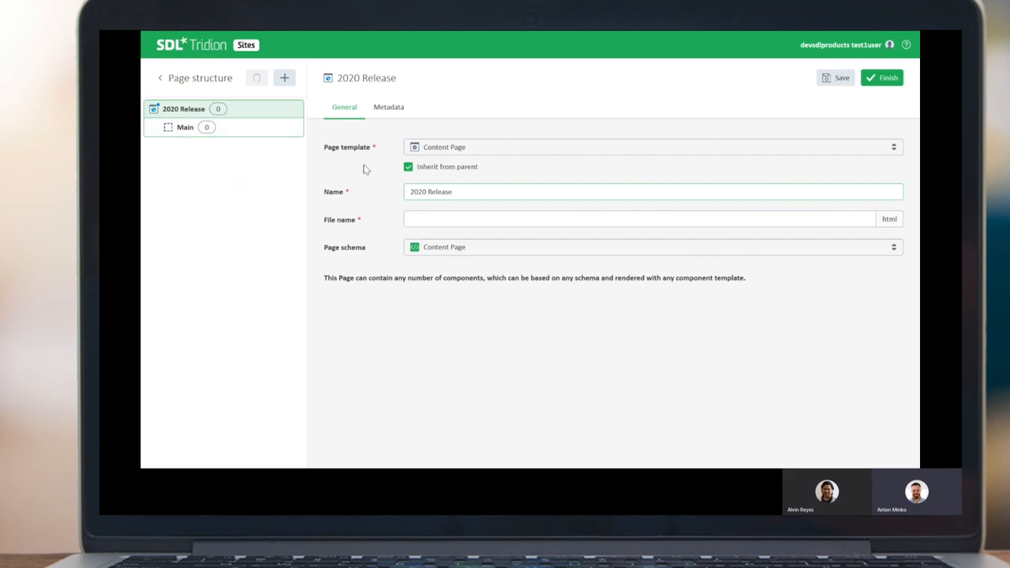
Set the 2020 Release page template to Home Page.
click(409, 166)
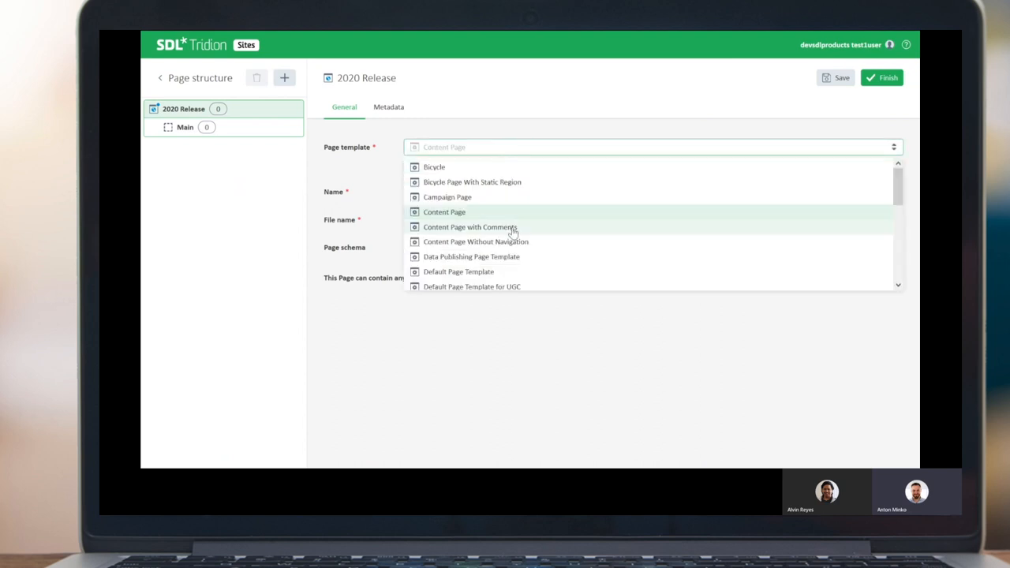
scroll(down, 3)
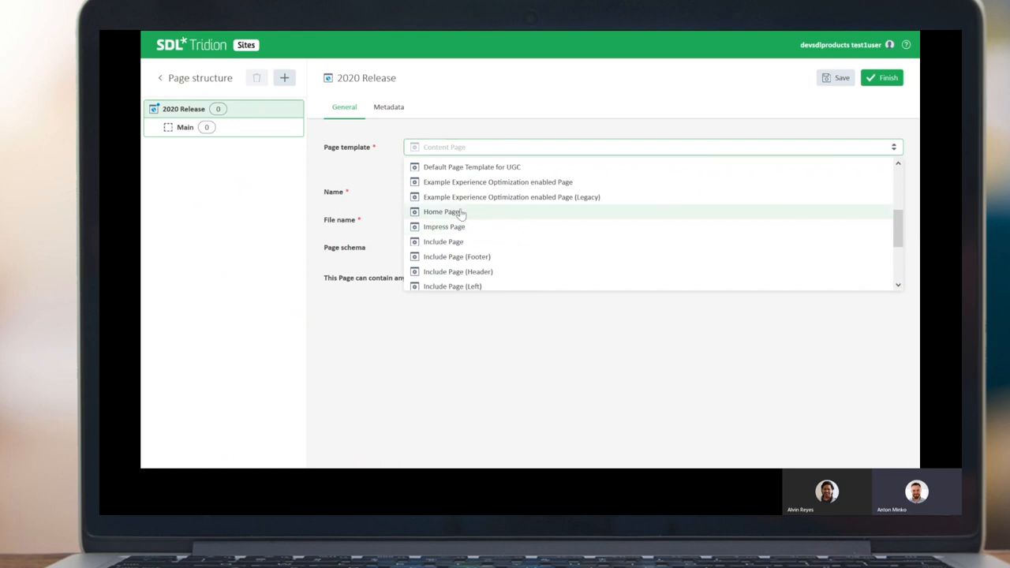
mouse_move(479, 215)
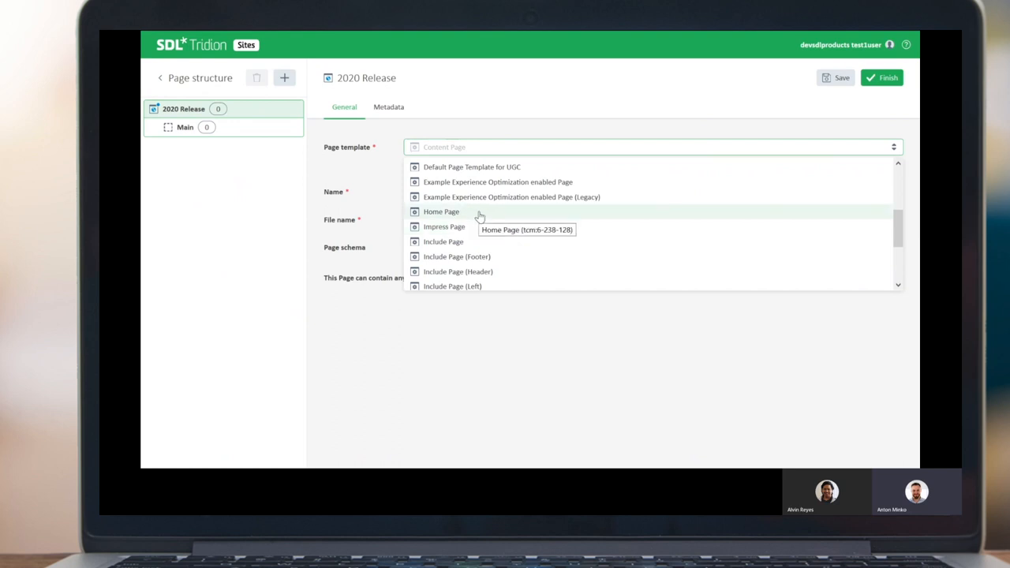
click(441, 212)
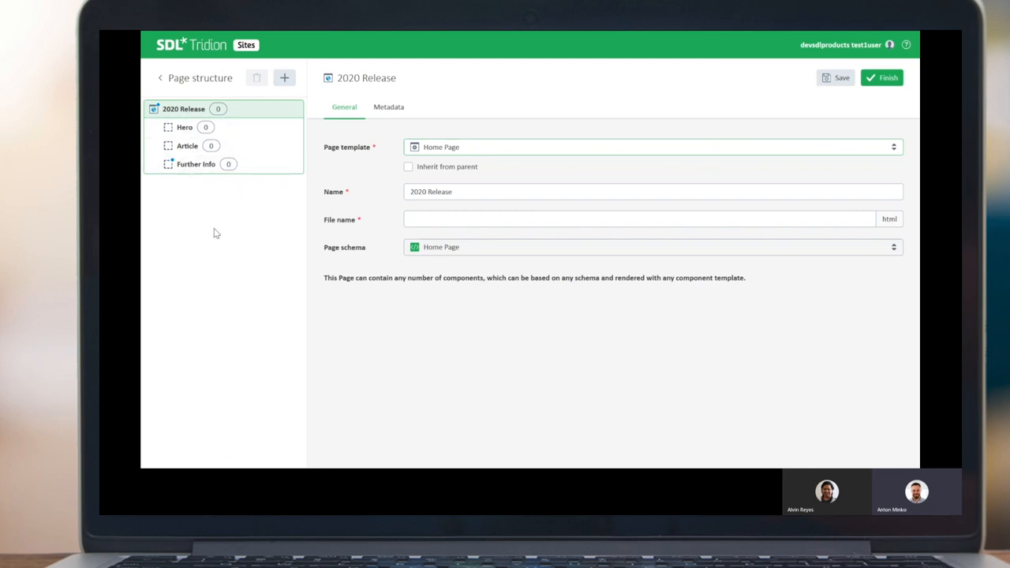
mouse_move(181, 164)
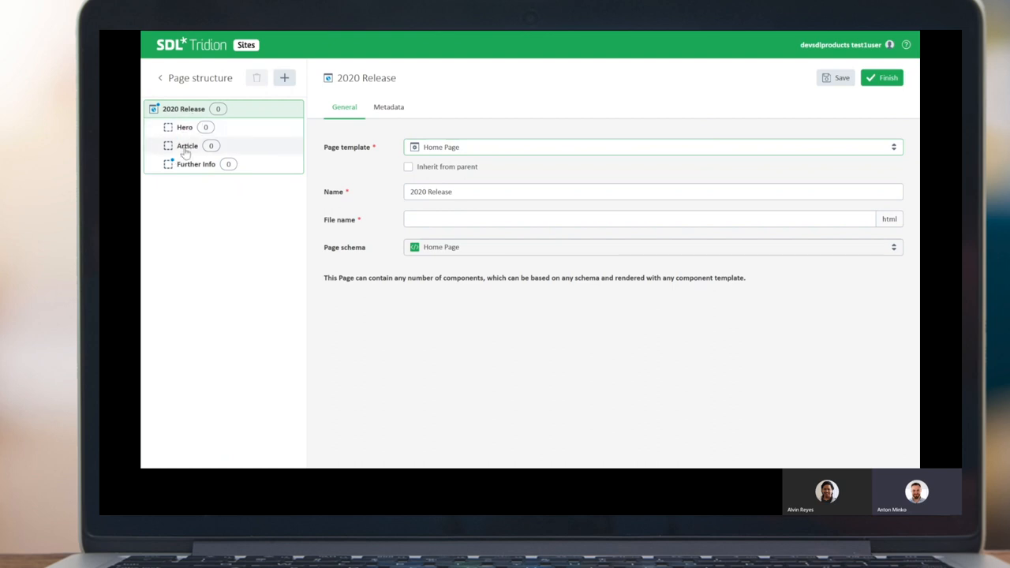
mouse_move(261, 175)
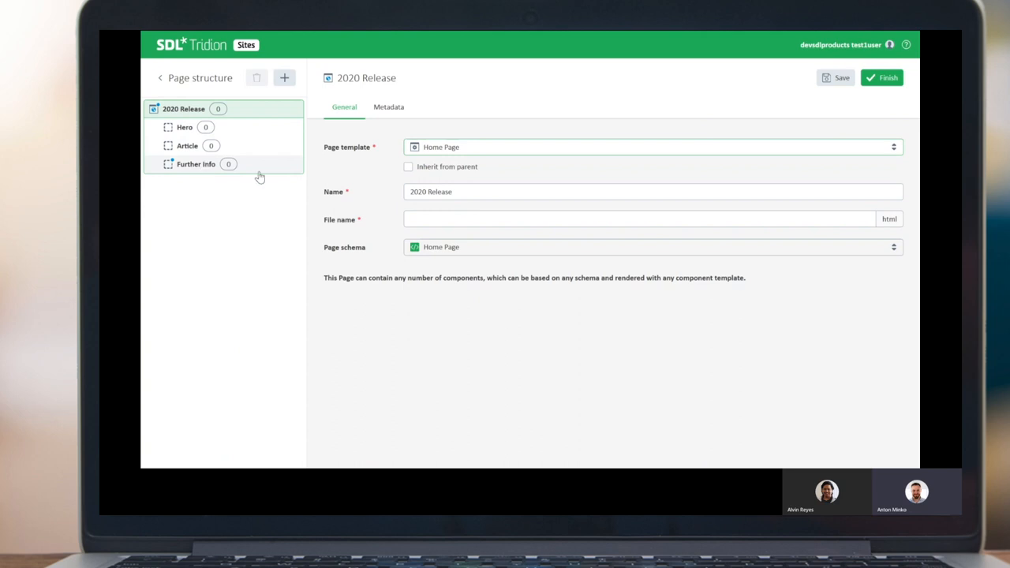
mouse_move(288, 188)
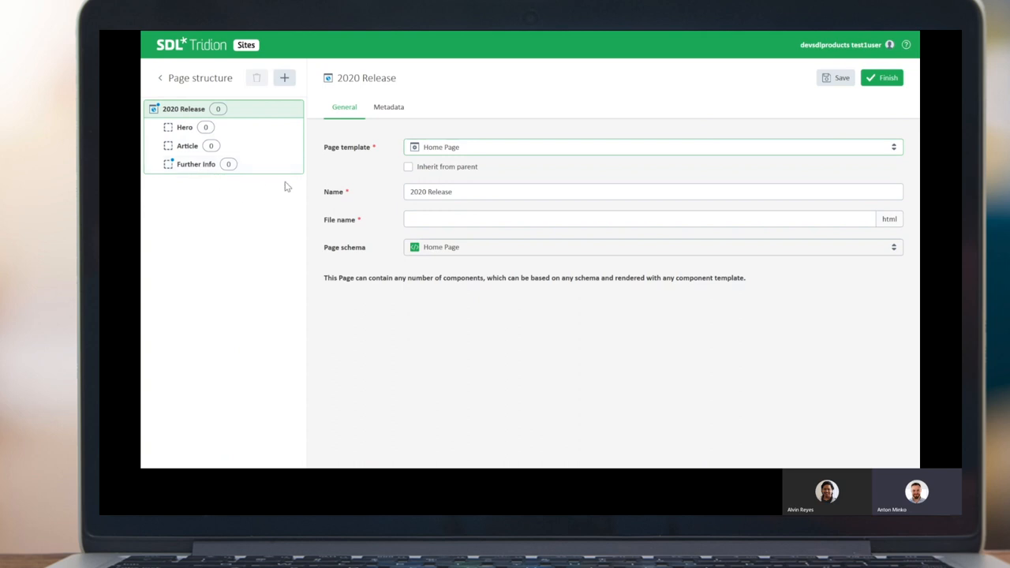
mouse_move(250, 152)
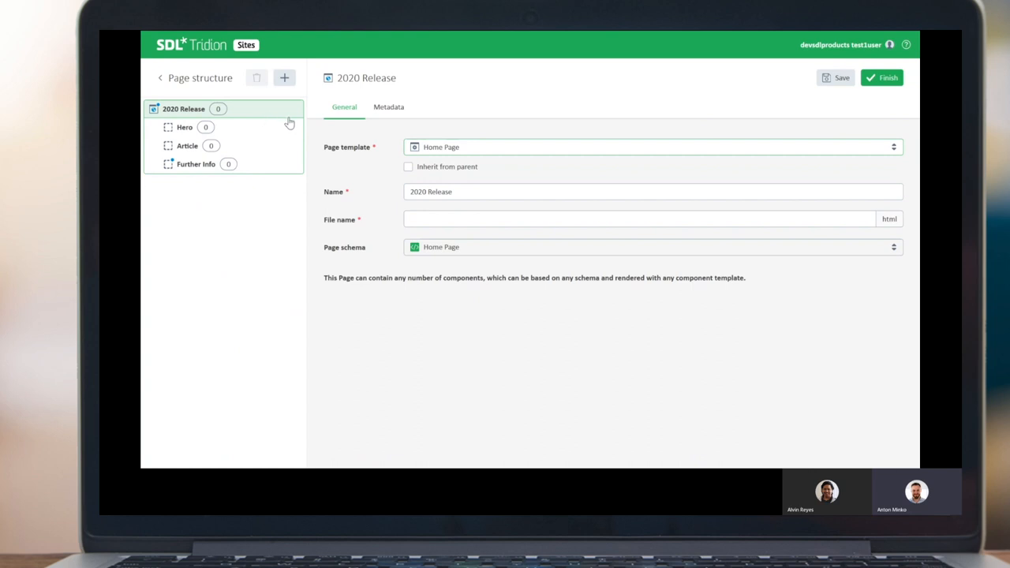
Enter '2020Release' as the page's file name.
click(639, 218)
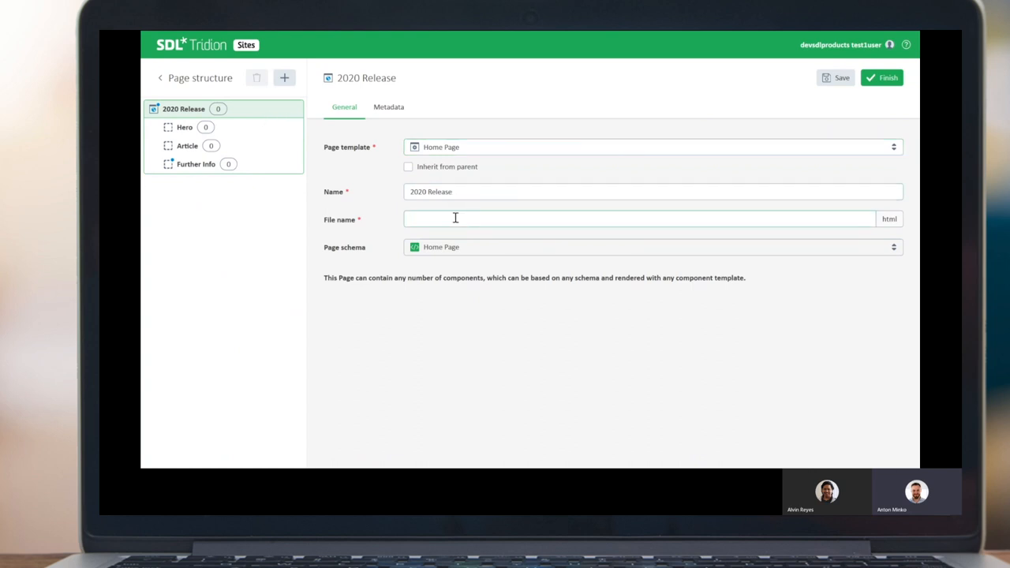
text(200)
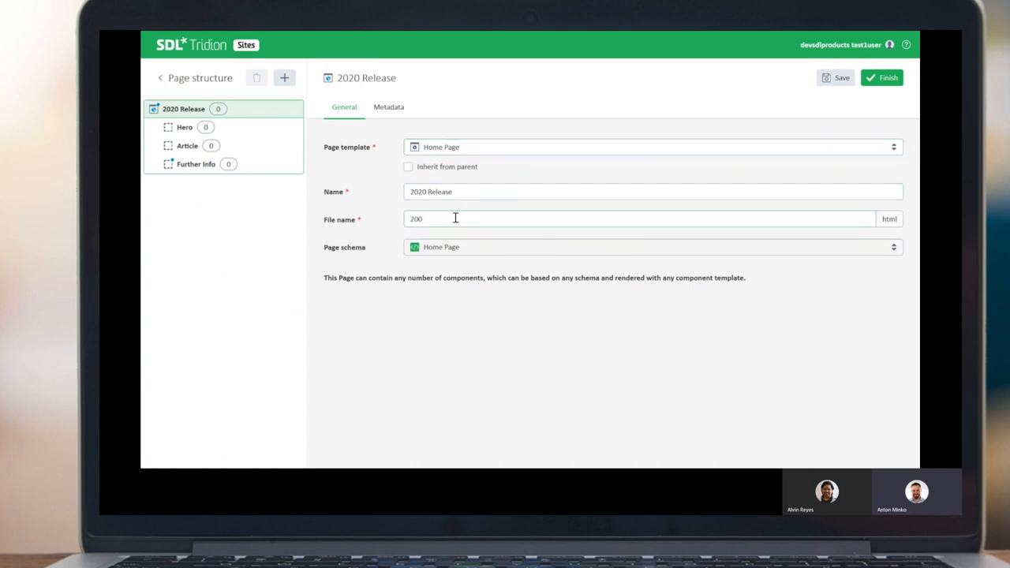
text(2020Rele)
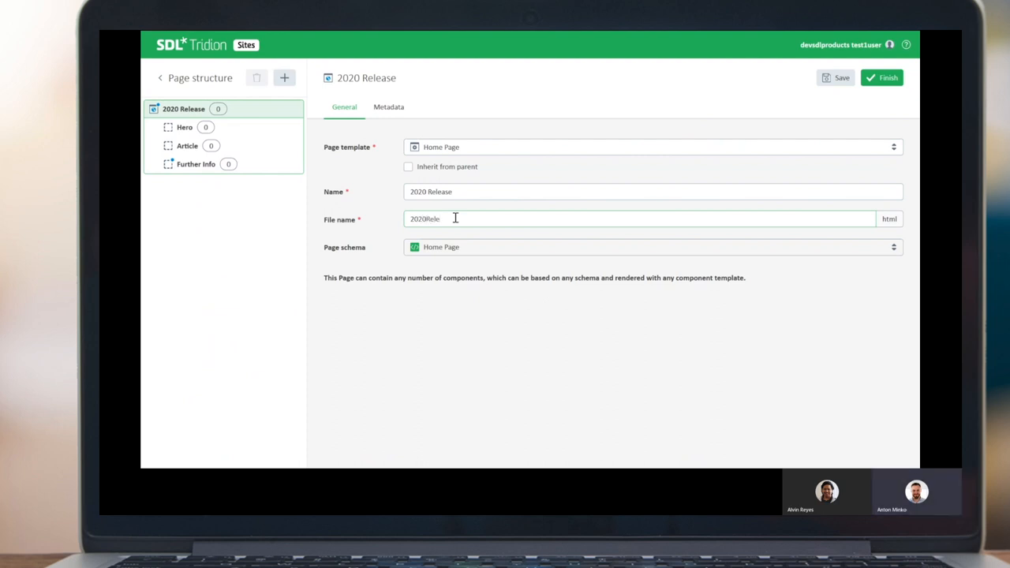
text(ase)
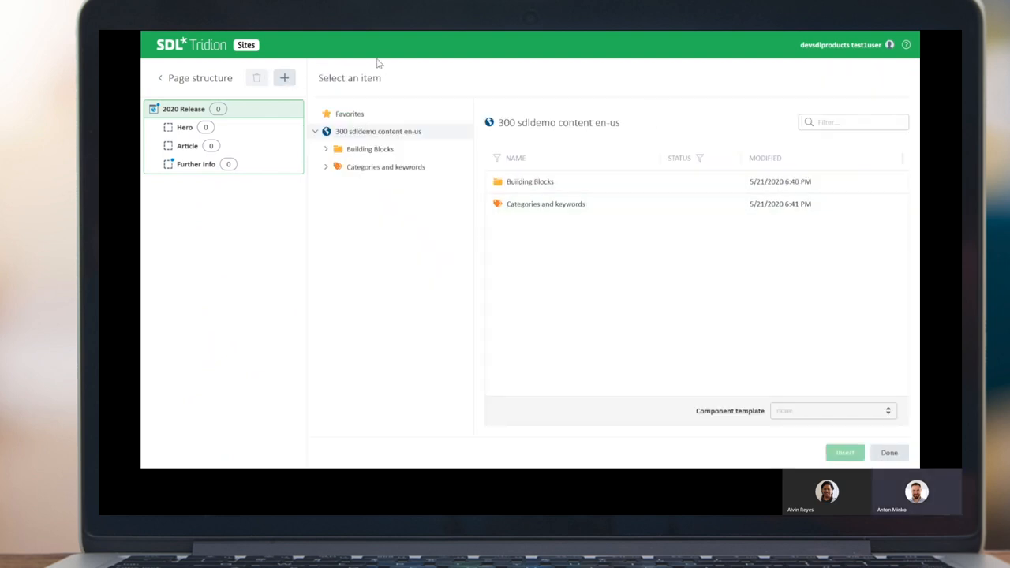
mouse_move(565, 347)
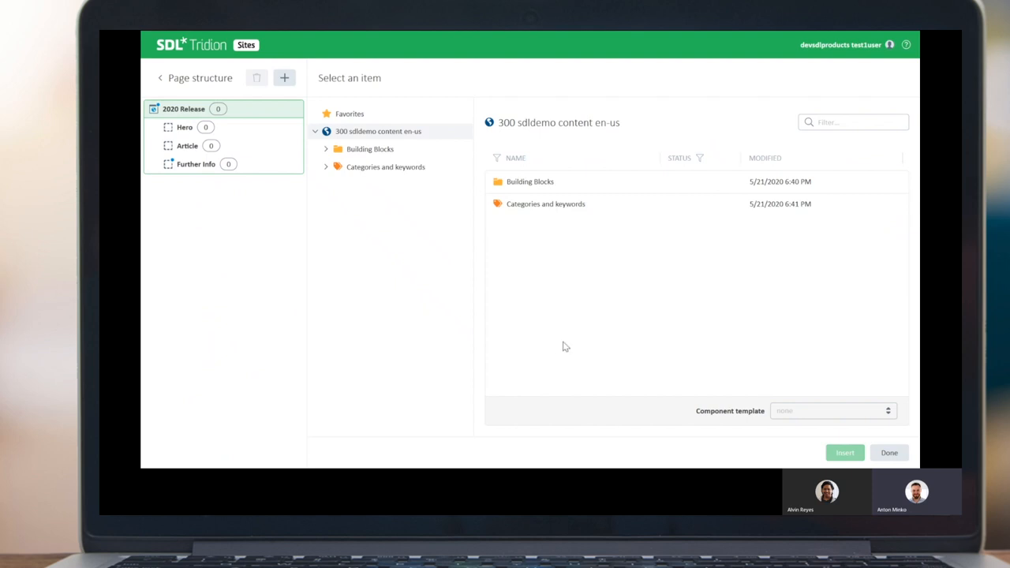
mouse_move(656, 340)
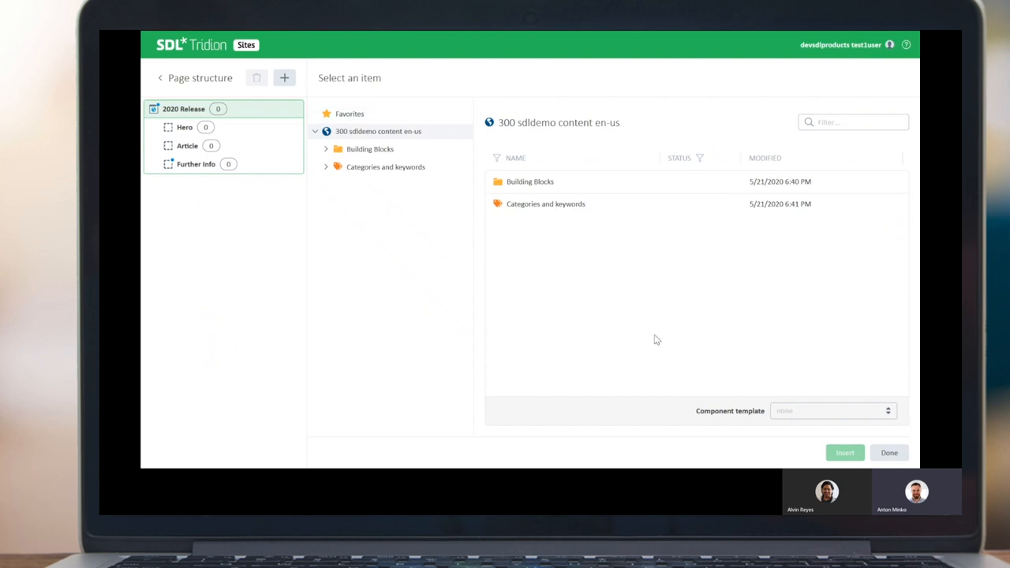
mouse_move(525, 293)
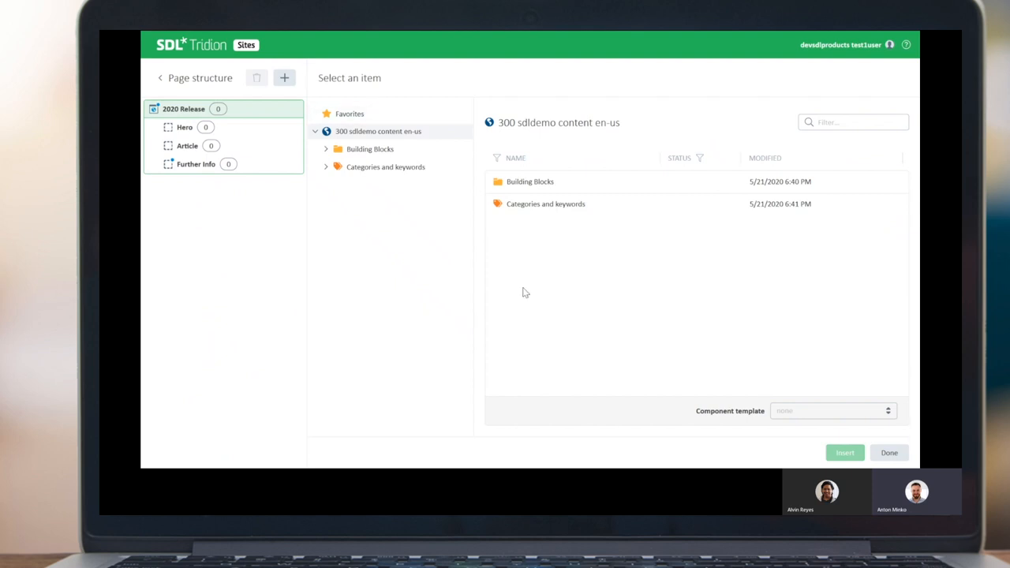
mouse_move(369, 149)
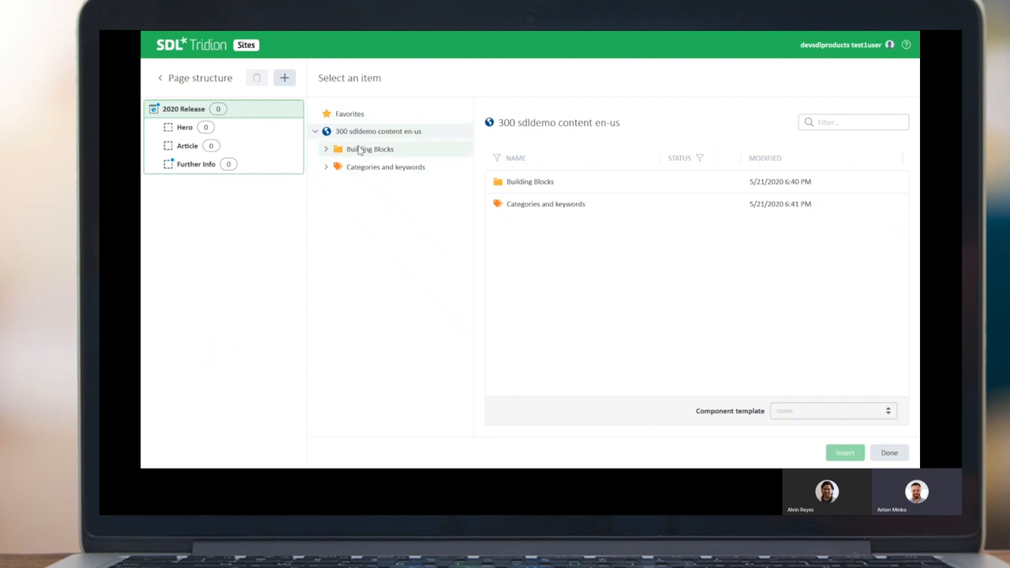
Browse the item picker to Building Blocks > Content > Sdldemo > Images > Release 2020 campaign.
click(370, 149)
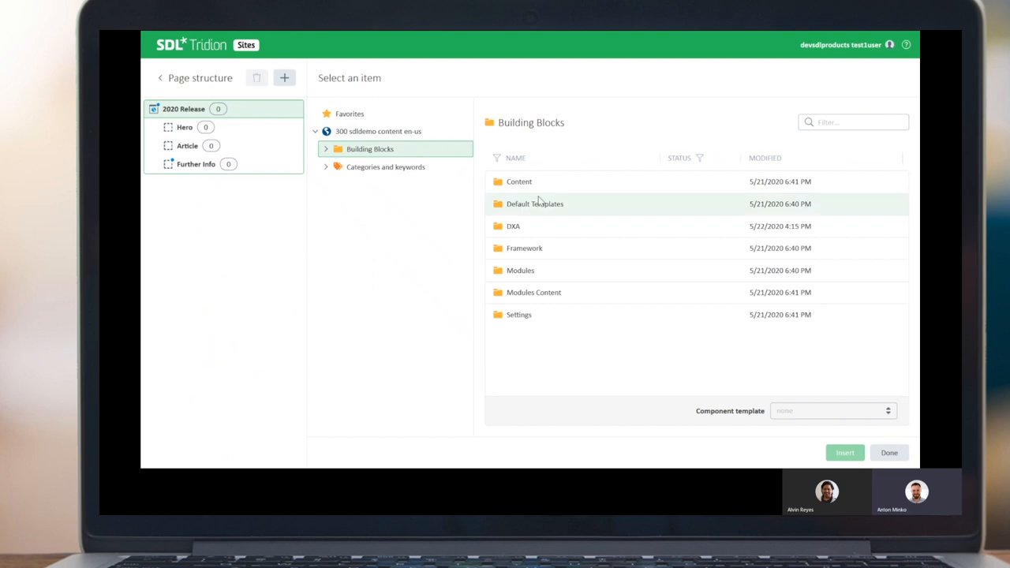
click(520, 181)
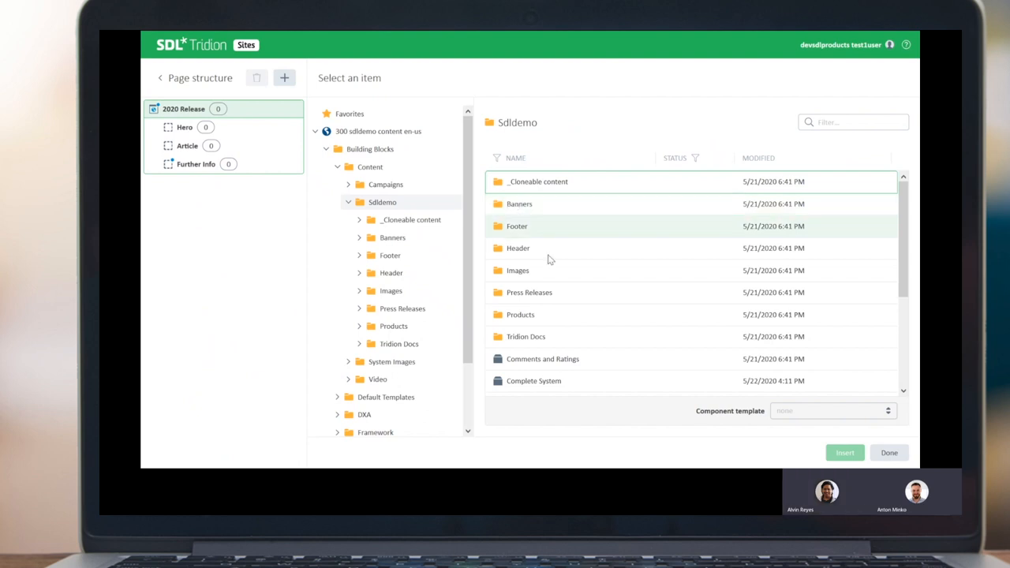
mouse_move(533, 270)
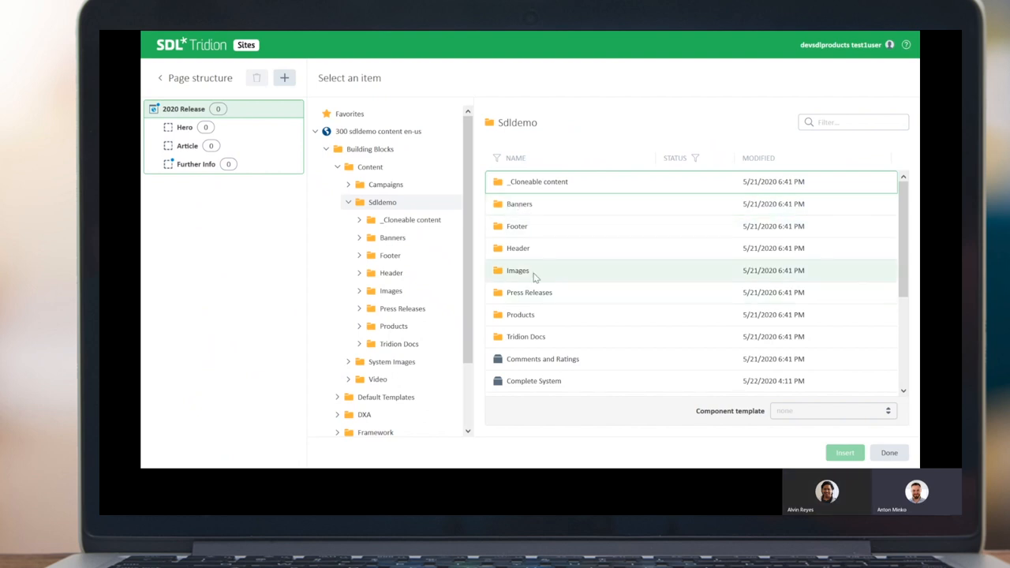
double_click(518, 270)
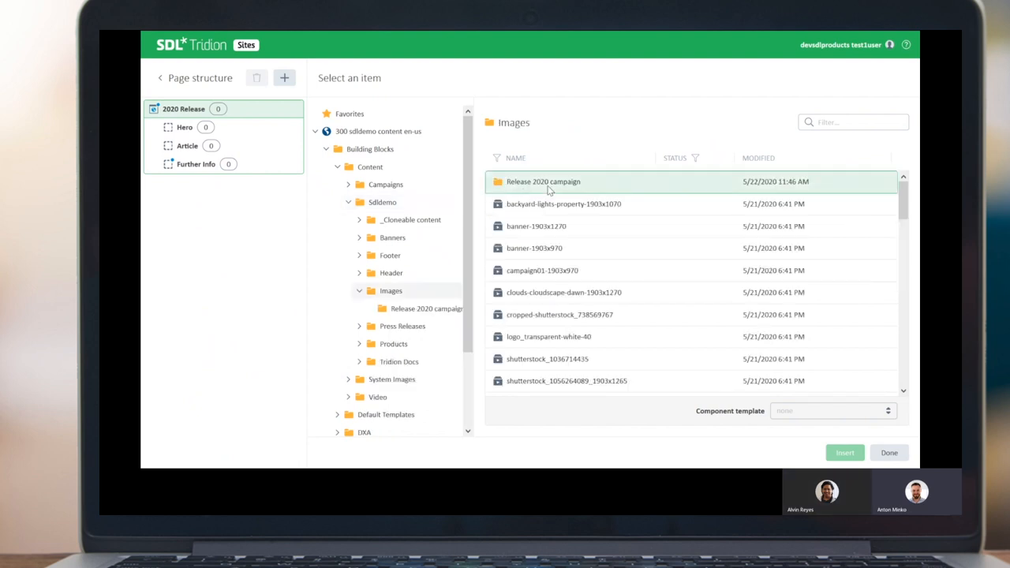
double_click(543, 181)
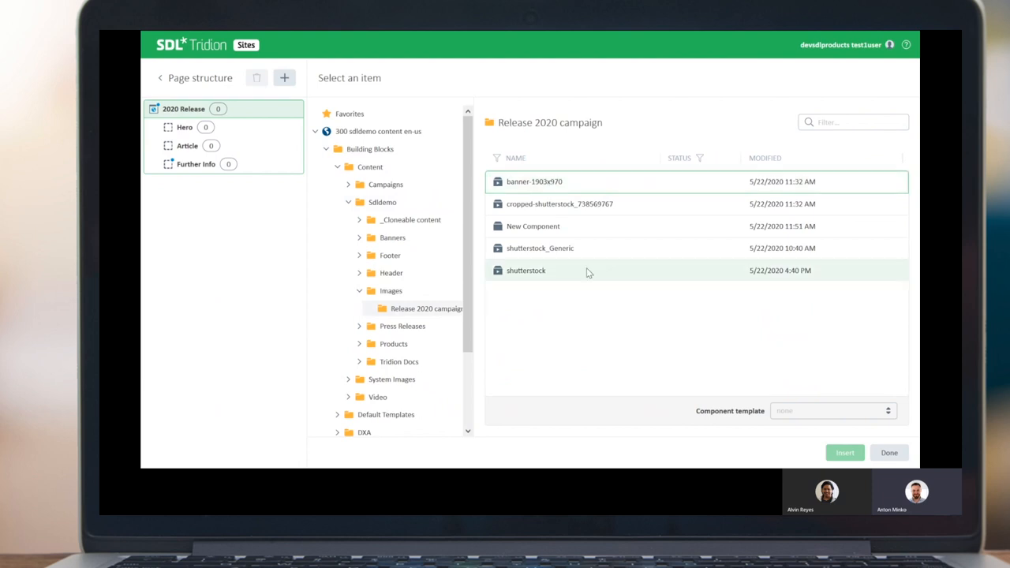
Insert the shutterstock image into the Hero region with the Carousel component template.
click(534, 182)
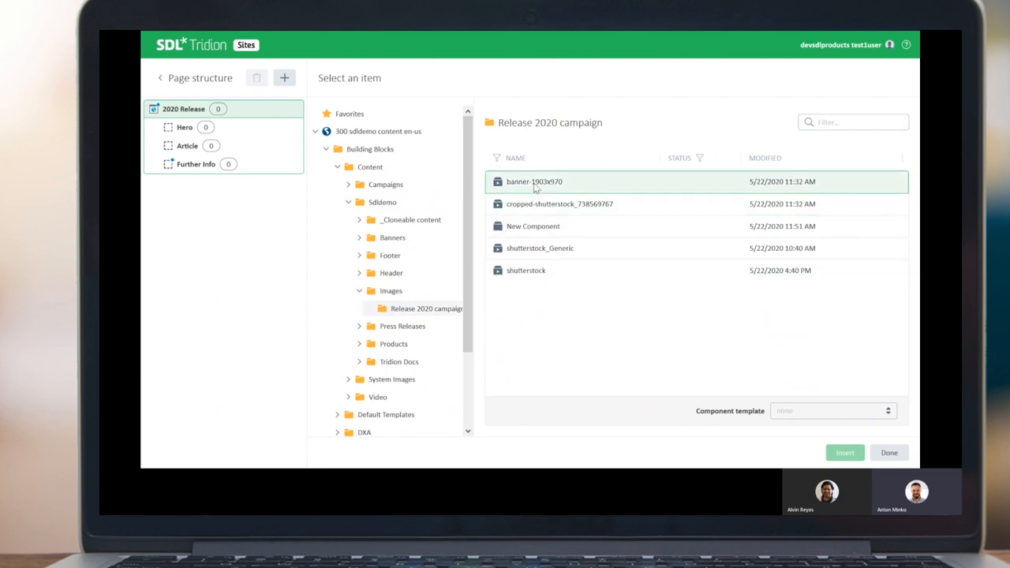
click(527, 270)
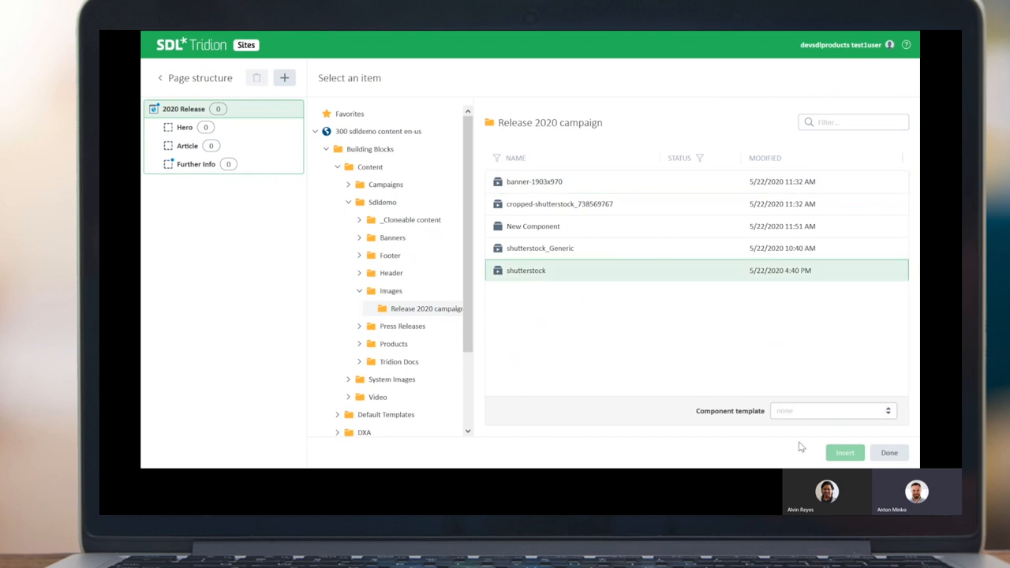
click(833, 411)
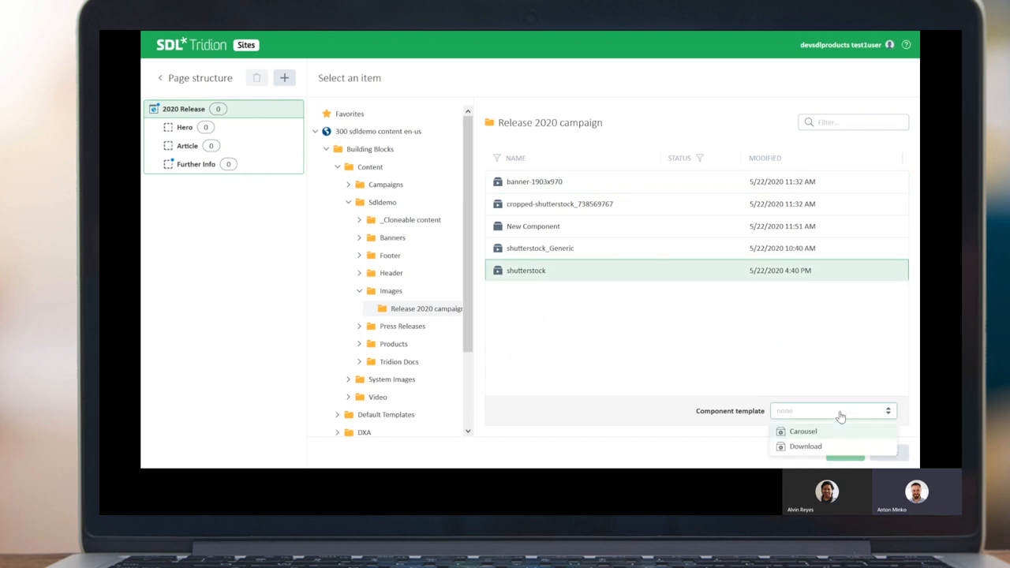
click(803, 431)
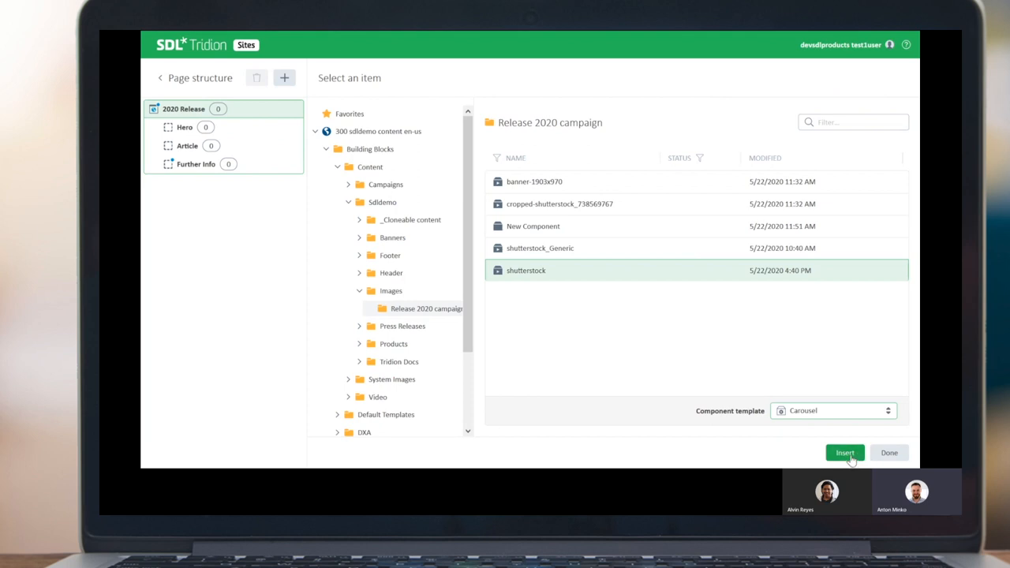
click(844, 452)
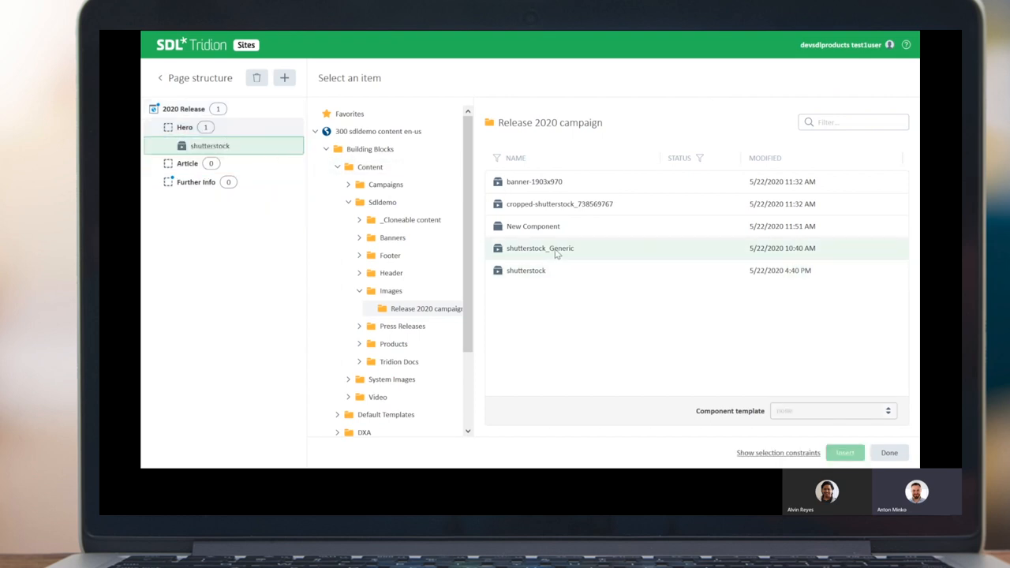
Insert banner-1903x970 with the Carousel template into Hero, then target the Article region.
click(535, 182)
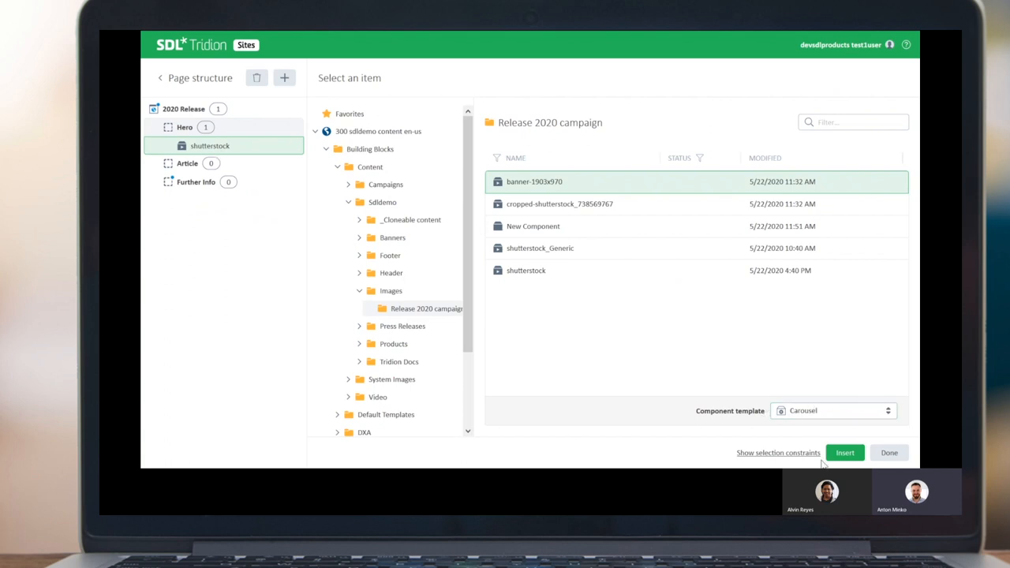
mouse_move(846, 452)
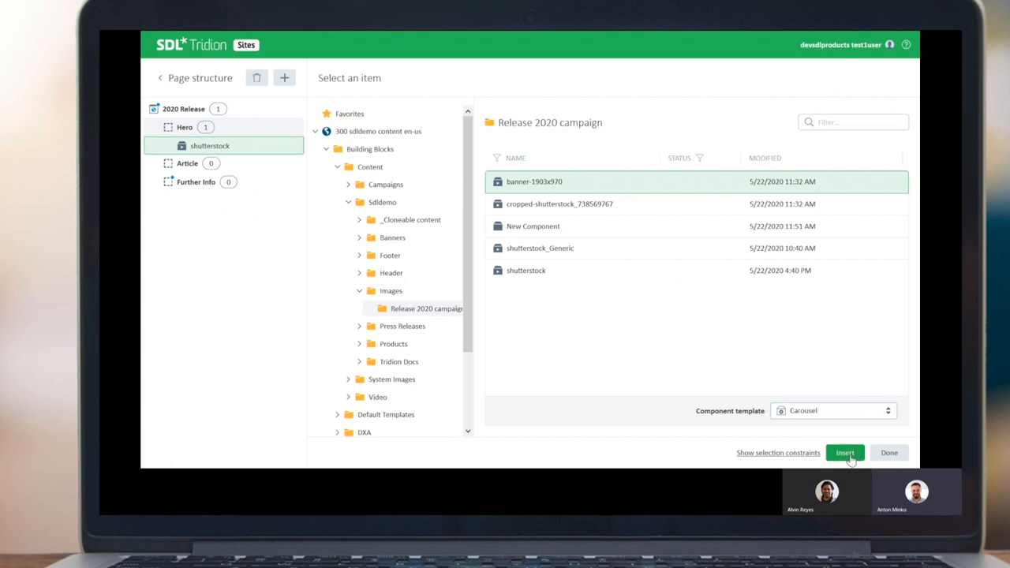
click(845, 452)
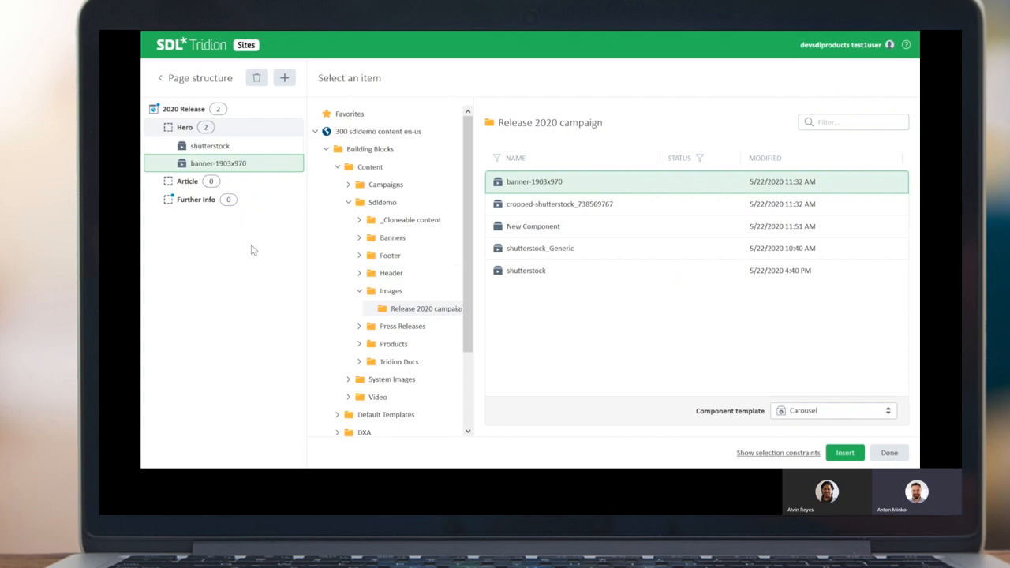
click(188, 181)
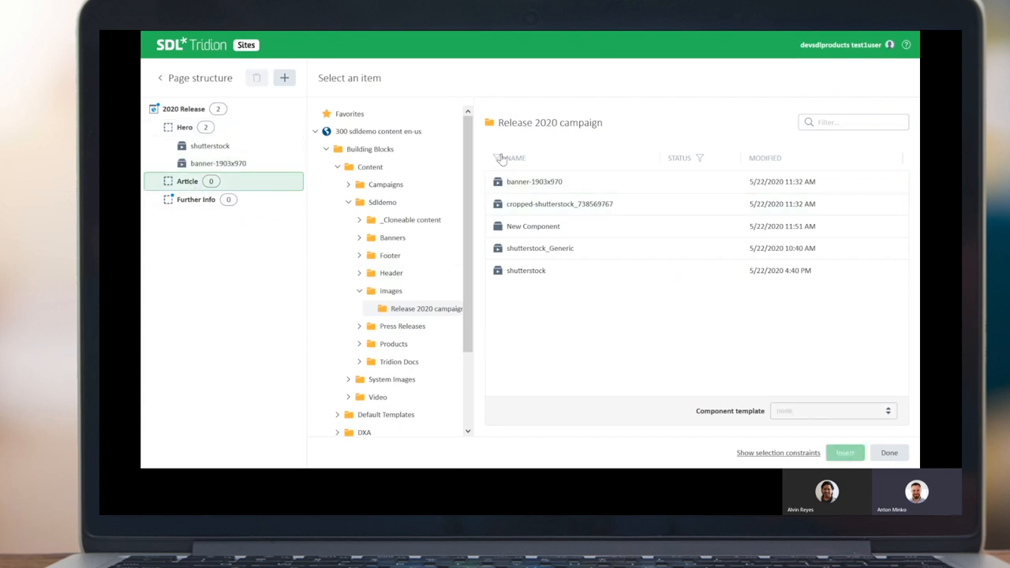
Insert the Upcoming release article from Sdldemo into the Article region and finish adding items.
click(382, 202)
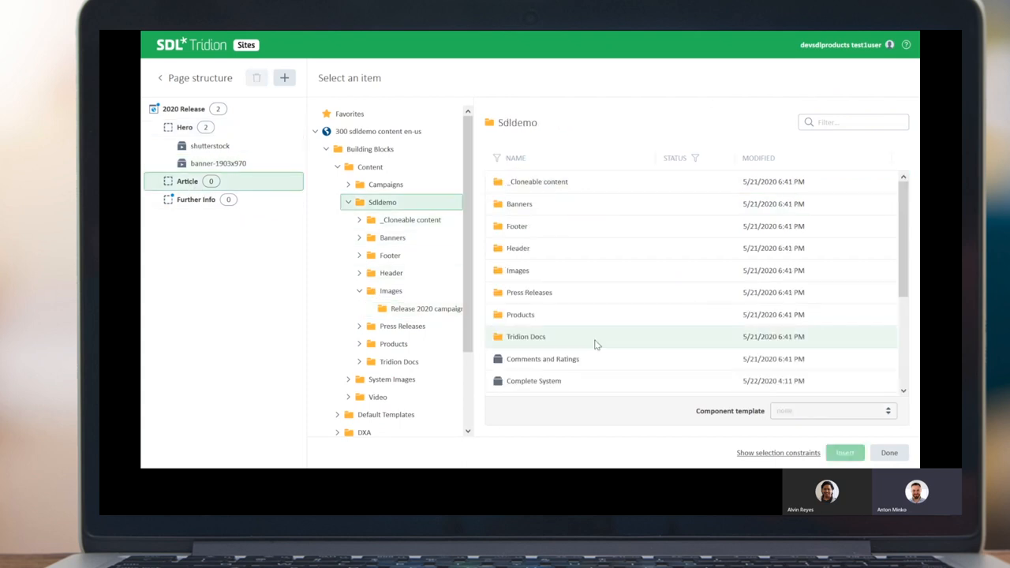
scroll(down, 3)
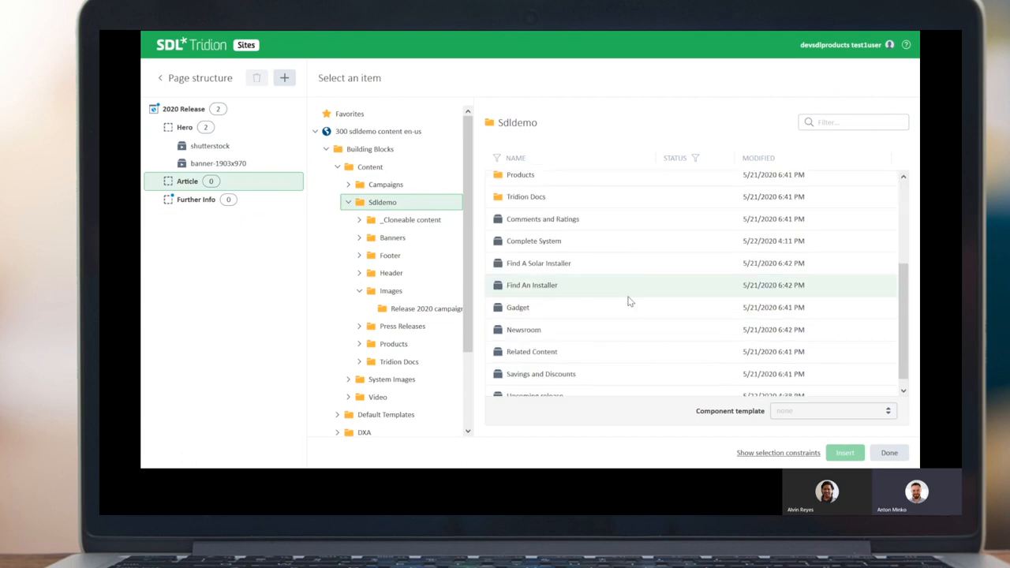
scroll(down, 3)
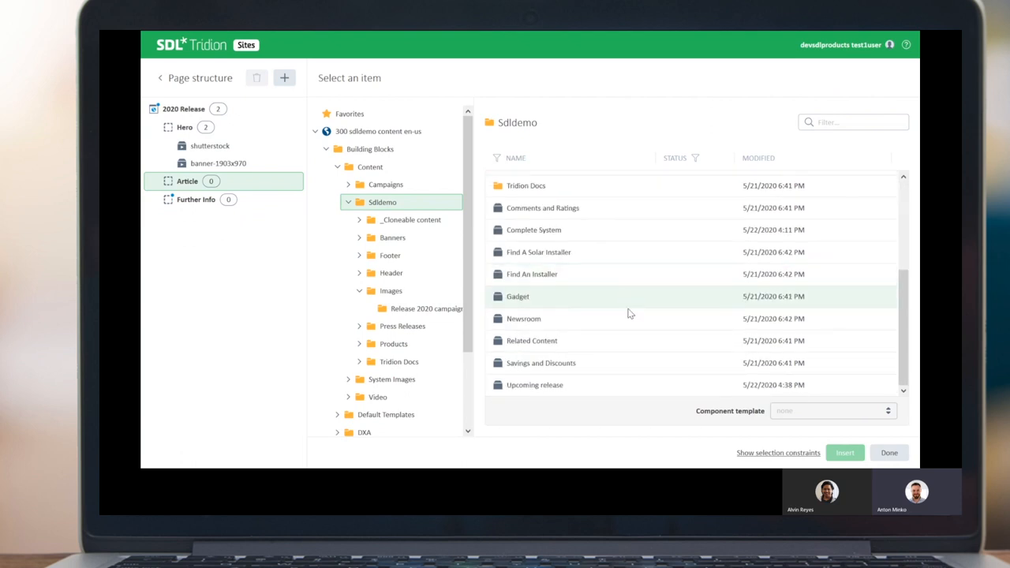
click(534, 385)
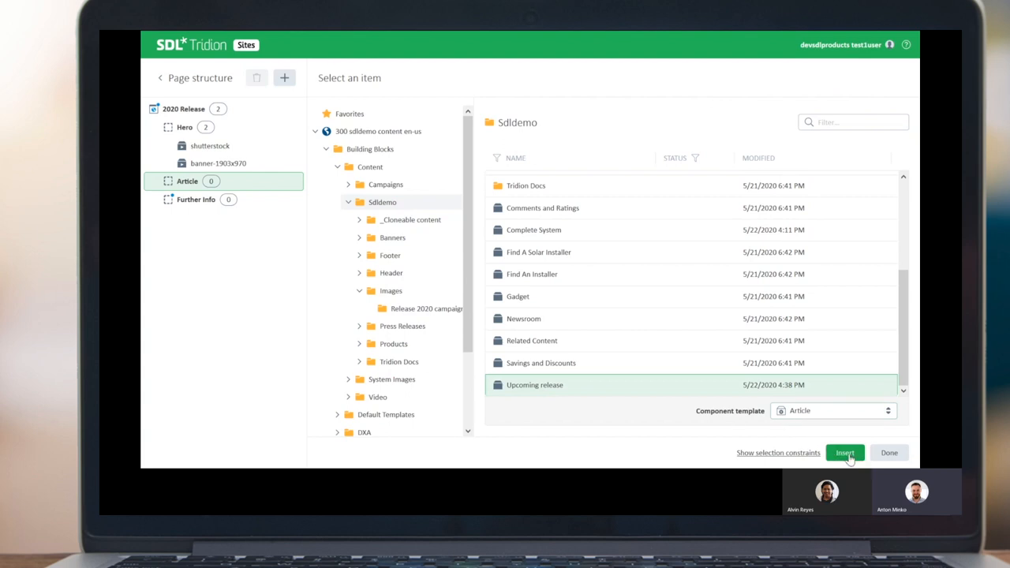
click(845, 452)
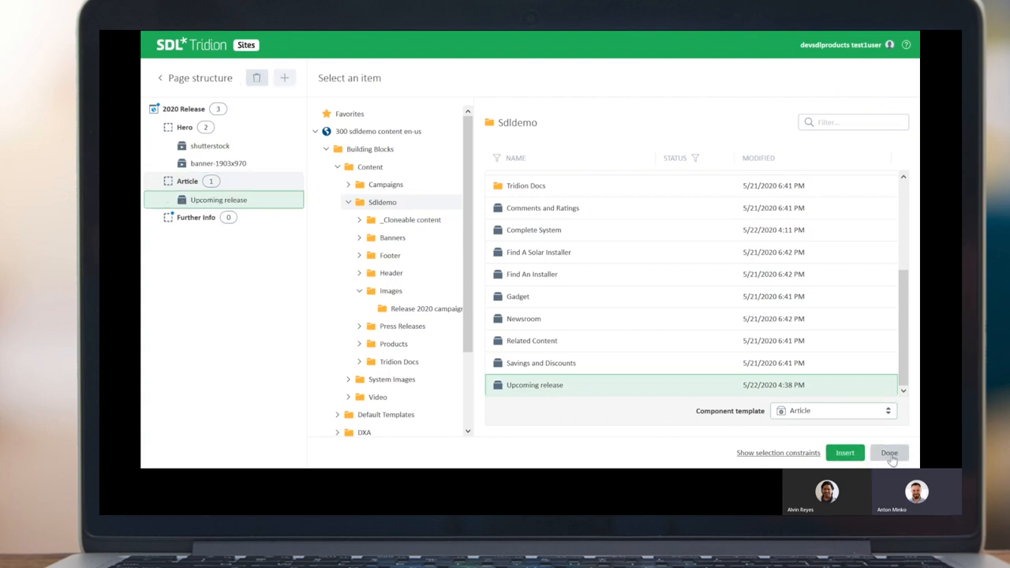
click(889, 452)
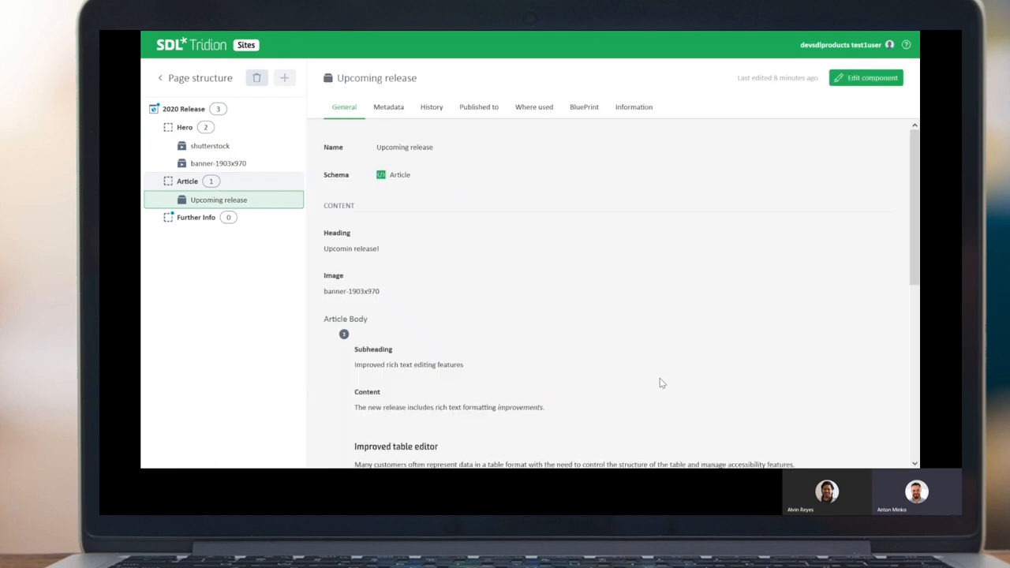
mouse_move(710, 347)
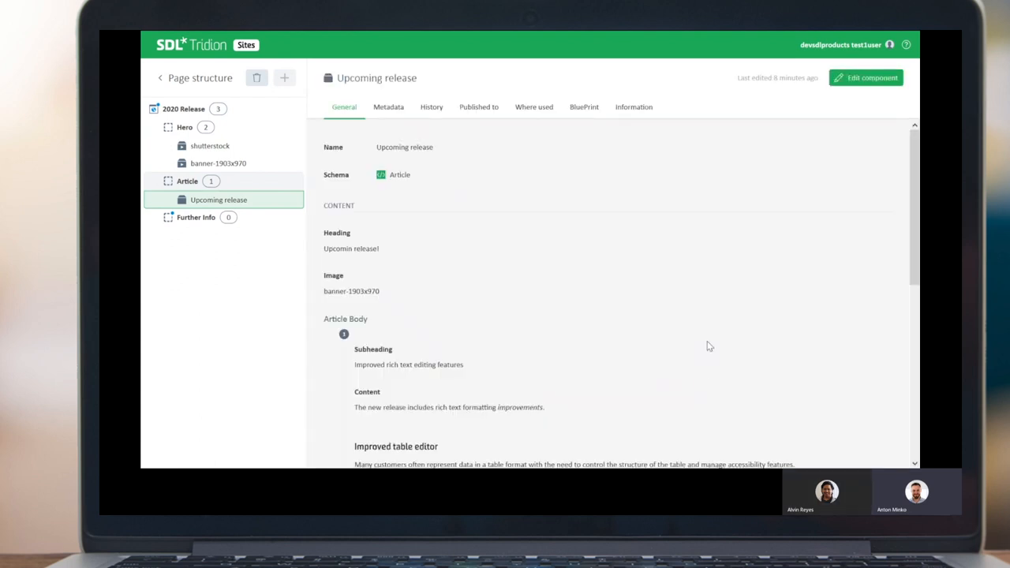
mouse_move(299, 255)
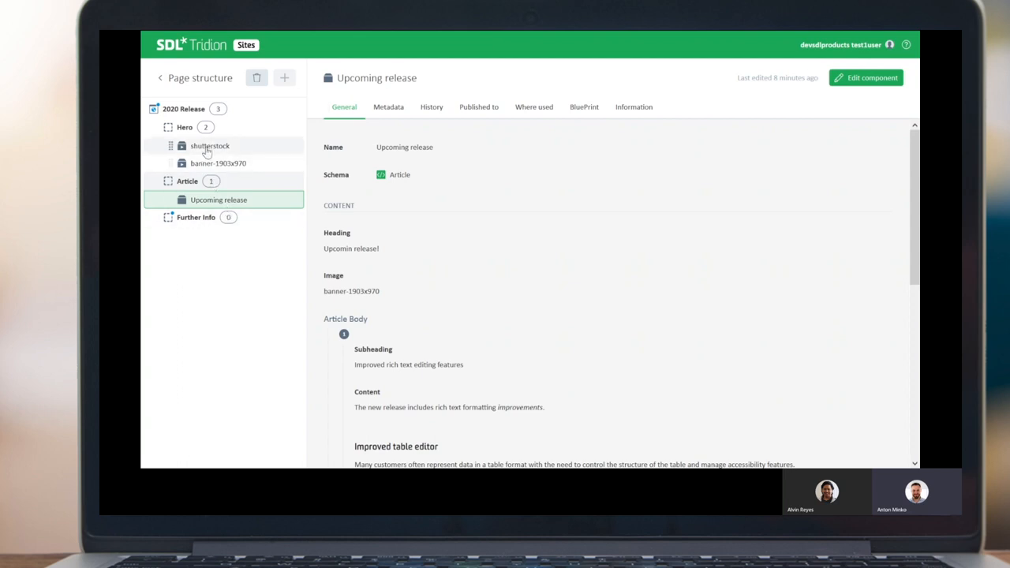
click(210, 147)
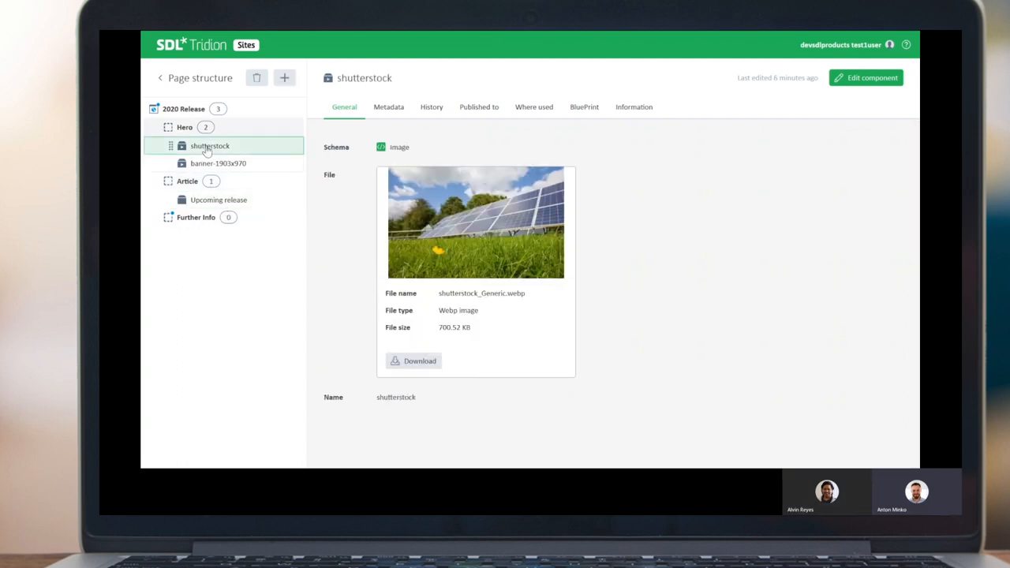
mouse_move(661, 366)
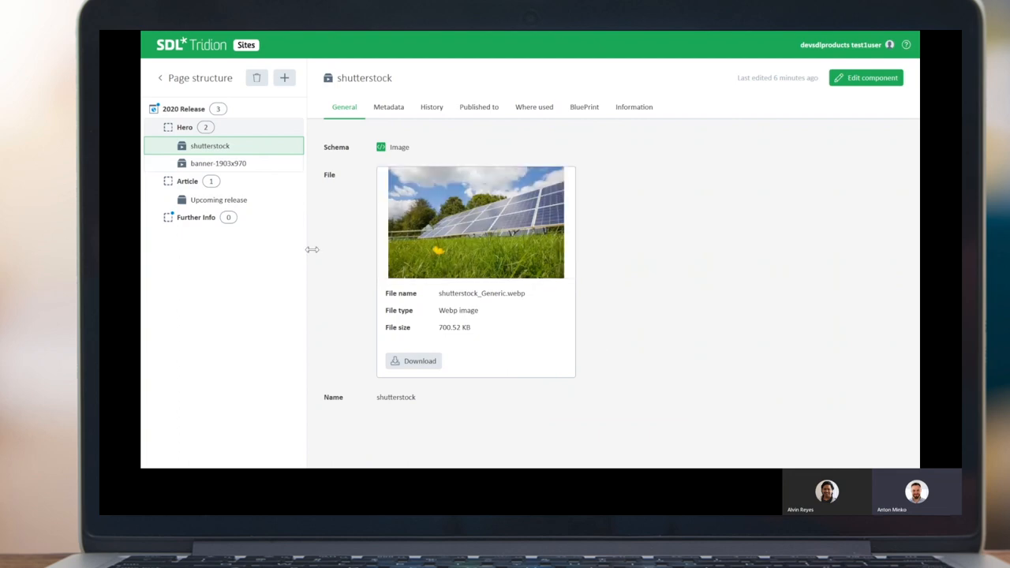
mouse_move(218, 163)
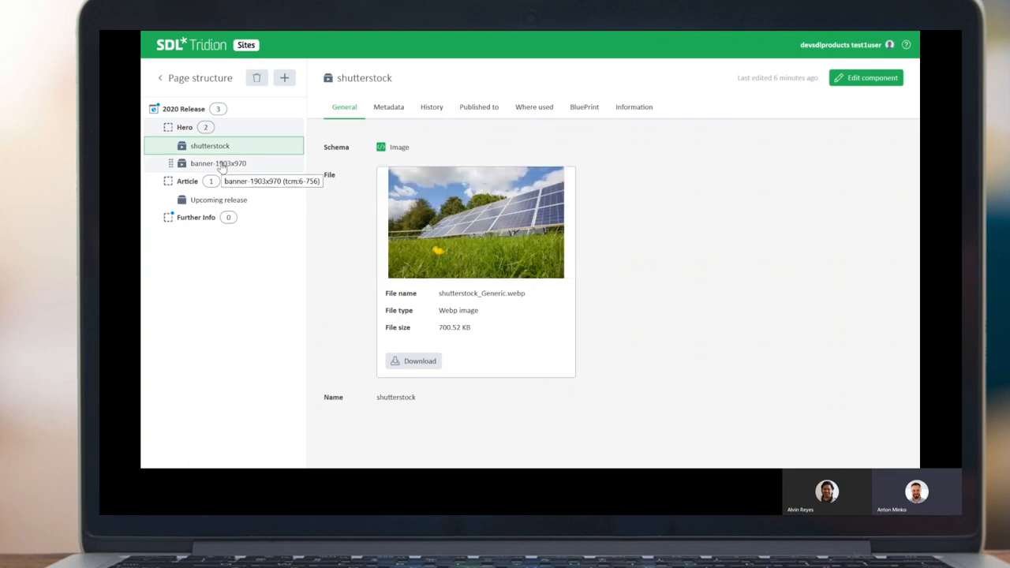
click(218, 164)
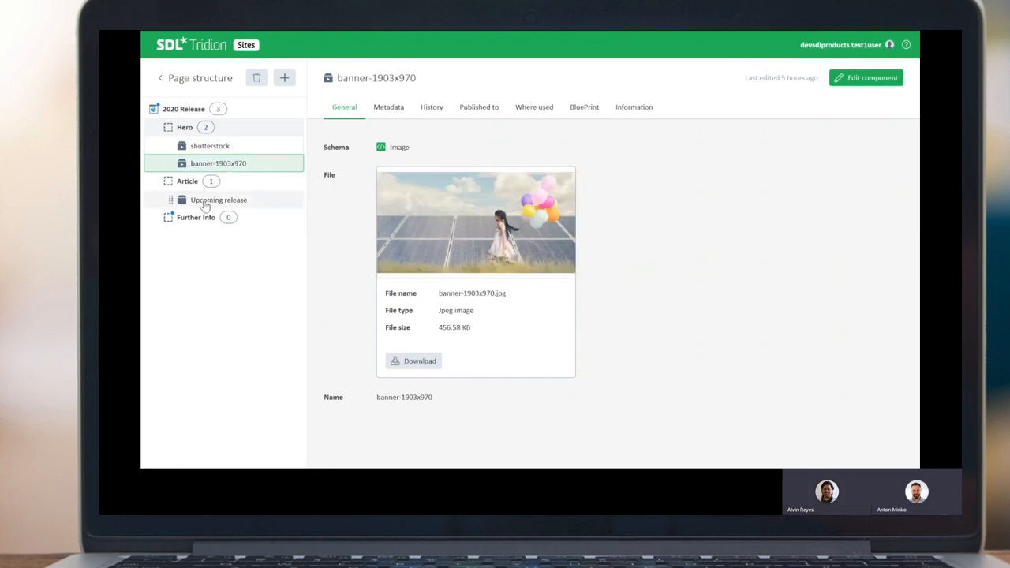
click(219, 200)
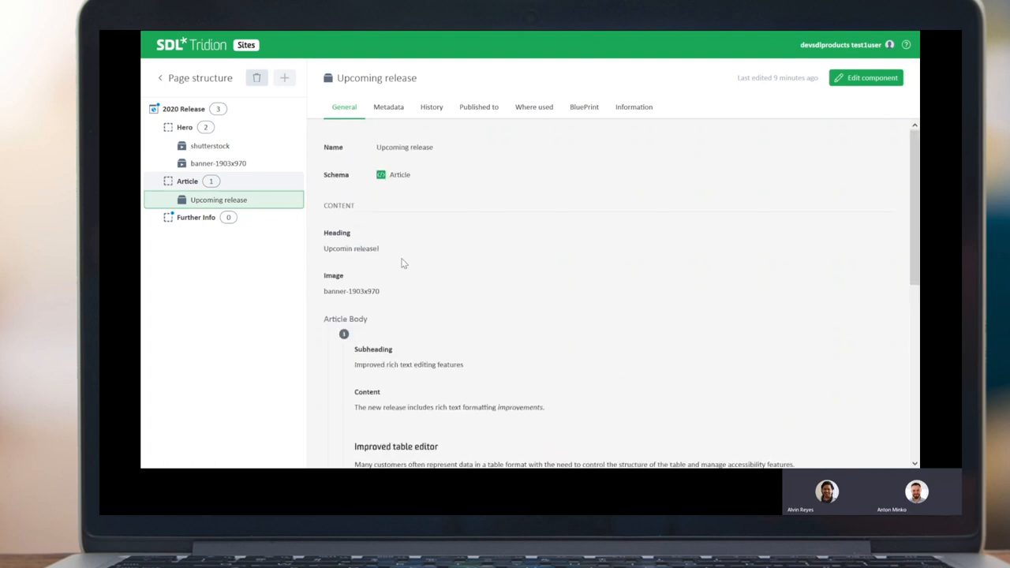
mouse_move(397, 261)
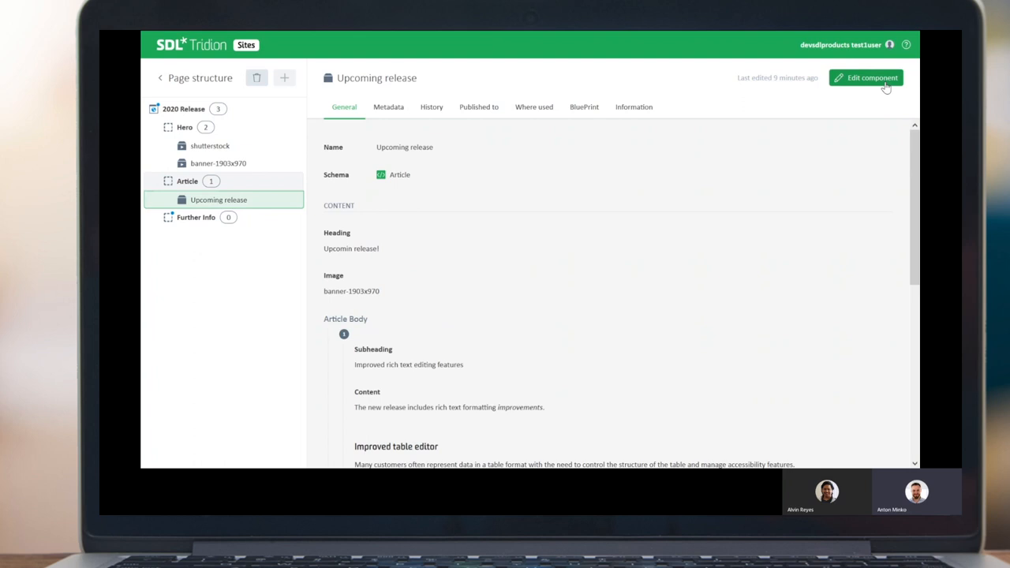
click(866, 77)
text(g)
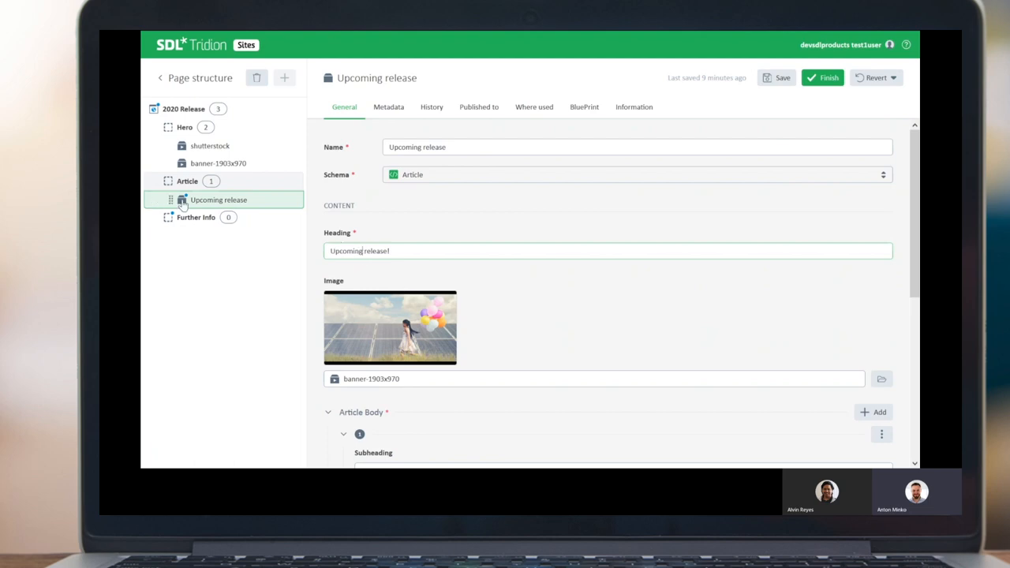
mouse_move(185, 201)
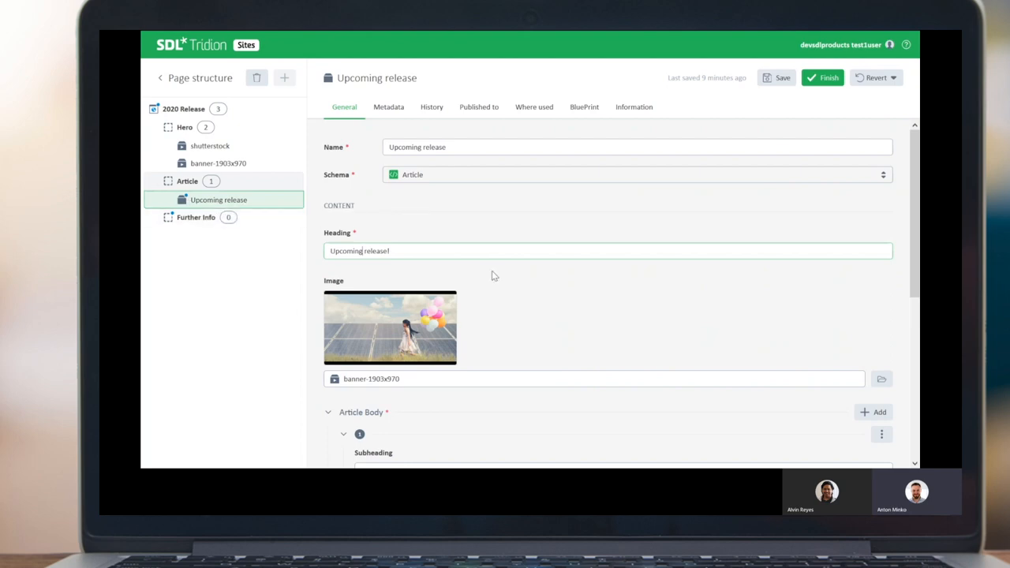
mouse_move(557, 371)
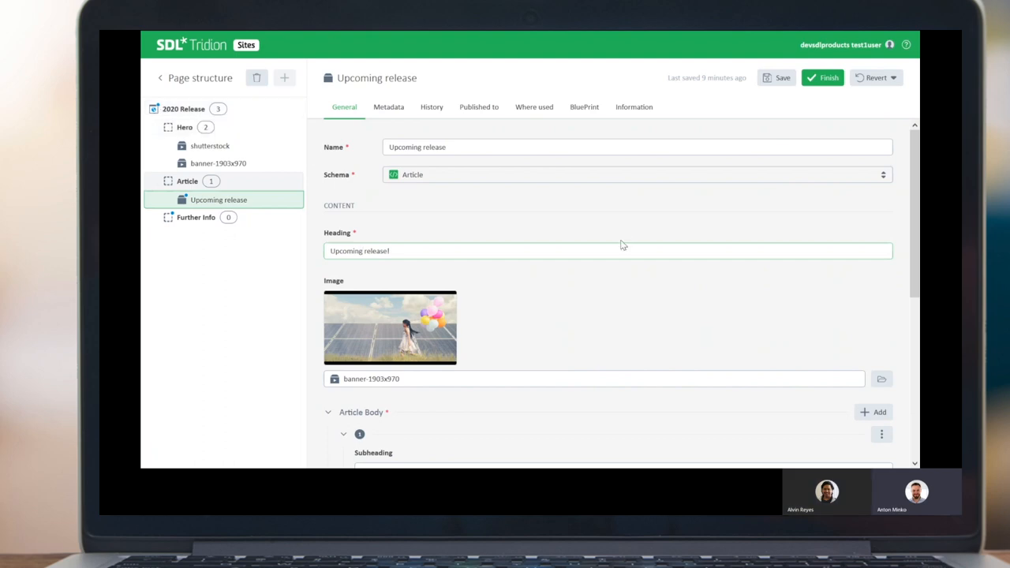
mouse_move(665, 271)
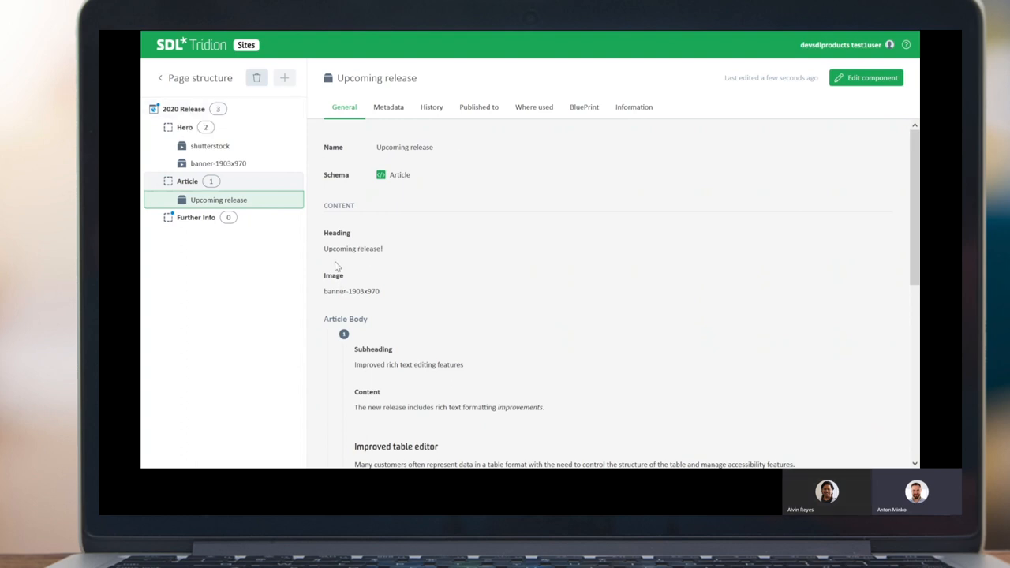
mouse_move(394, 264)
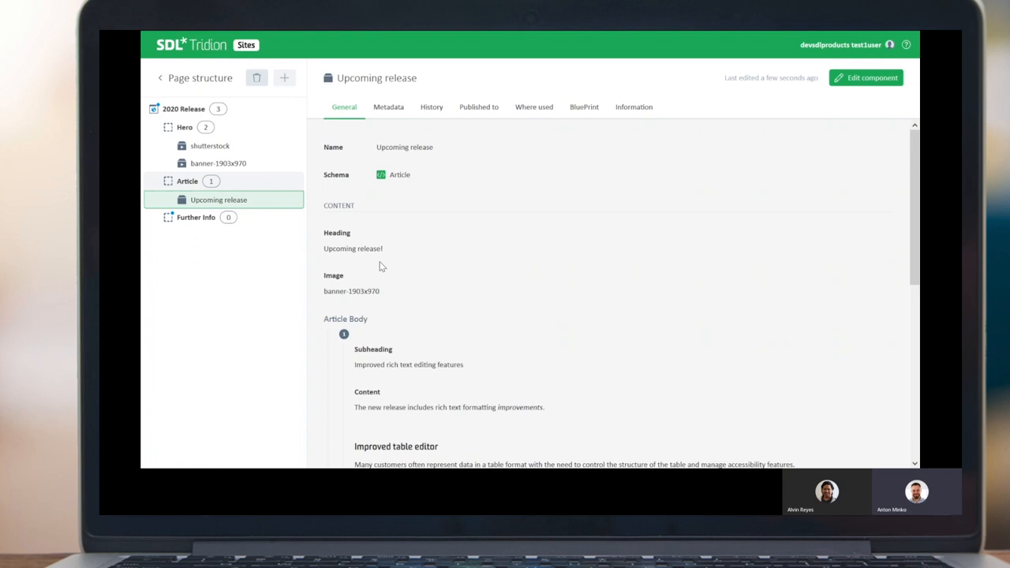
Review the 2020 Release page's General settings and save it to Home.
click(184, 109)
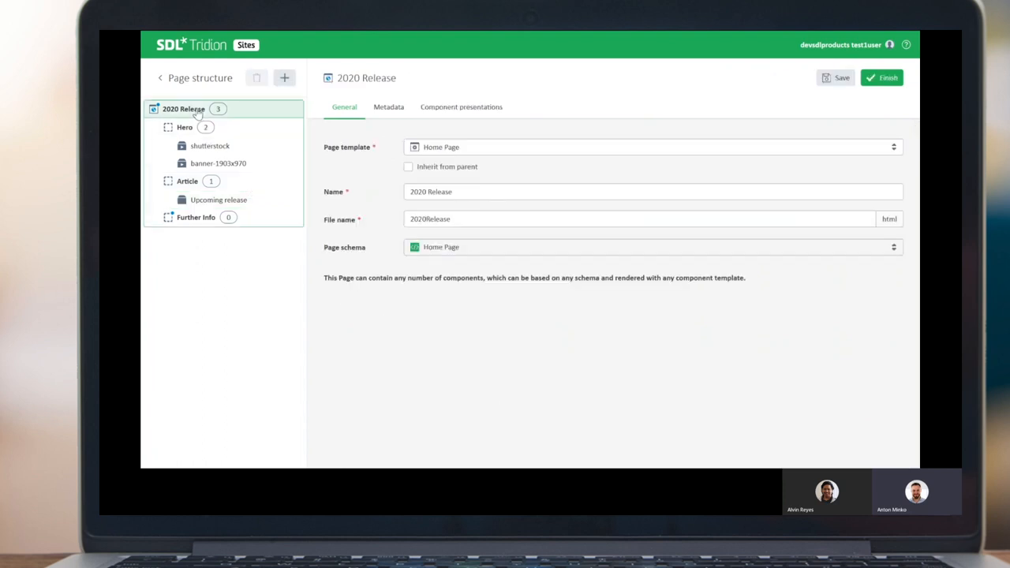
mouse_move(342, 285)
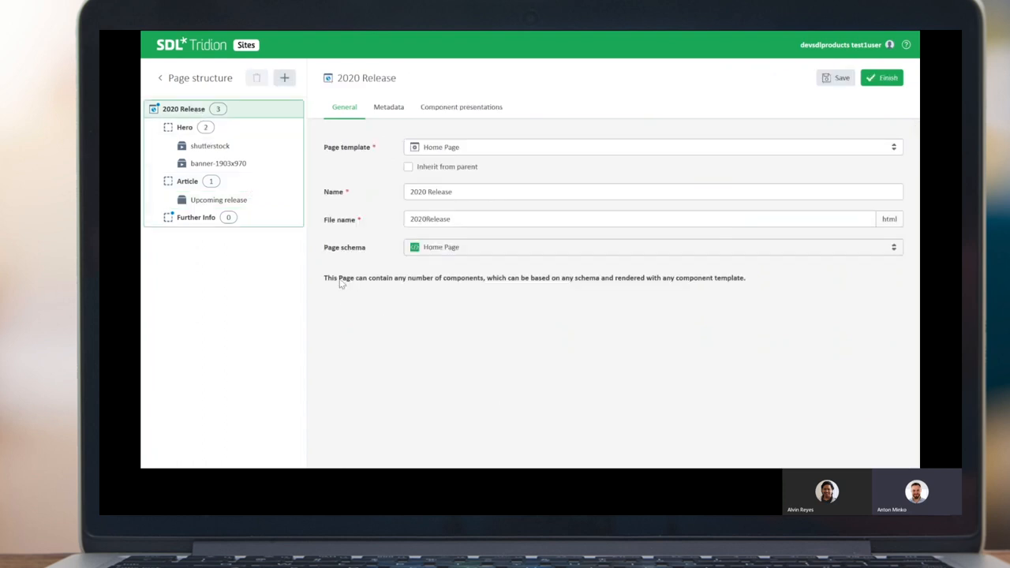
click(667, 219)
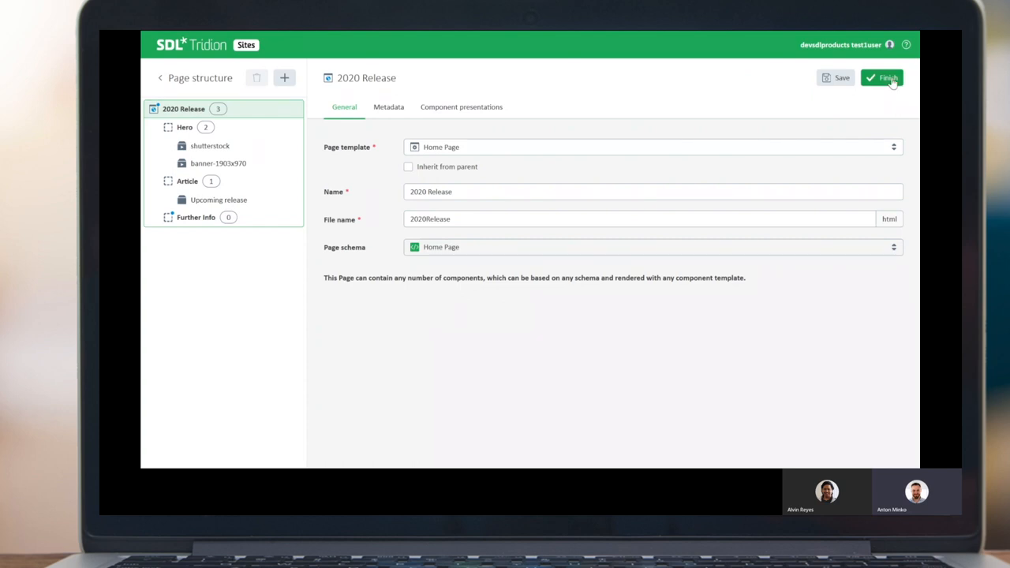
click(882, 77)
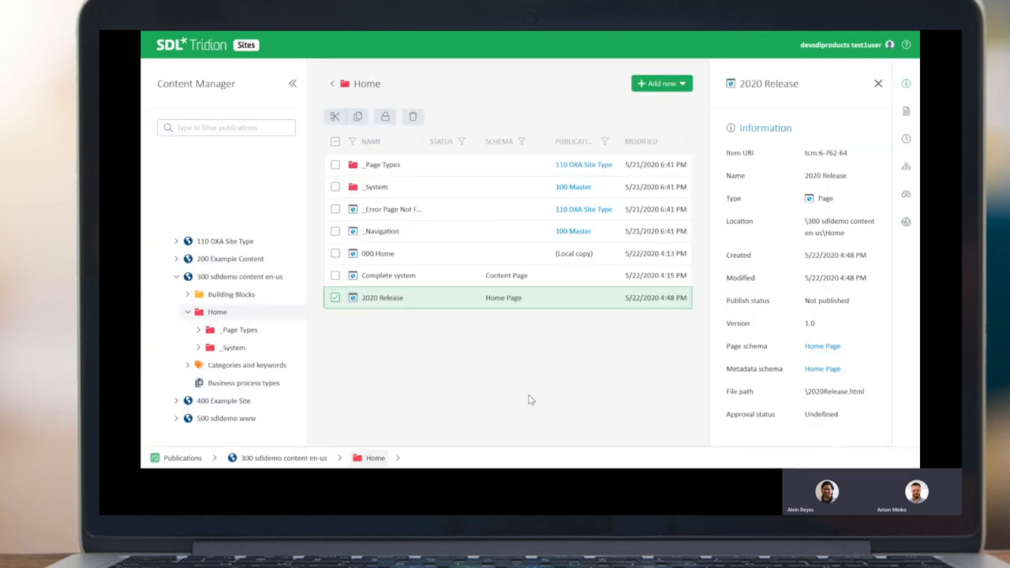
mouse_move(542, 387)
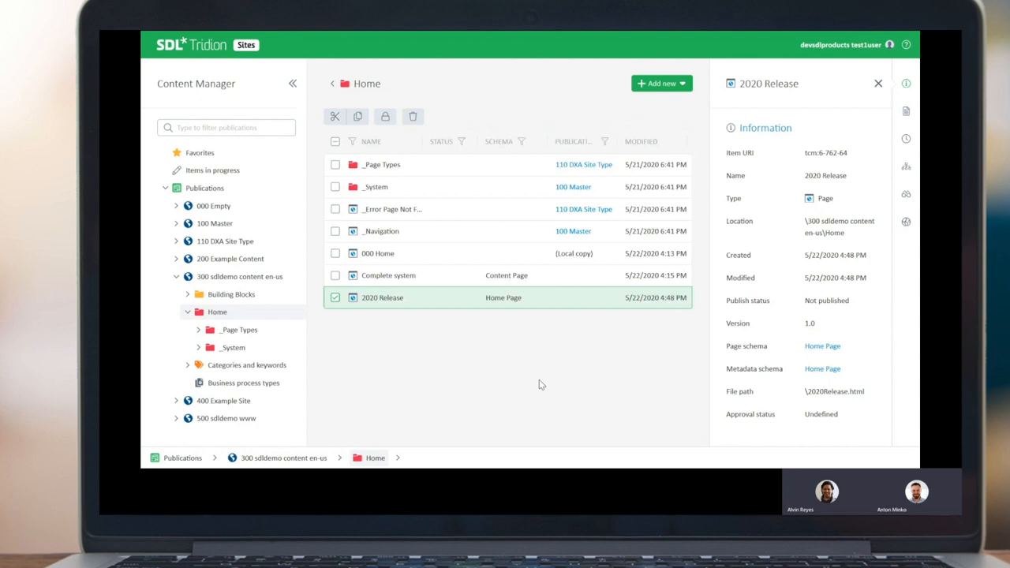
Select the inherited 2020 Release page in 400 Example Site's Home folder.
click(223, 400)
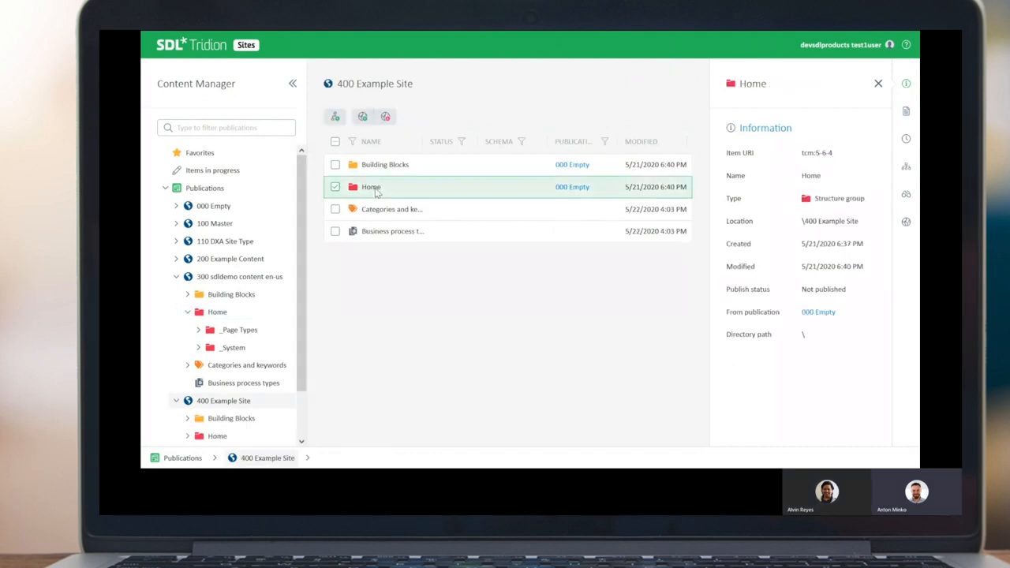
double_click(371, 187)
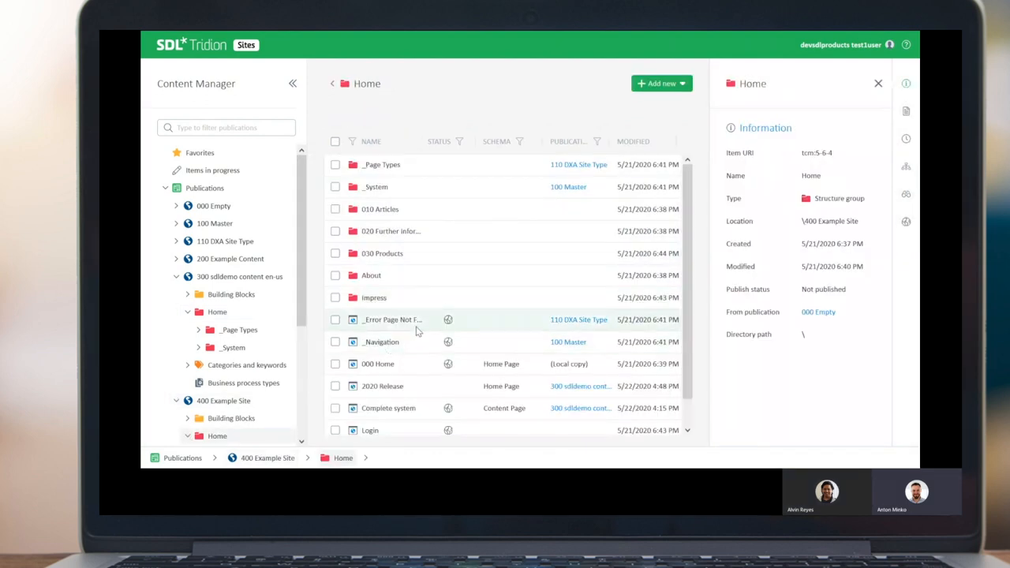
click(383, 359)
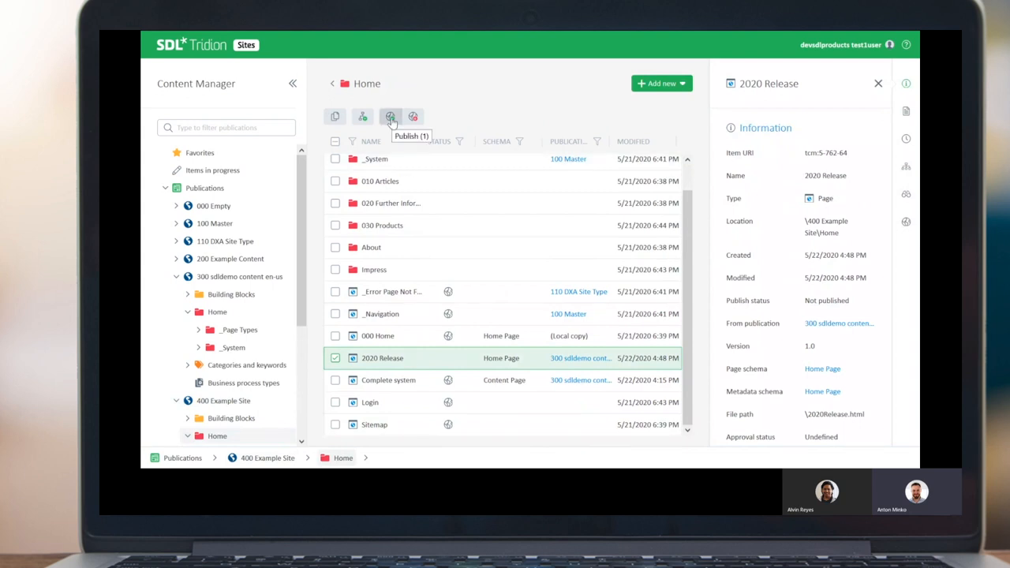
click(390, 116)
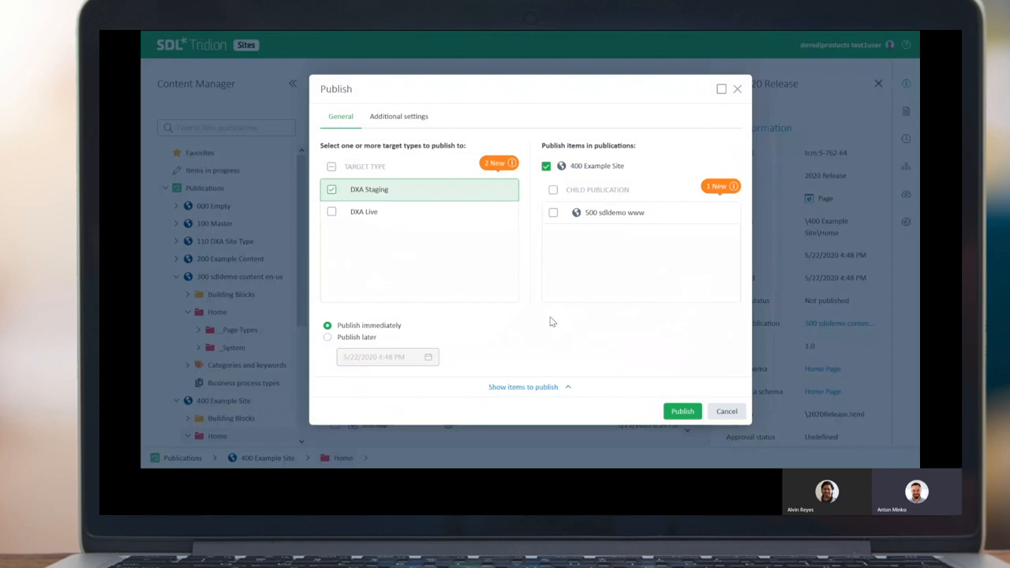
mouse_move(598, 338)
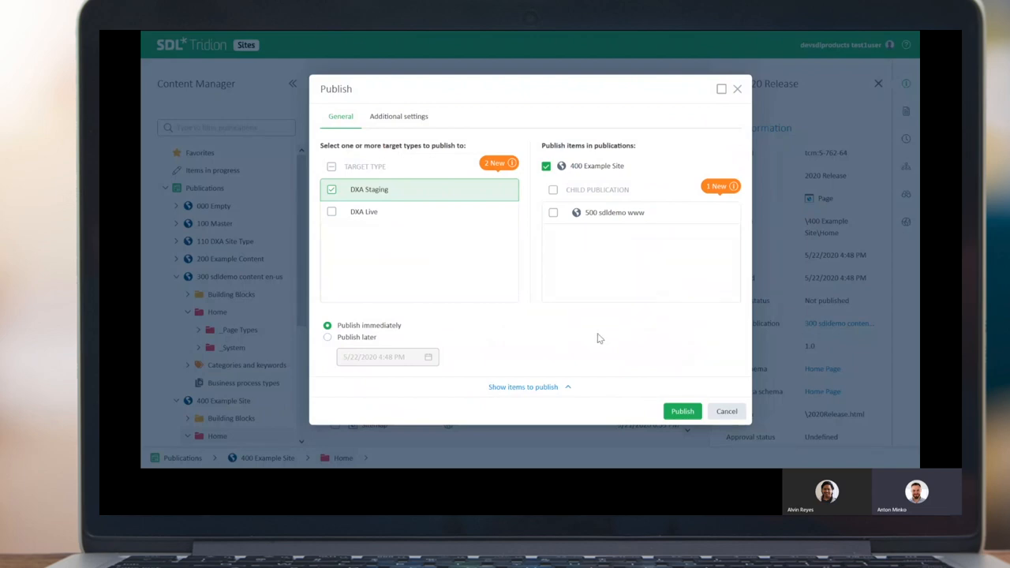
mouse_move(572, 314)
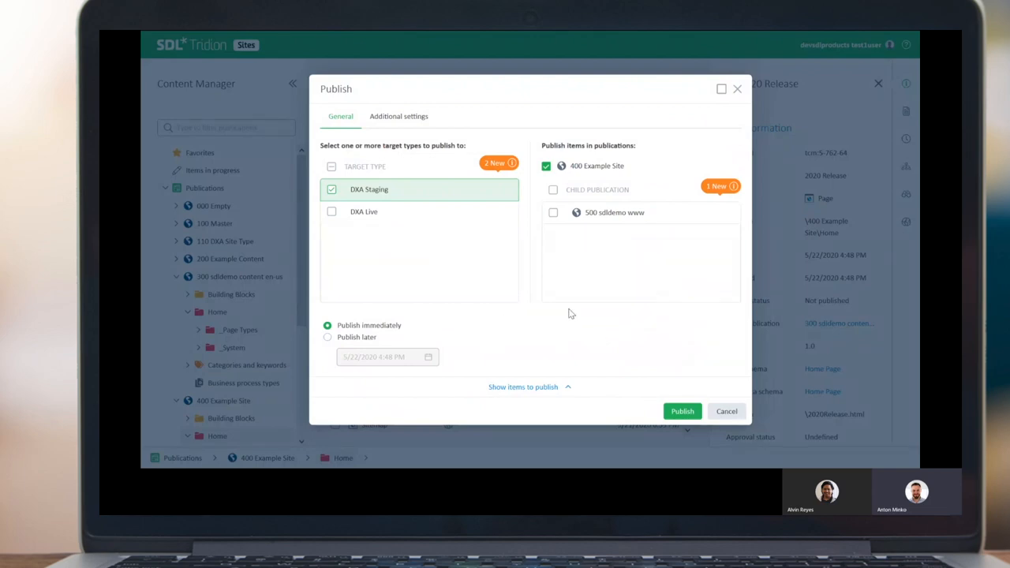
mouse_move(318, 175)
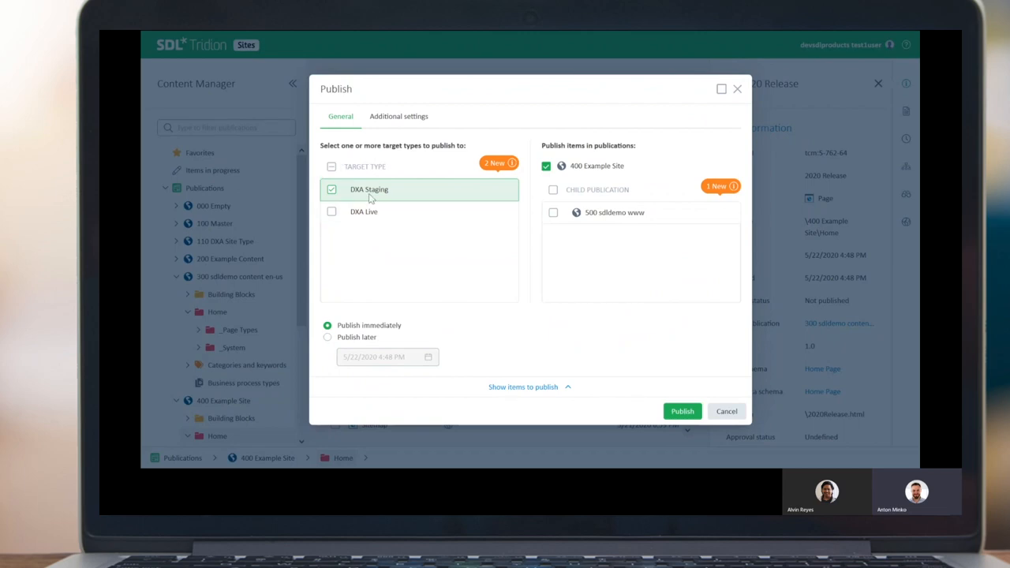
mouse_move(394, 197)
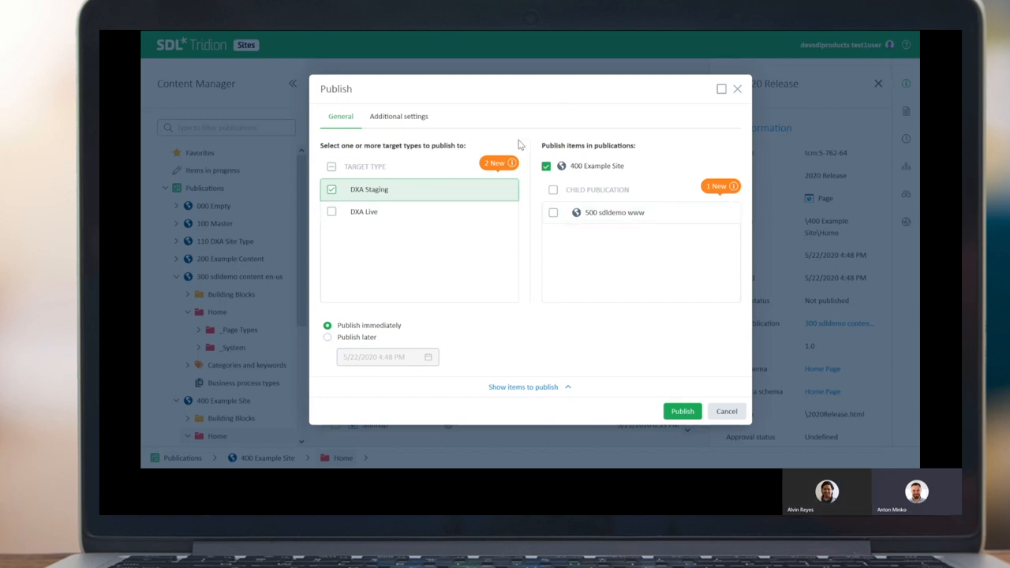
mouse_move(651, 152)
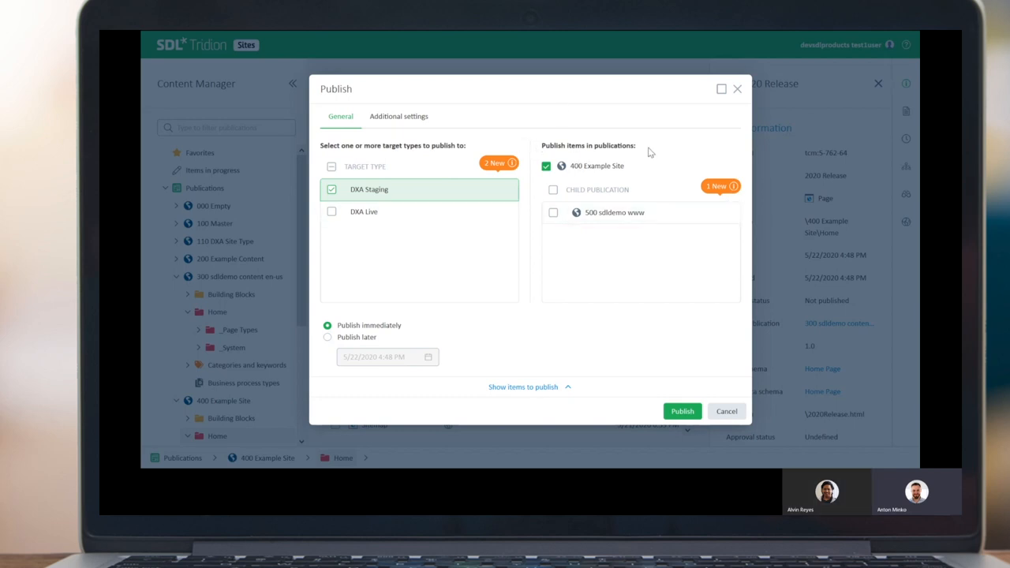
mouse_move(619, 254)
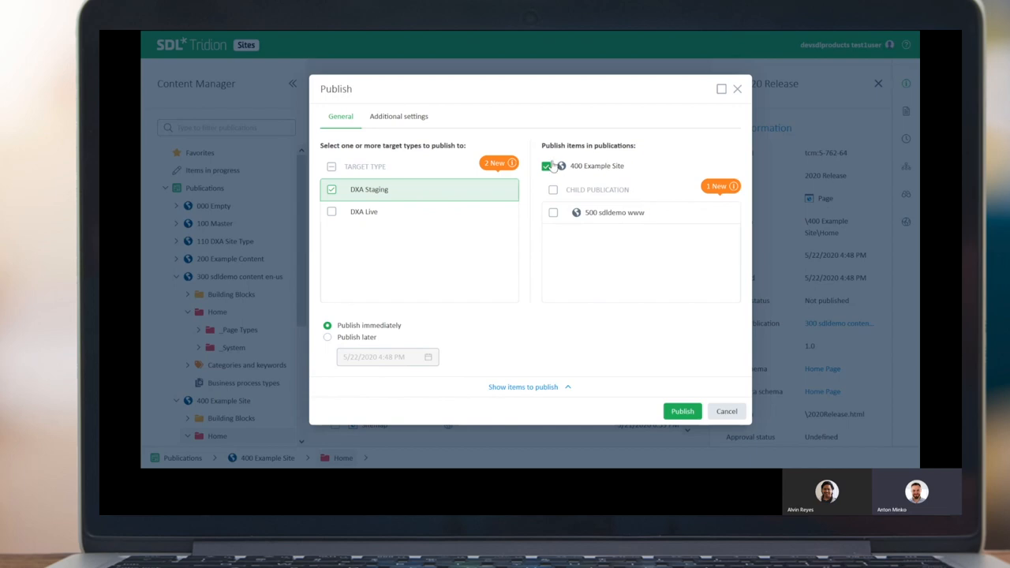
mouse_move(568, 279)
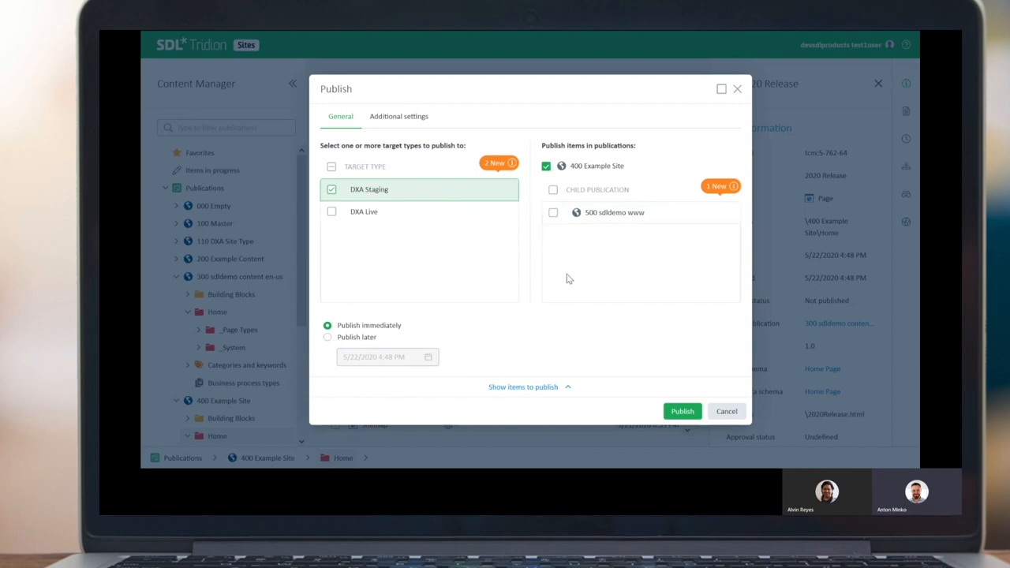
mouse_move(681, 249)
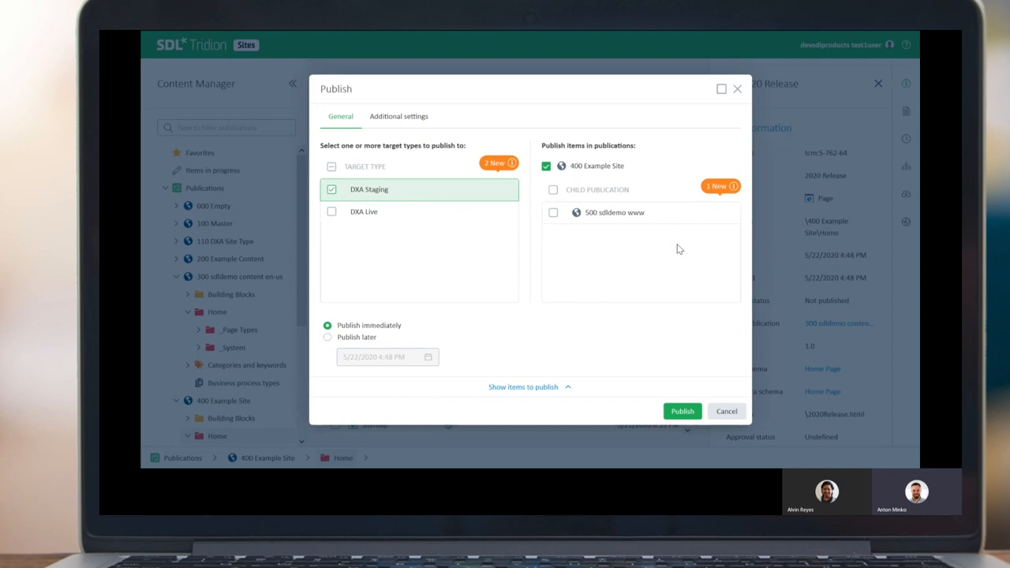
mouse_move(552, 258)
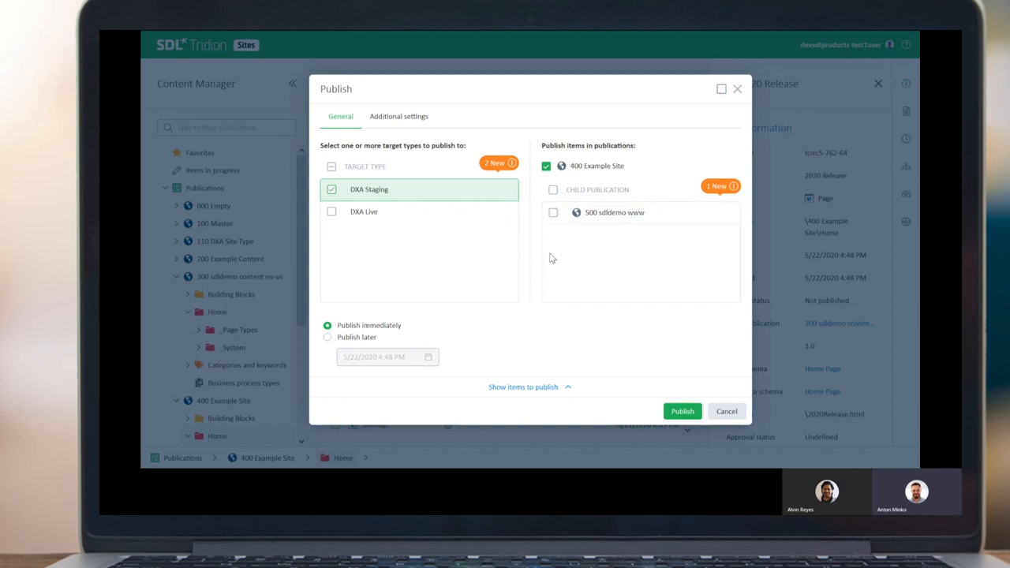
click(554, 212)
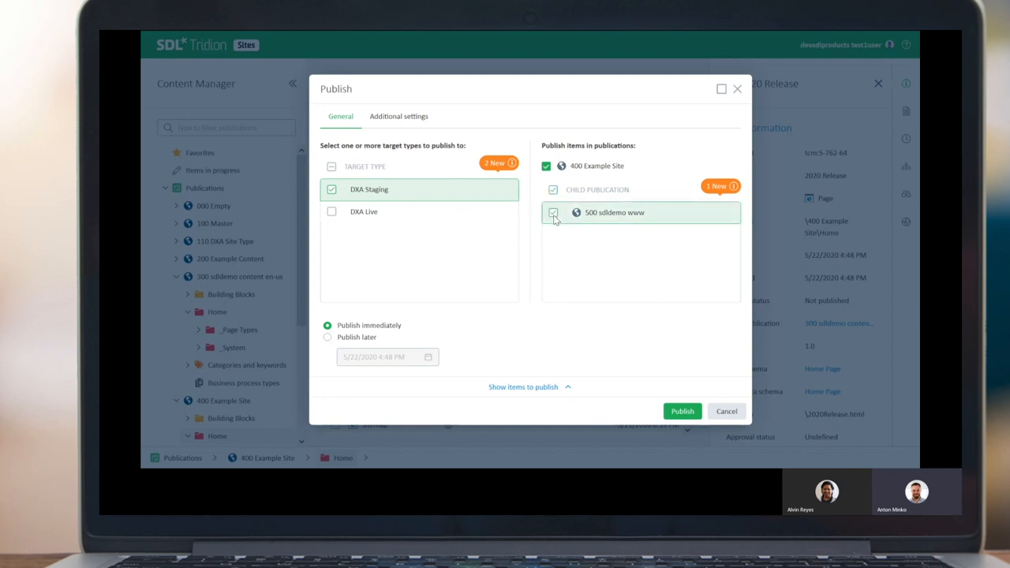
click(553, 213)
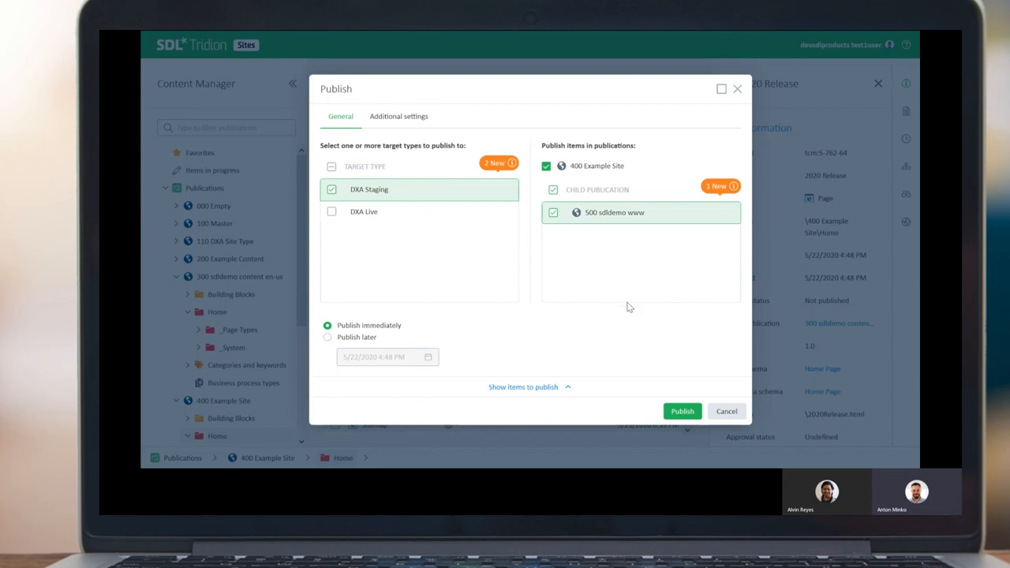
mouse_move(628, 277)
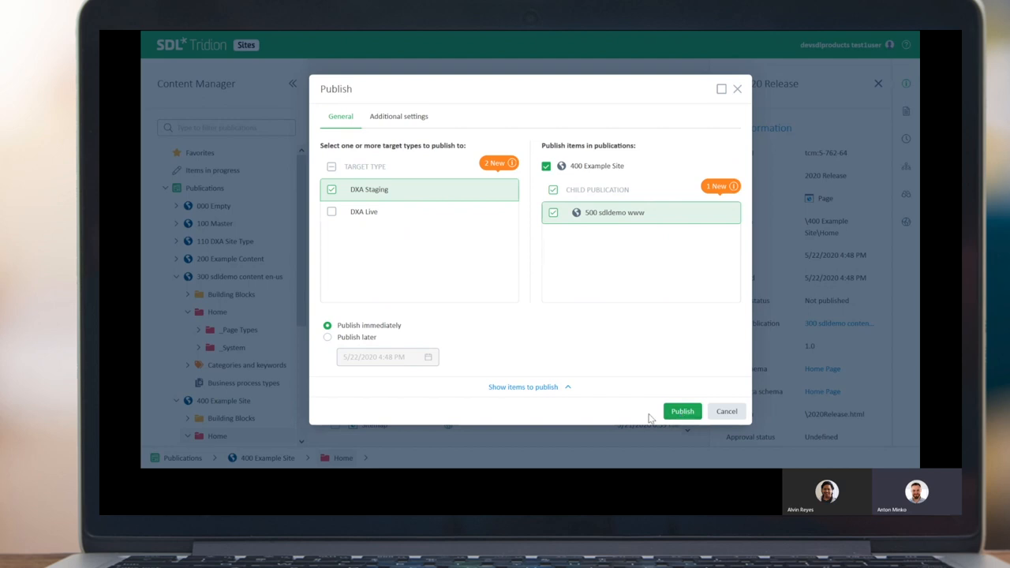
mouse_move(682, 411)
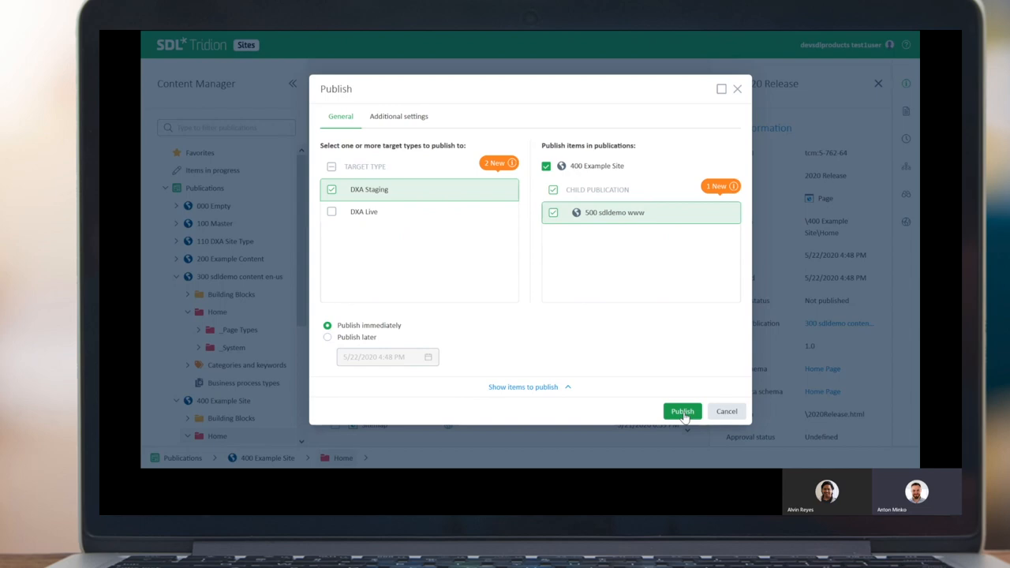
click(682, 412)
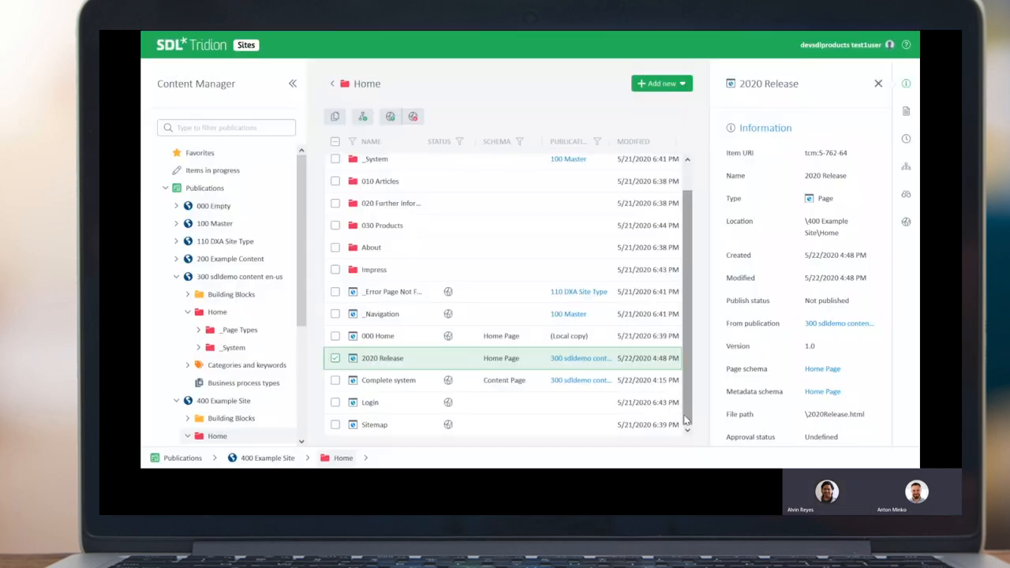